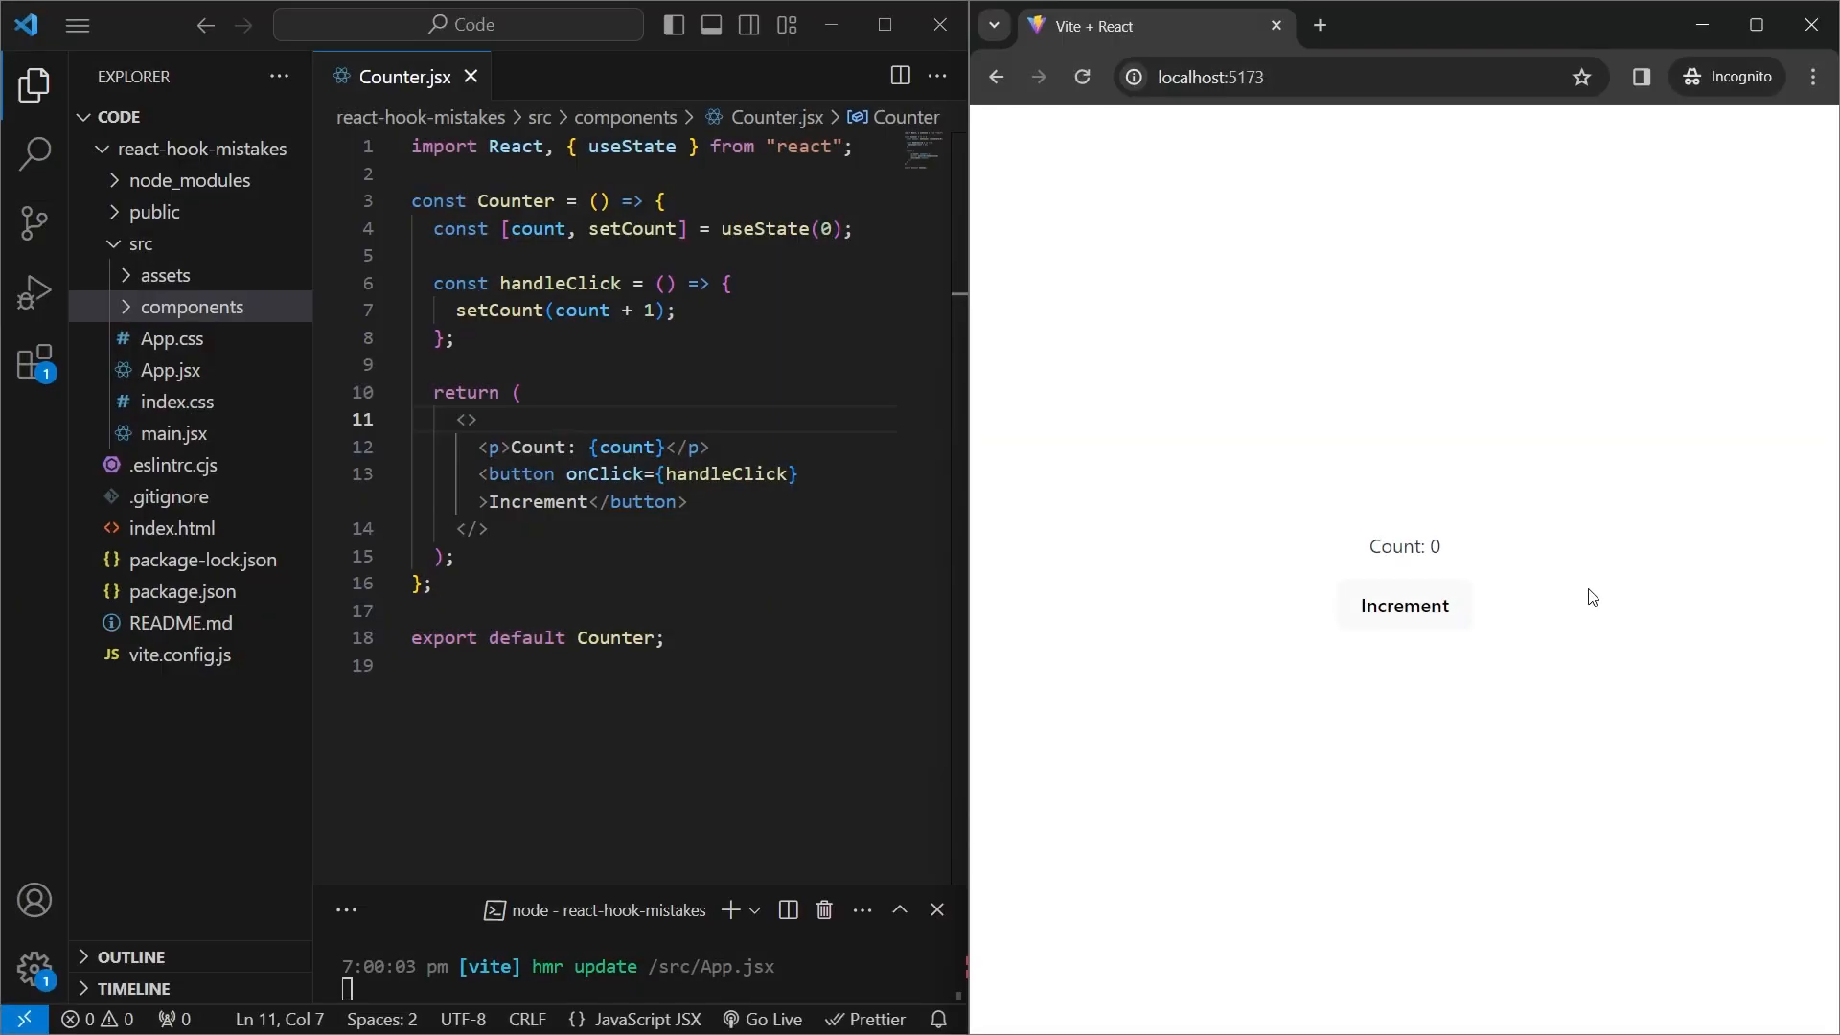
mouse_move(1405, 604)
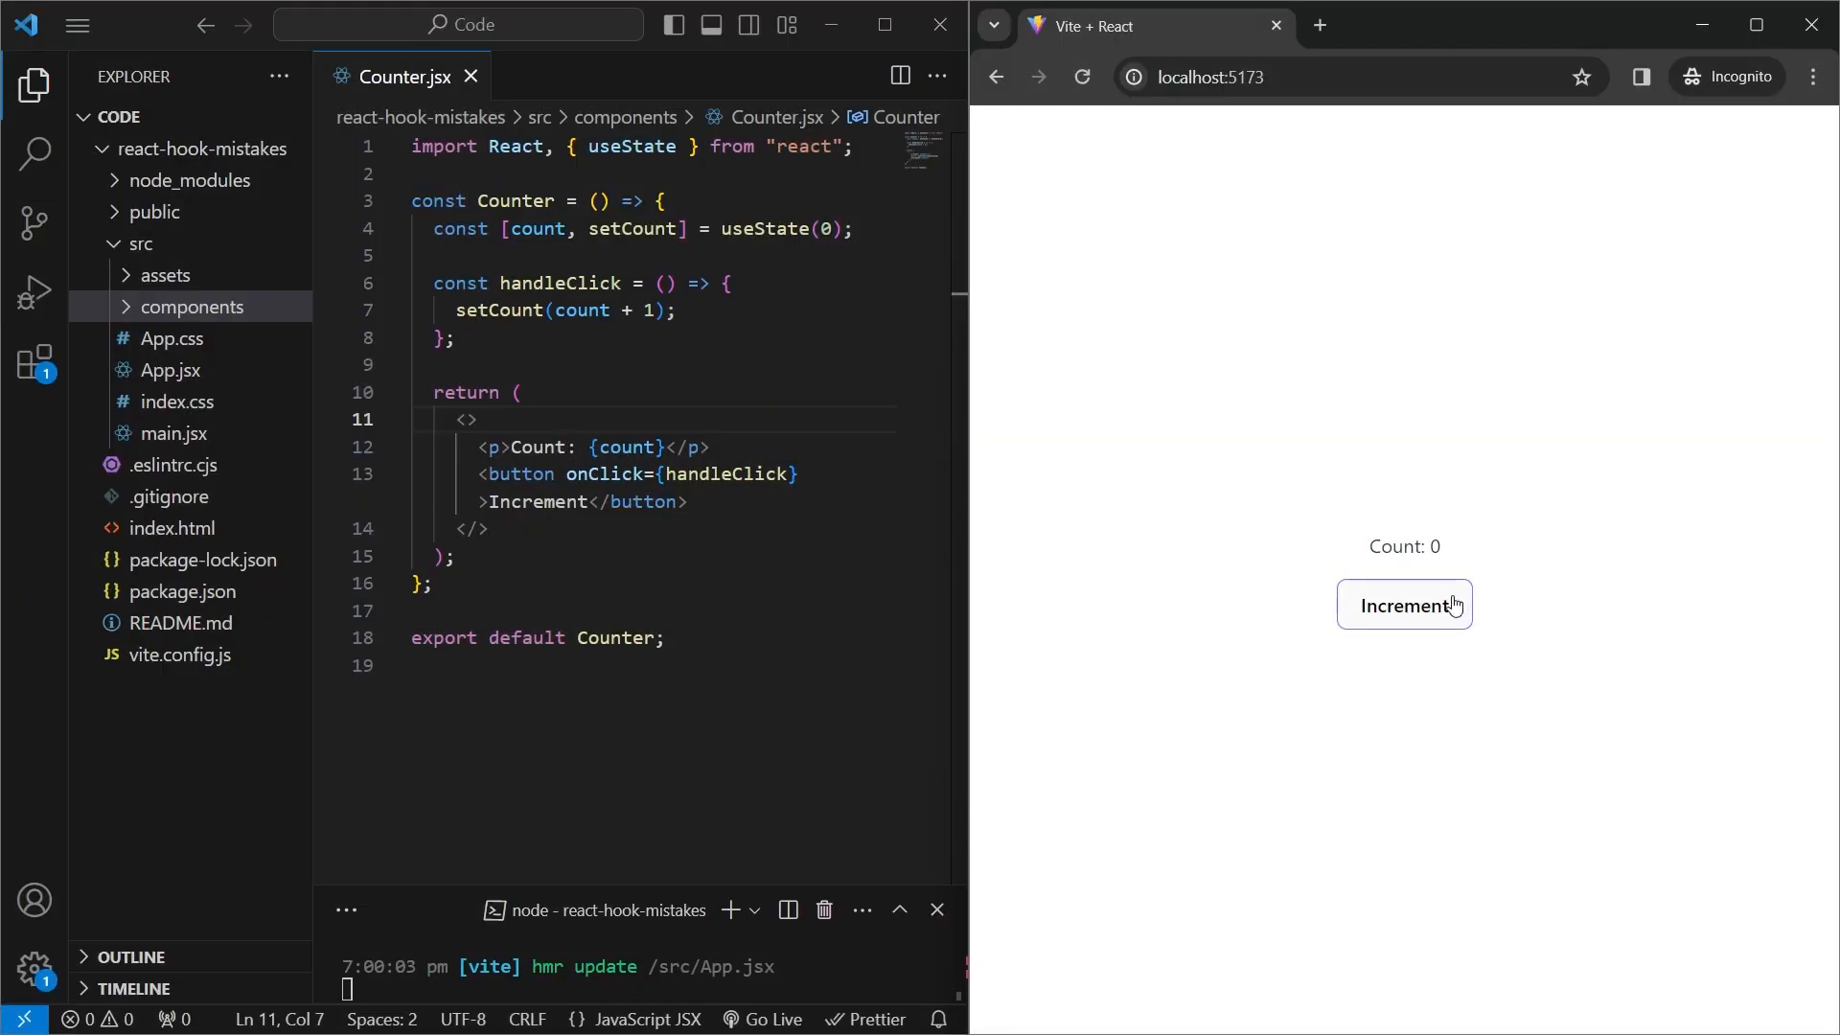
- Raise the preview count to 3, then select the count variable in Counter.jsx
left_click(1403, 604)
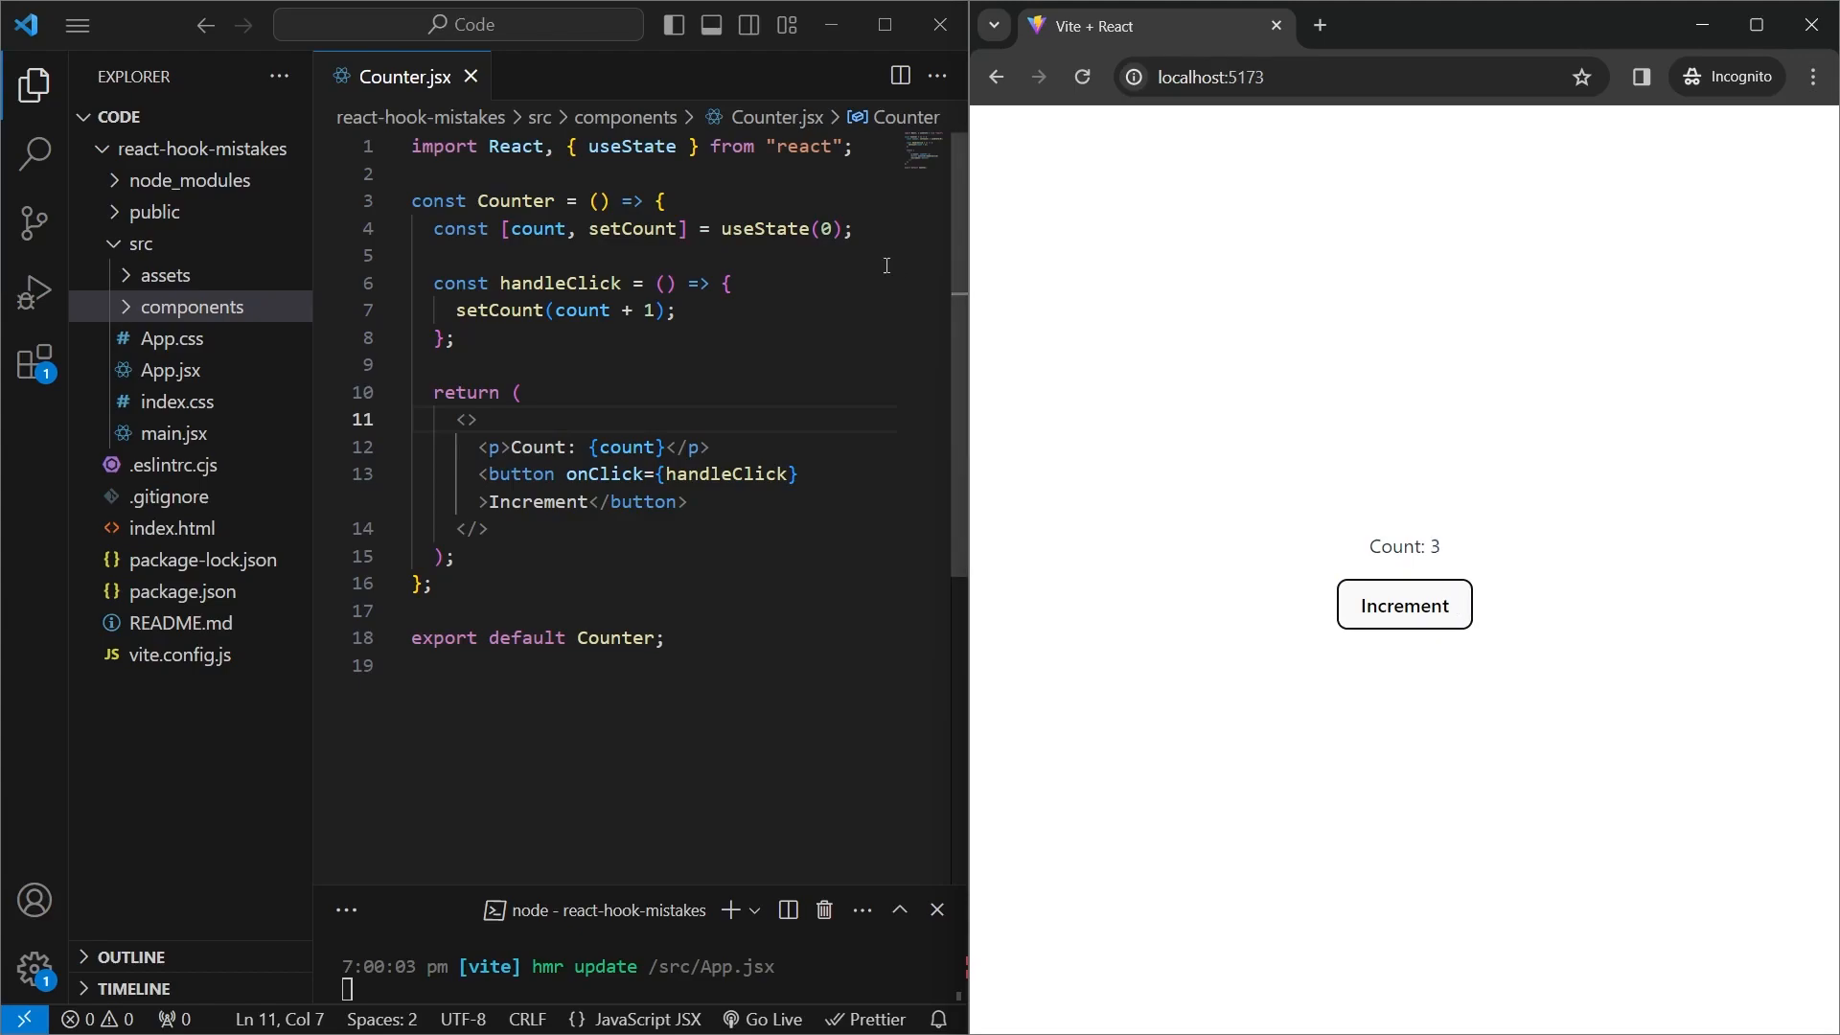
double_click(537, 229)
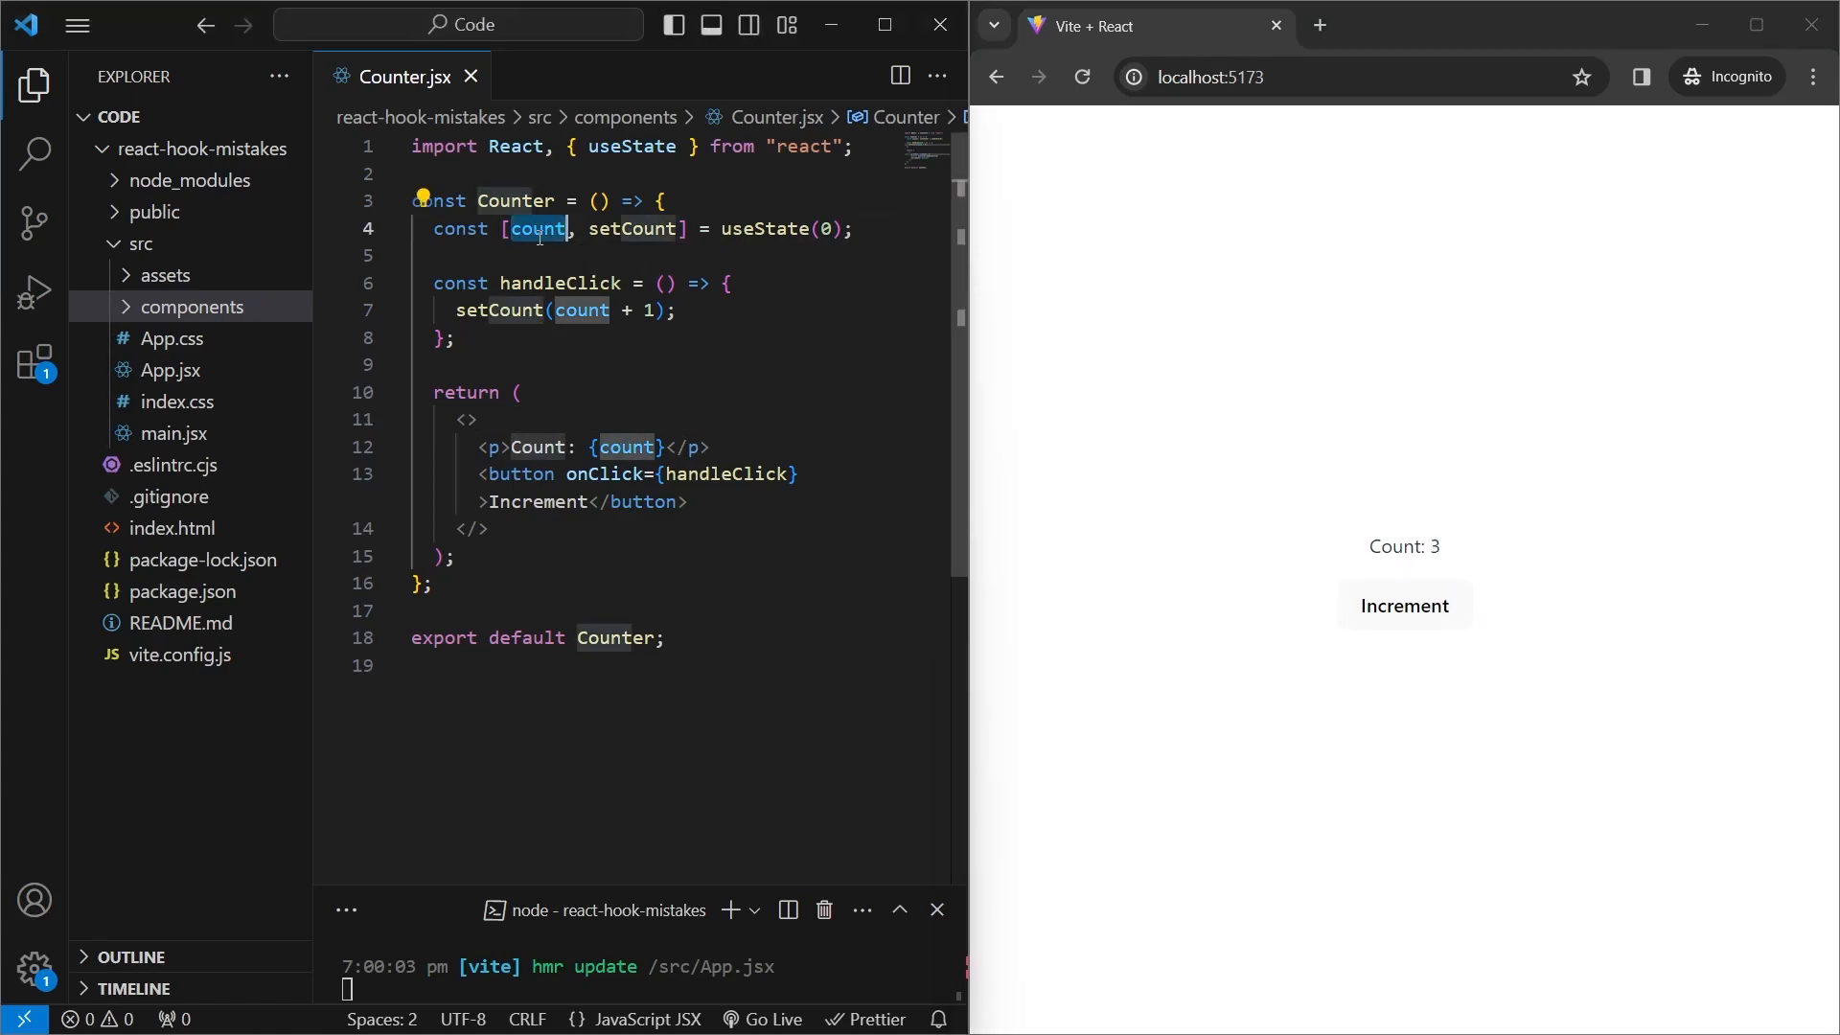
mouse_move(564, 273)
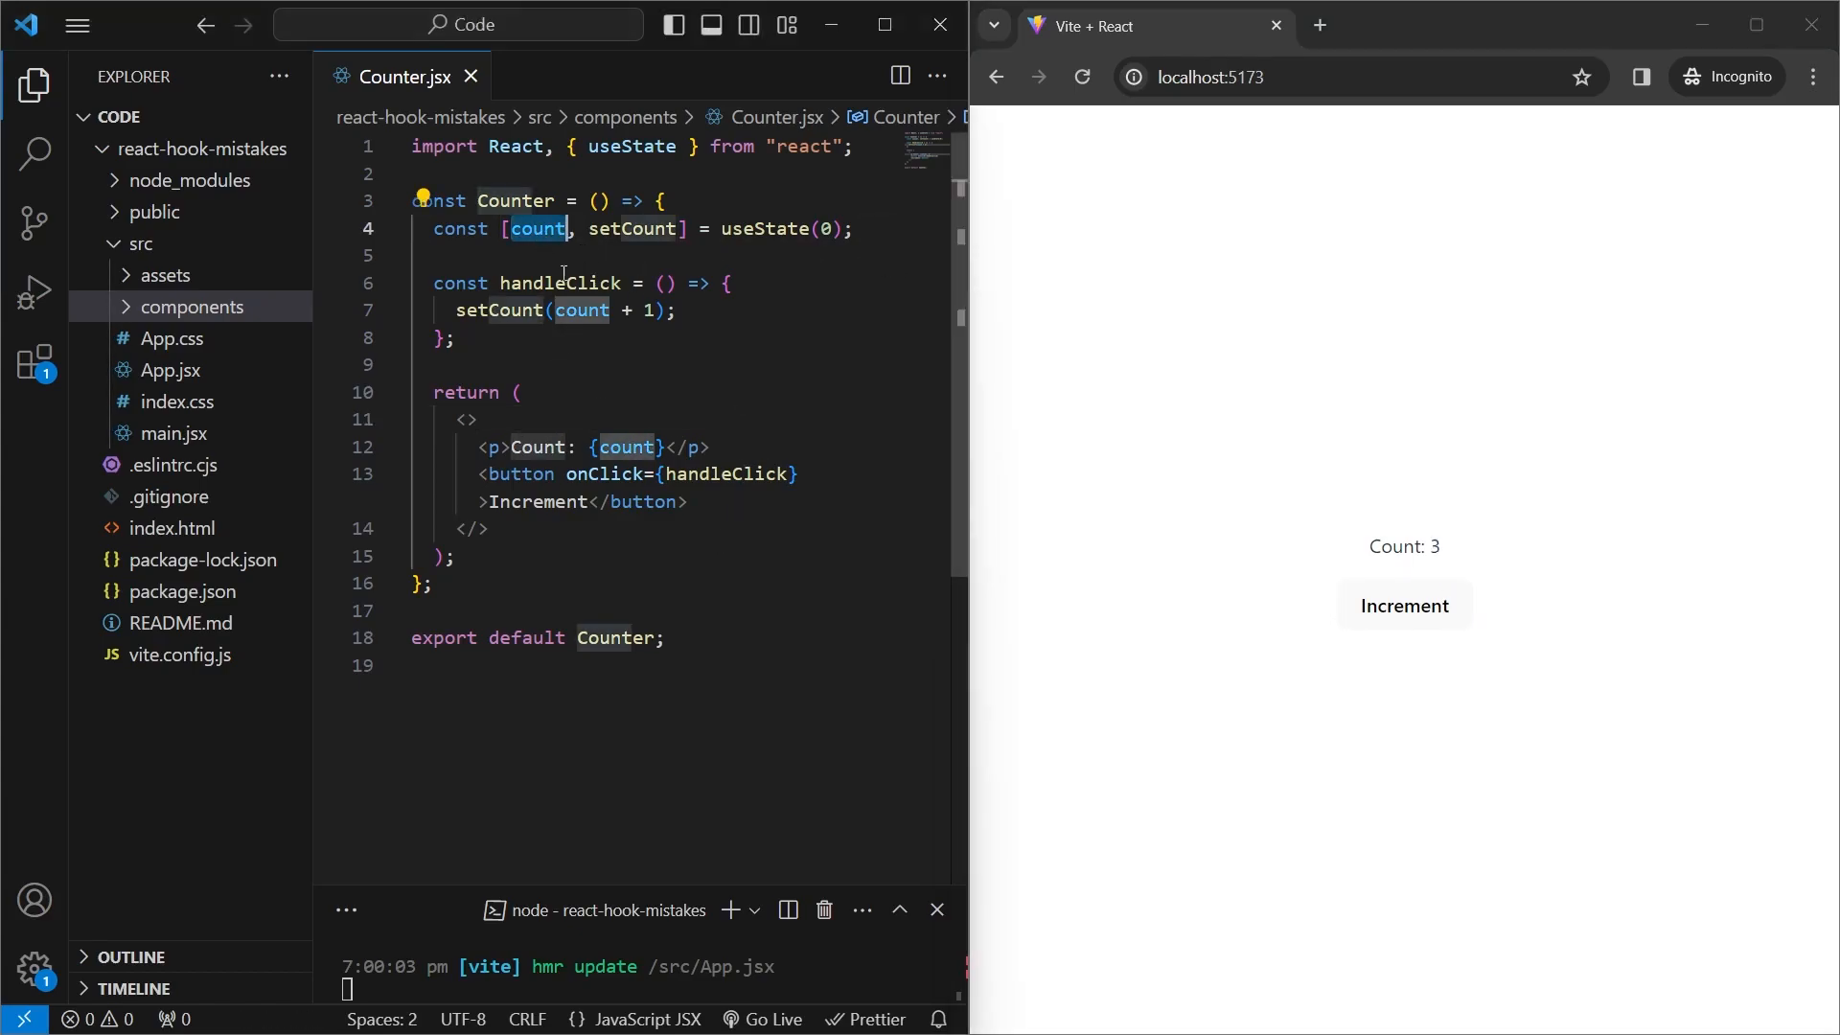
left_click(695, 309)
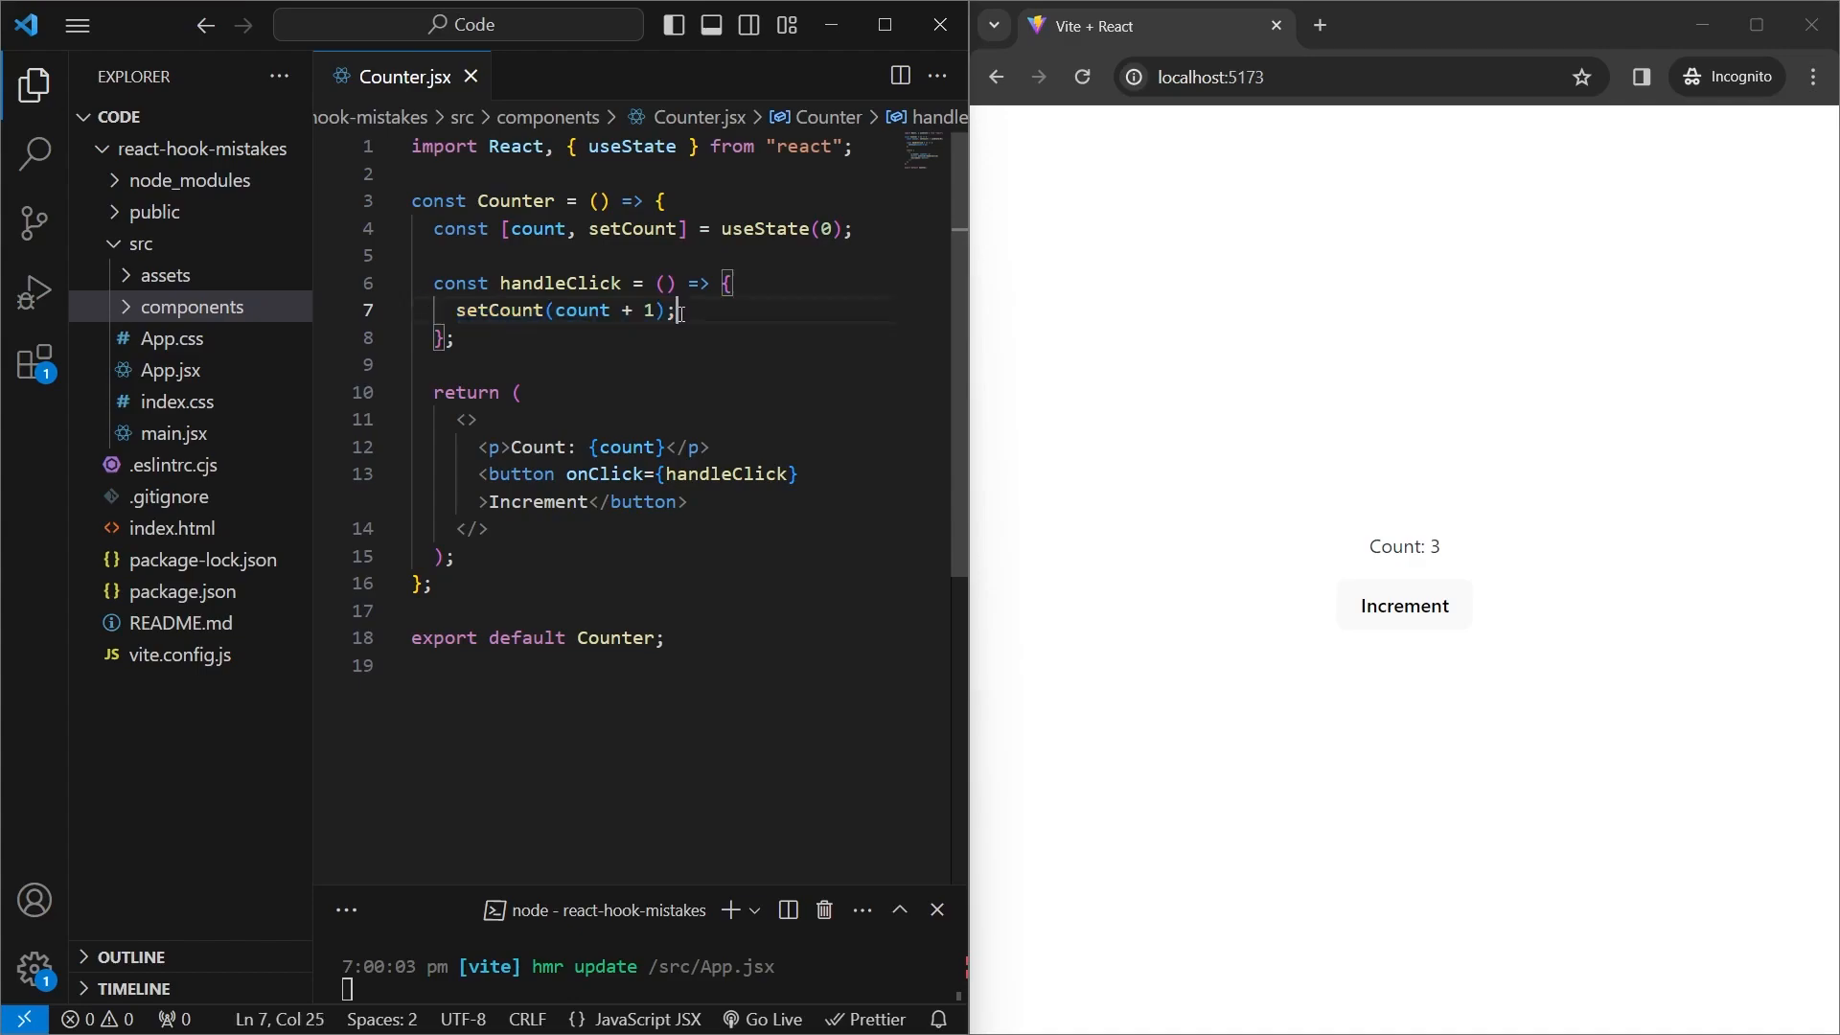
- Duplicate setCount(count + 1); in handleClick and test Increment, reaching count 6
type("setCount(count + 1);")
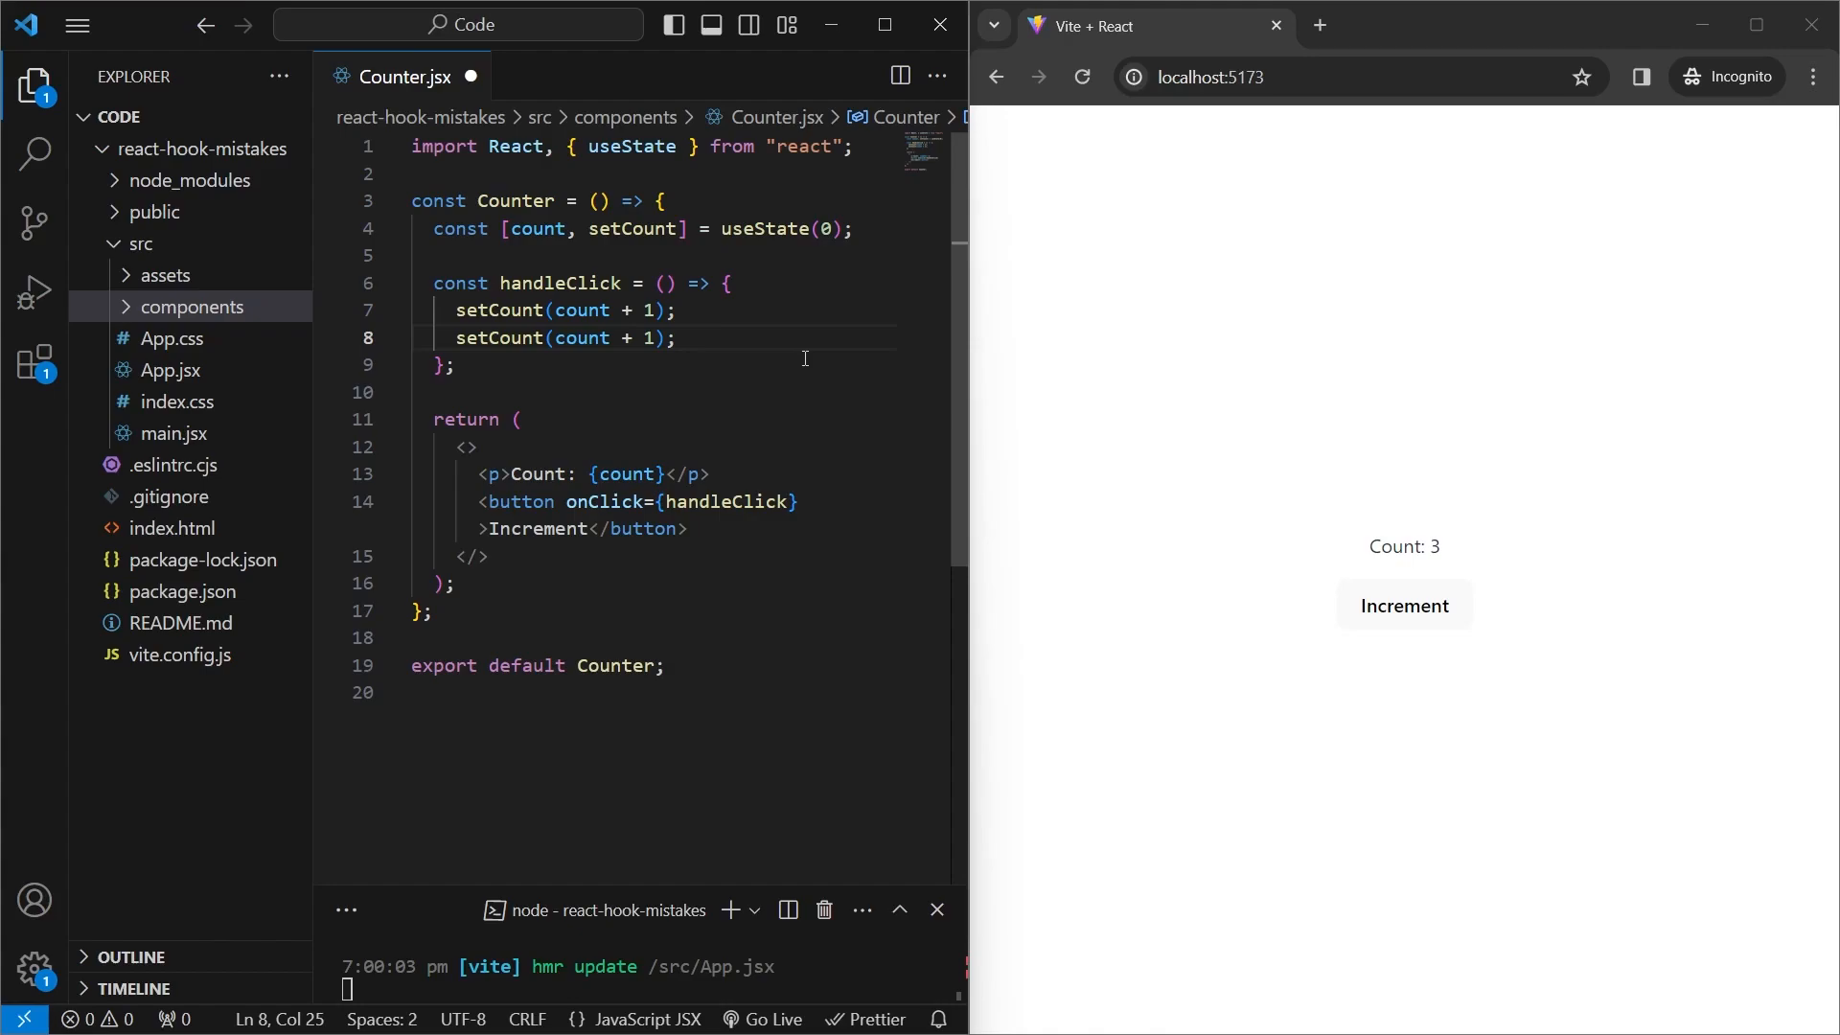
left_click(1403, 606)
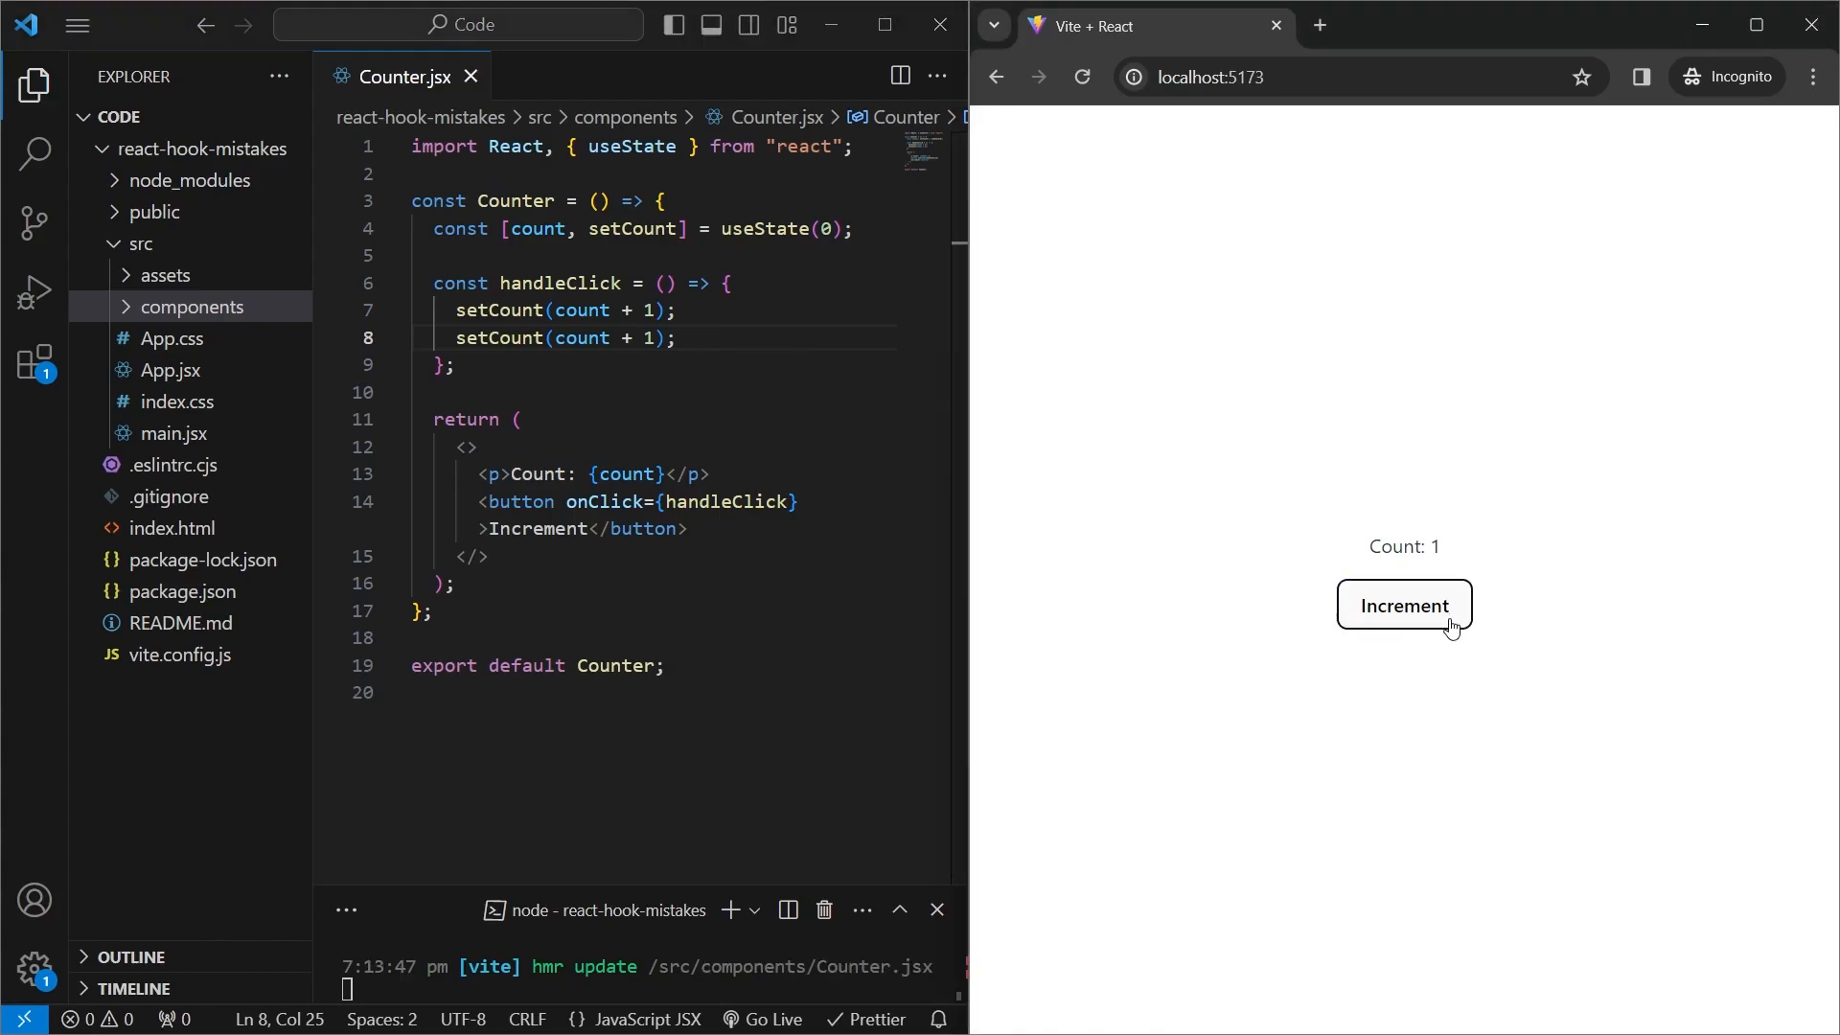
left_click(1403, 606)
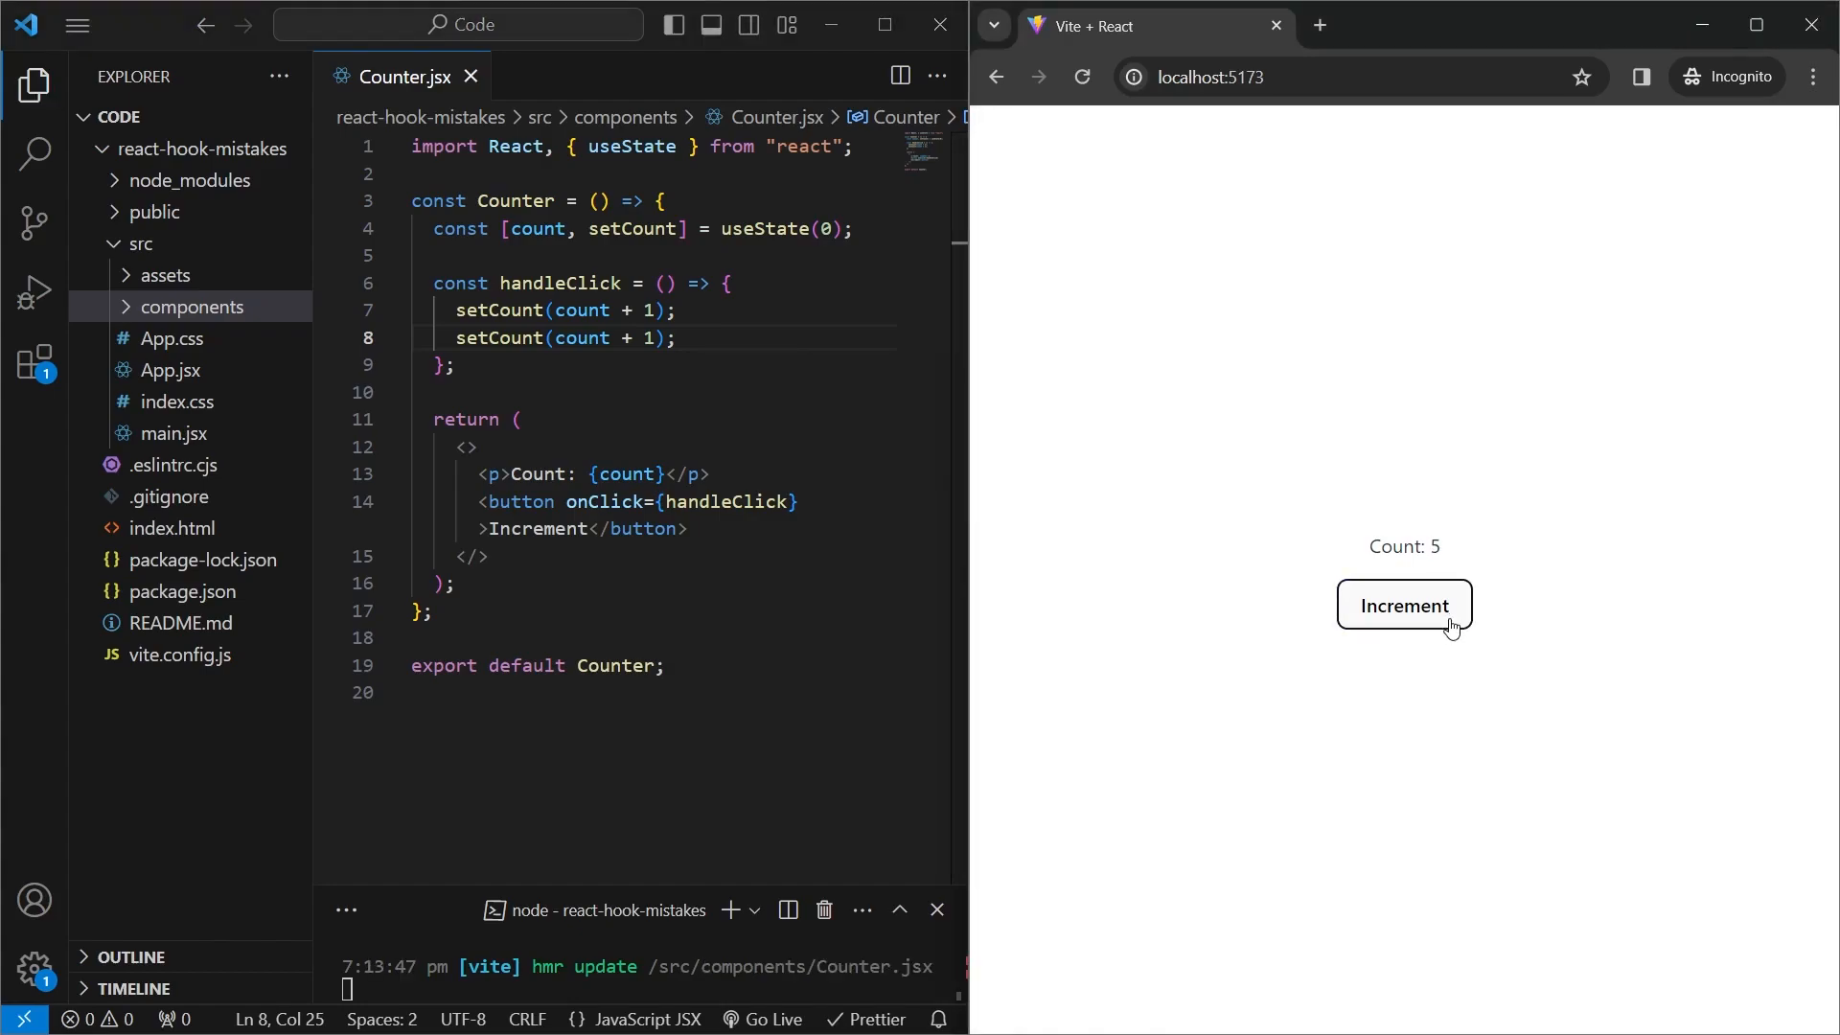
left_click(1403, 605)
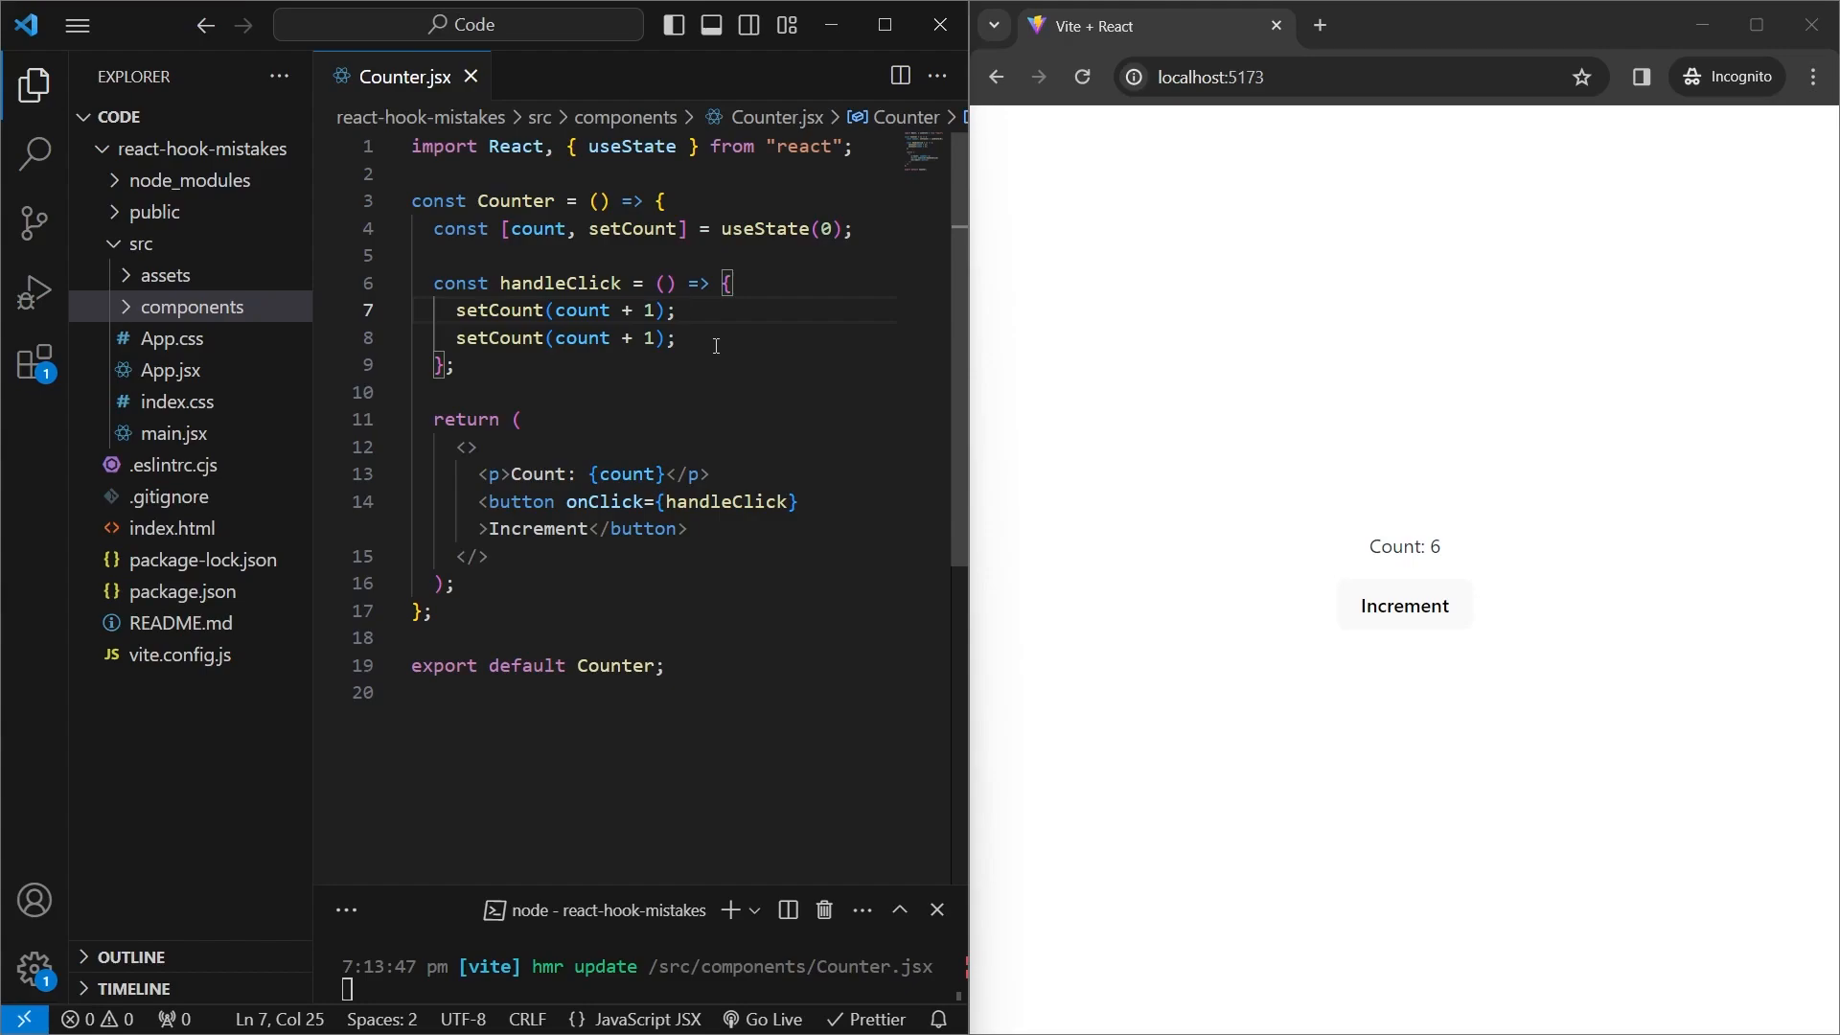
mouse_move(683, 304)
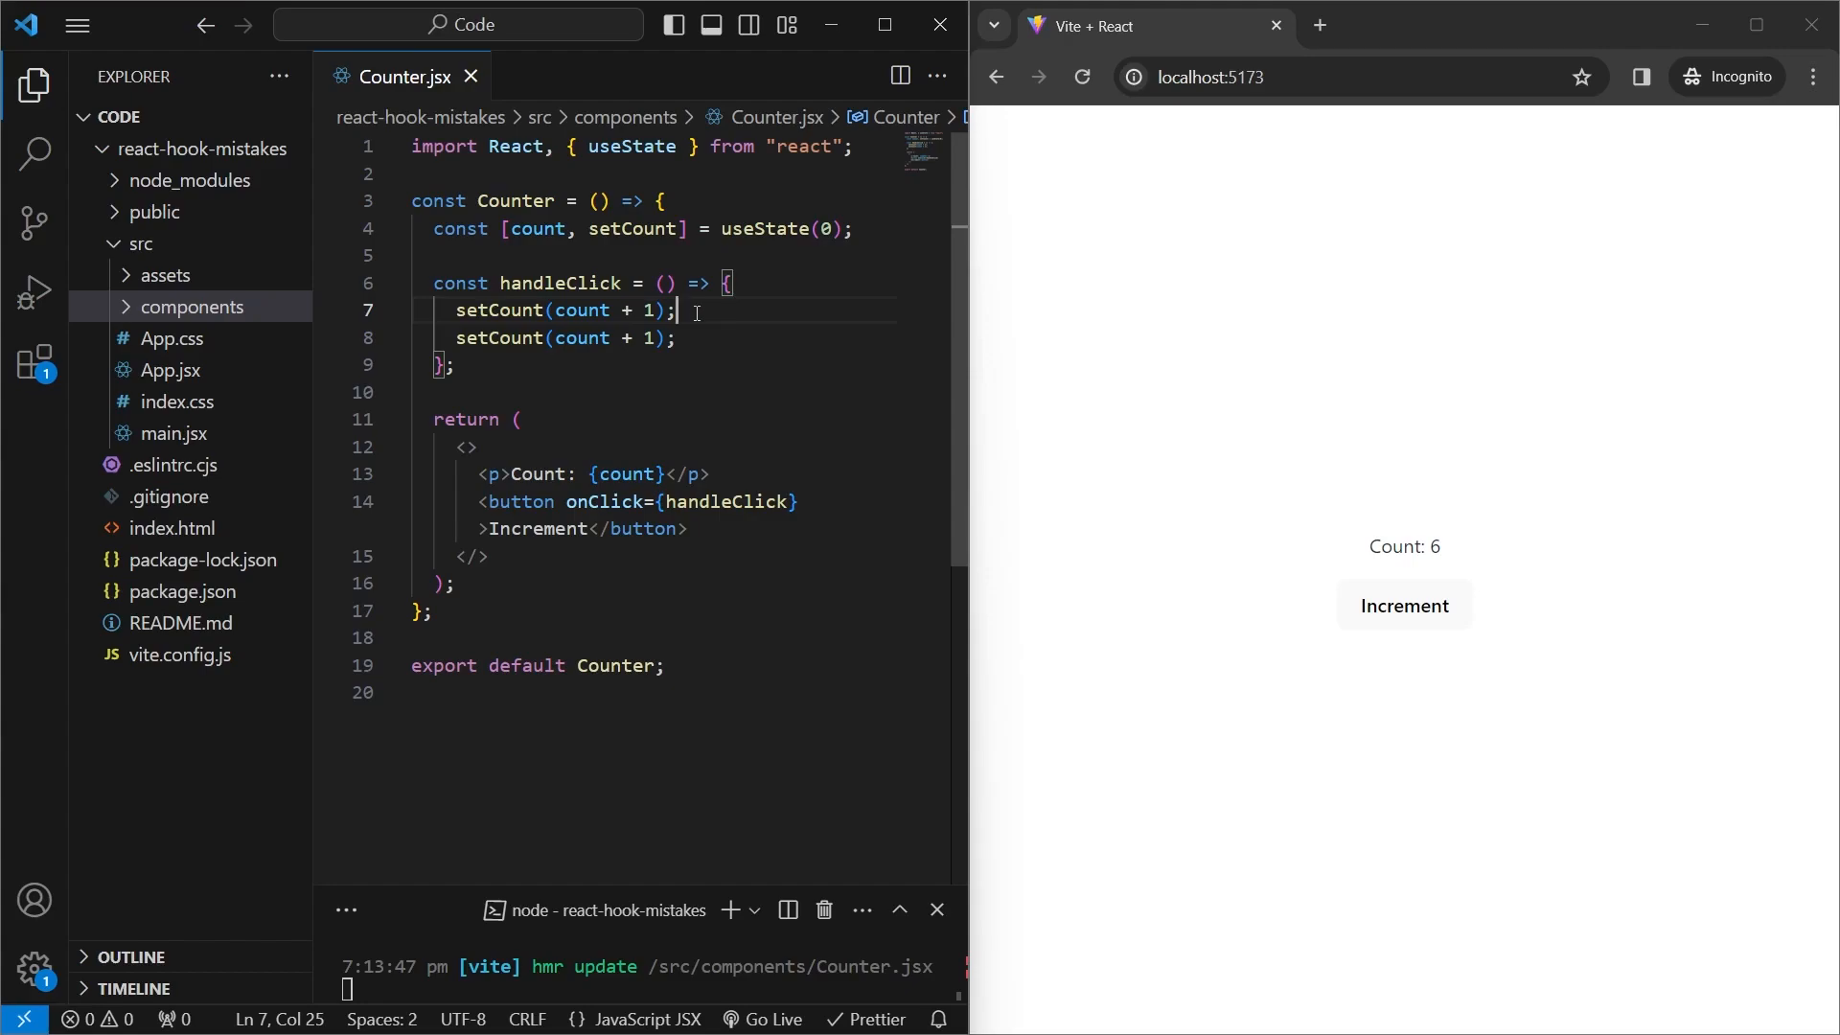
left_click(700, 339)
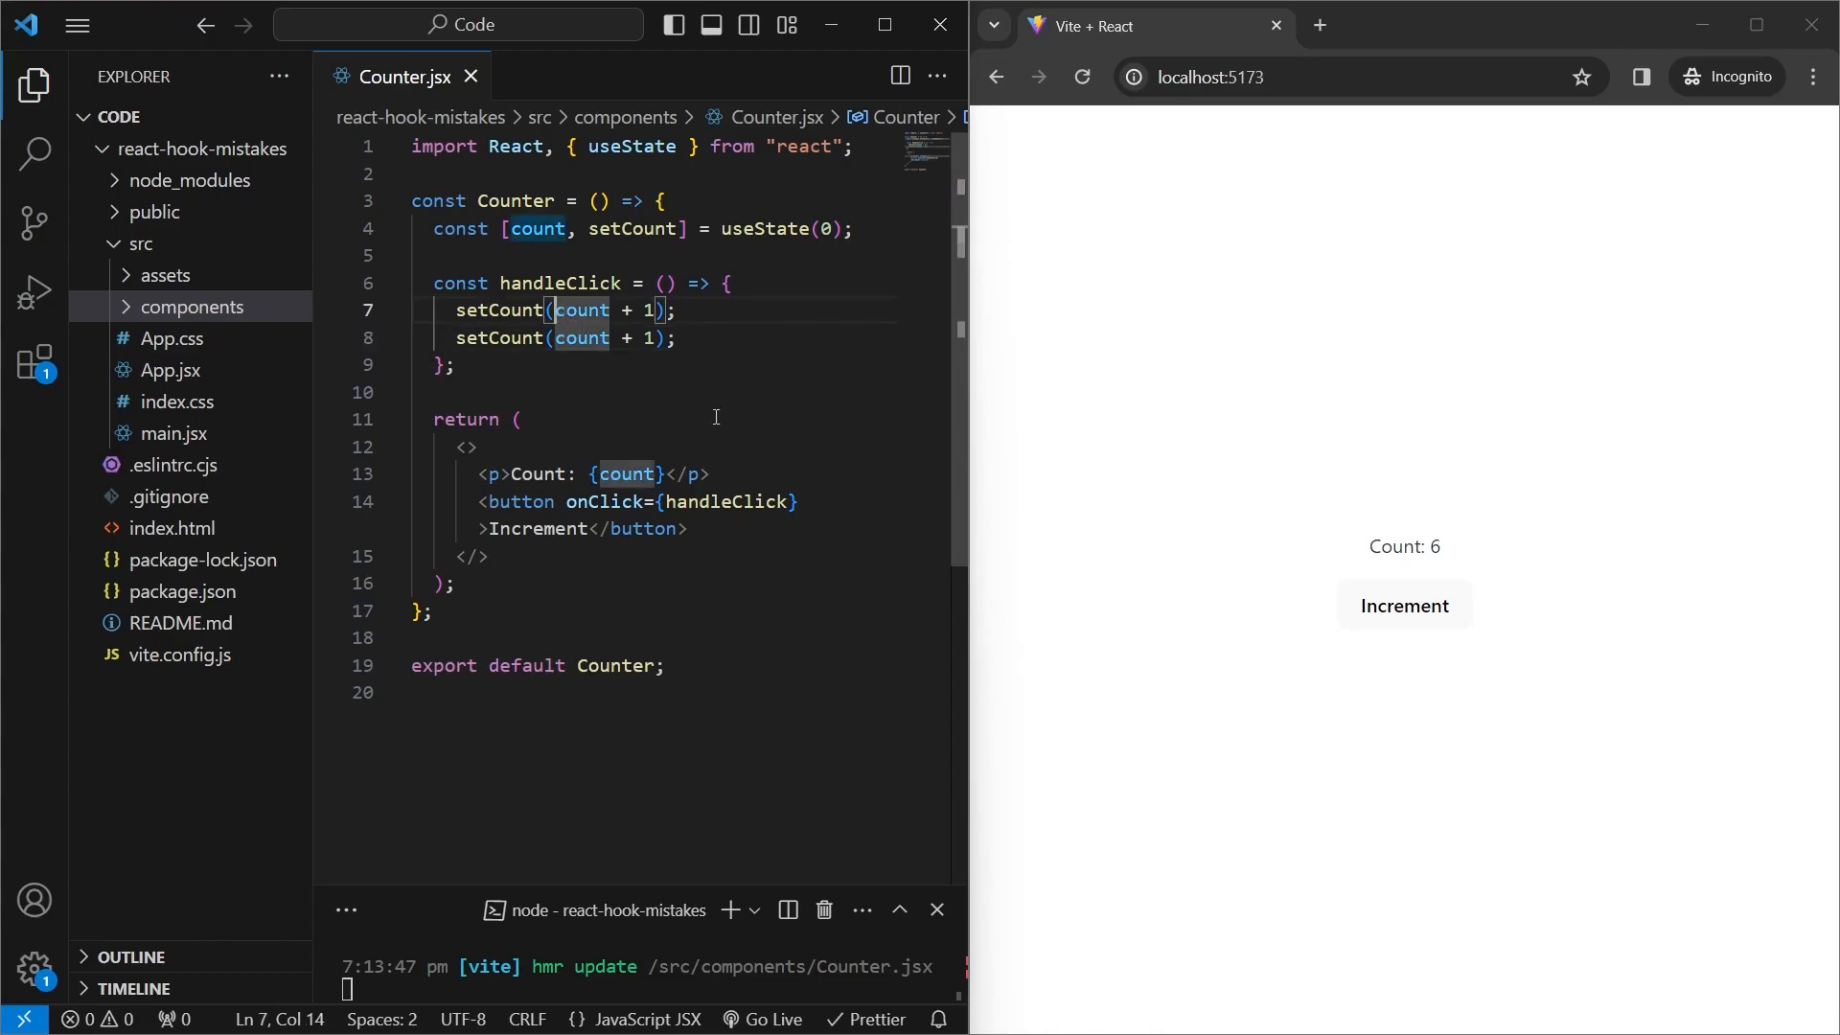
- Rewrite both updates as setCount((prevCount) => prevCount + 1); and test, reaching count 8
type("prevCount")
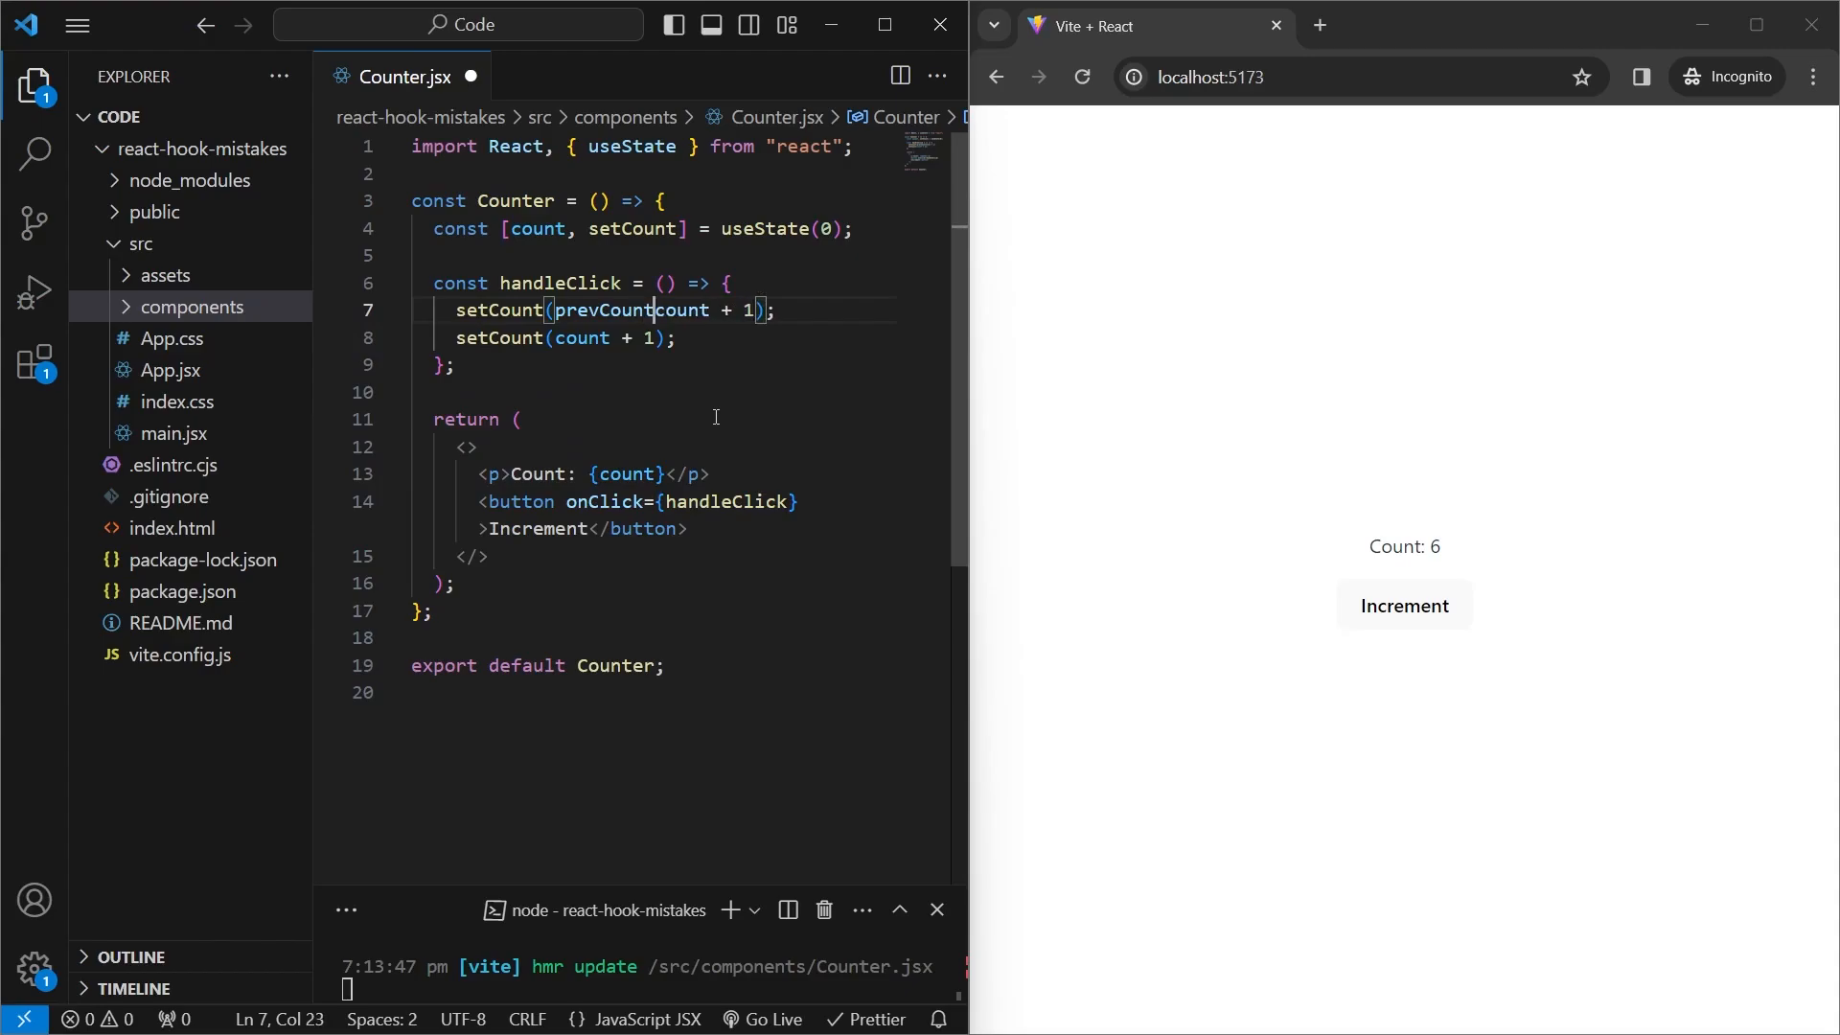
type("=>")
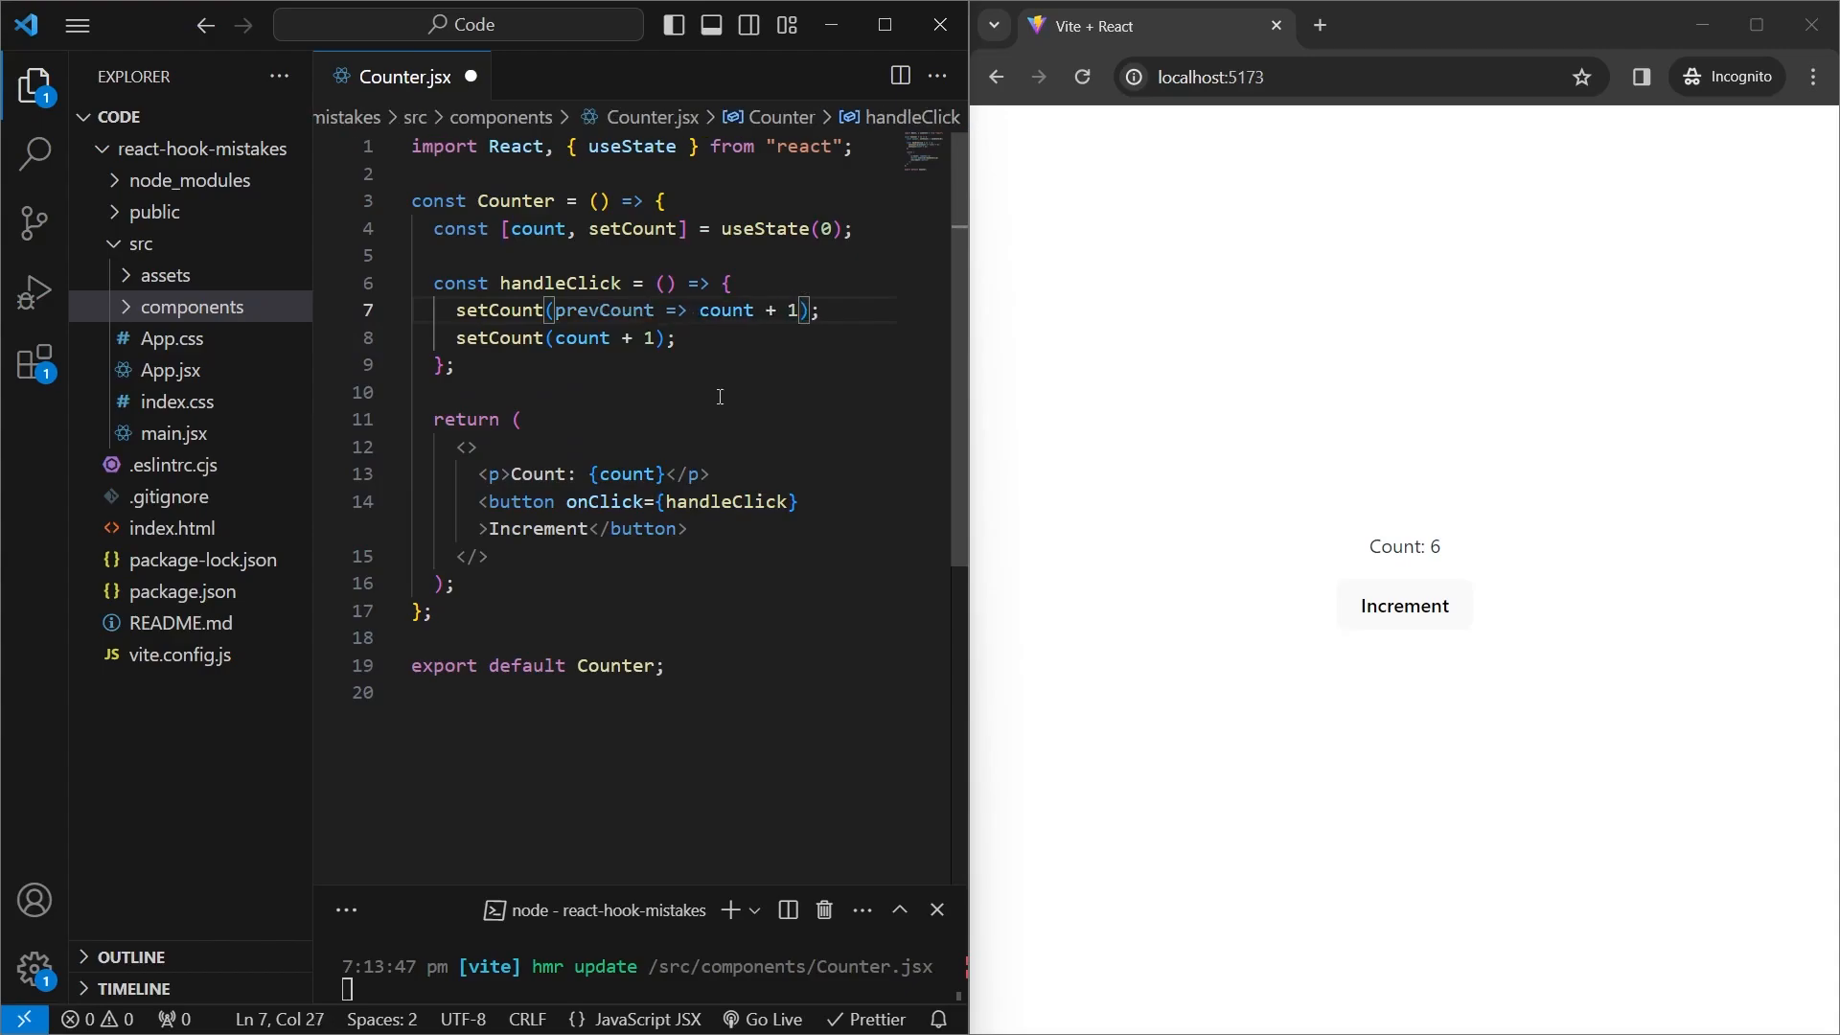
type("prevC")
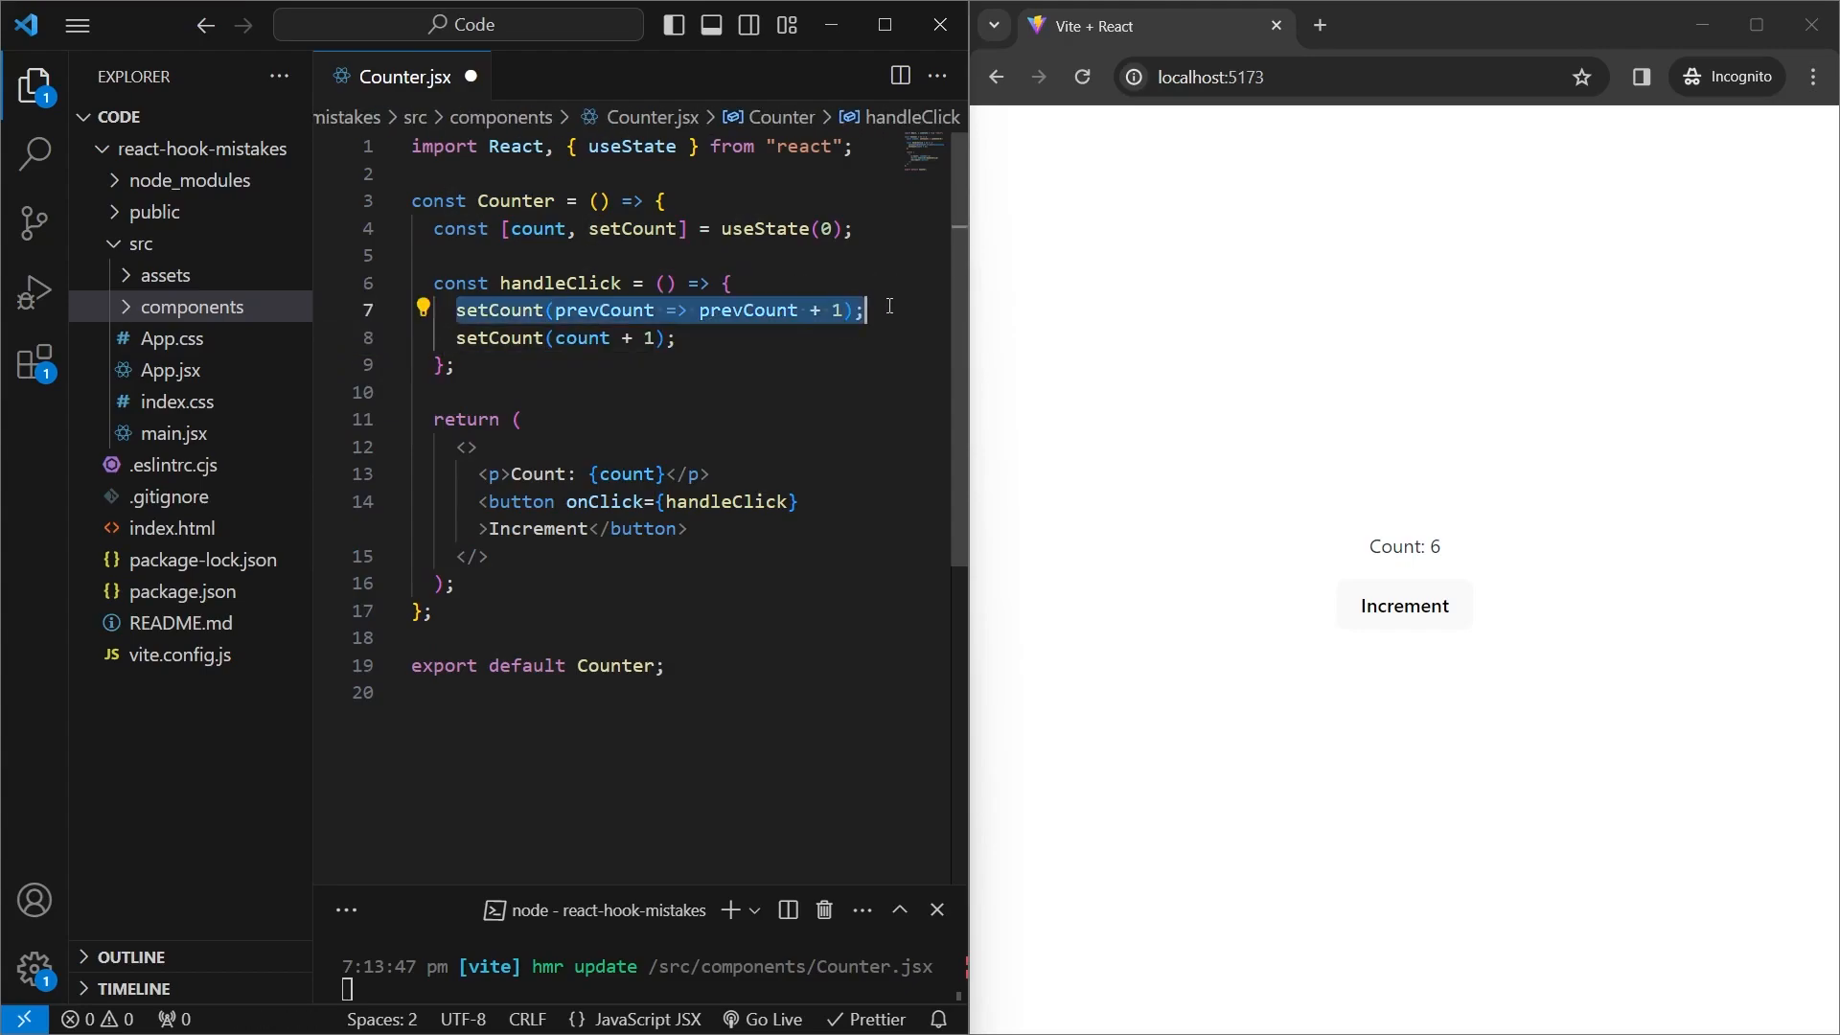
type("setCount((prevCount) => prevCount + 1);")
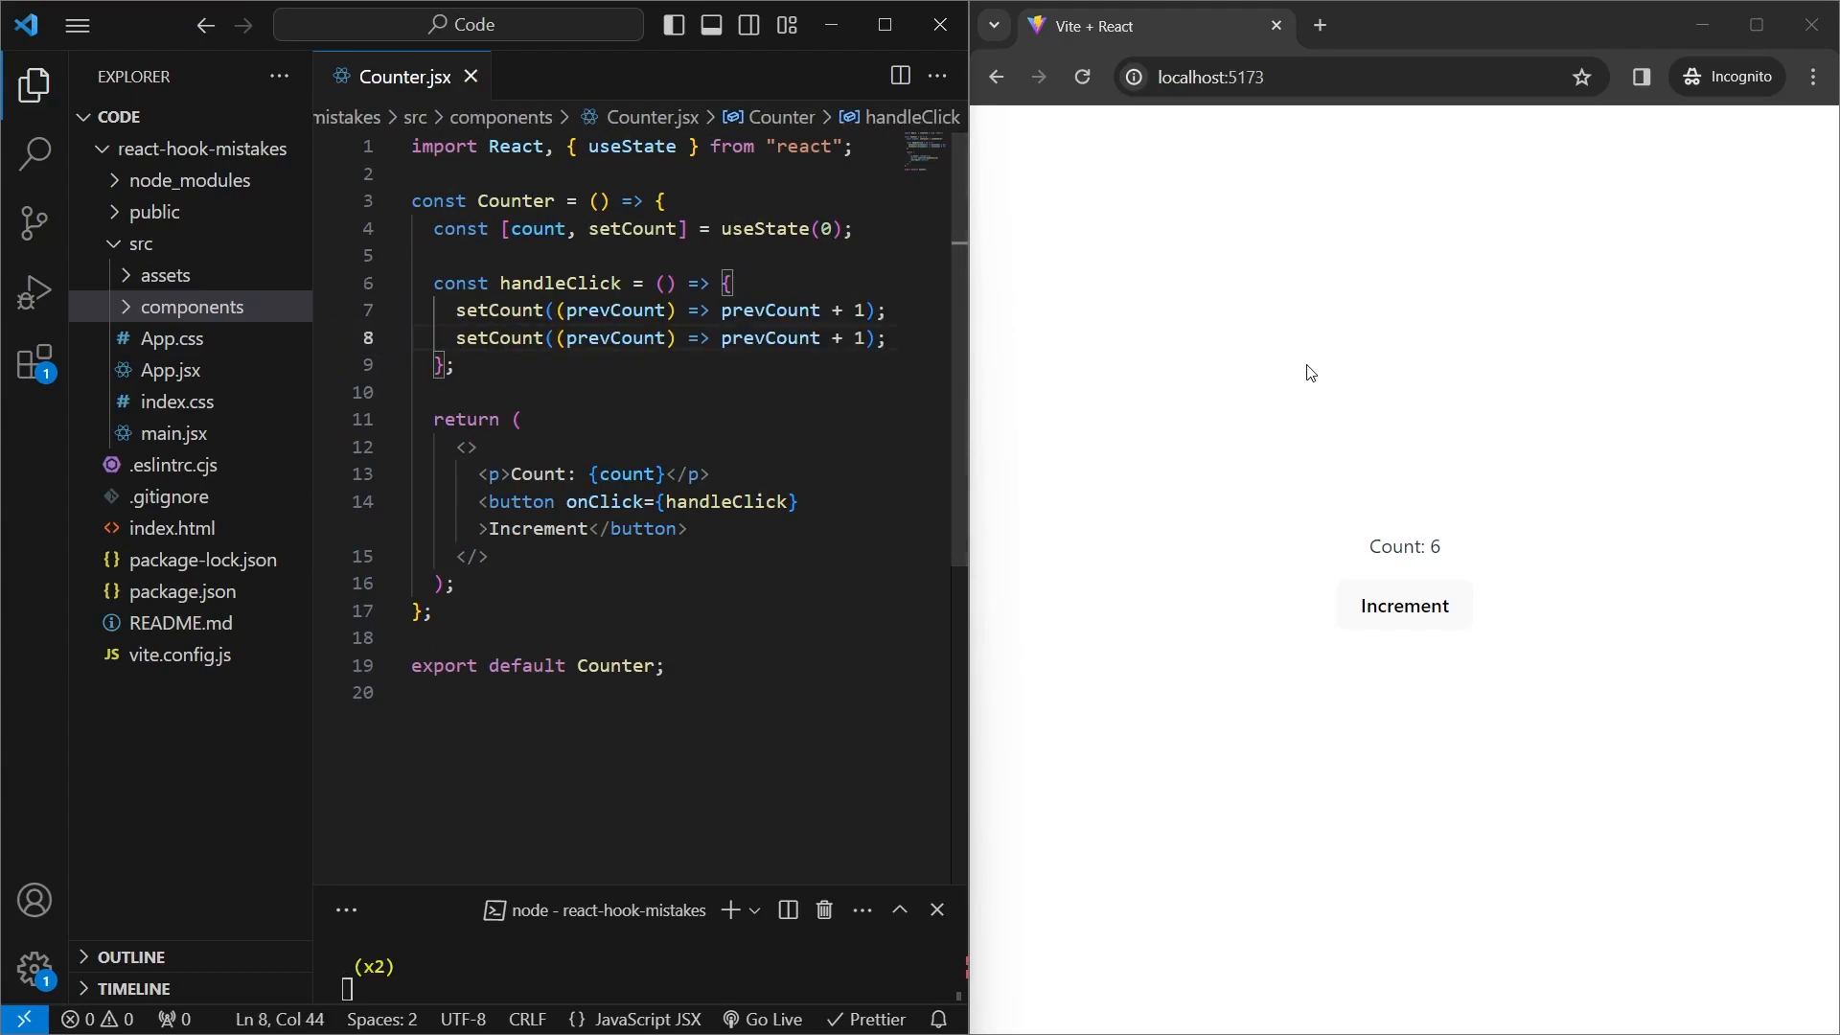
left_click(1403, 605)
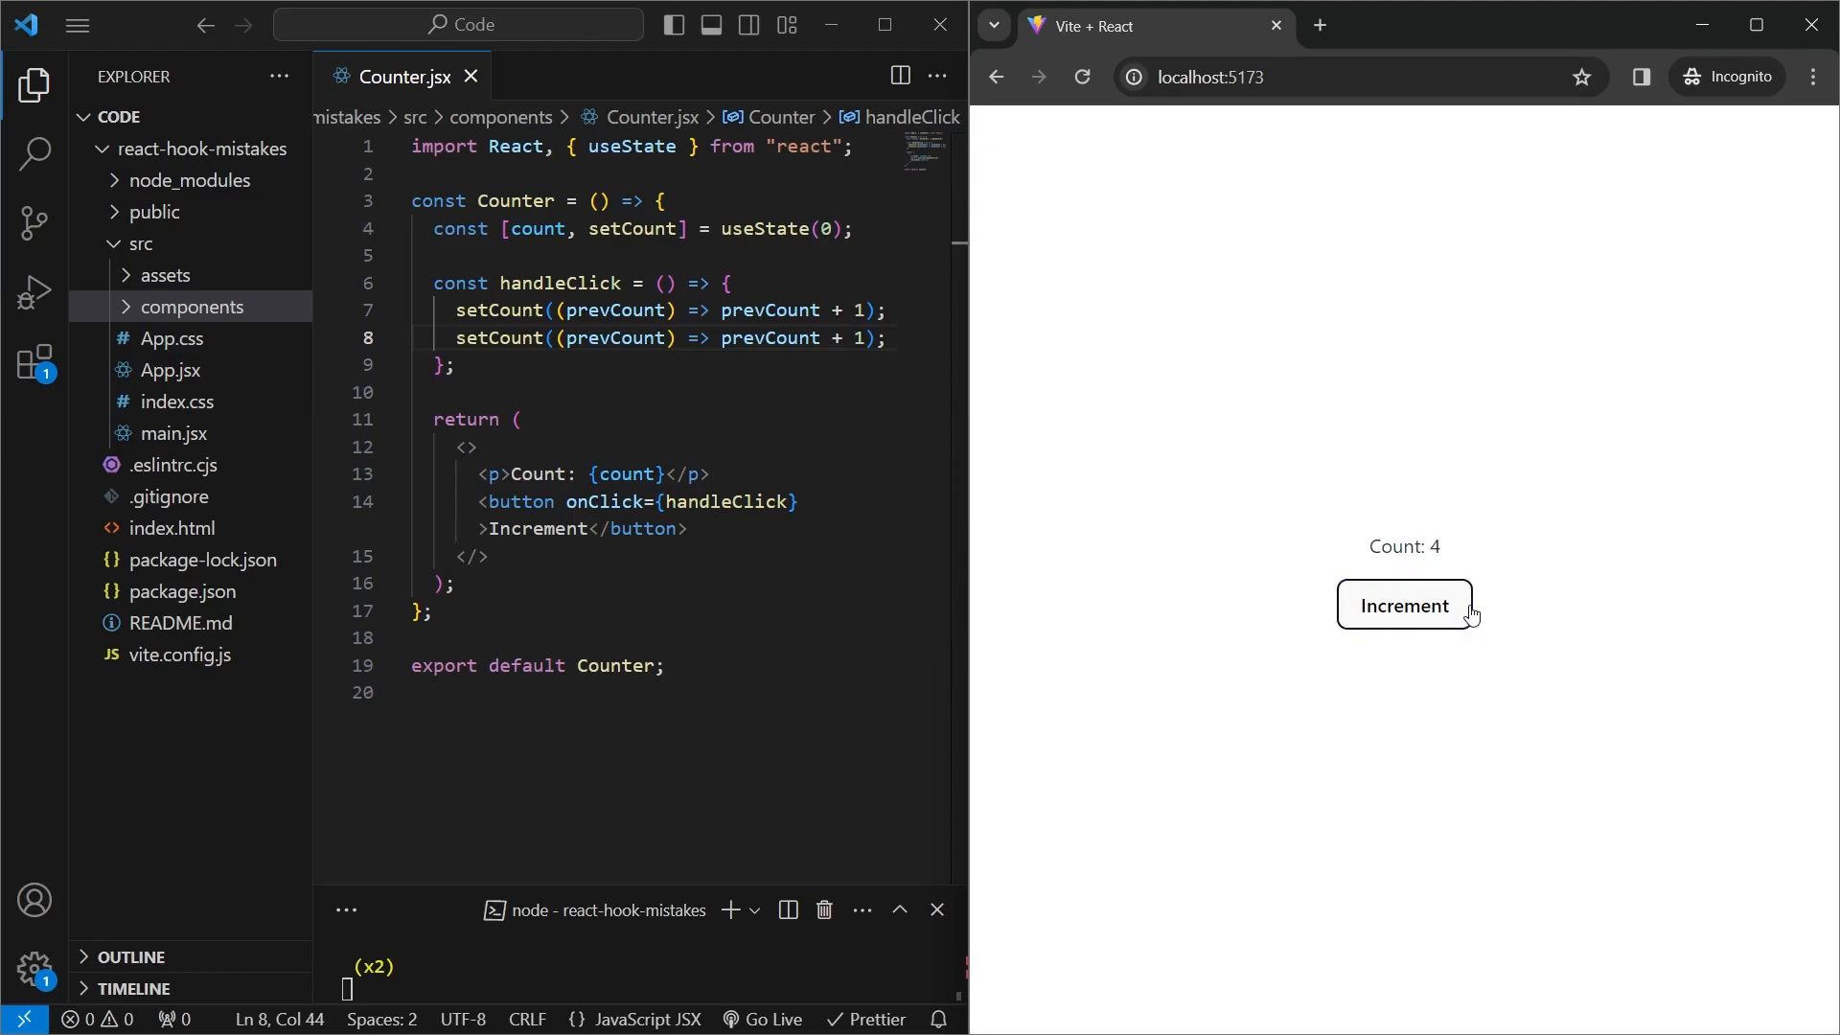
left_click(1403, 605)
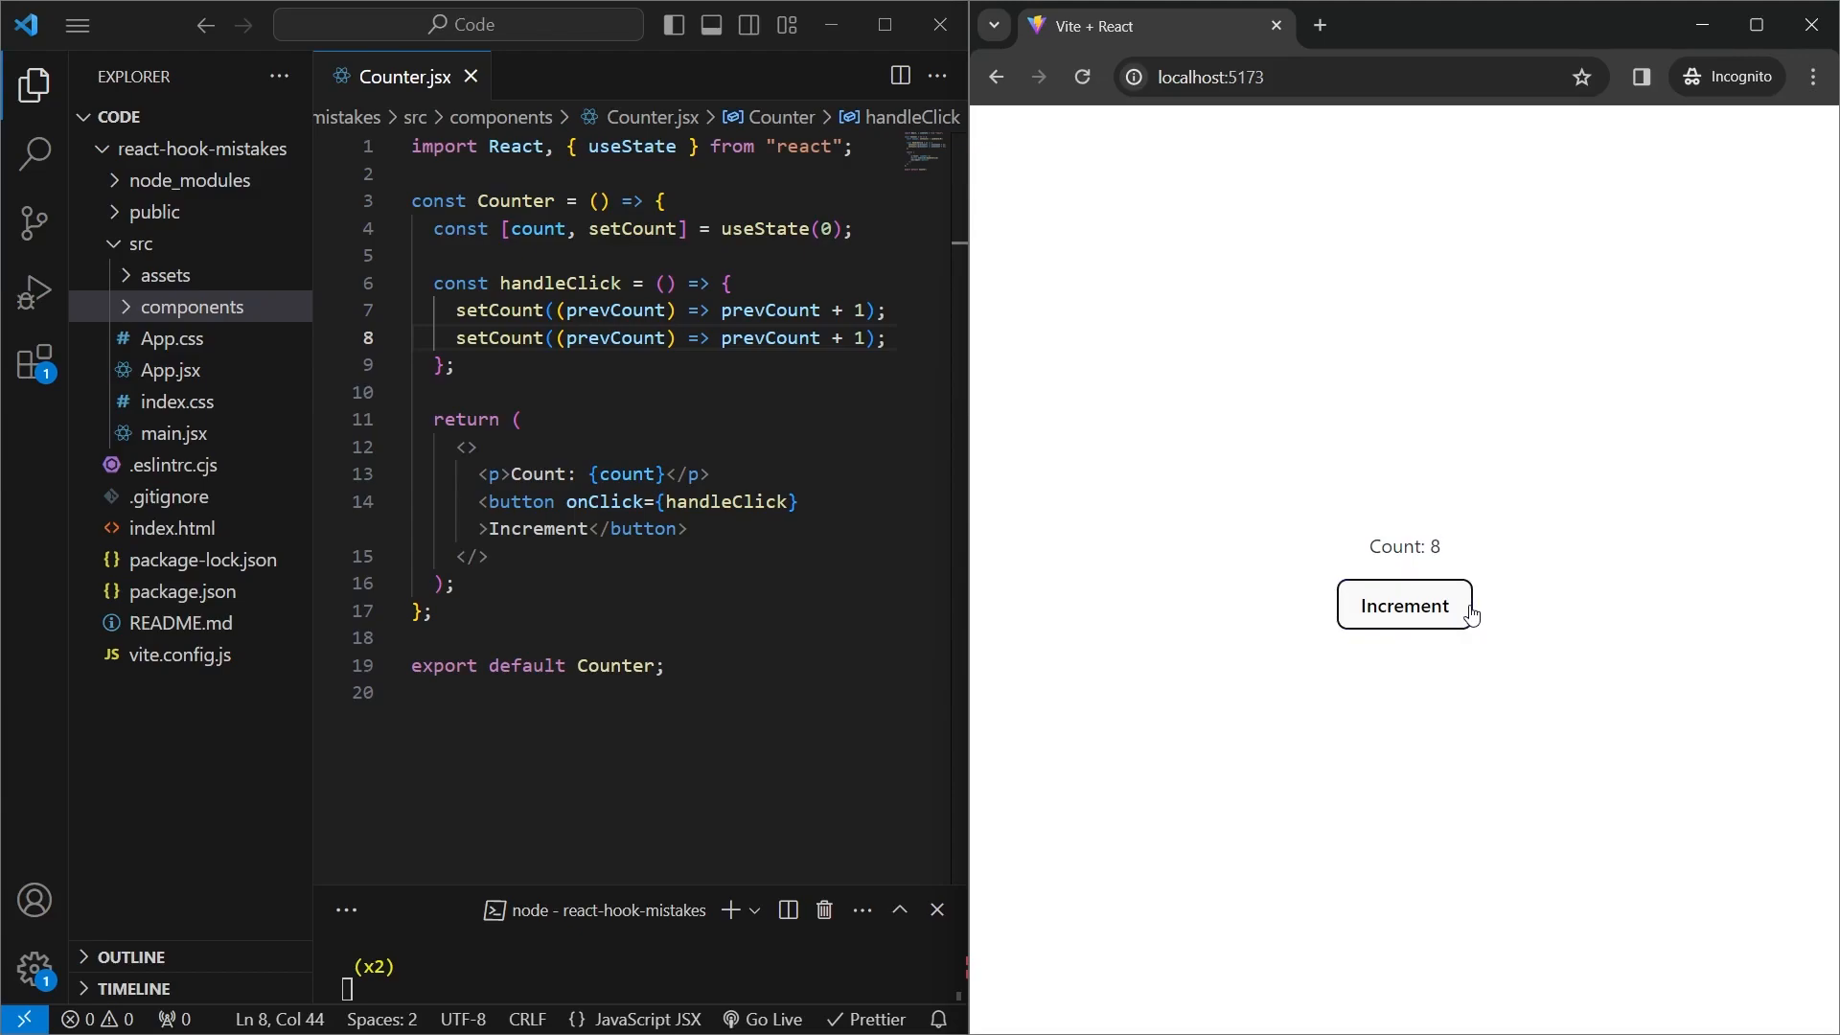
mouse_move(824, 362)
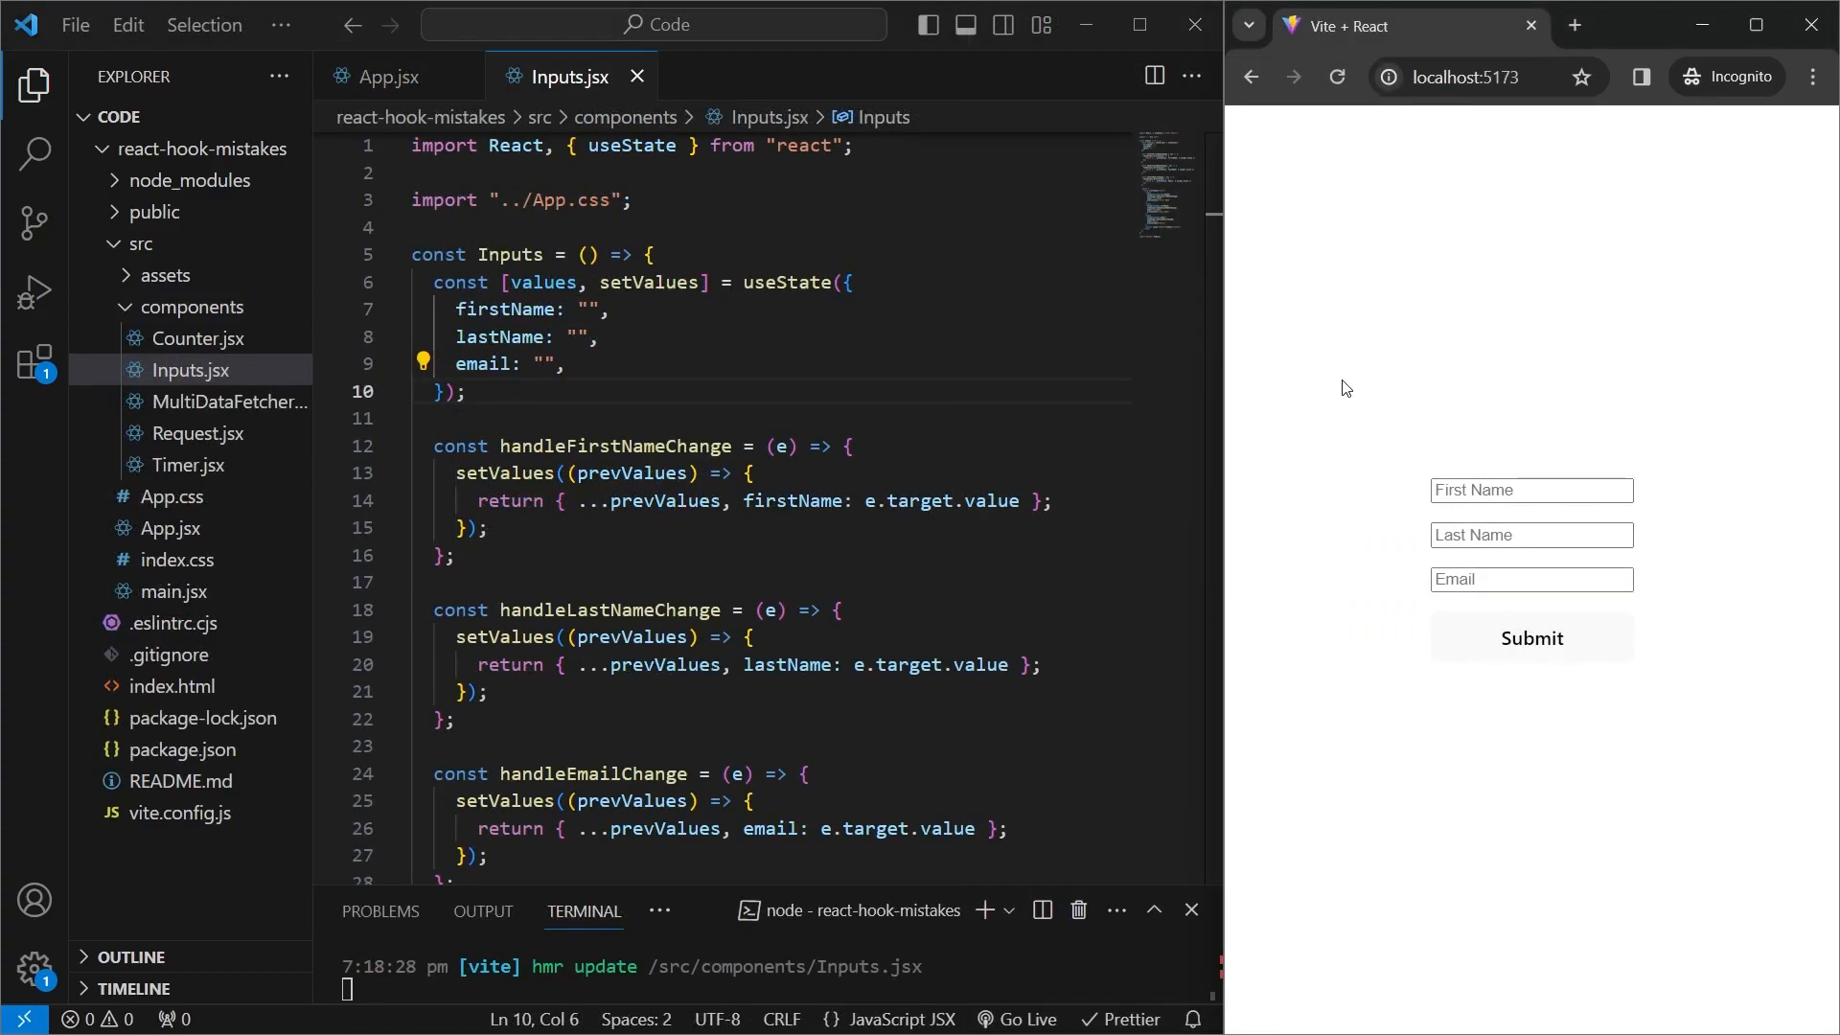
mouse_move(1382, 524)
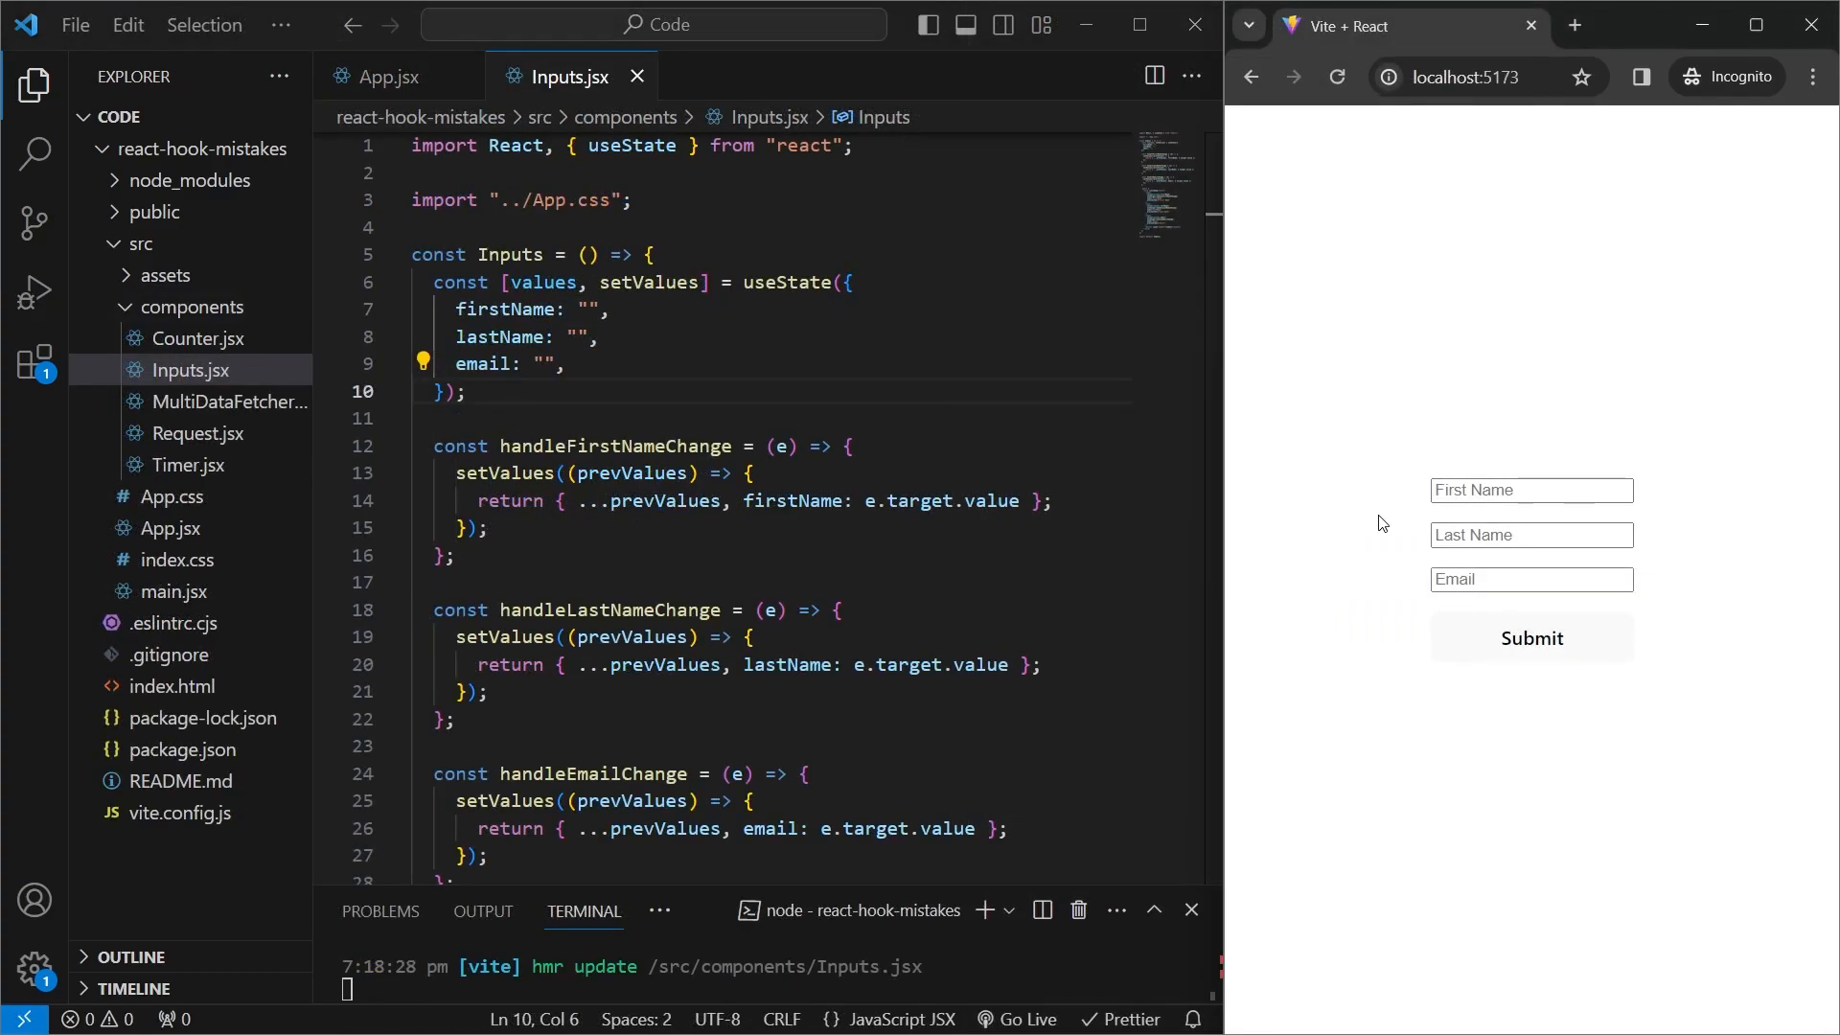
- Fill the form with 'sdf' and 'sdfsdf', submit it, then inspect the useState values object
type("sdf")
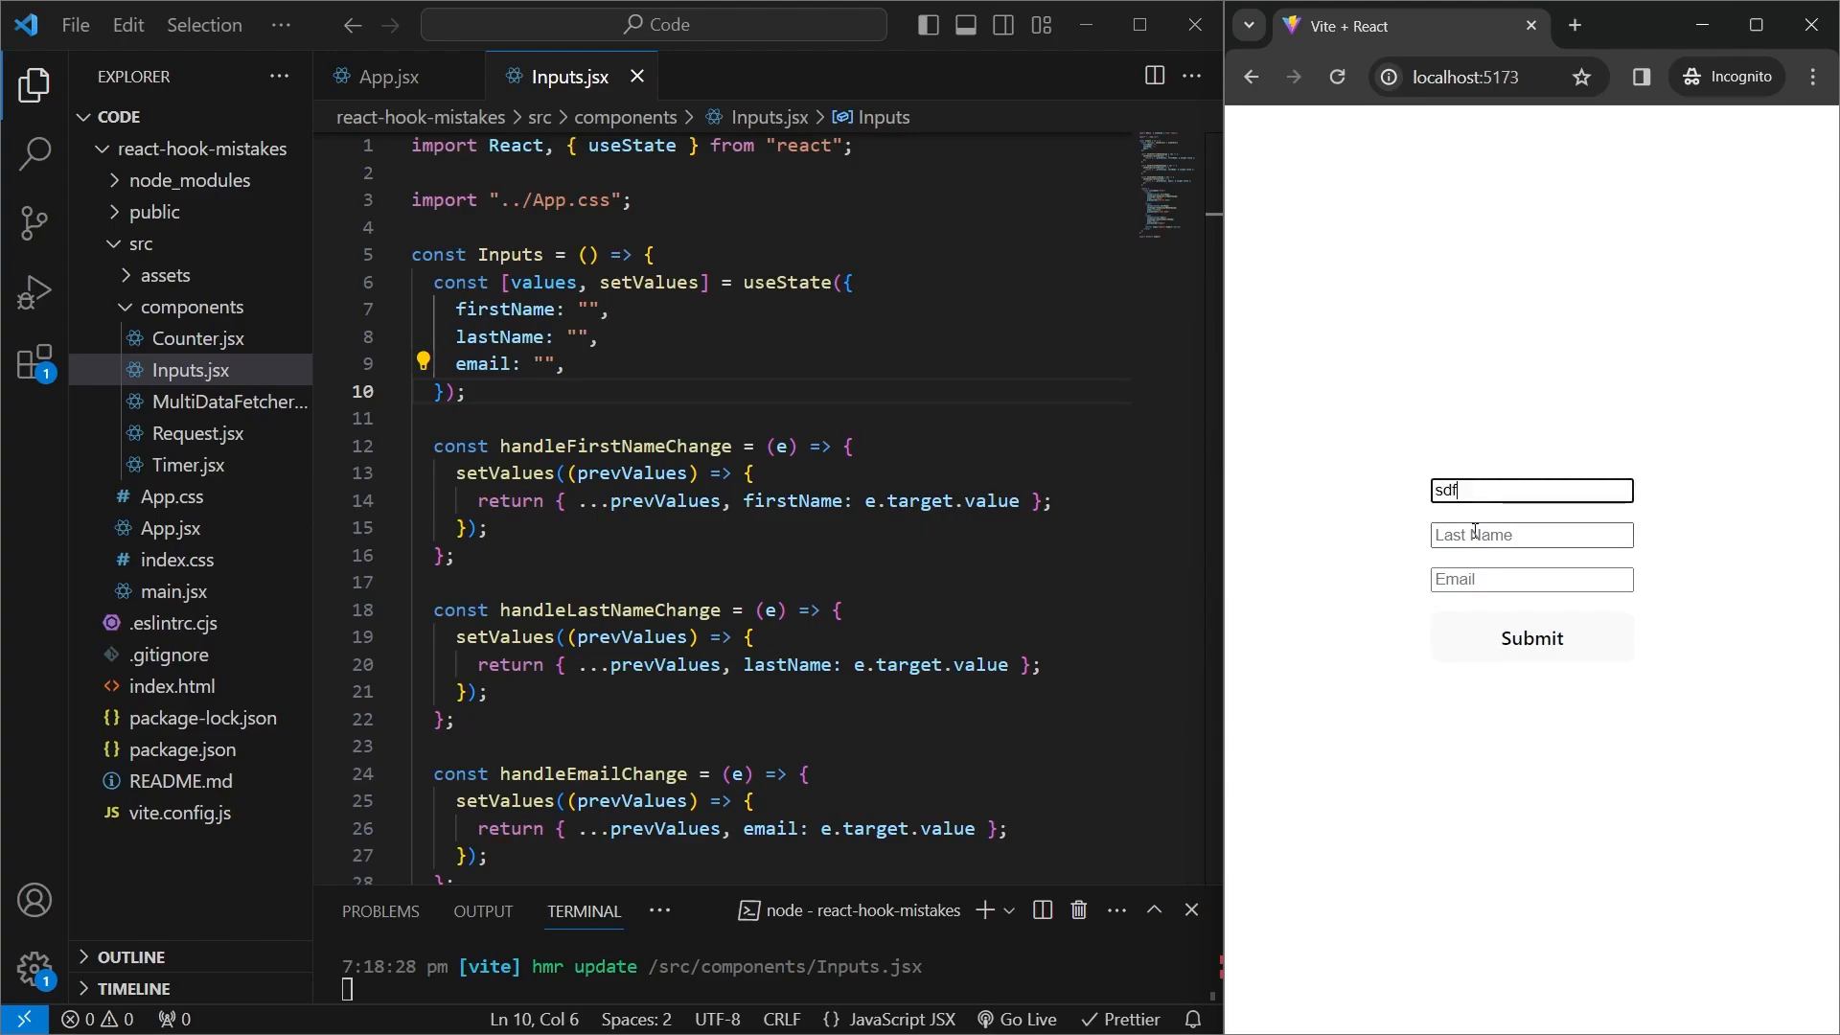
type("sdfsdf")
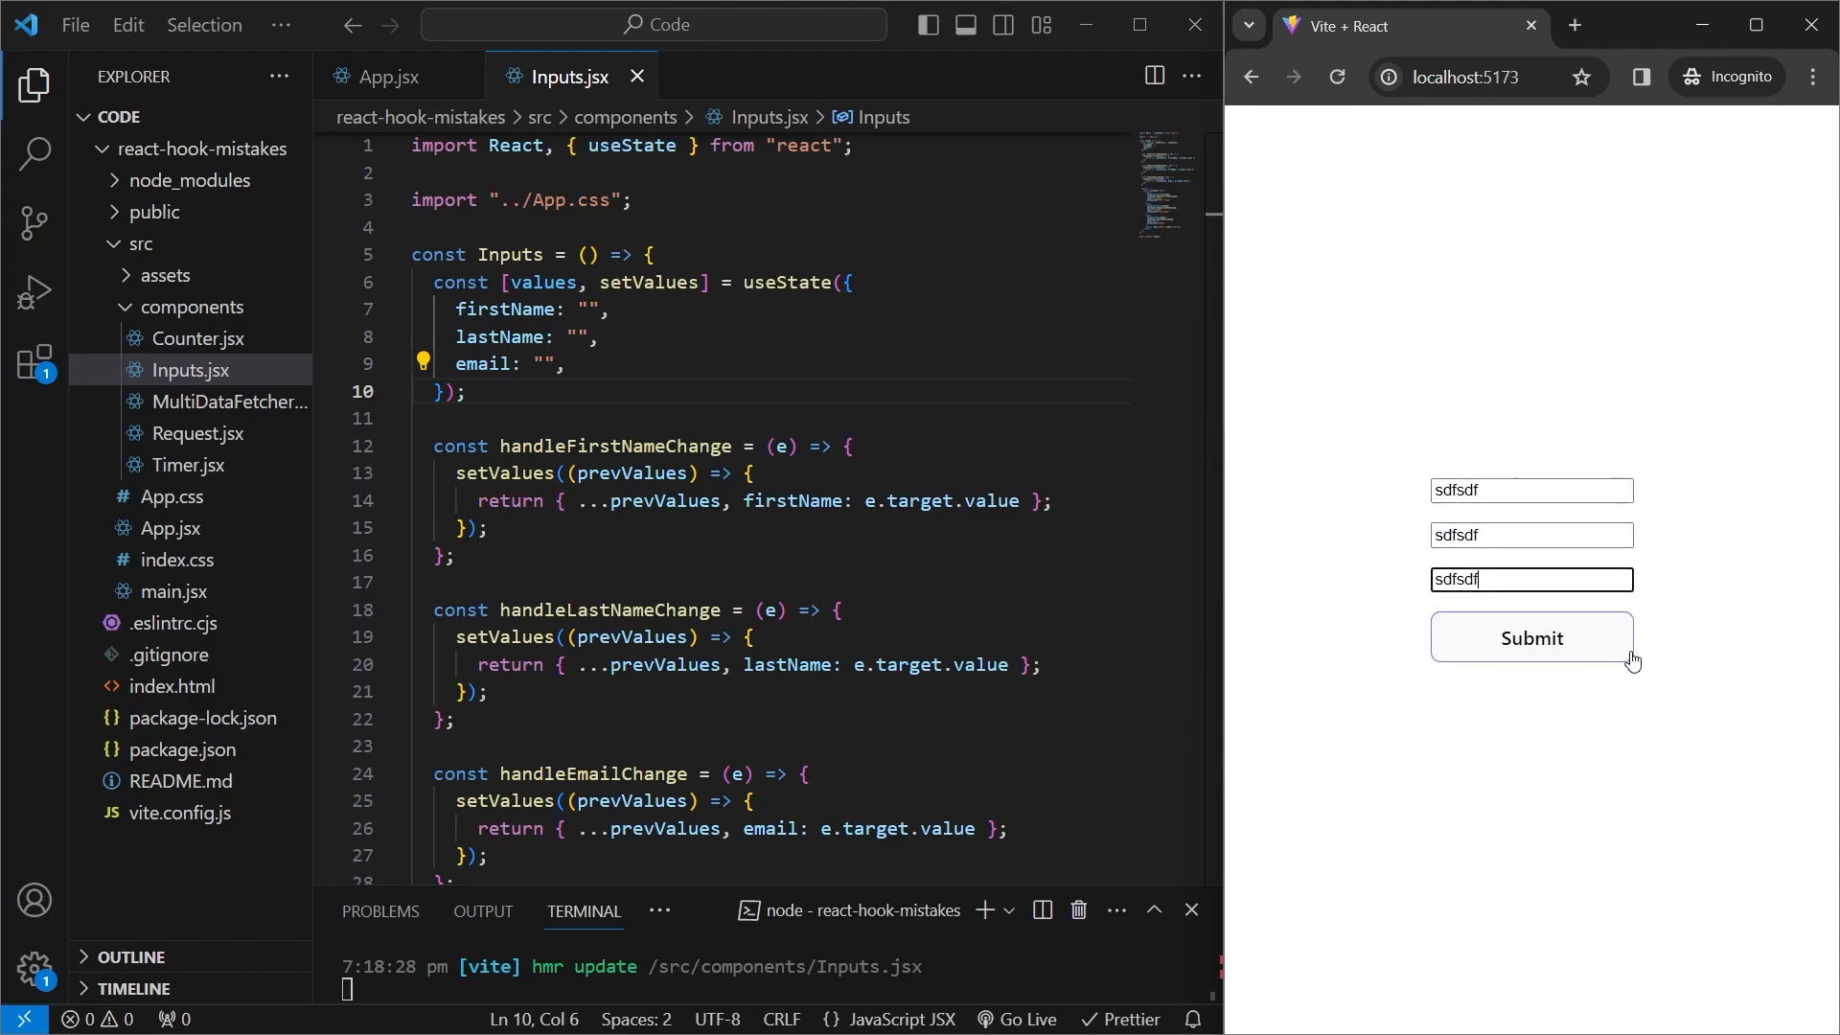
left_click(1530, 637)
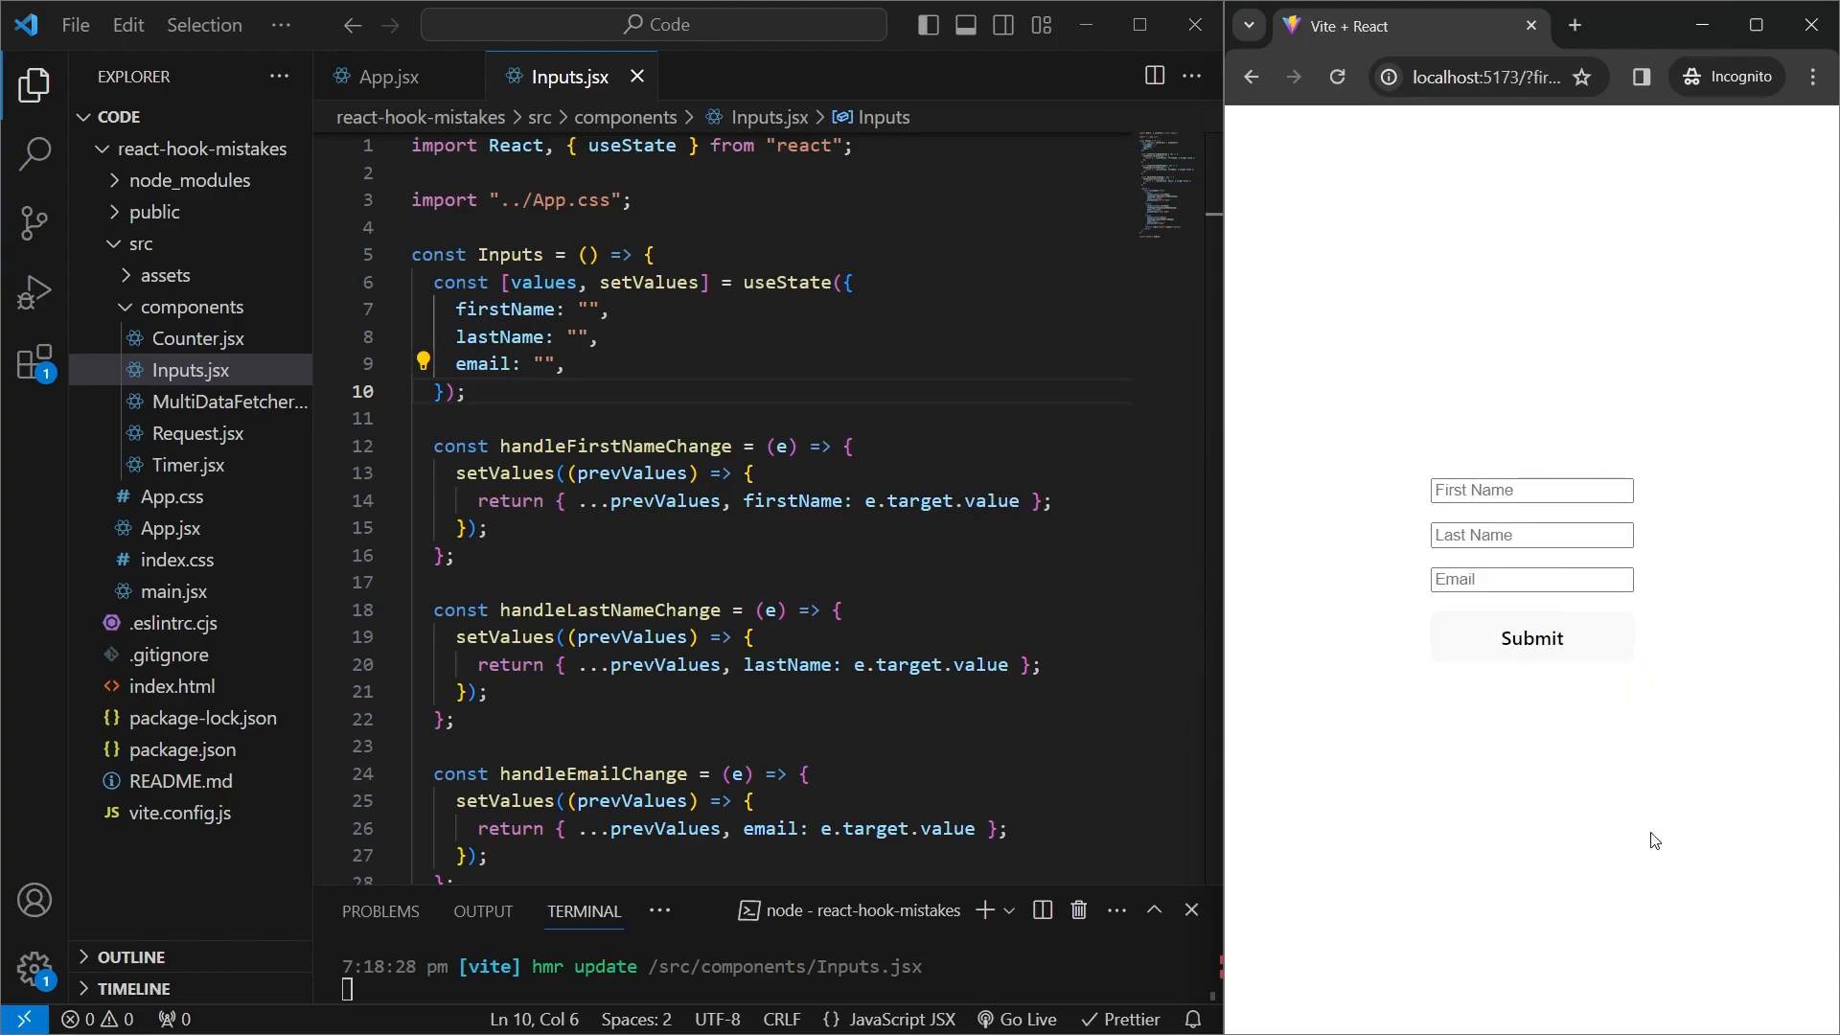
mouse_move(809, 300)
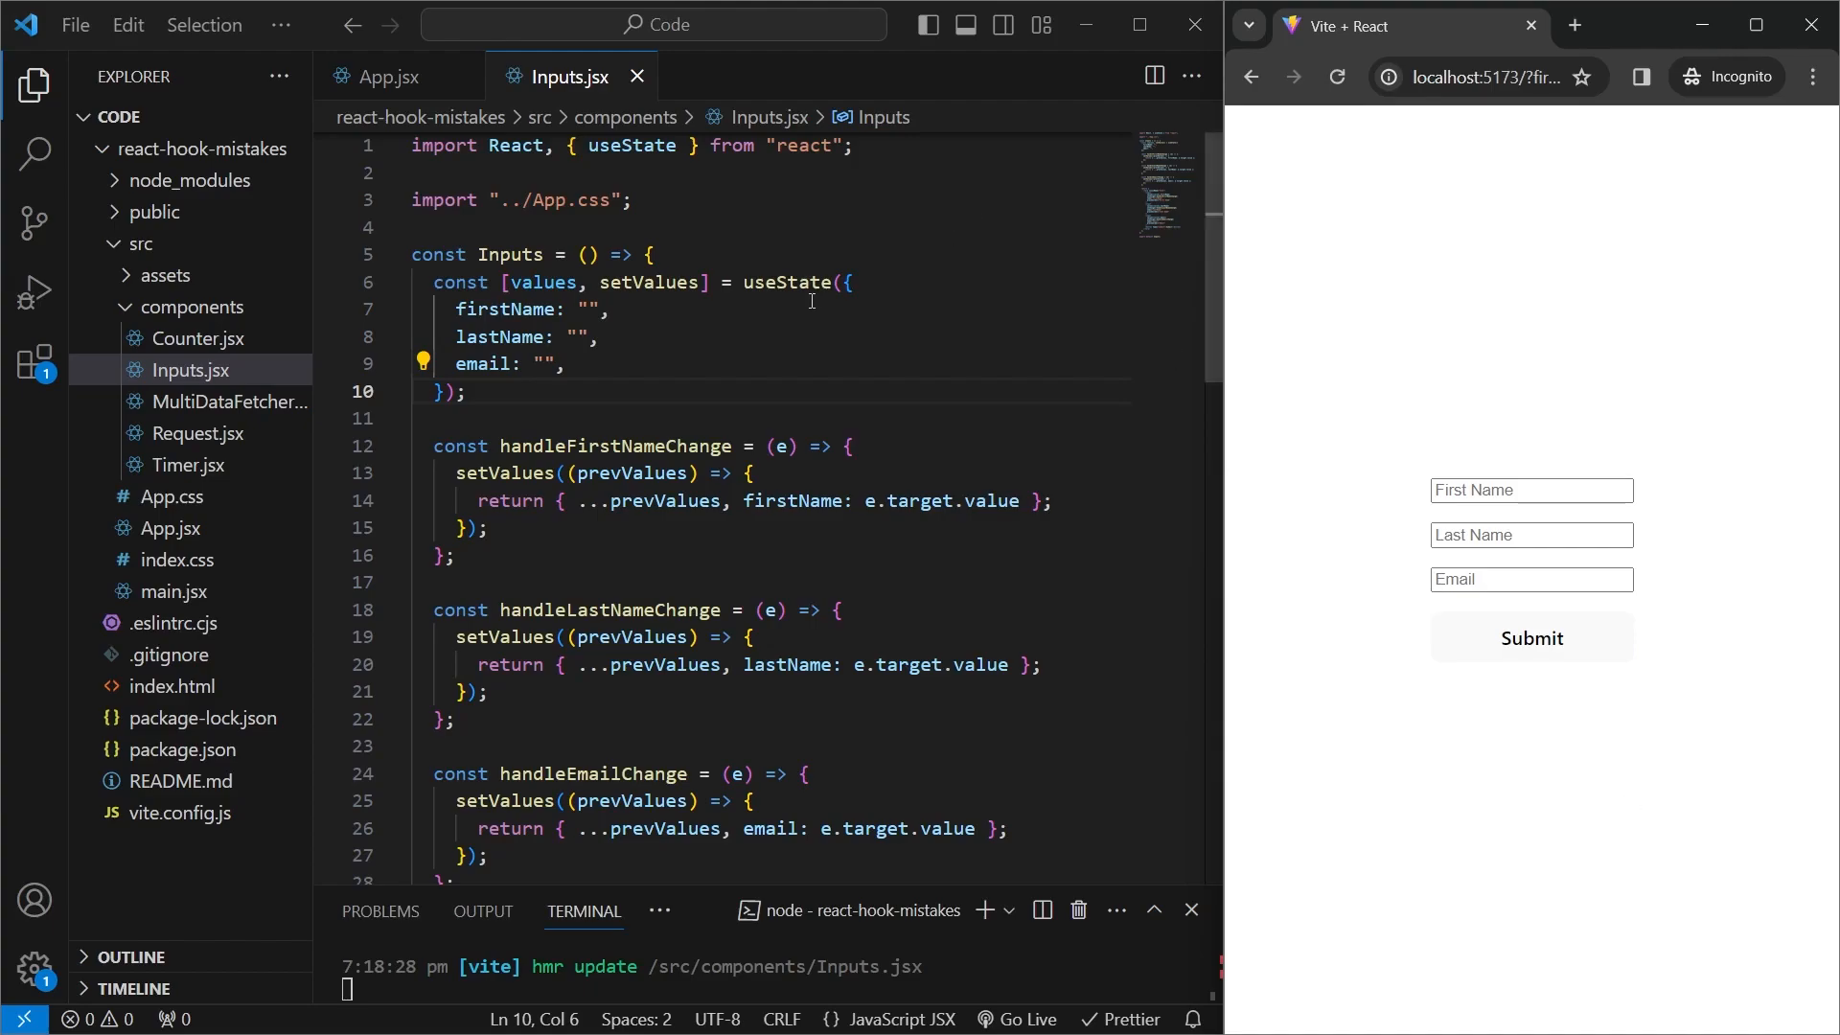
left_click(611, 309)
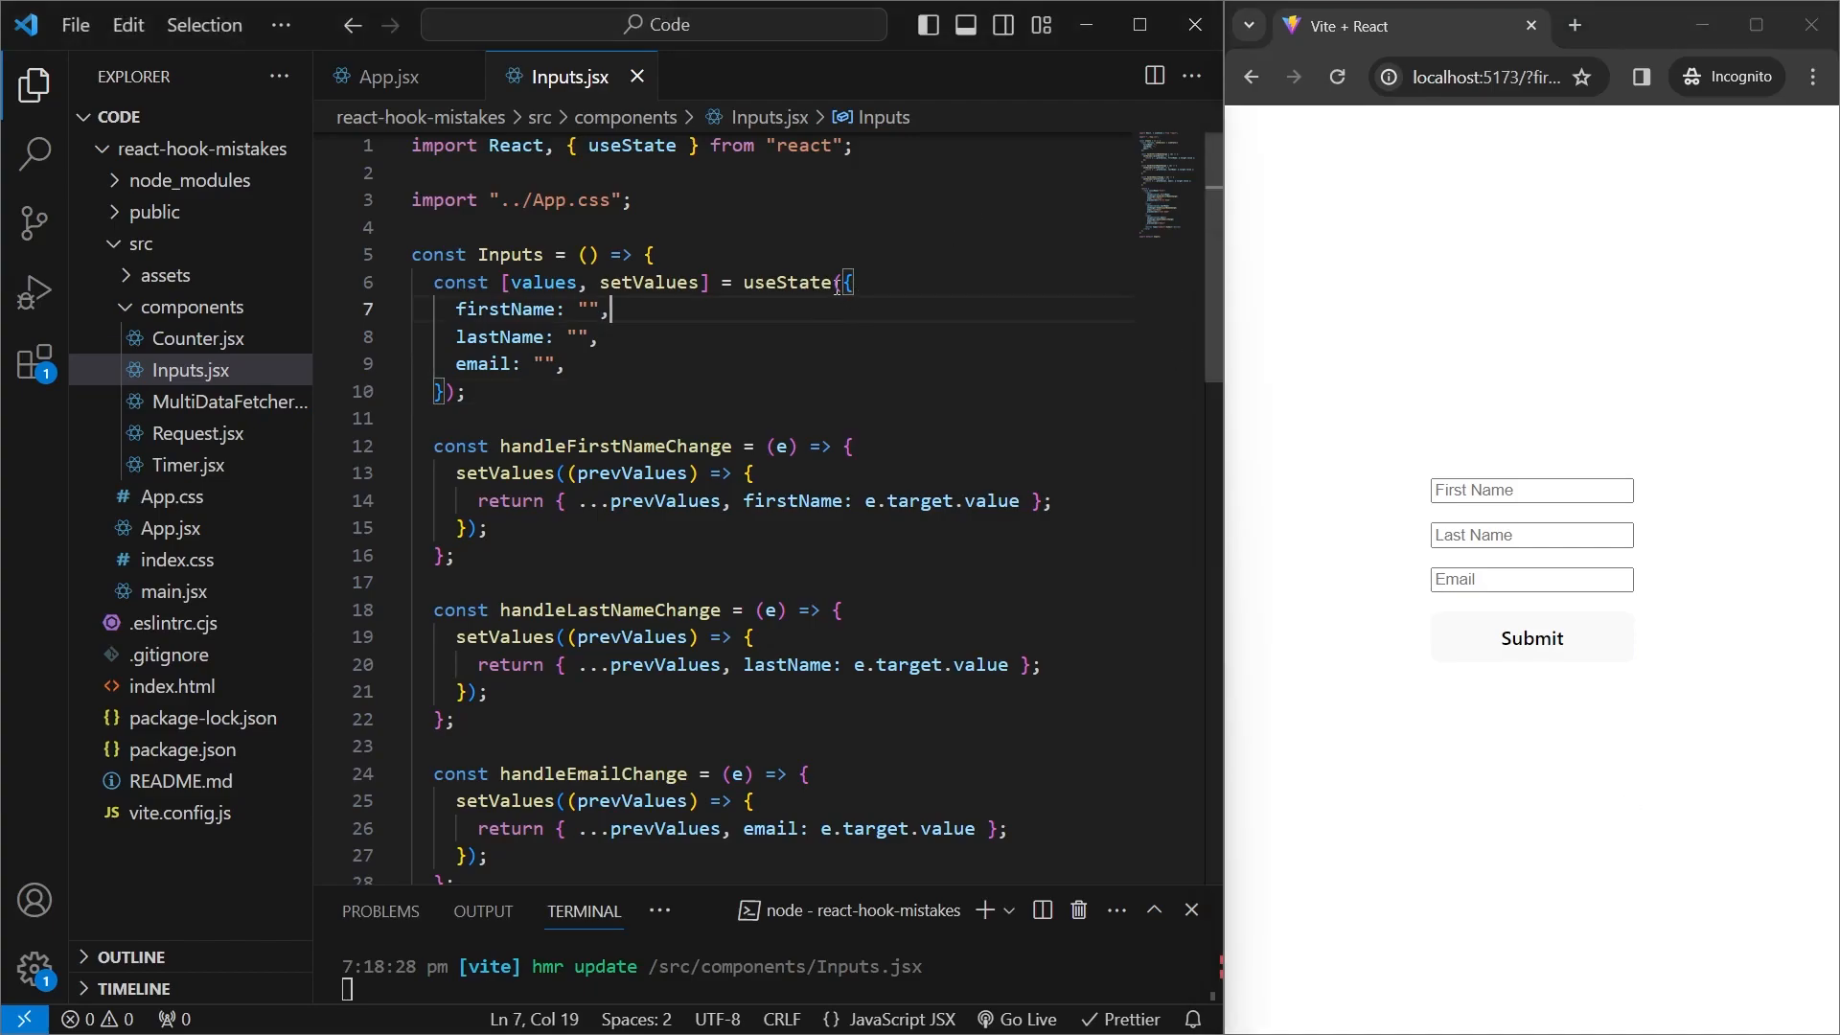
mouse_move(610, 377)
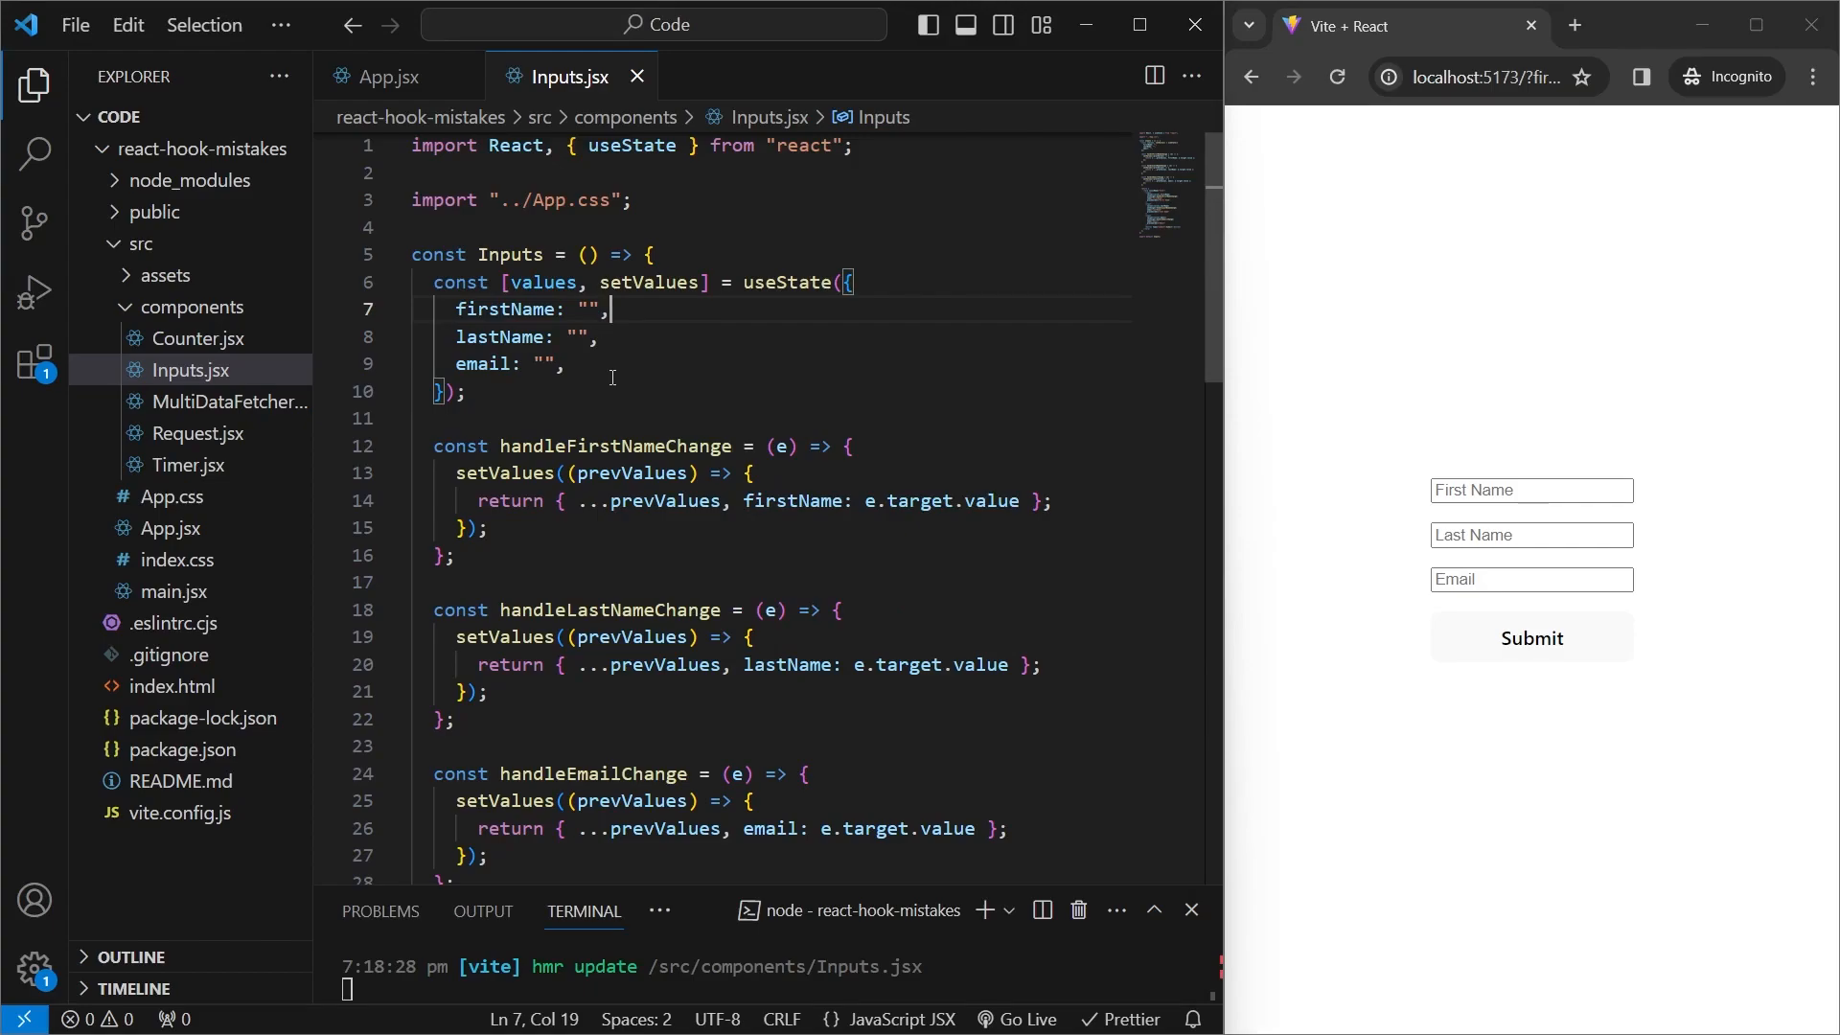
mouse_move(649, 373)
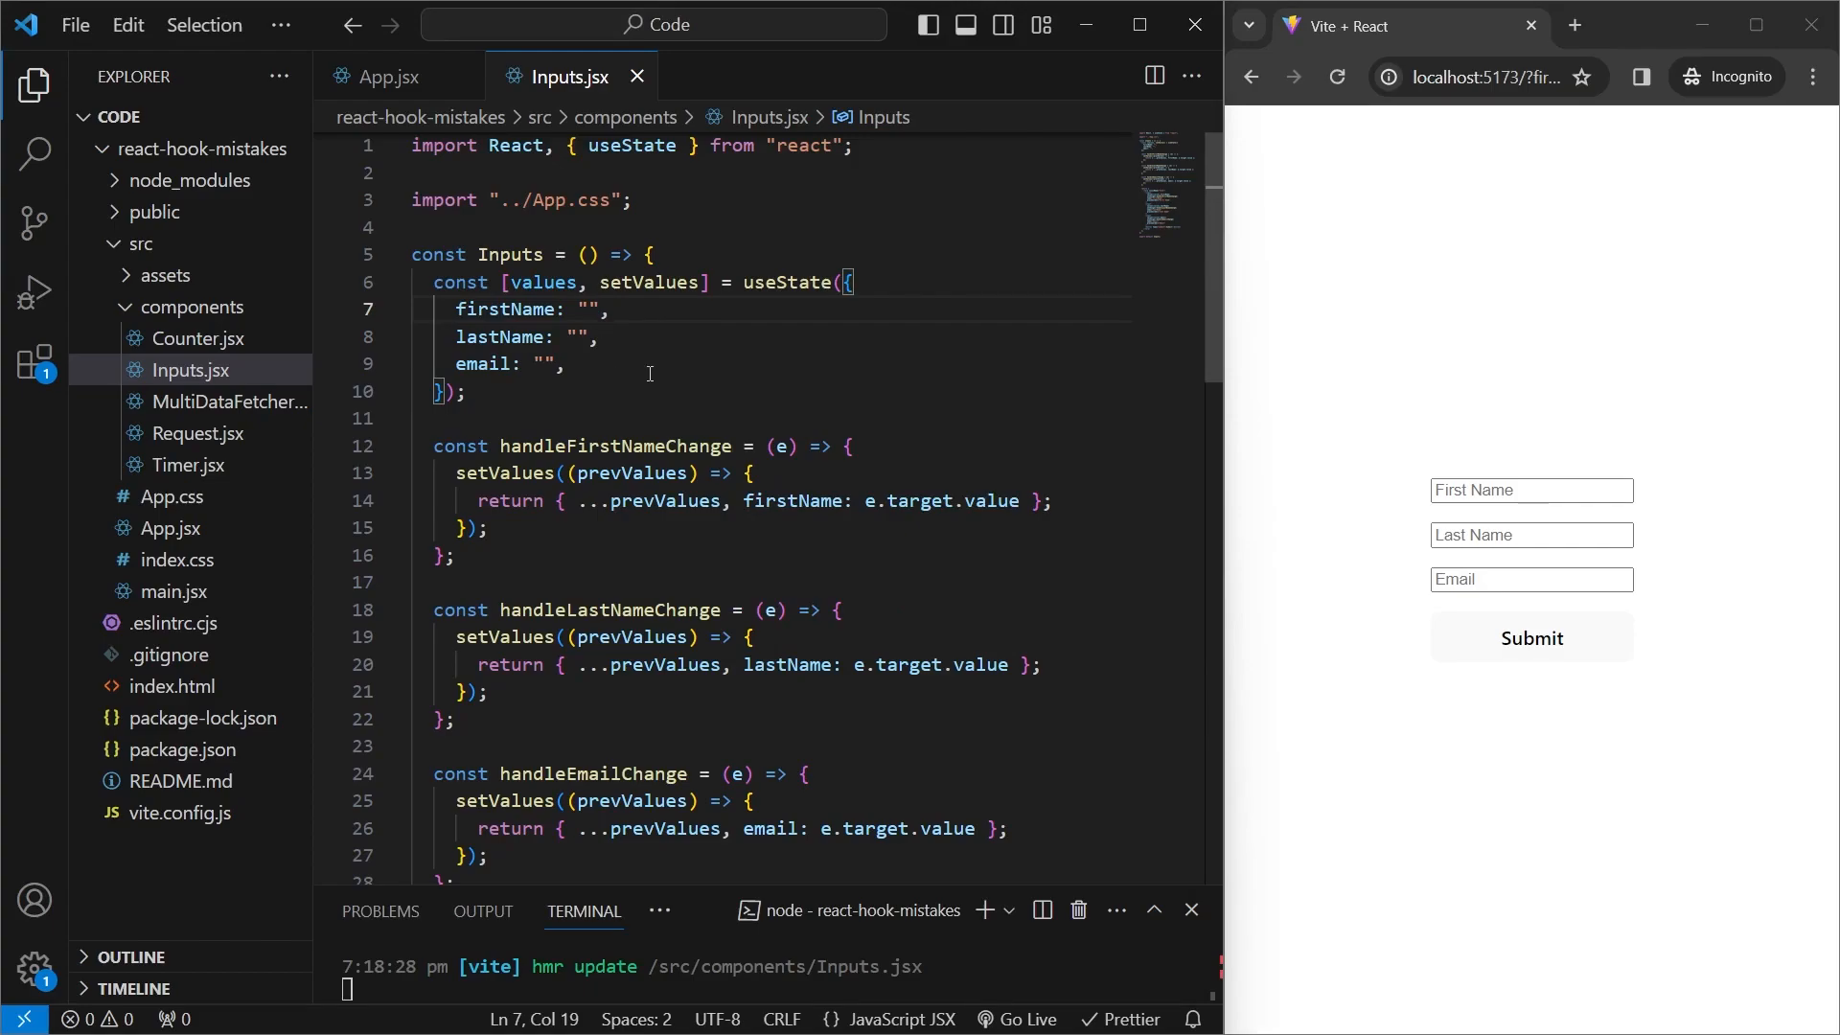
scroll("down", 3)
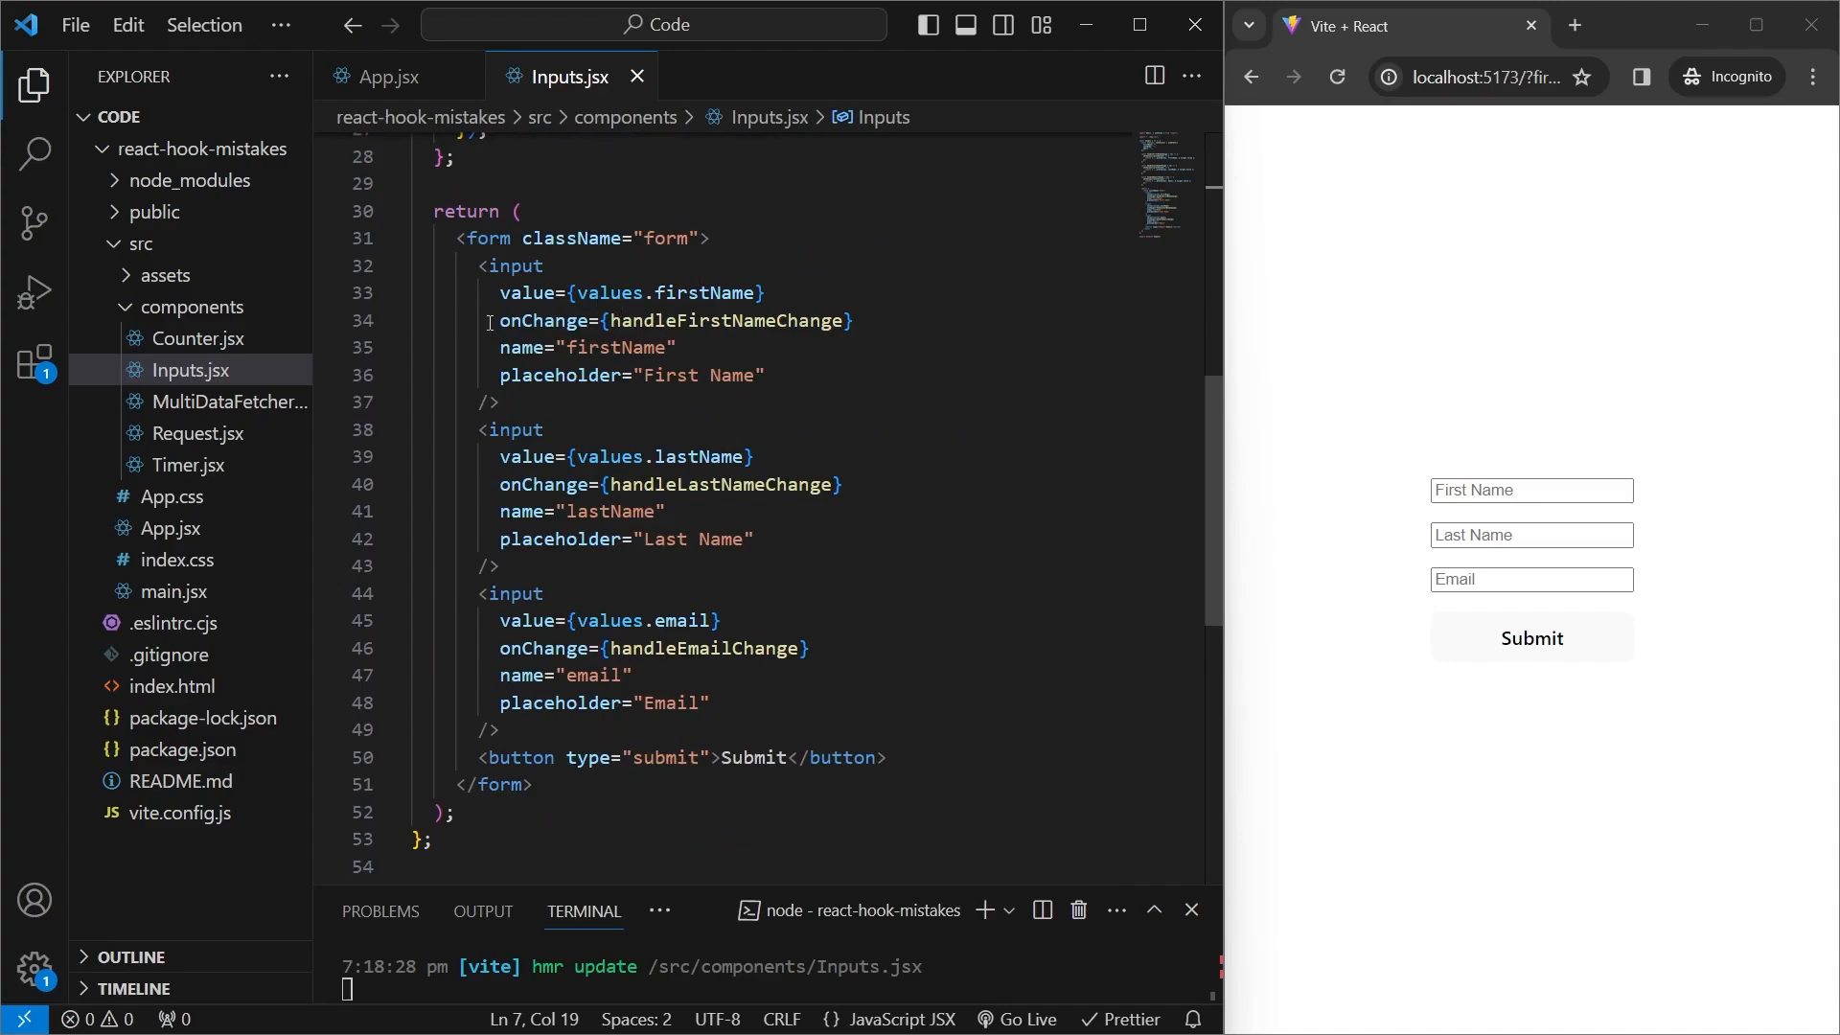
mouse_move(726, 292)
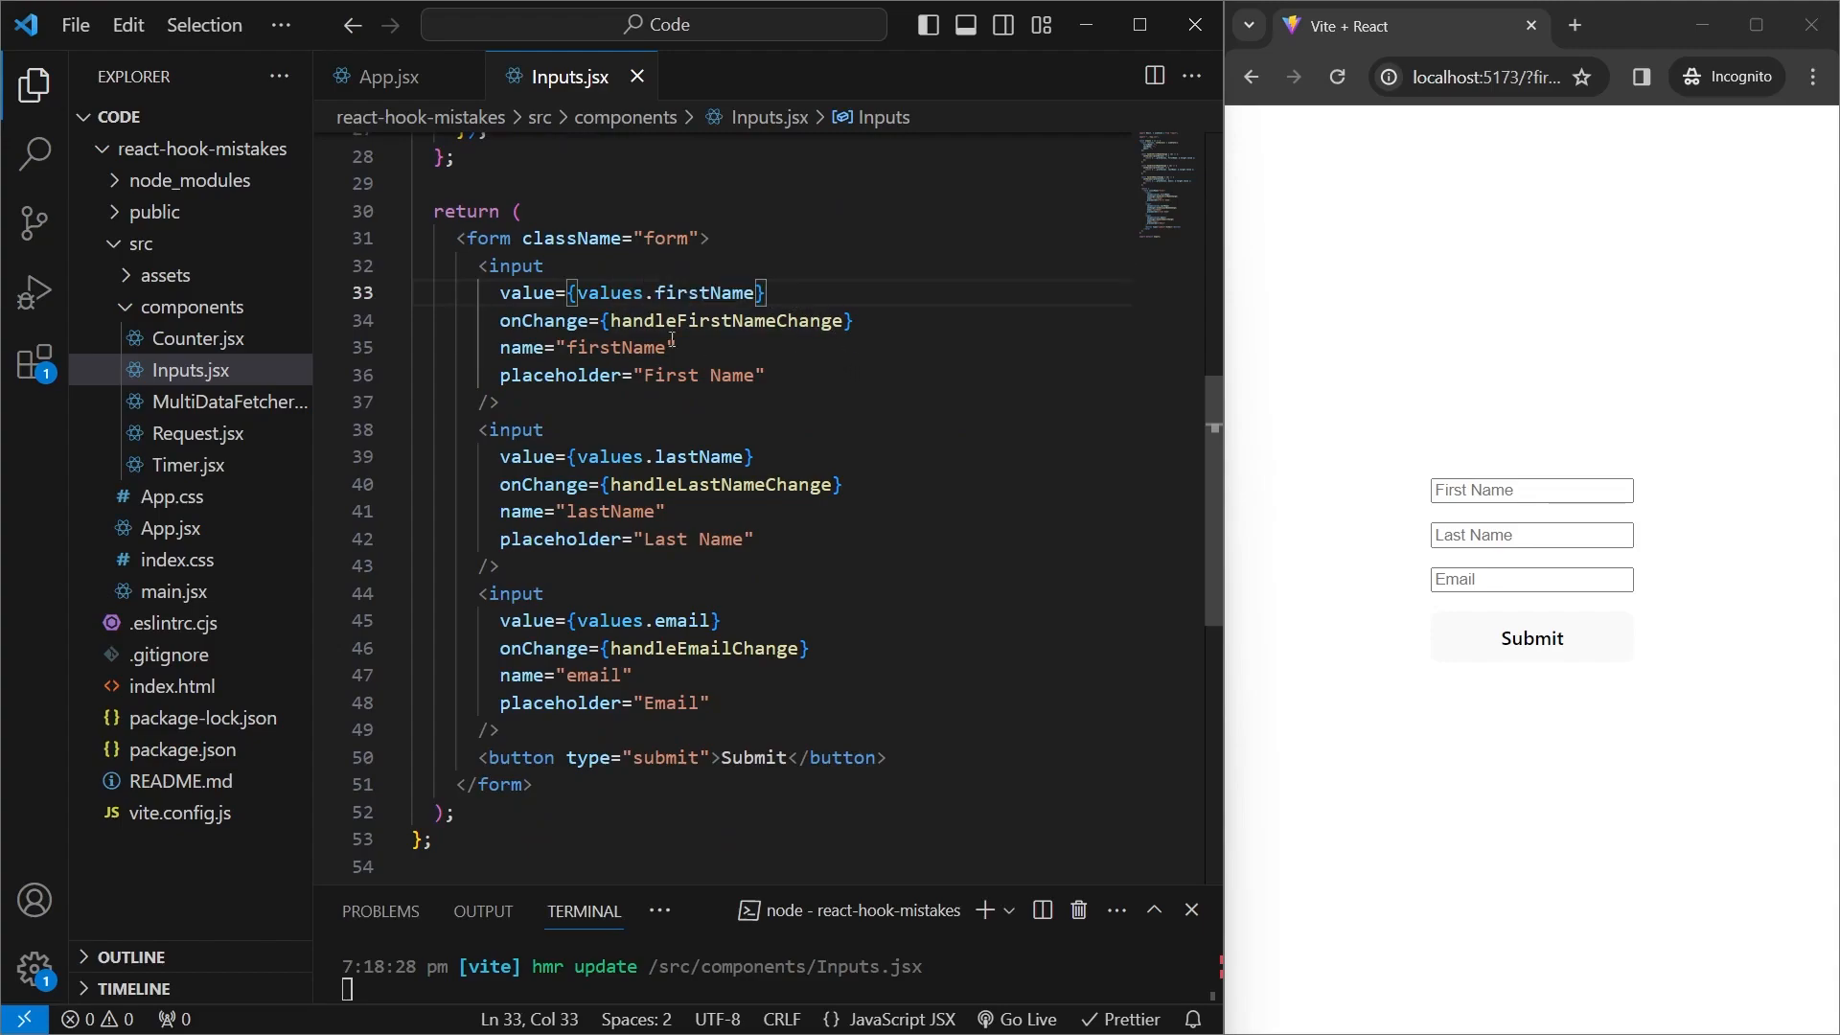
mouse_move(831, 508)
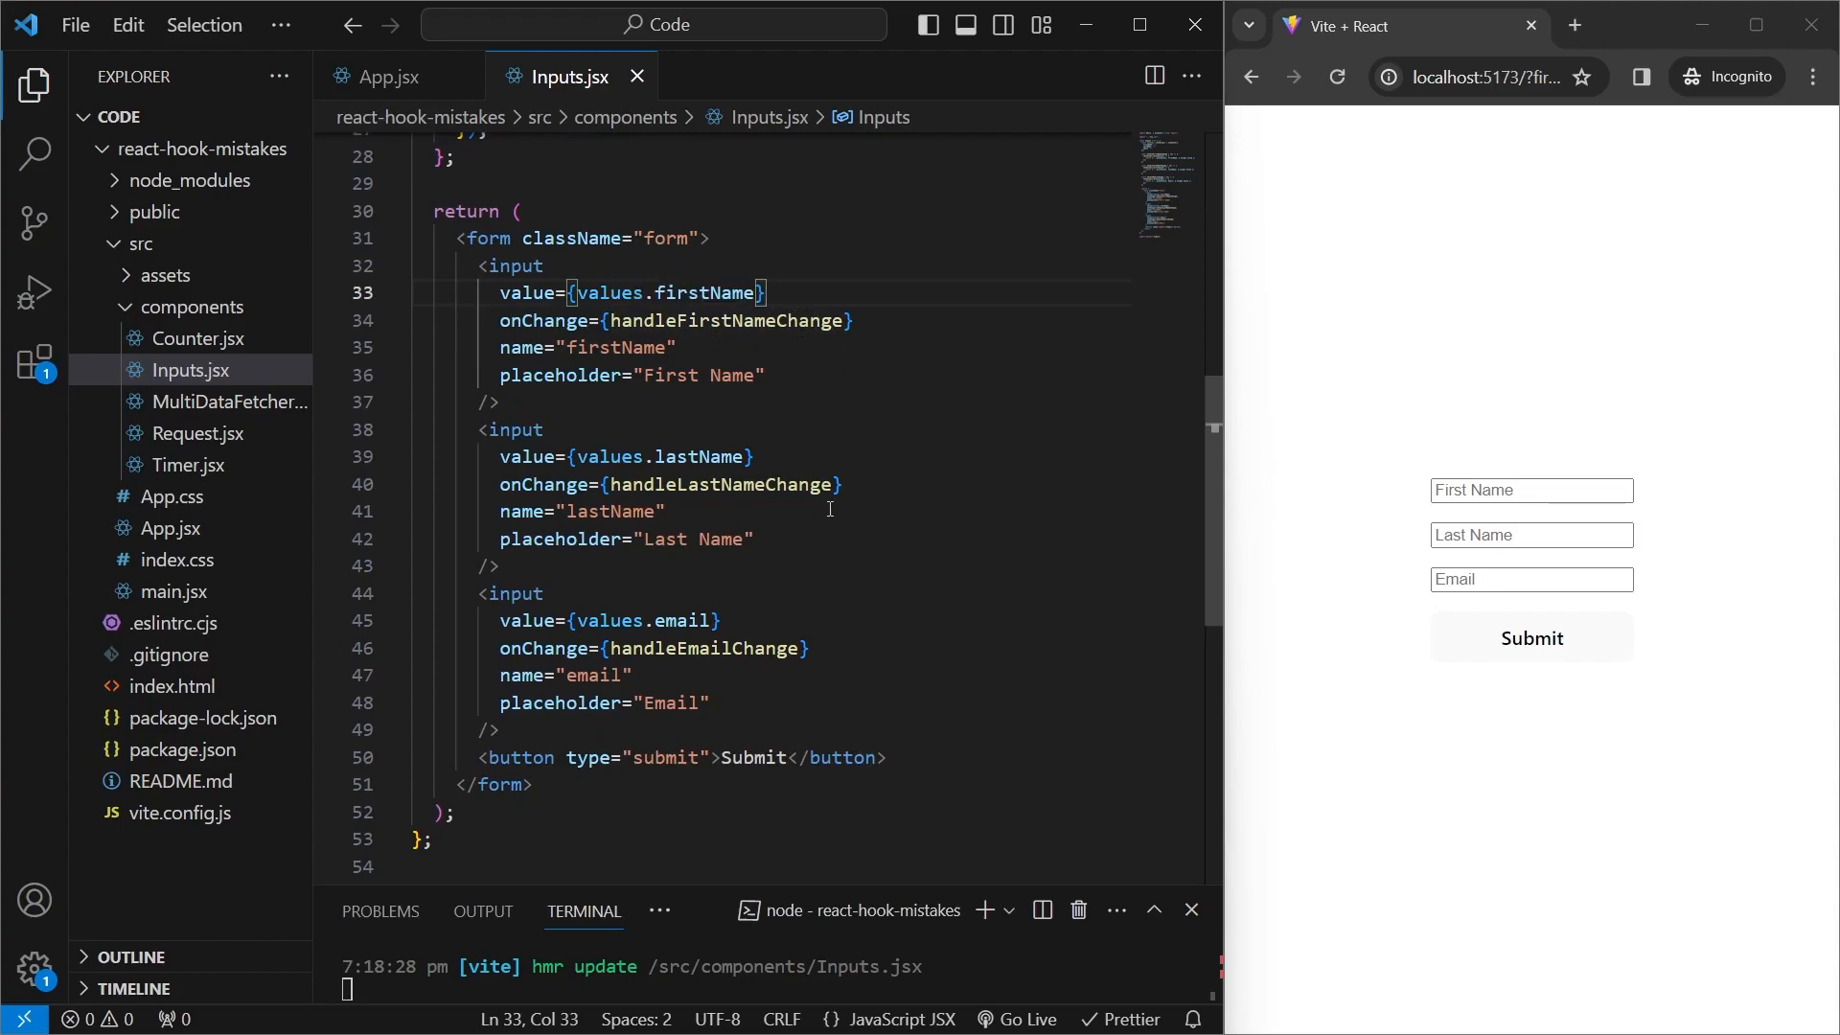
scroll("up", 3)
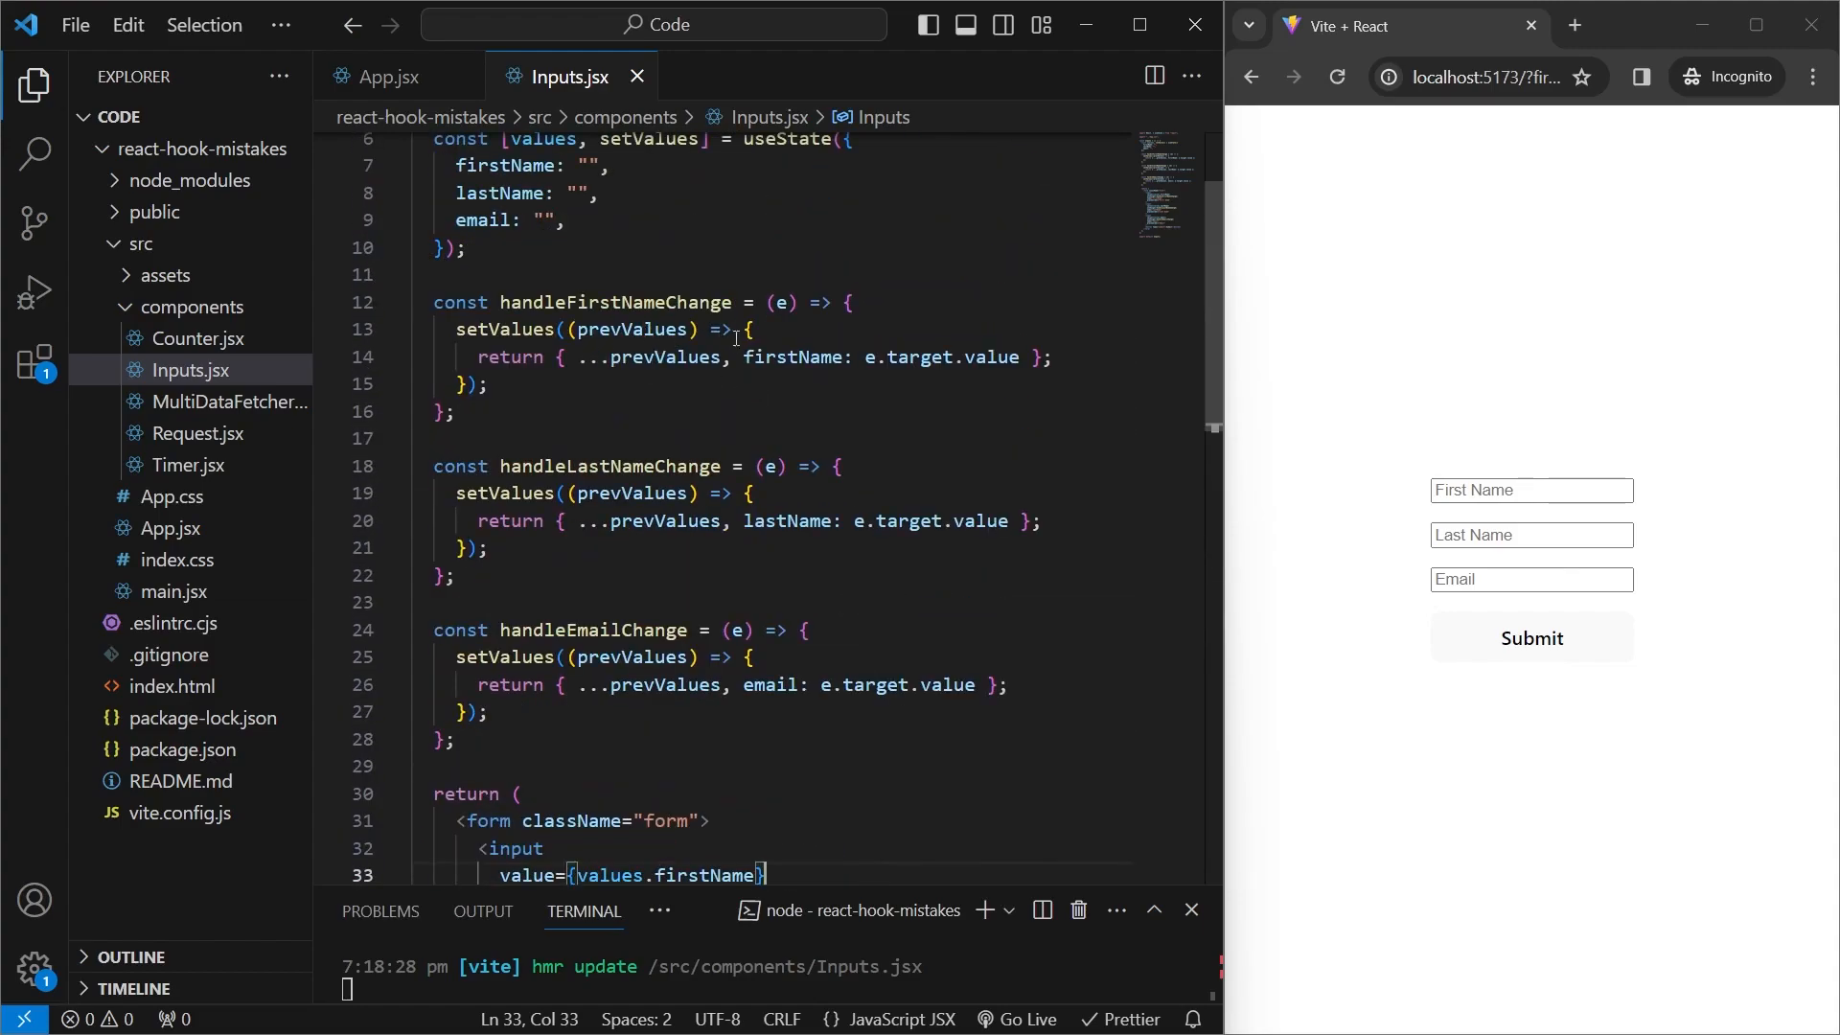
left_click(490, 384)
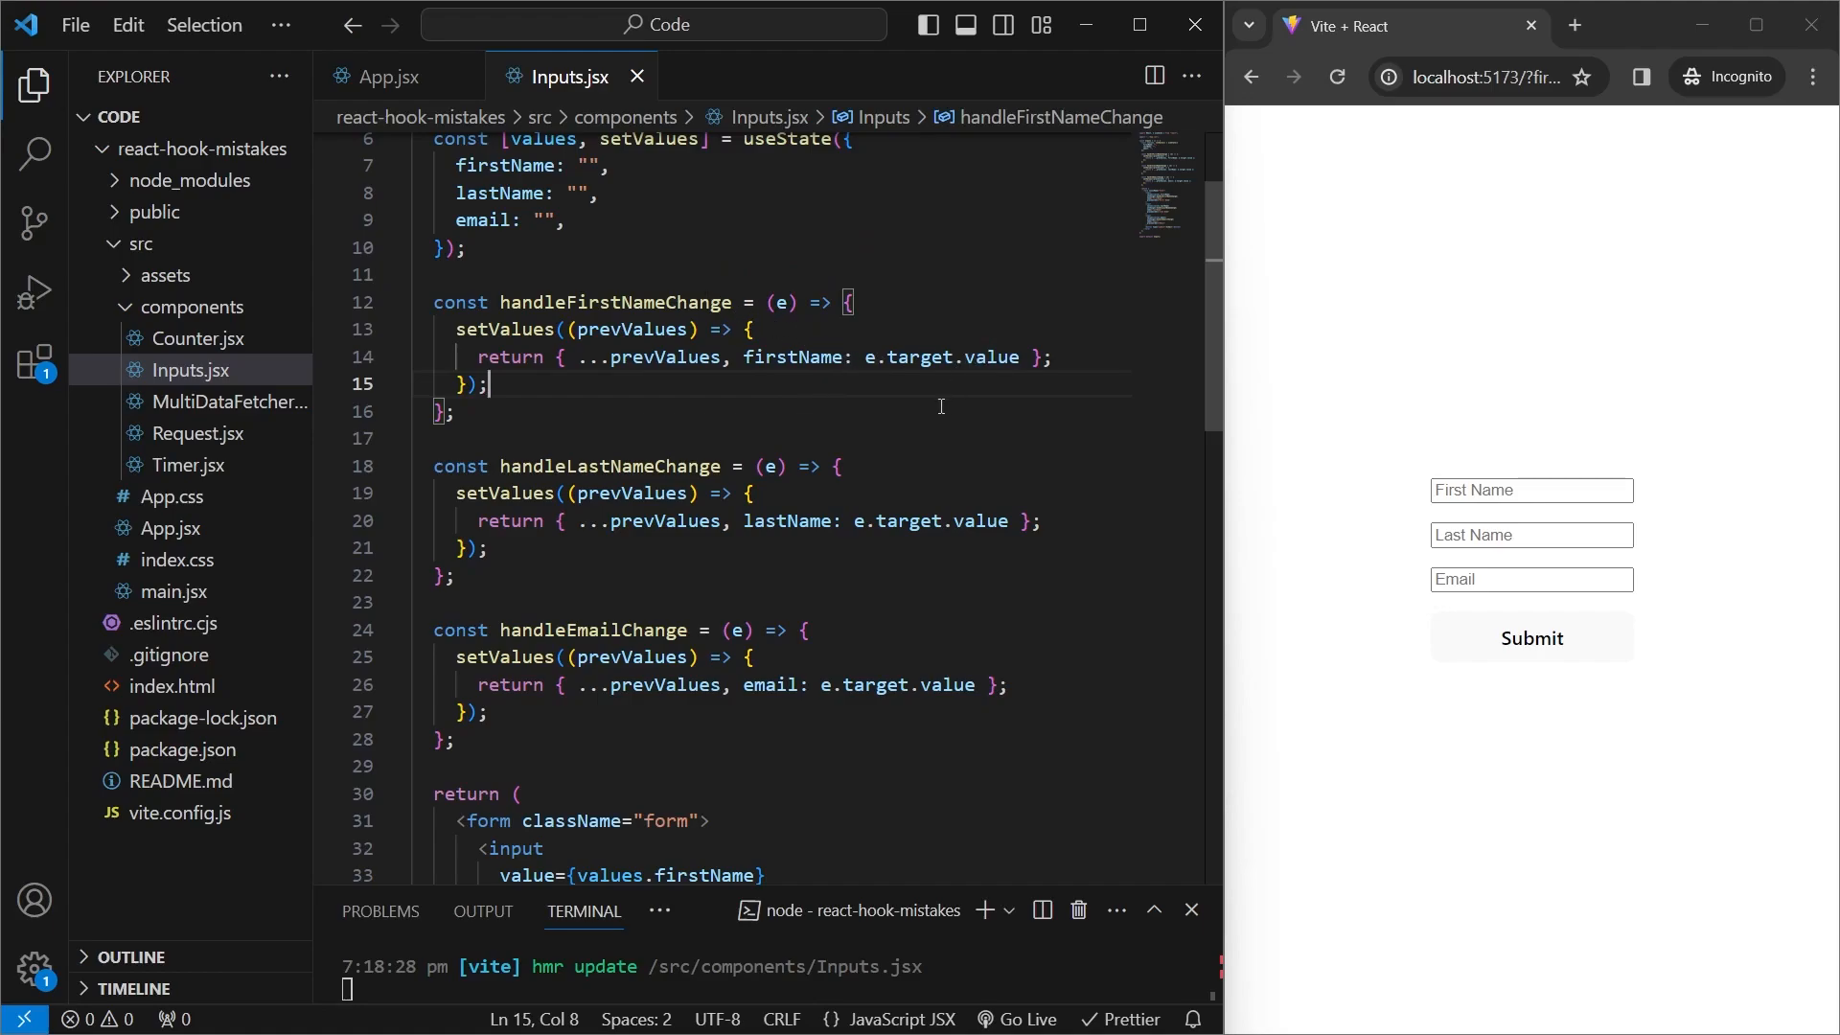
mouse_move(853, 498)
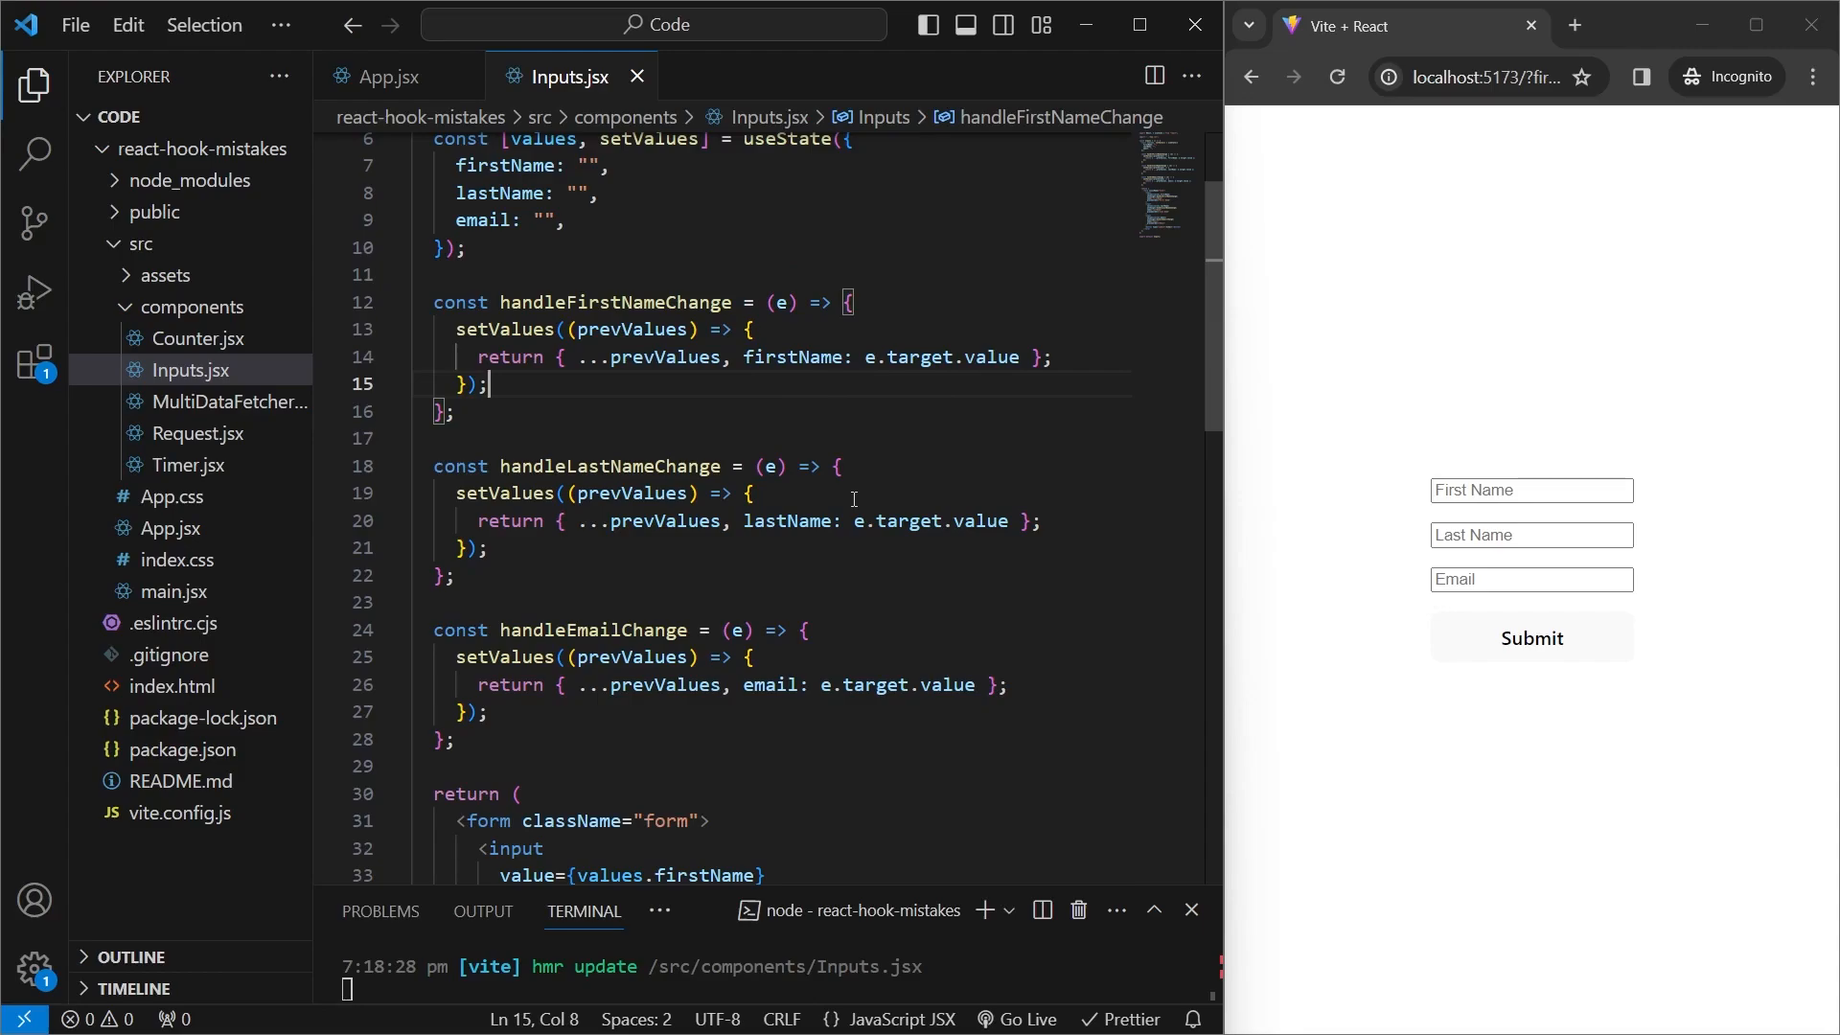
scroll("down", 3)
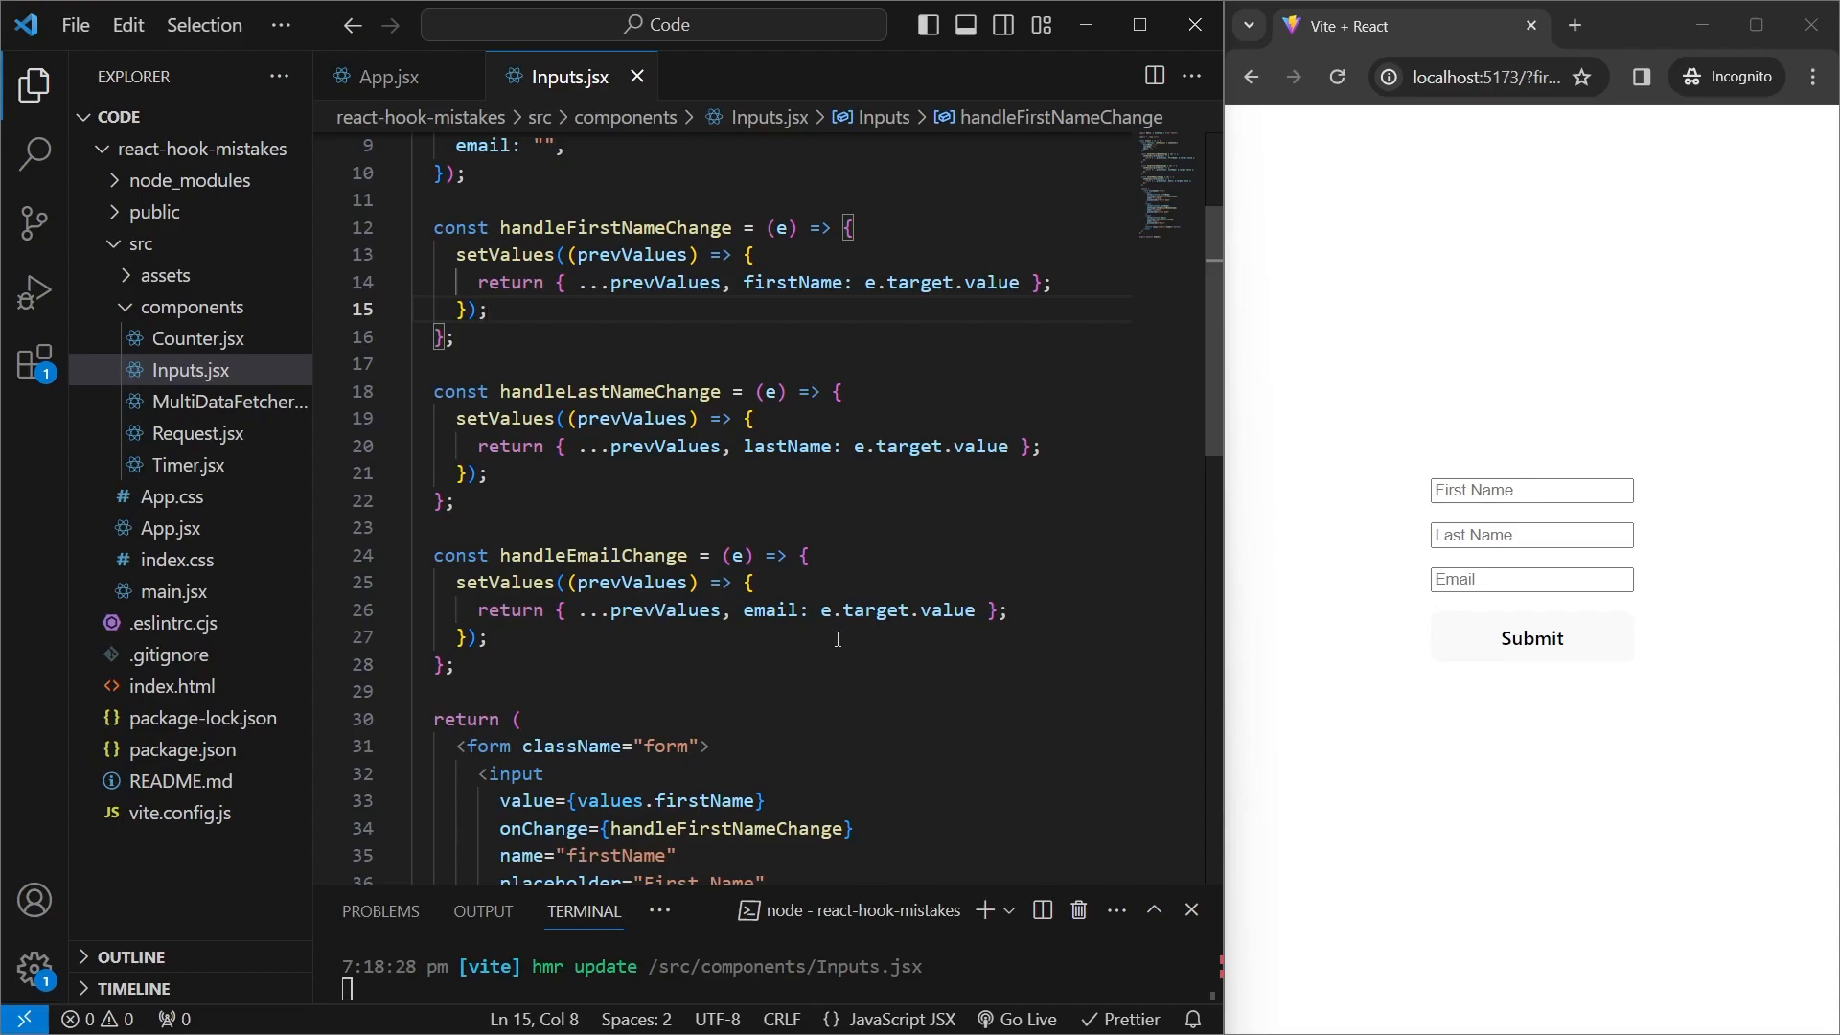
- Write handleChange spreading prevValues with [e.target.name]: e.target.value, checking the inputs' name attributes
type("const handleChange = e => {")
type("setValues")
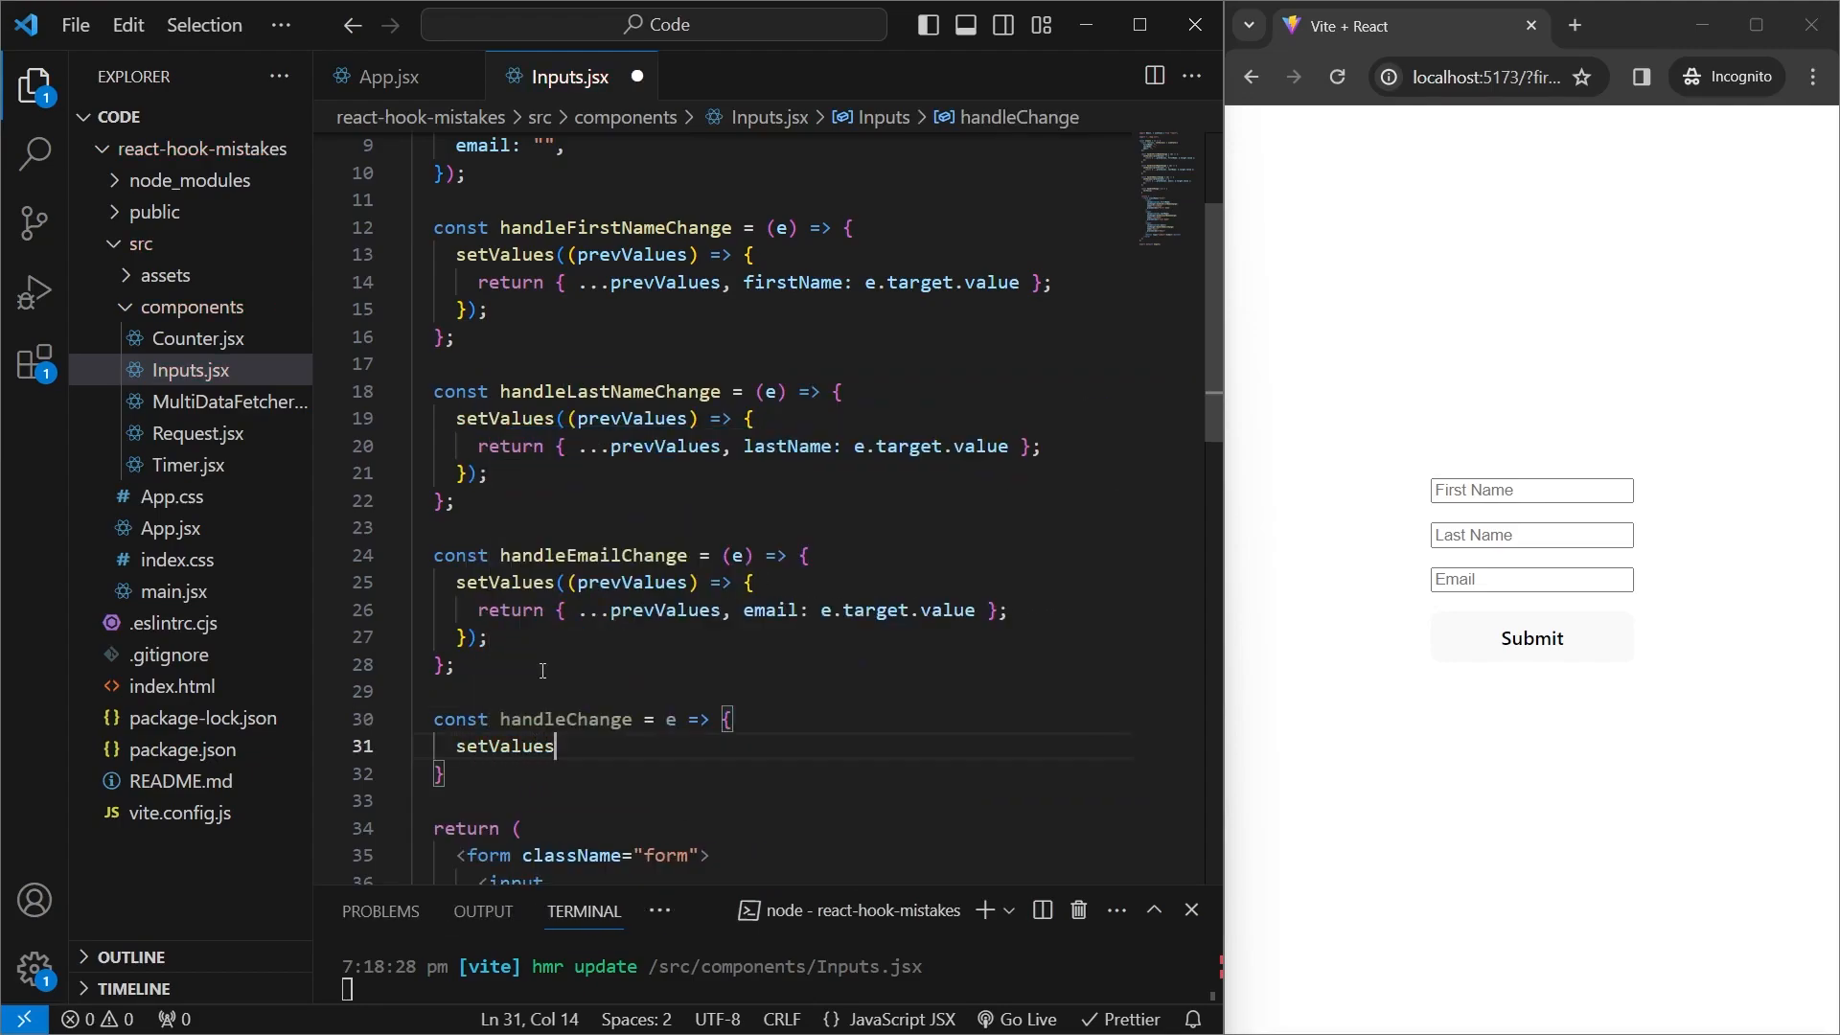
type("(prevValues => {")
type("return {...prevValues}")
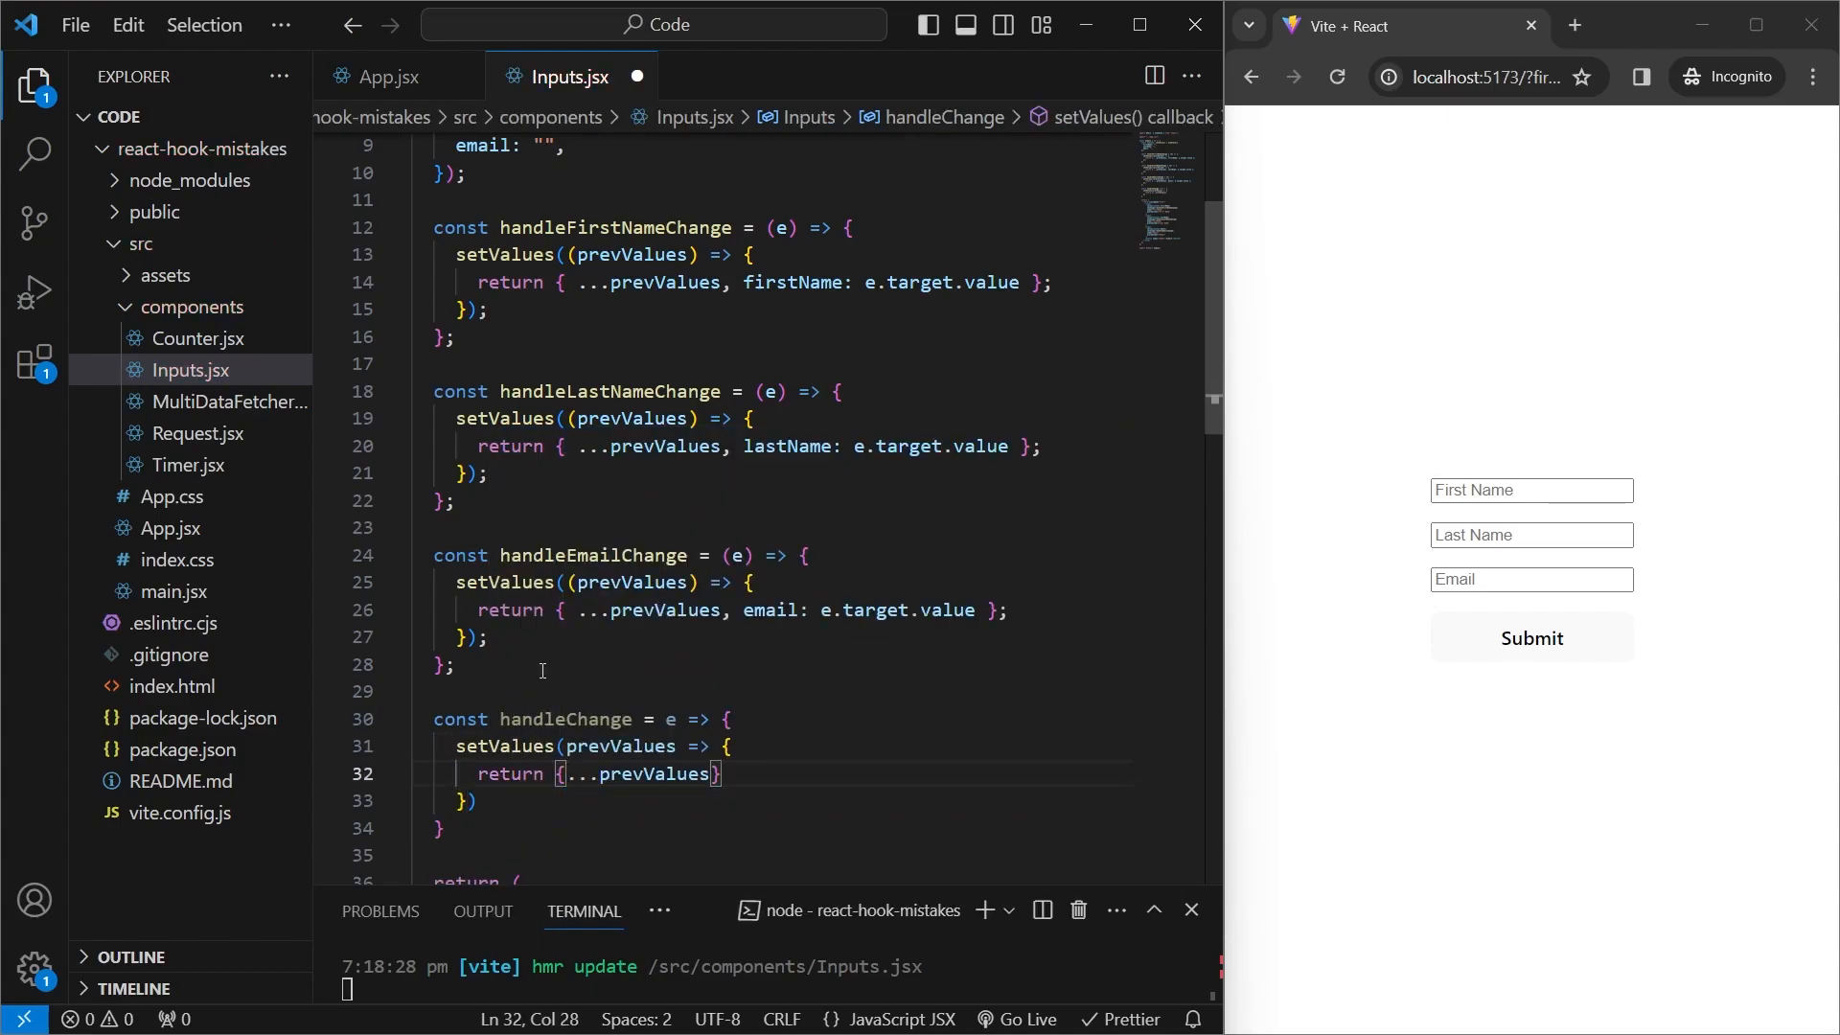
mouse_move(732, 706)
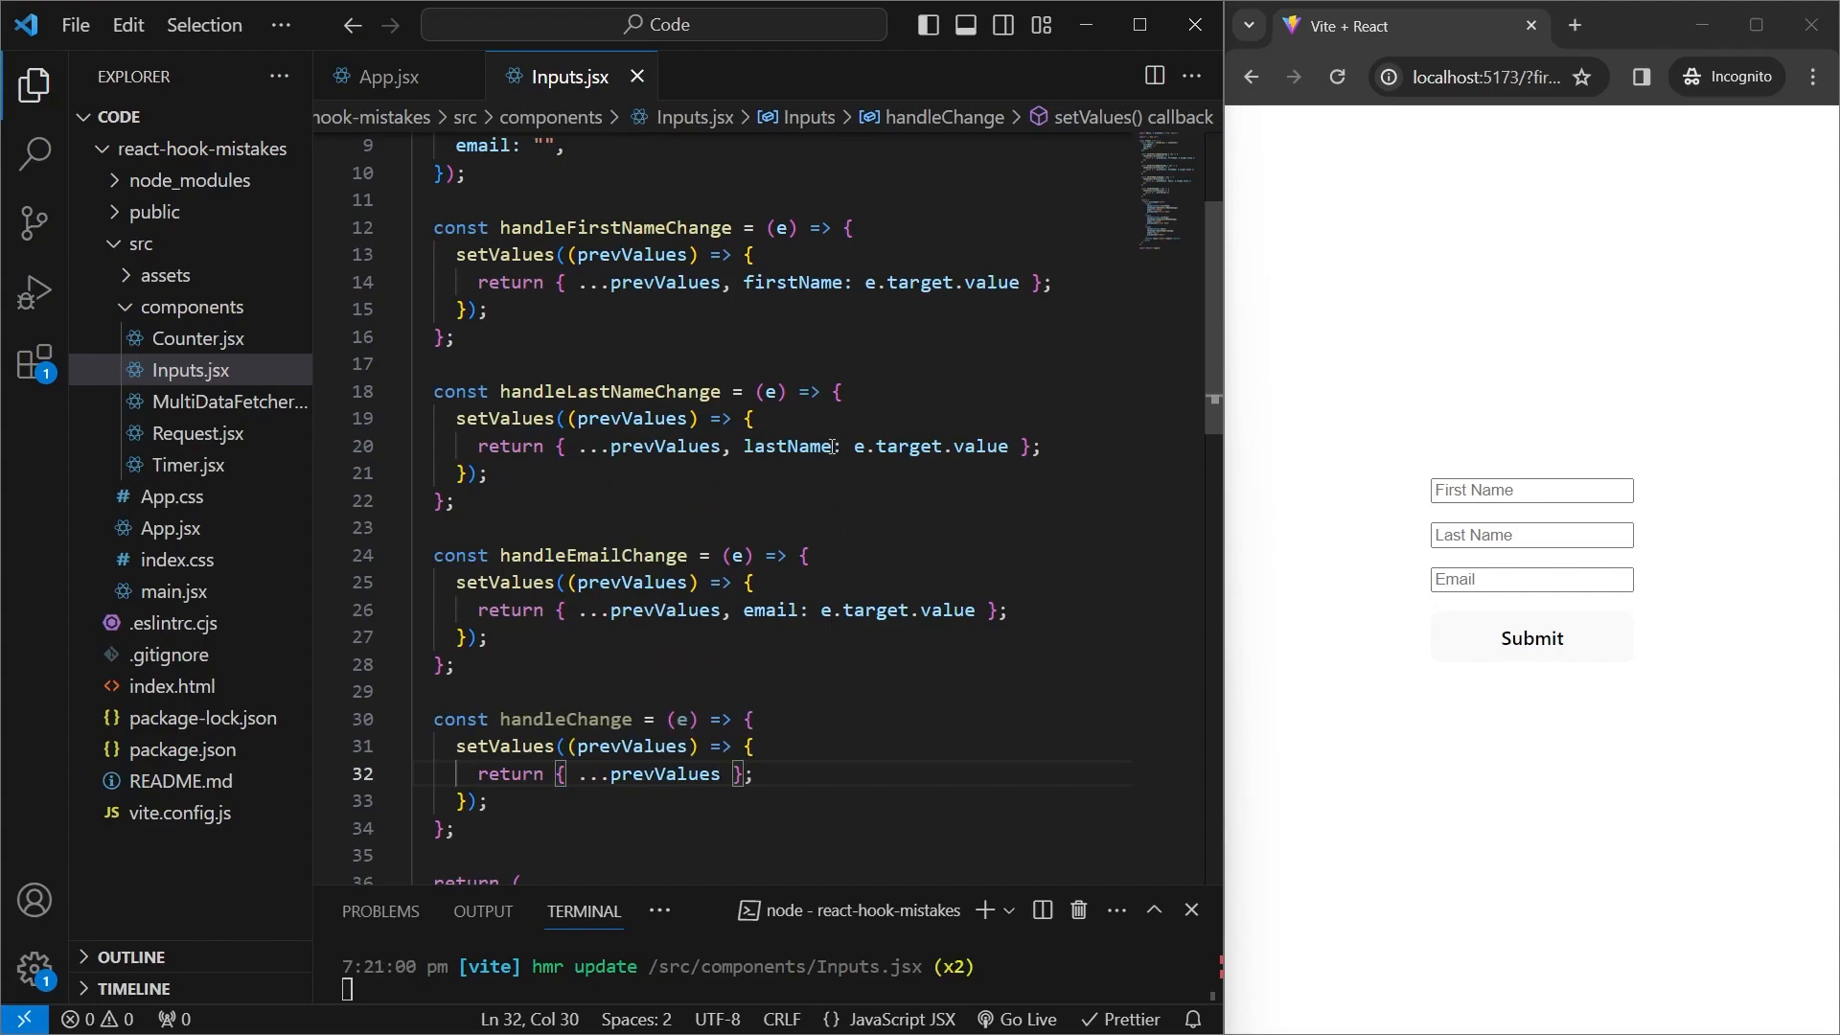
scroll("down", 3)
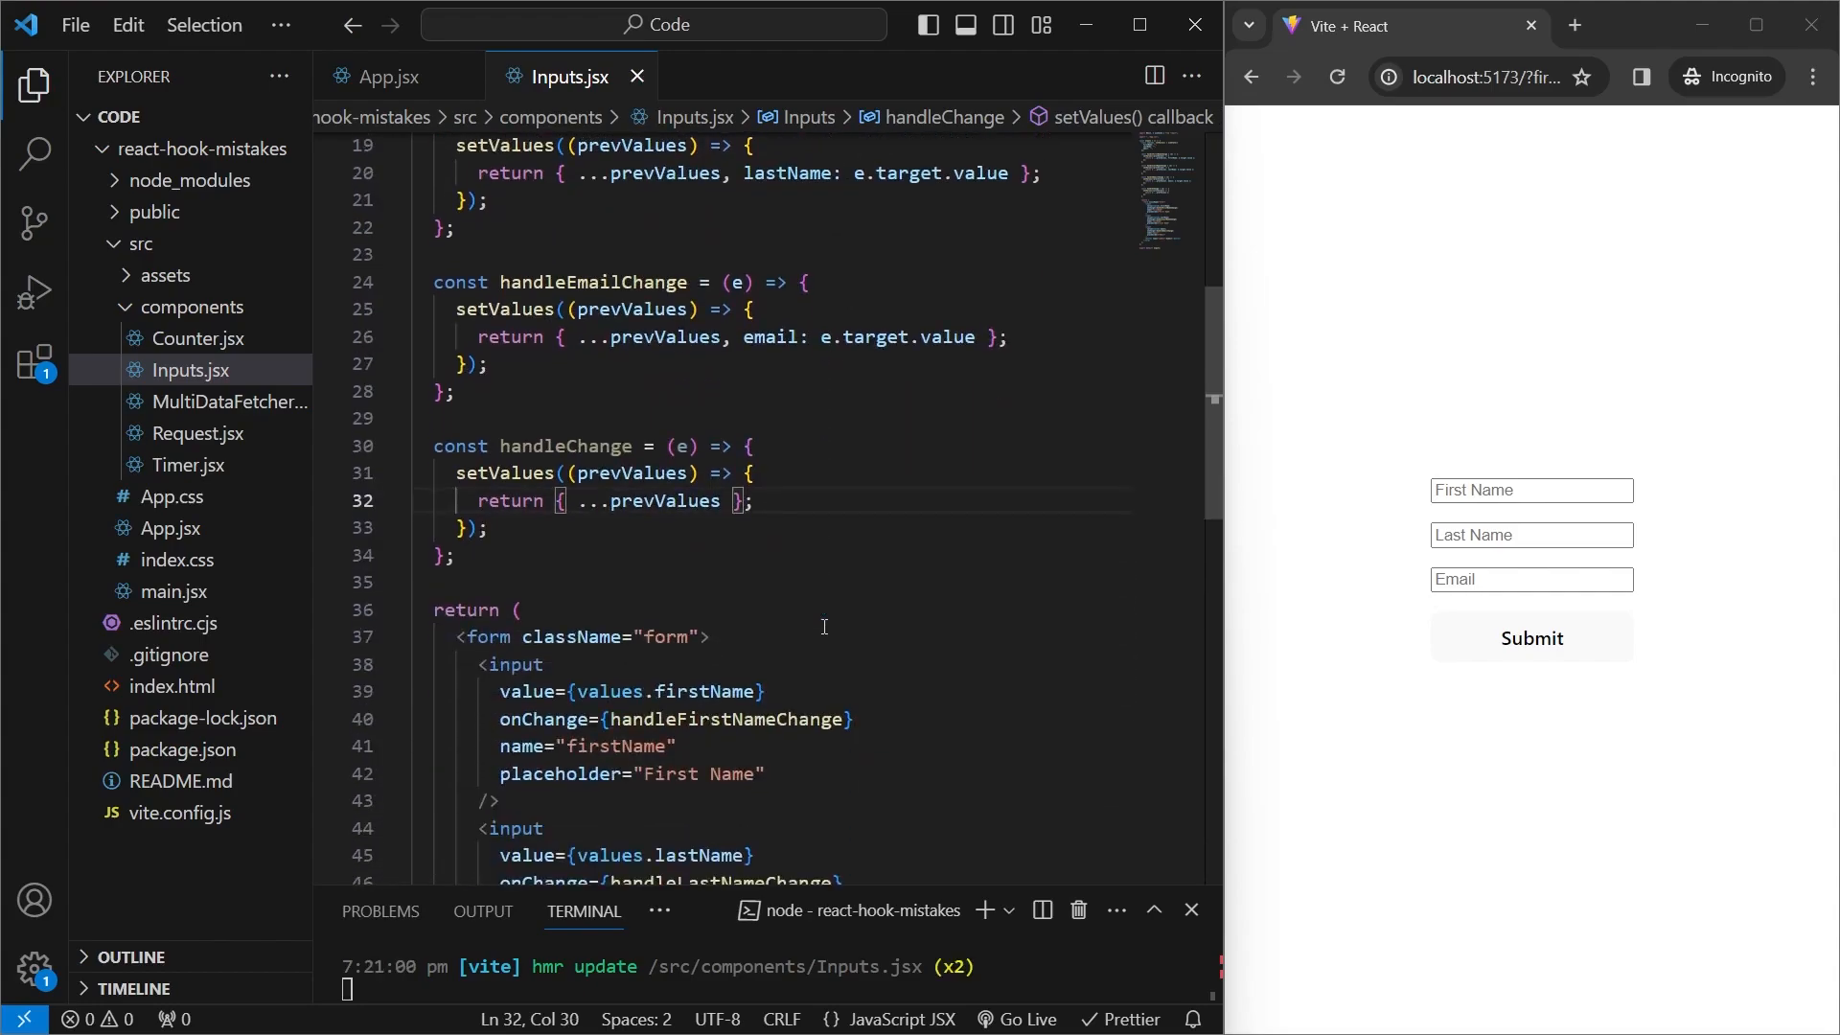
scroll("down", 3)
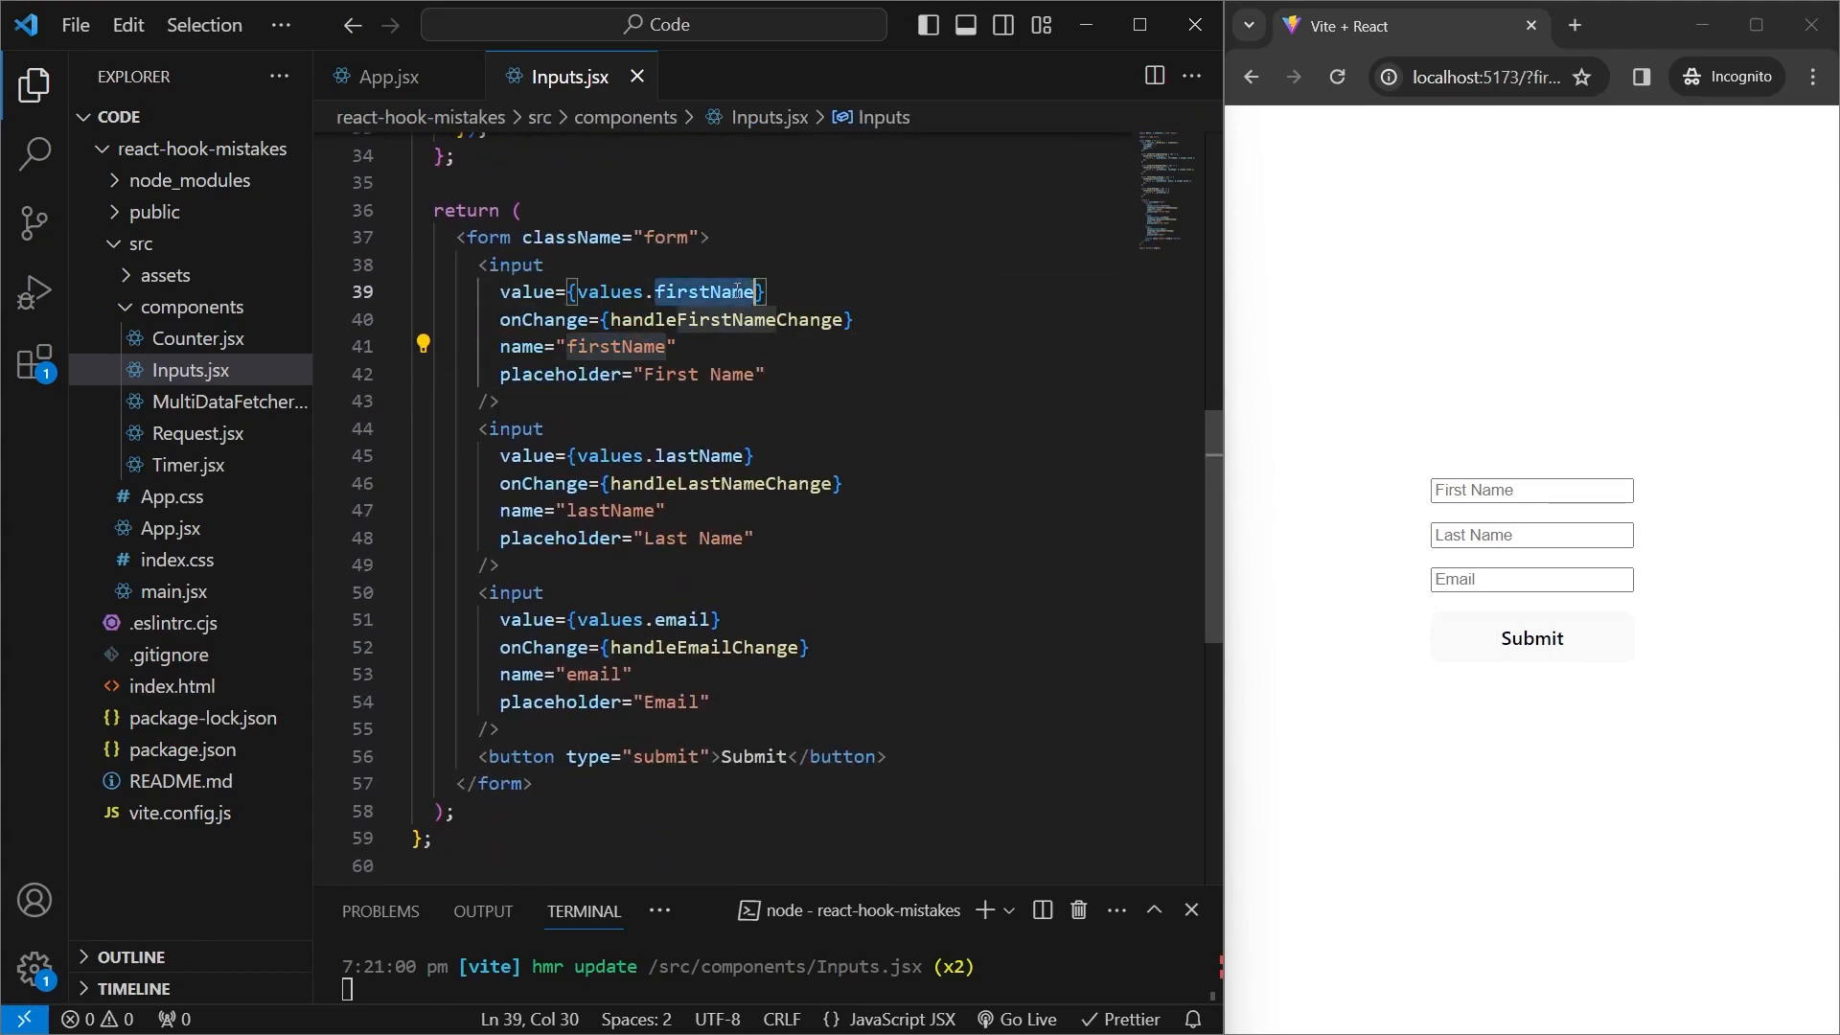
left_click(637, 345)
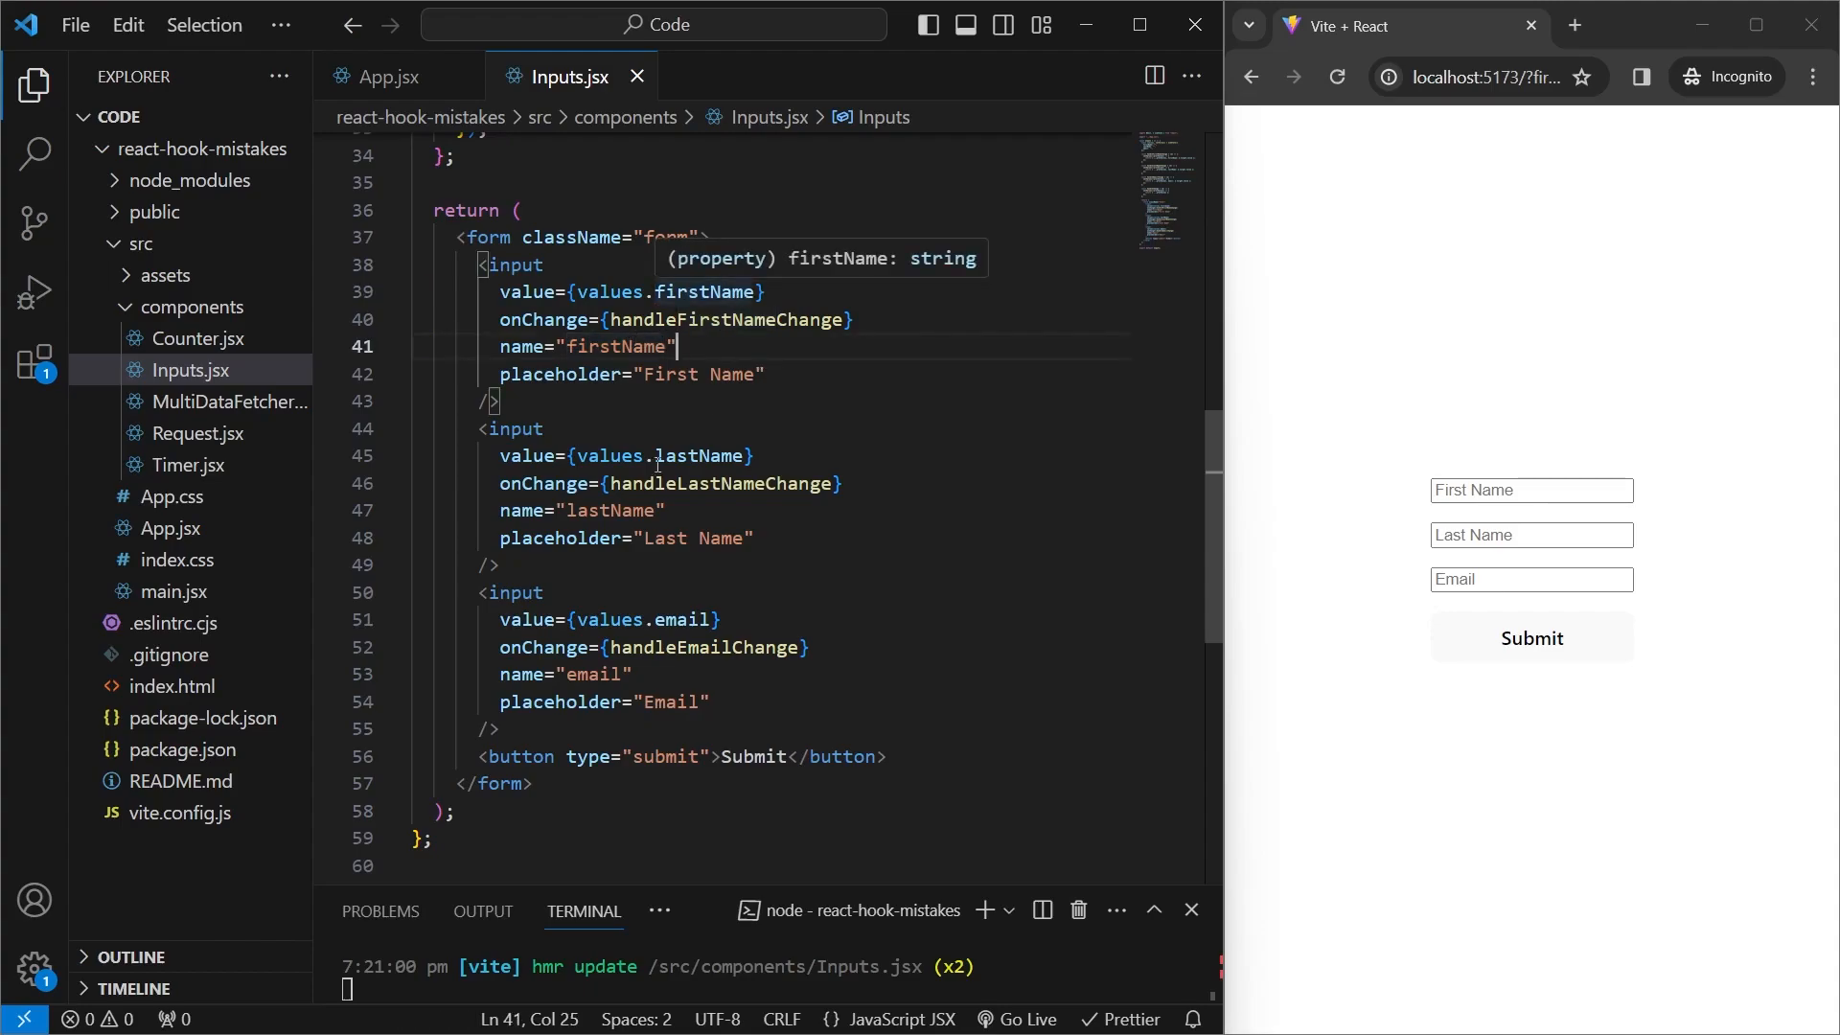
mouse_move(692, 619)
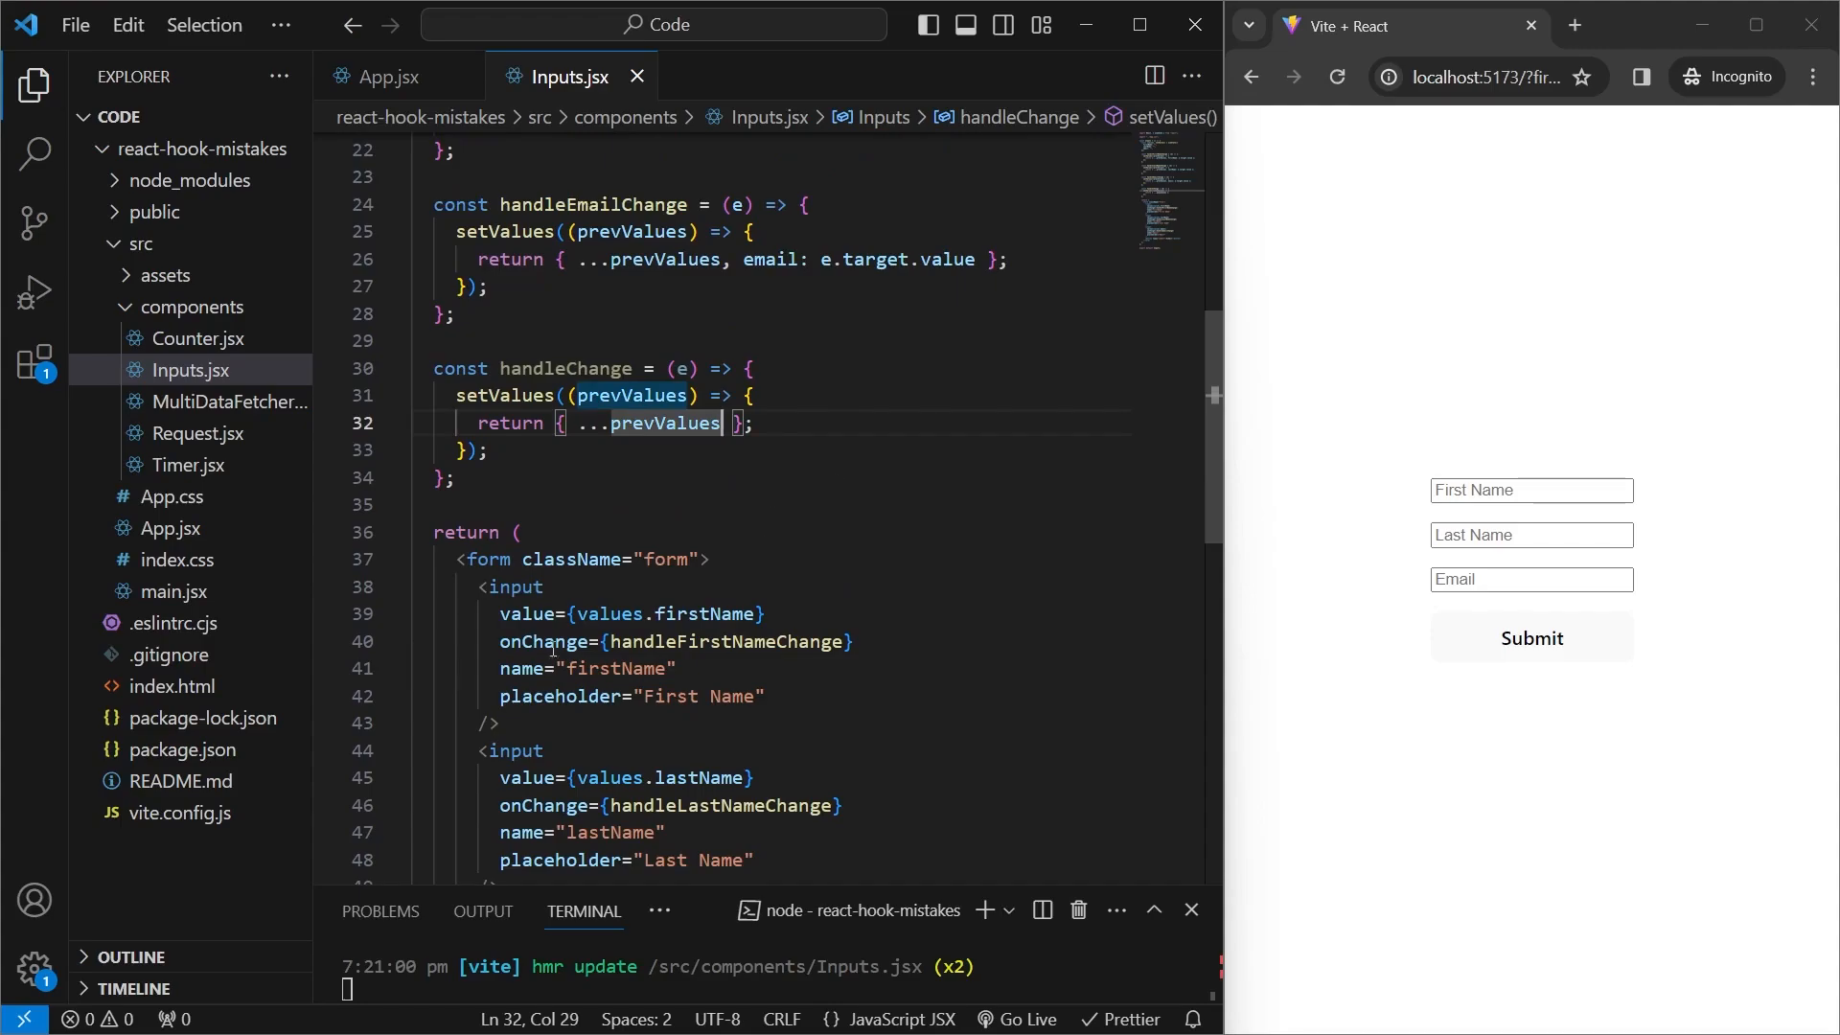
left_click(710, 668)
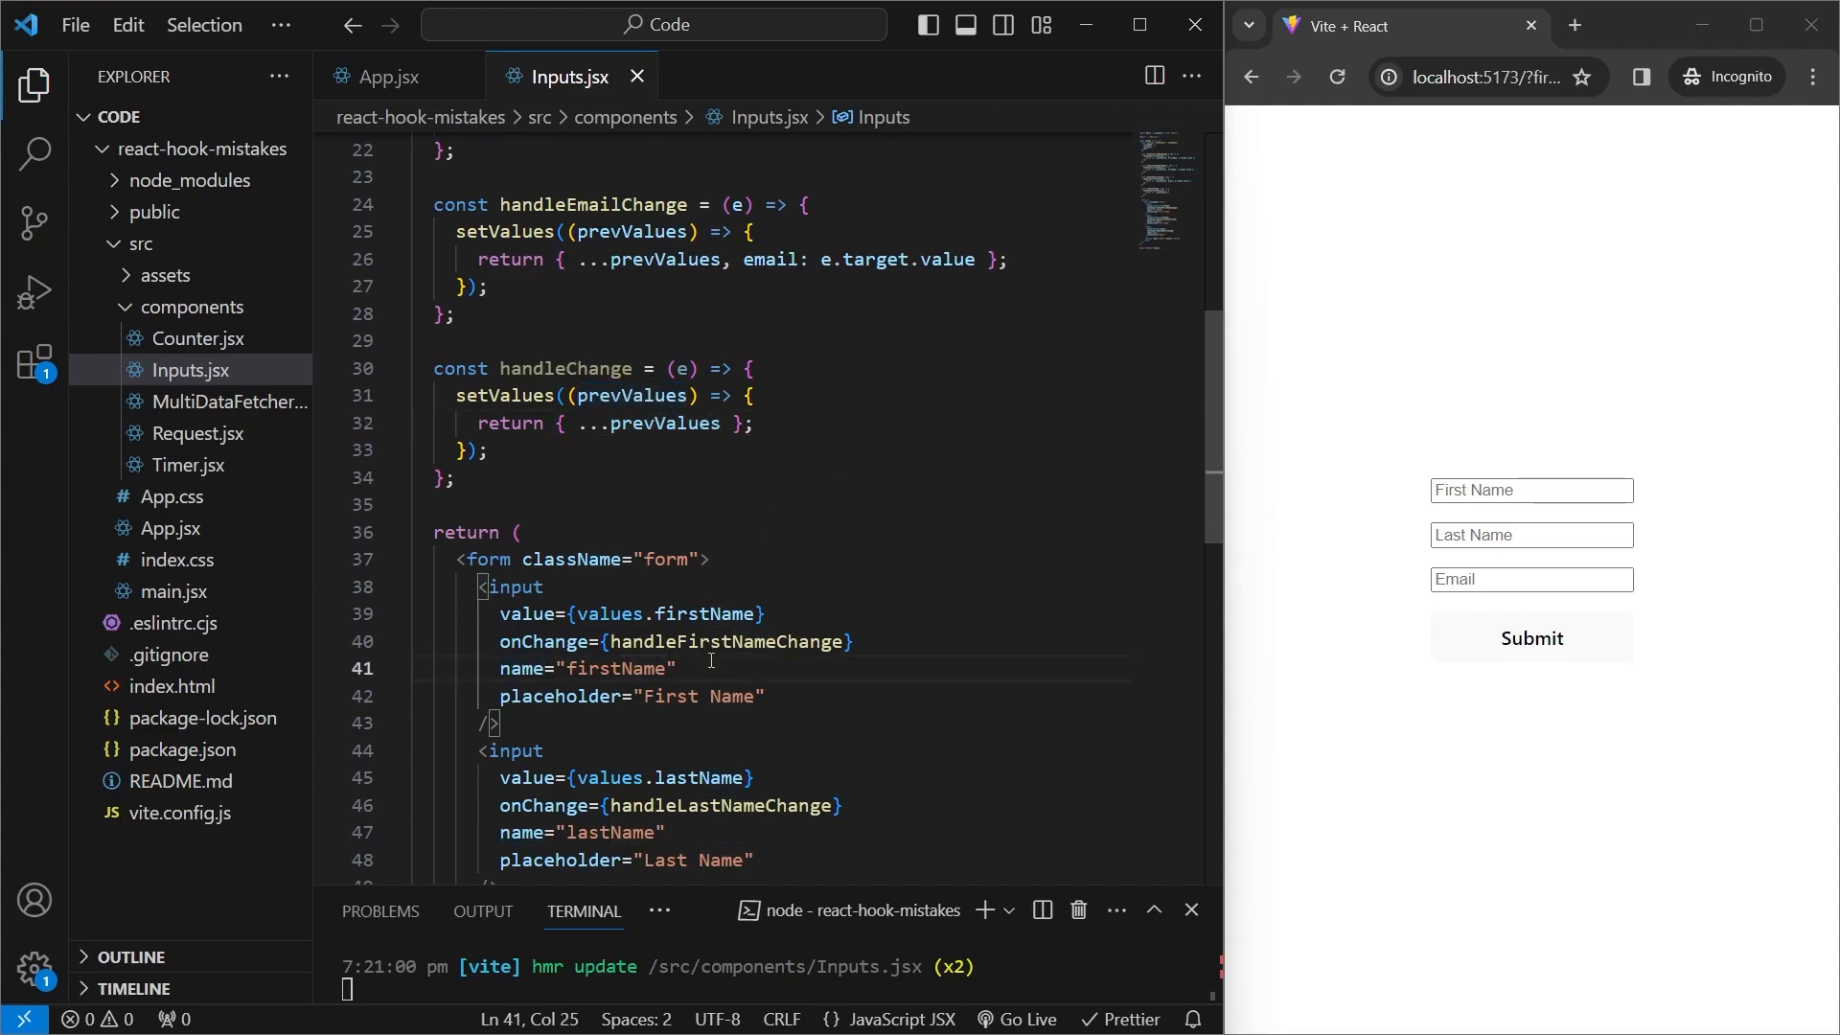
mouse_move(827, 260)
type(", [e.target.name")
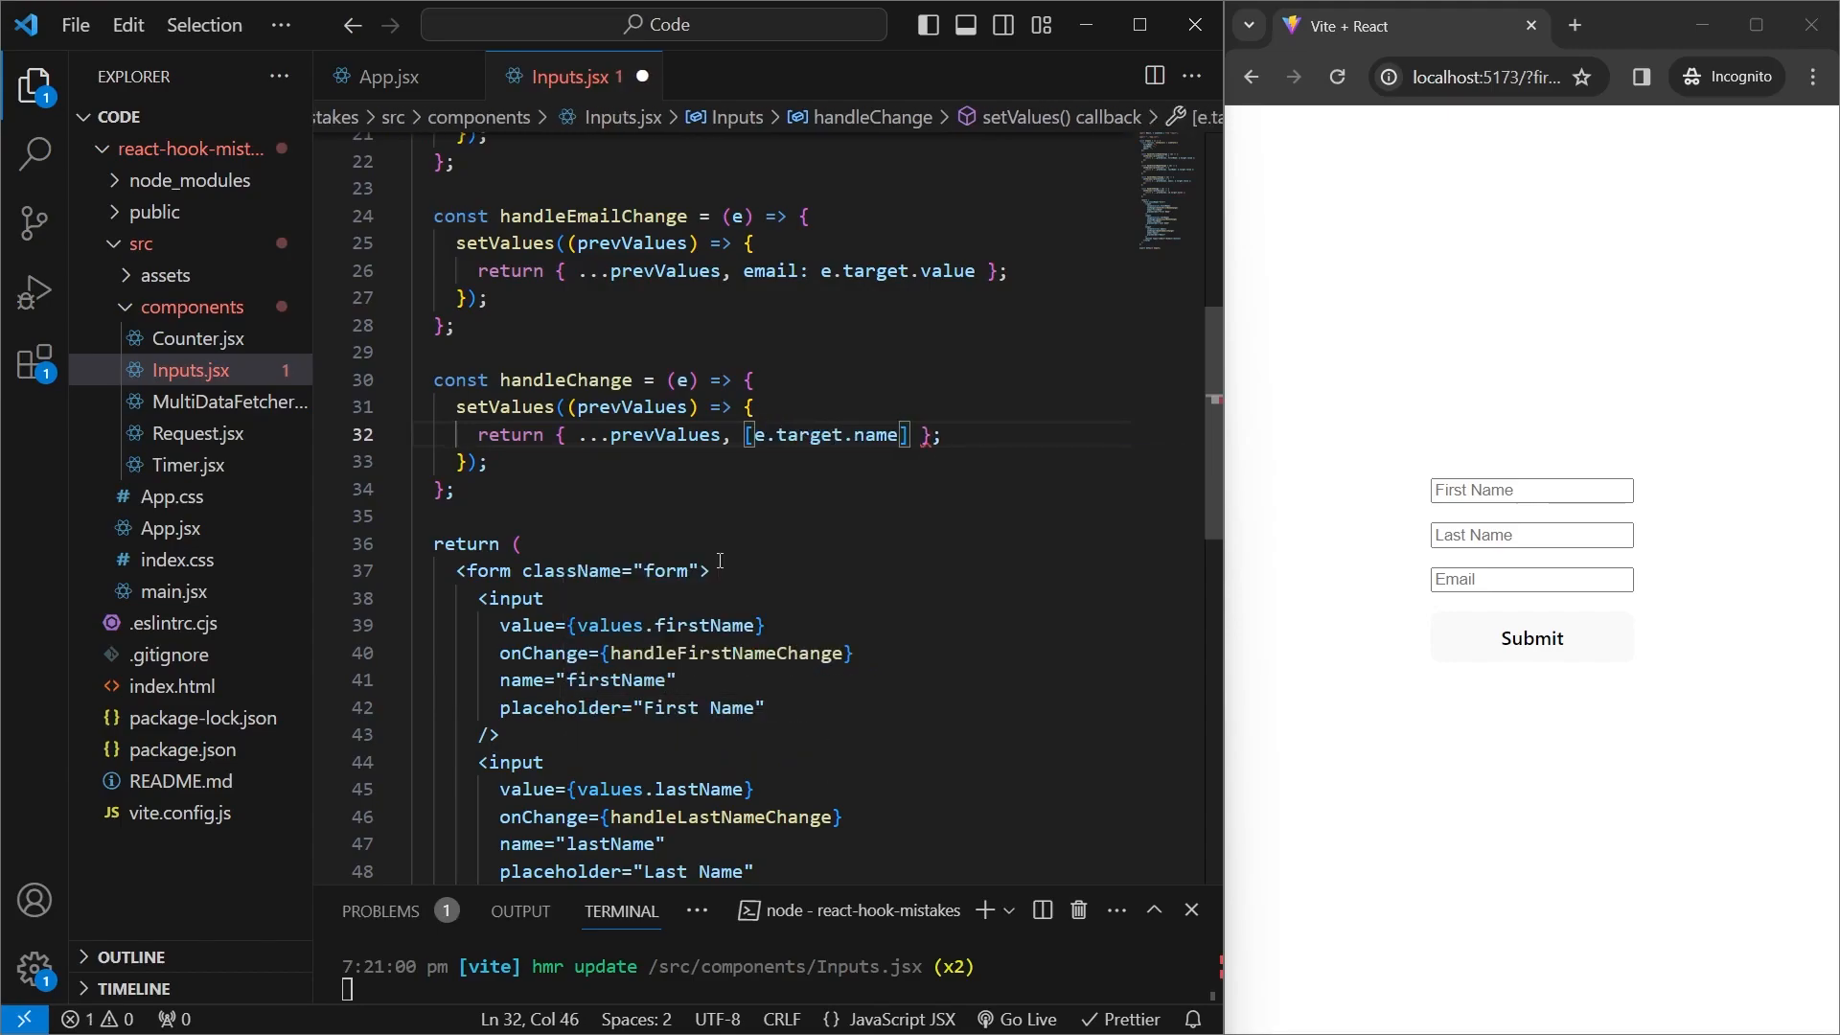
type("]: e.target.value")
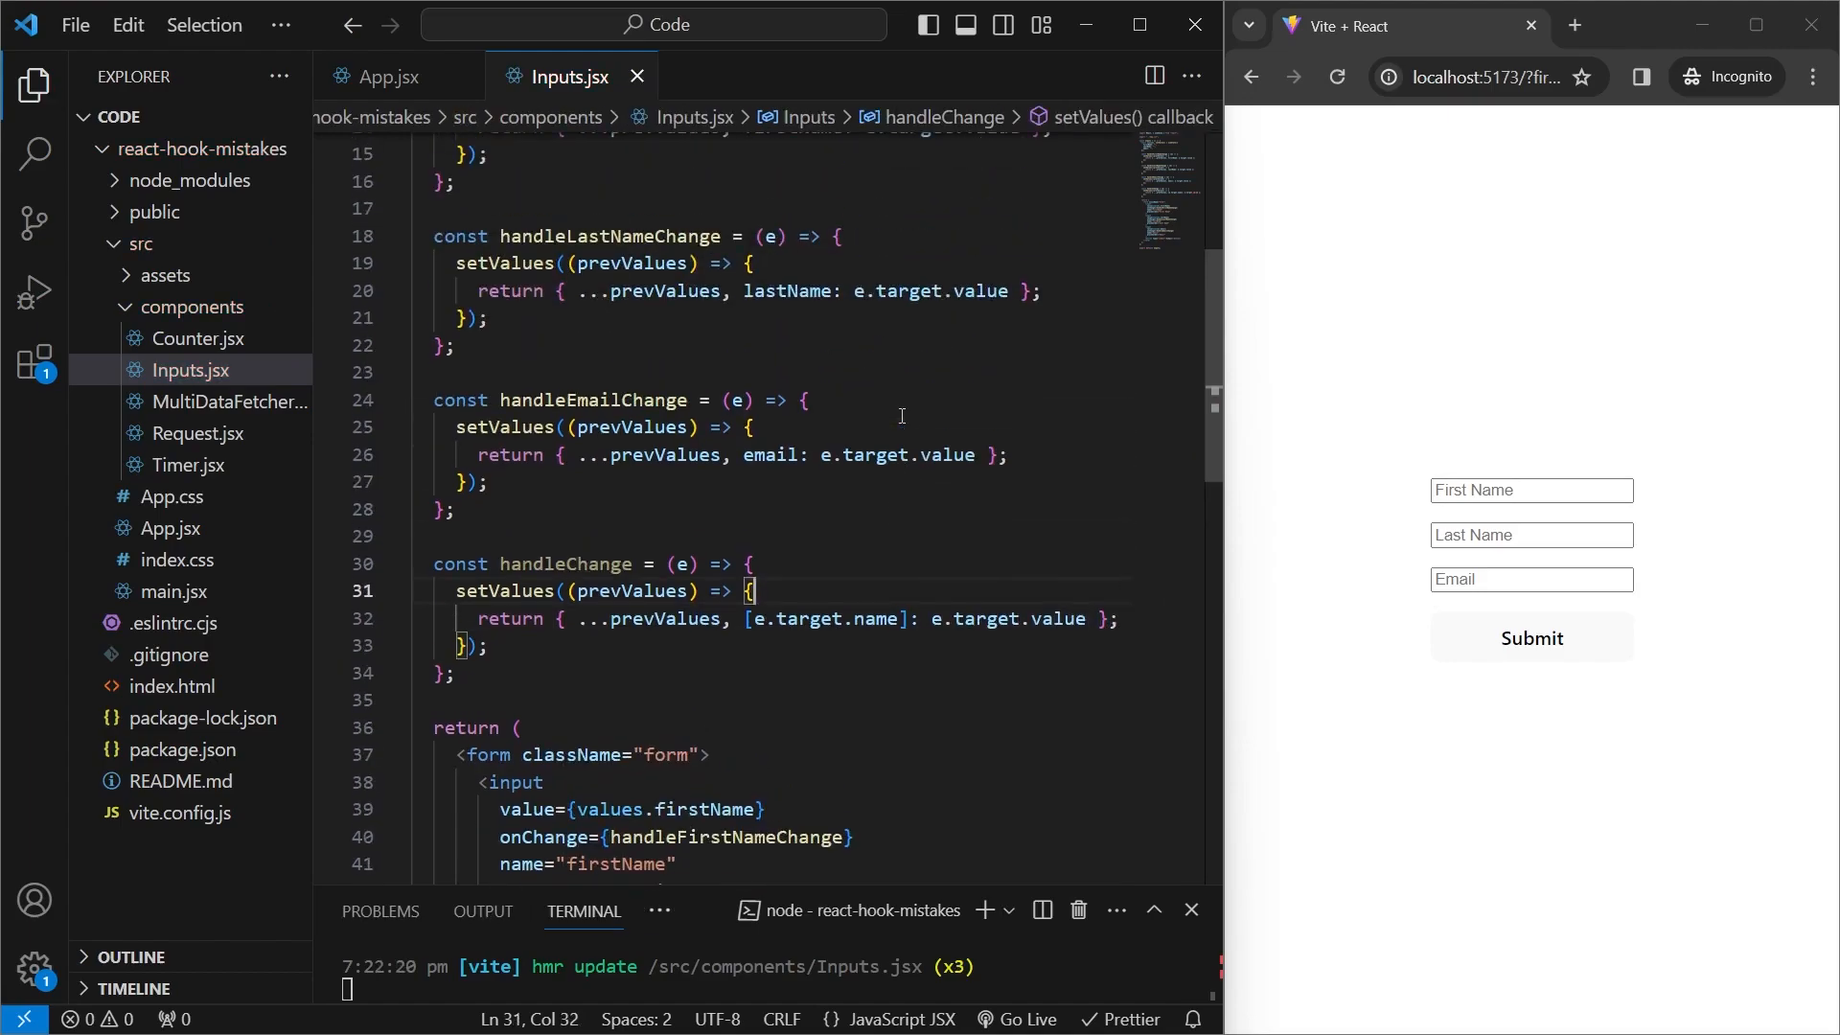
- Wire firstName, lastName and email inputs to handleChange and delete the three old handlers
scroll("up", 3)
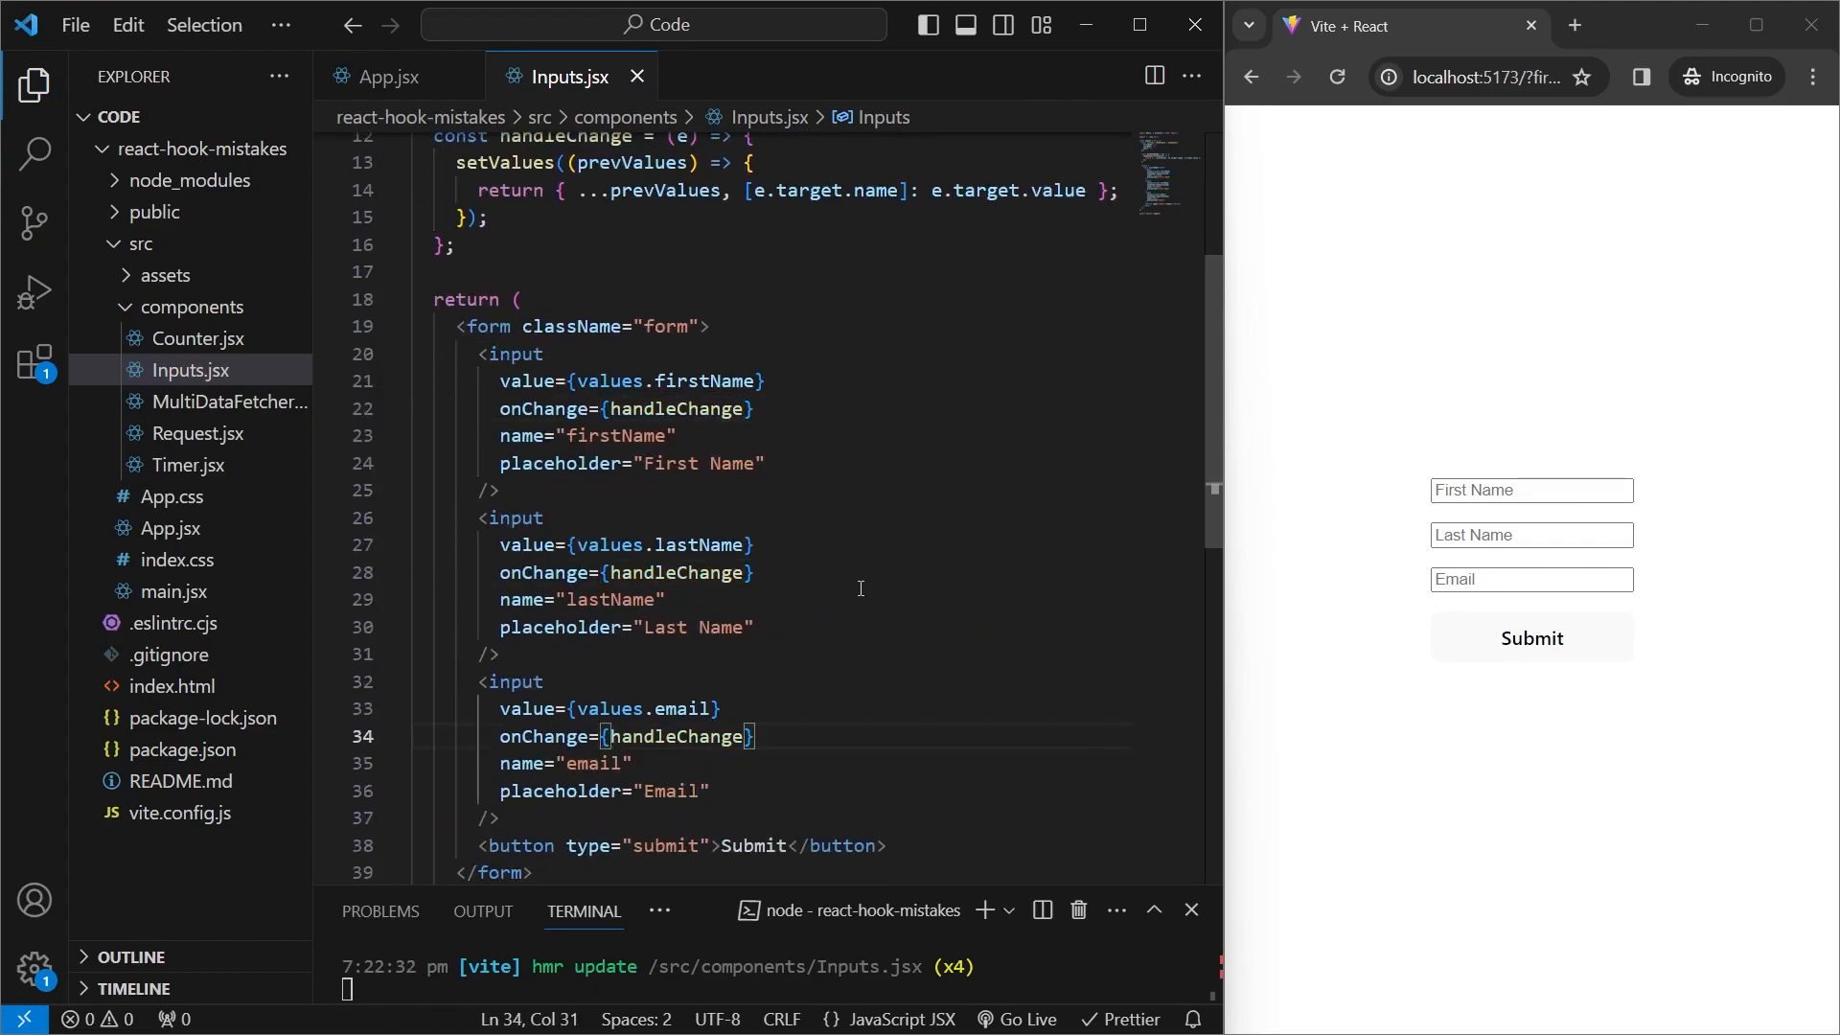
type("sd")
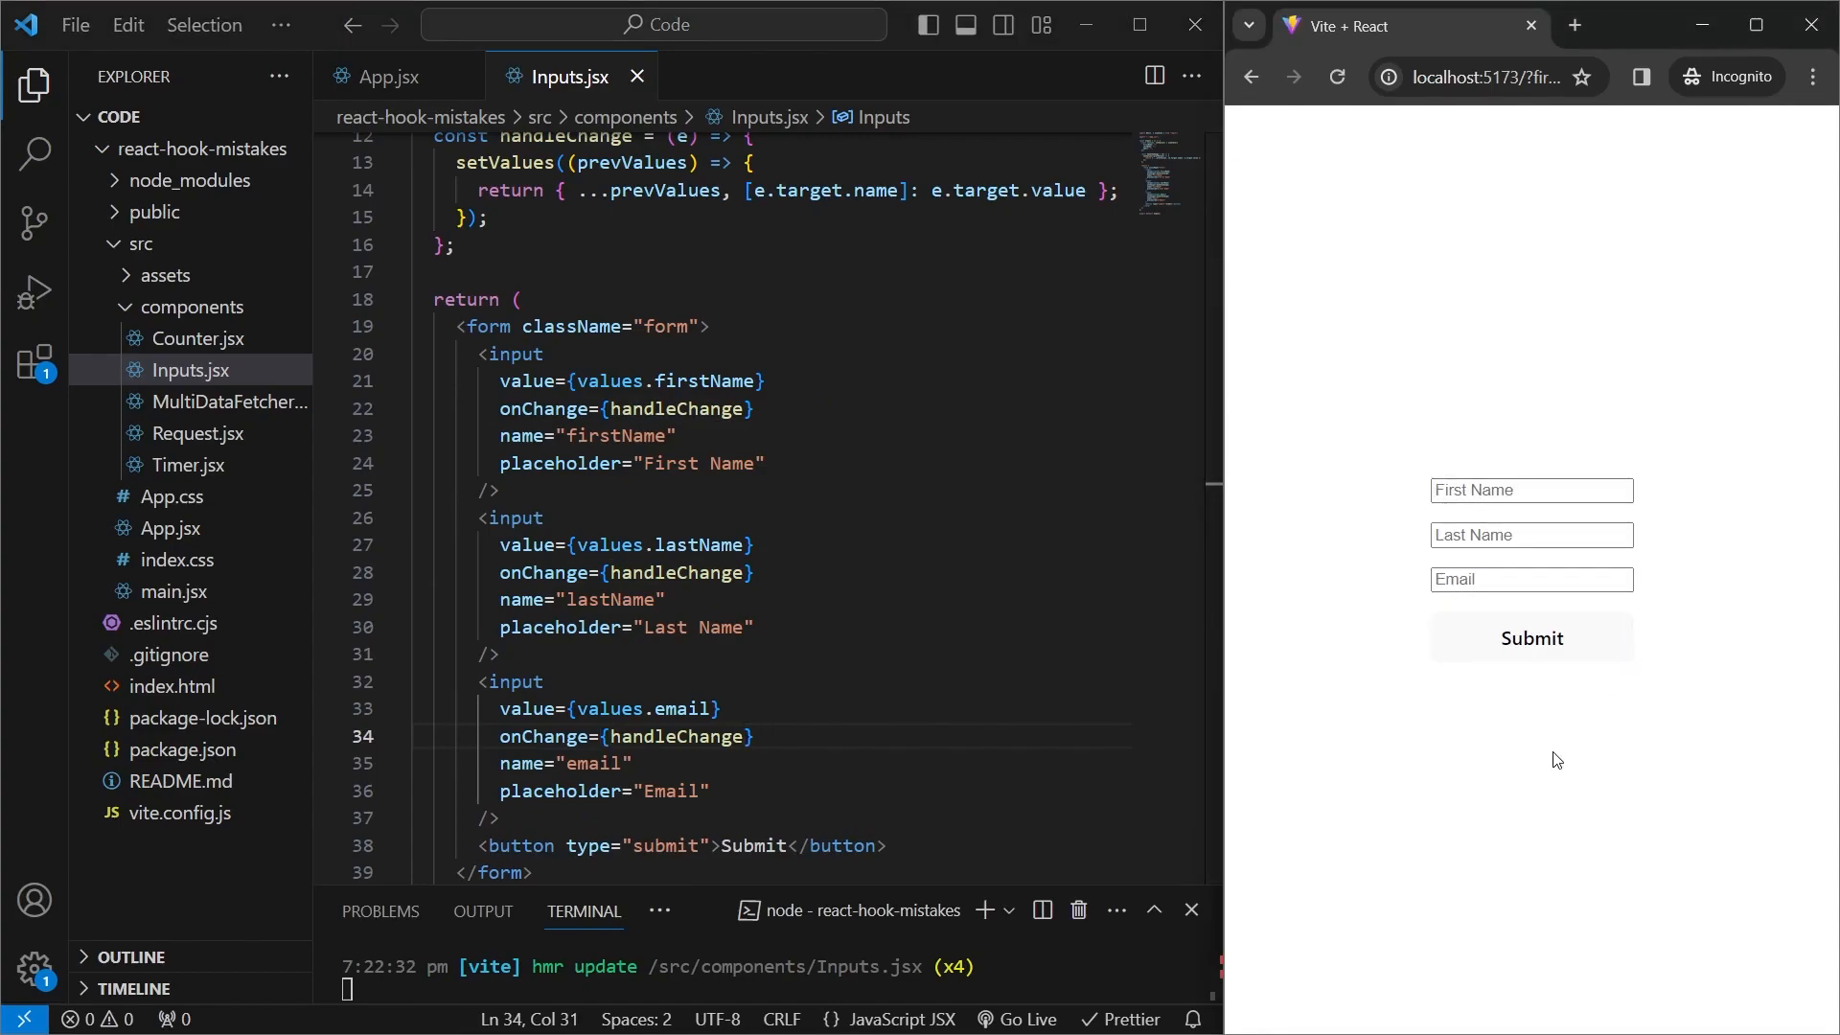
scroll("up", 3)
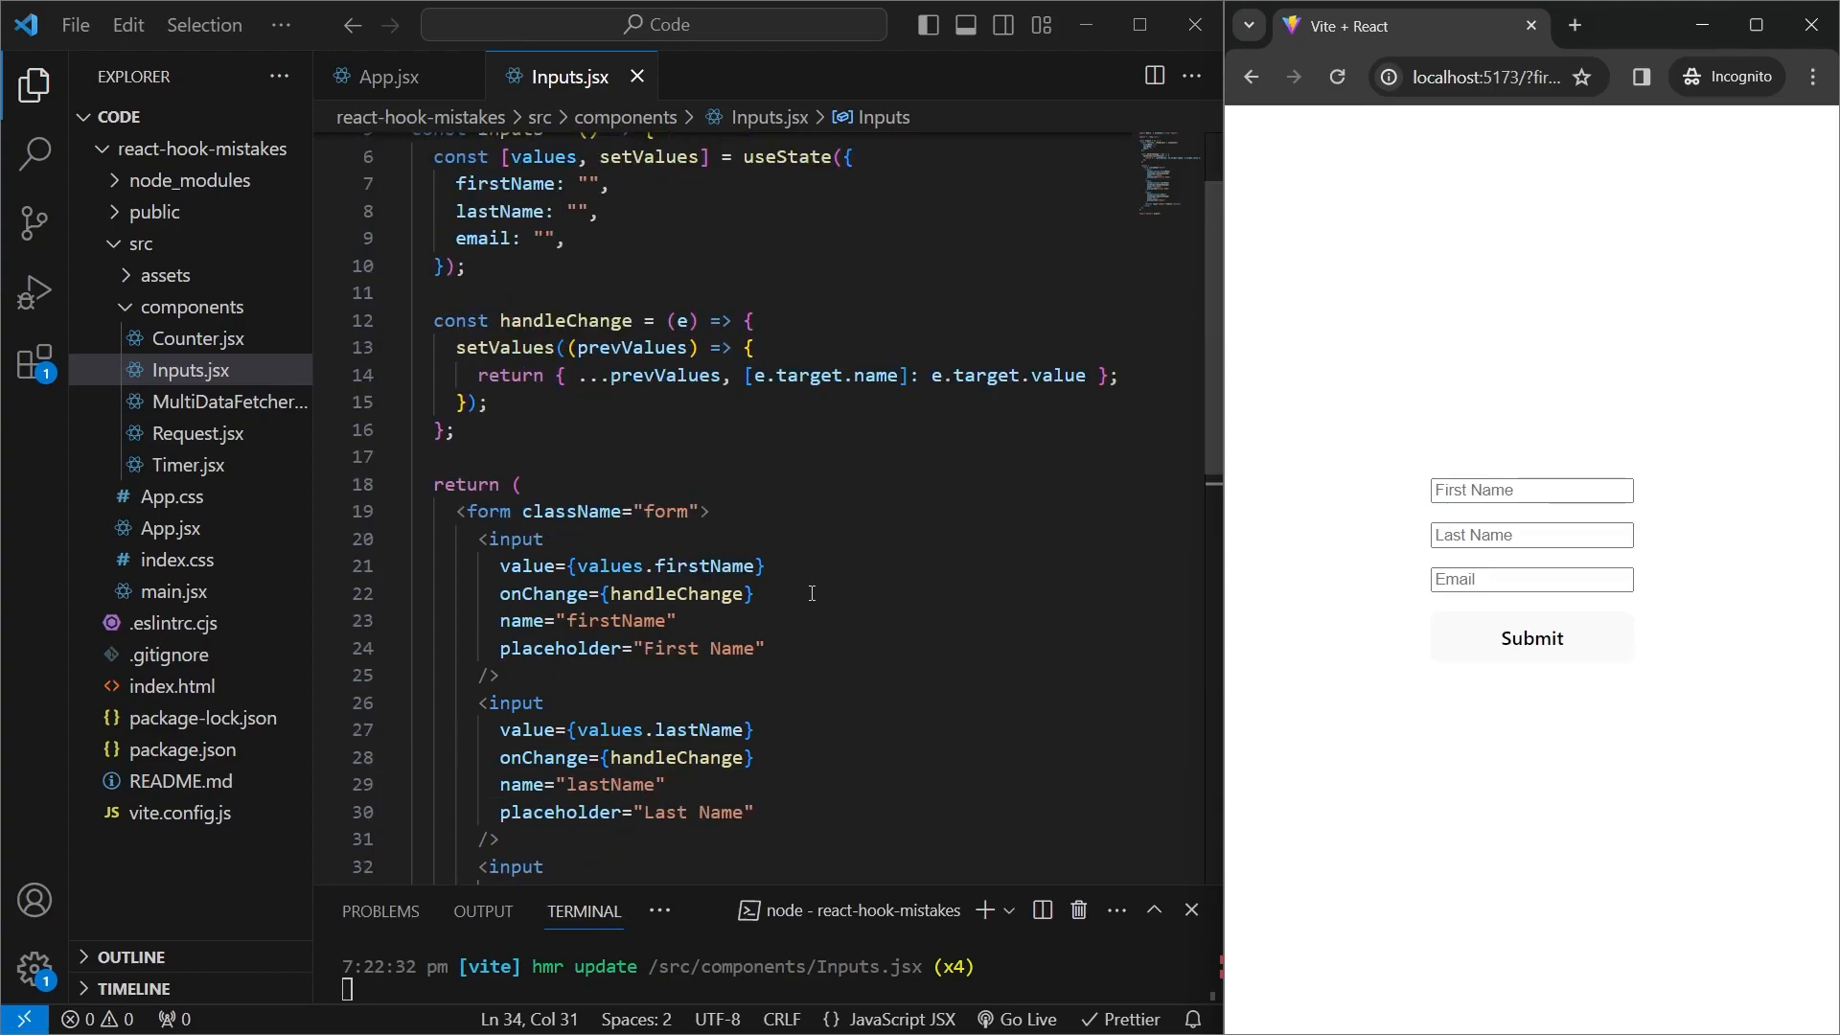
mouse_move(803, 409)
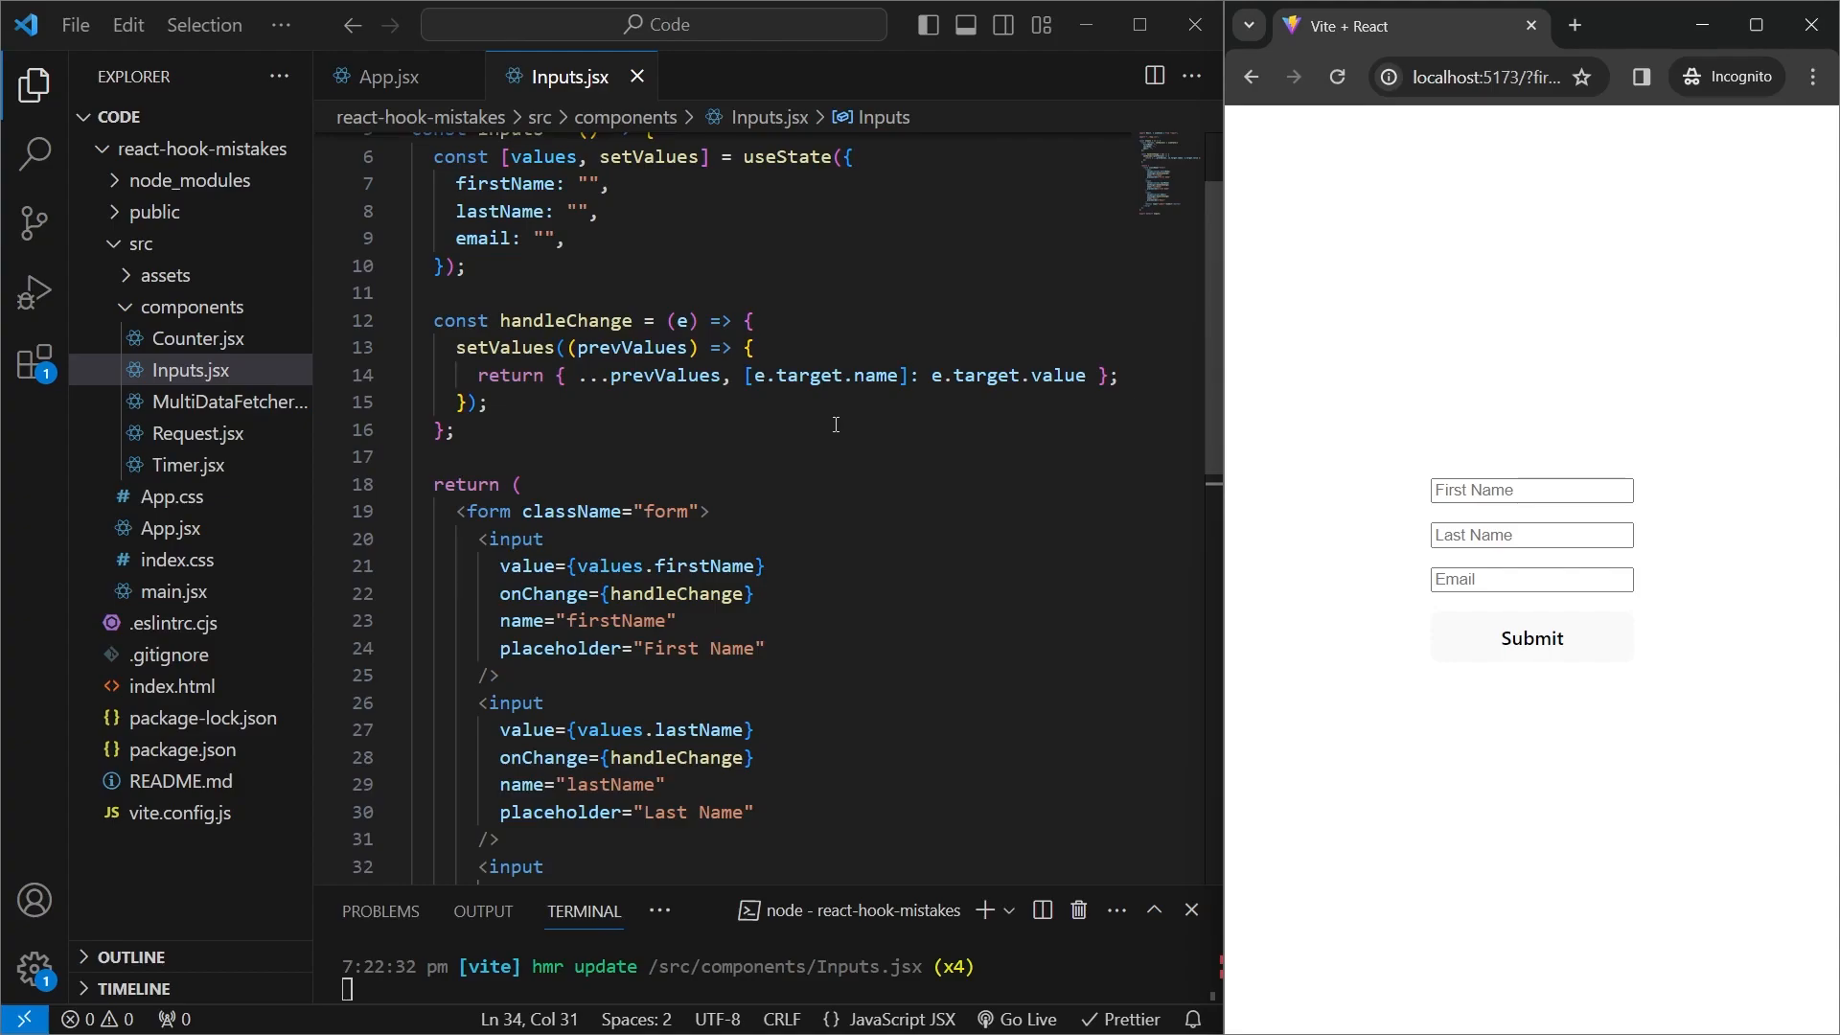
left_click(196, 465)
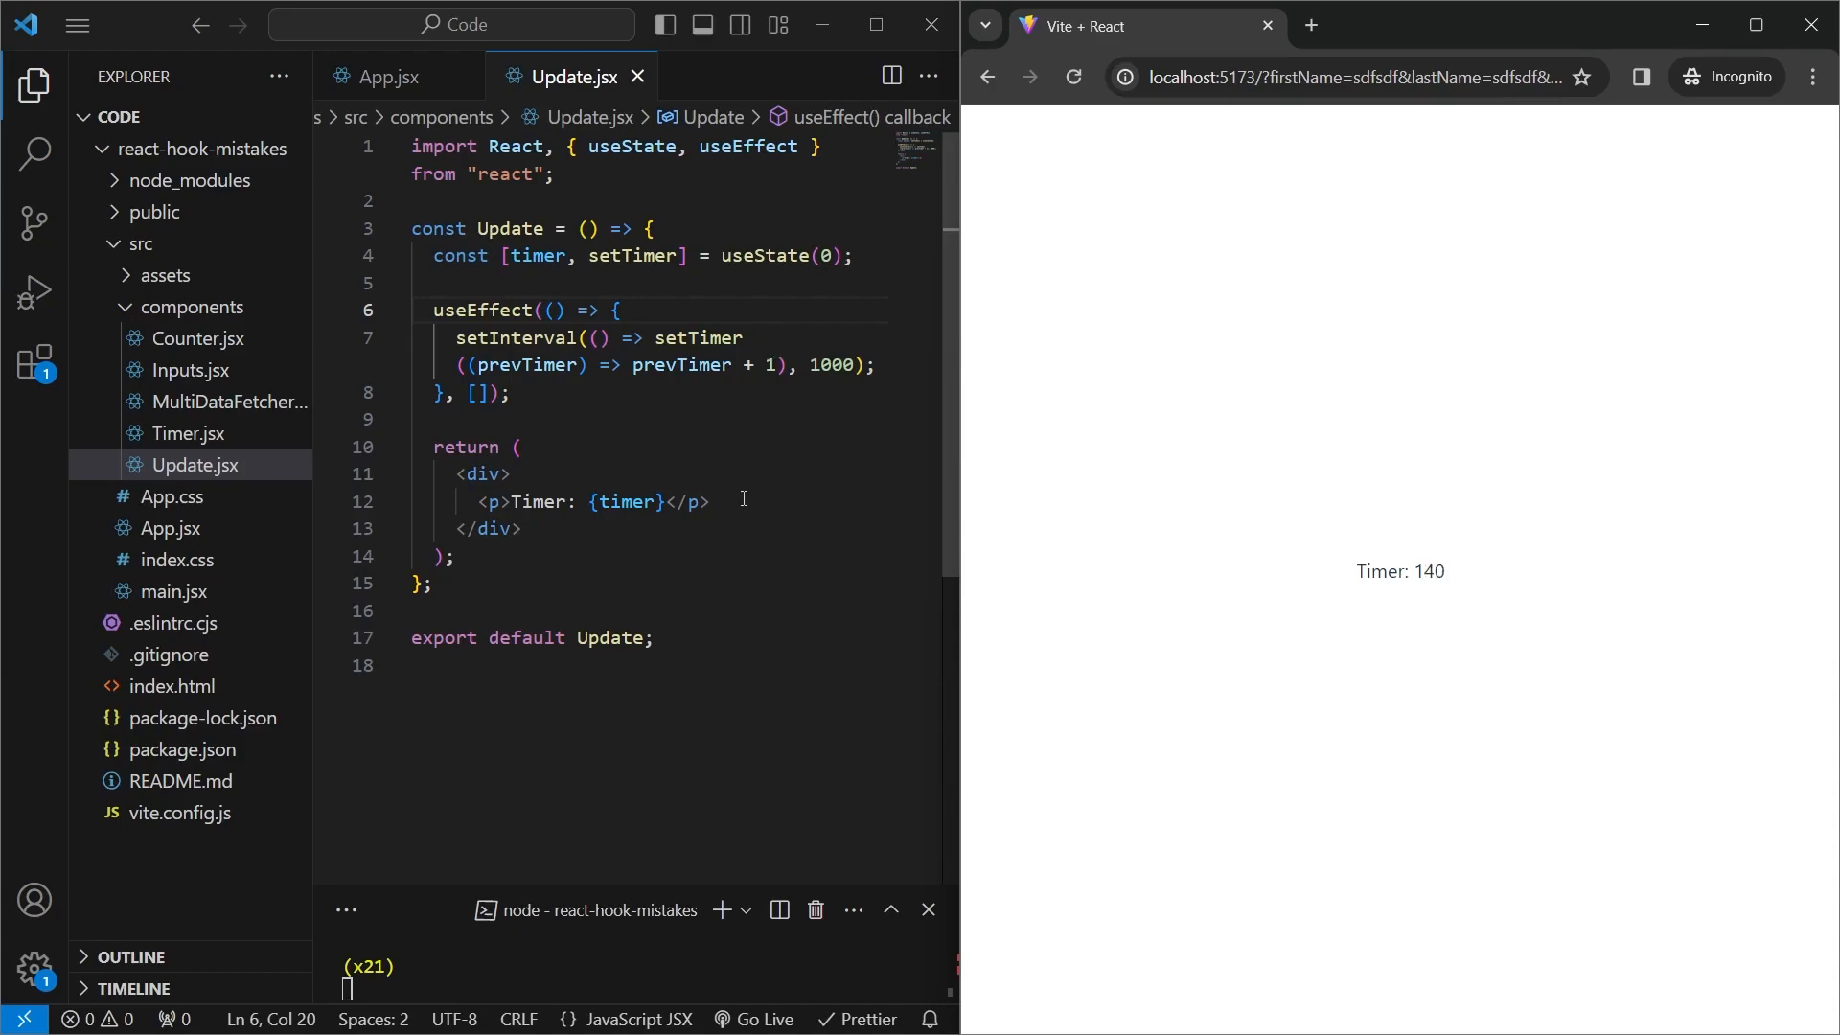
- Reload the browser page to restart the Update timer and show the Console
left_click(1071, 77)
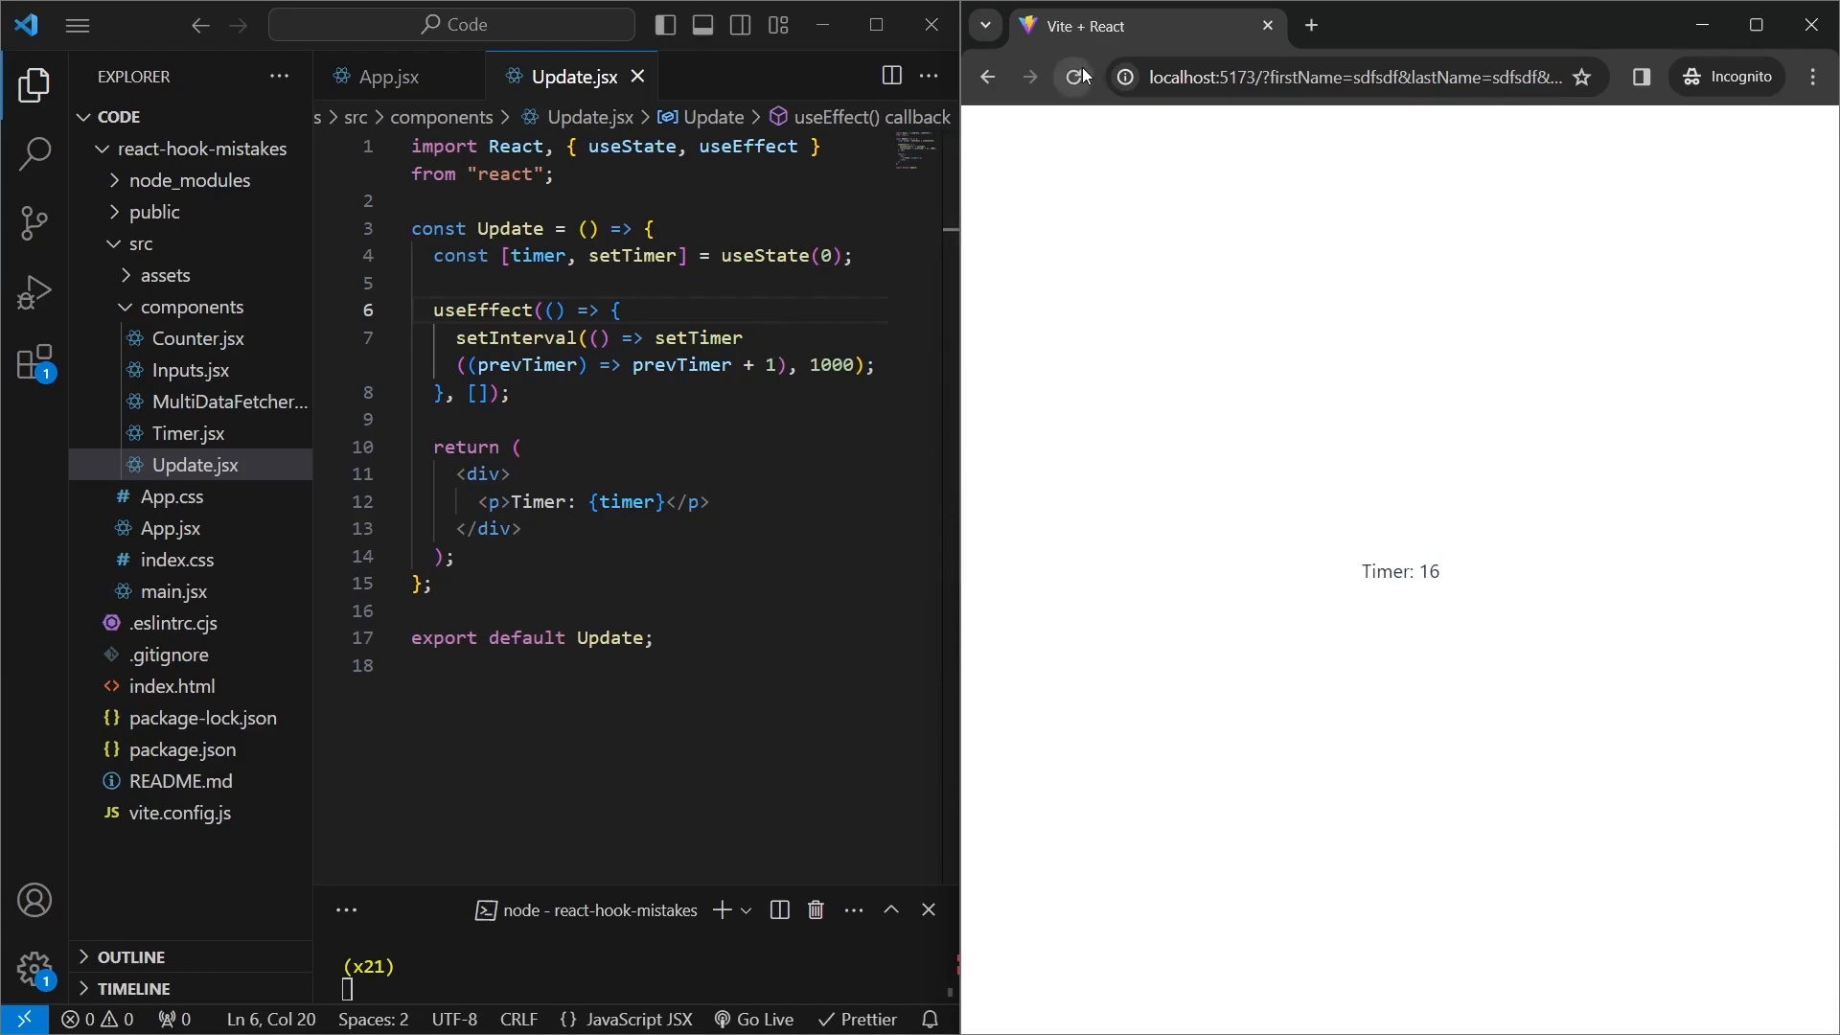
left_click(1071, 77)
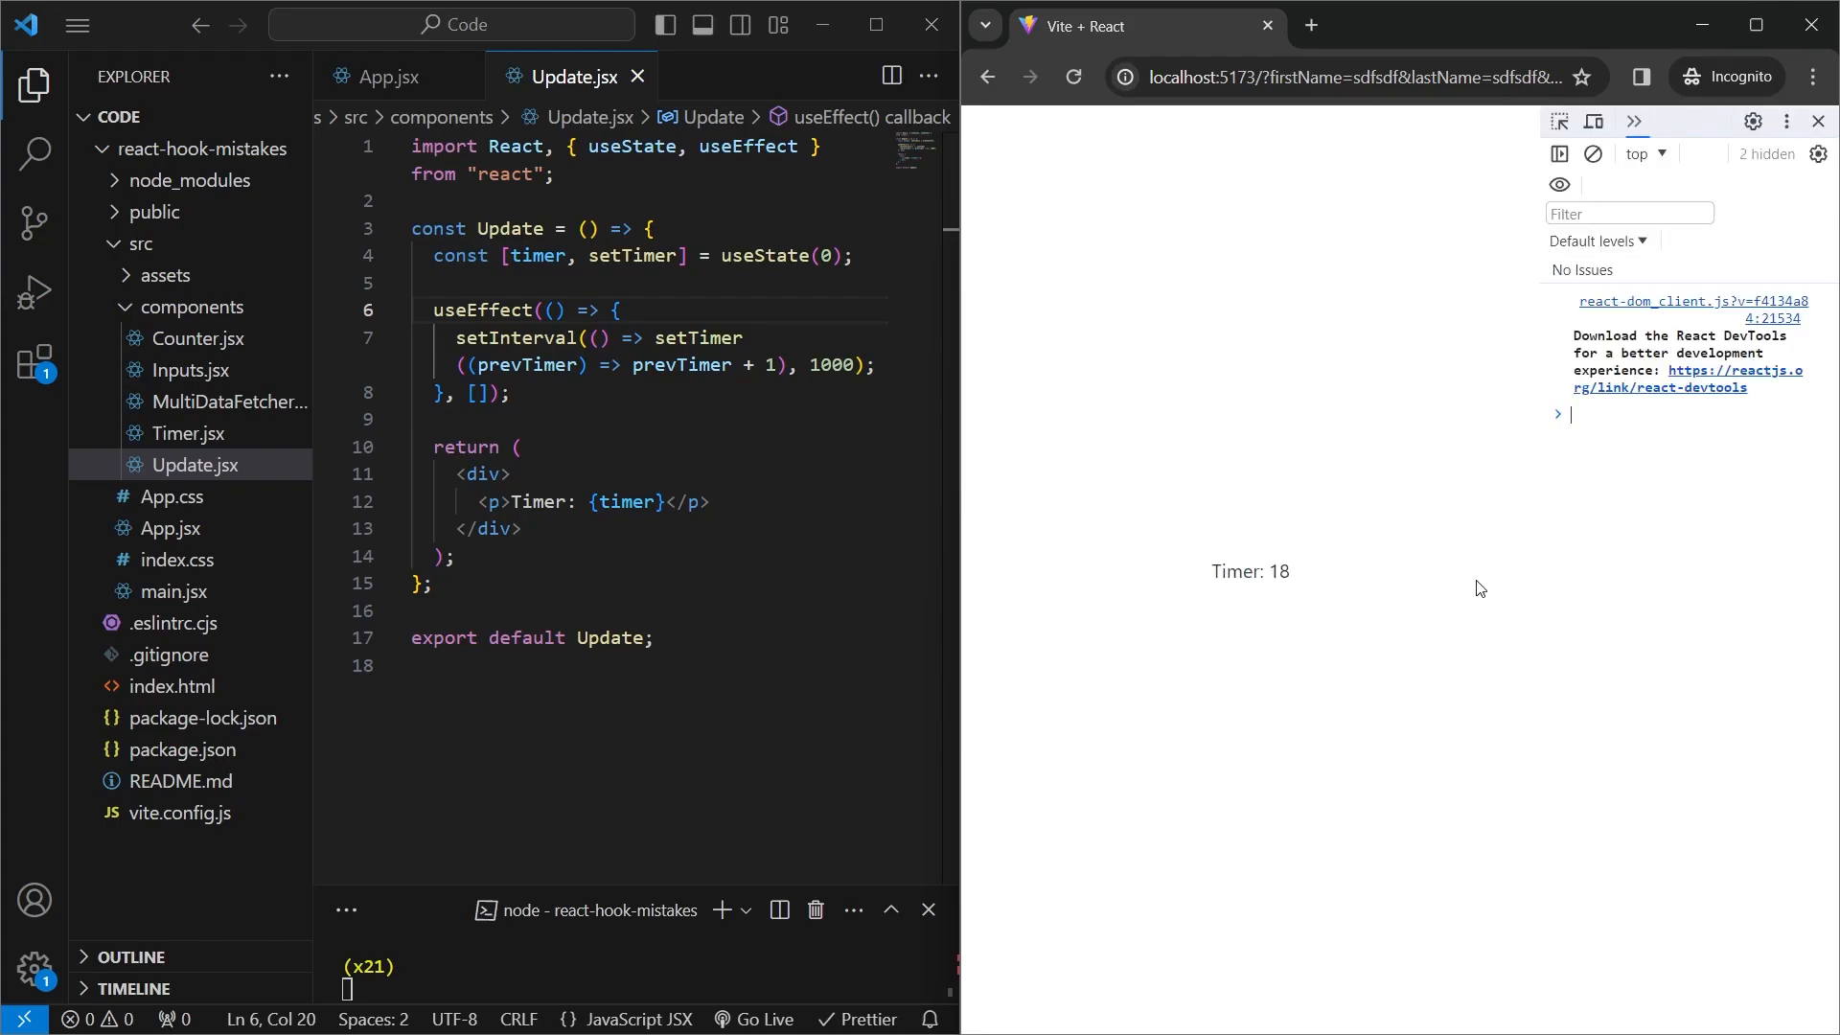
- Add console.log("set") at the top of the timer effect and see it logged twice
key("Enter")
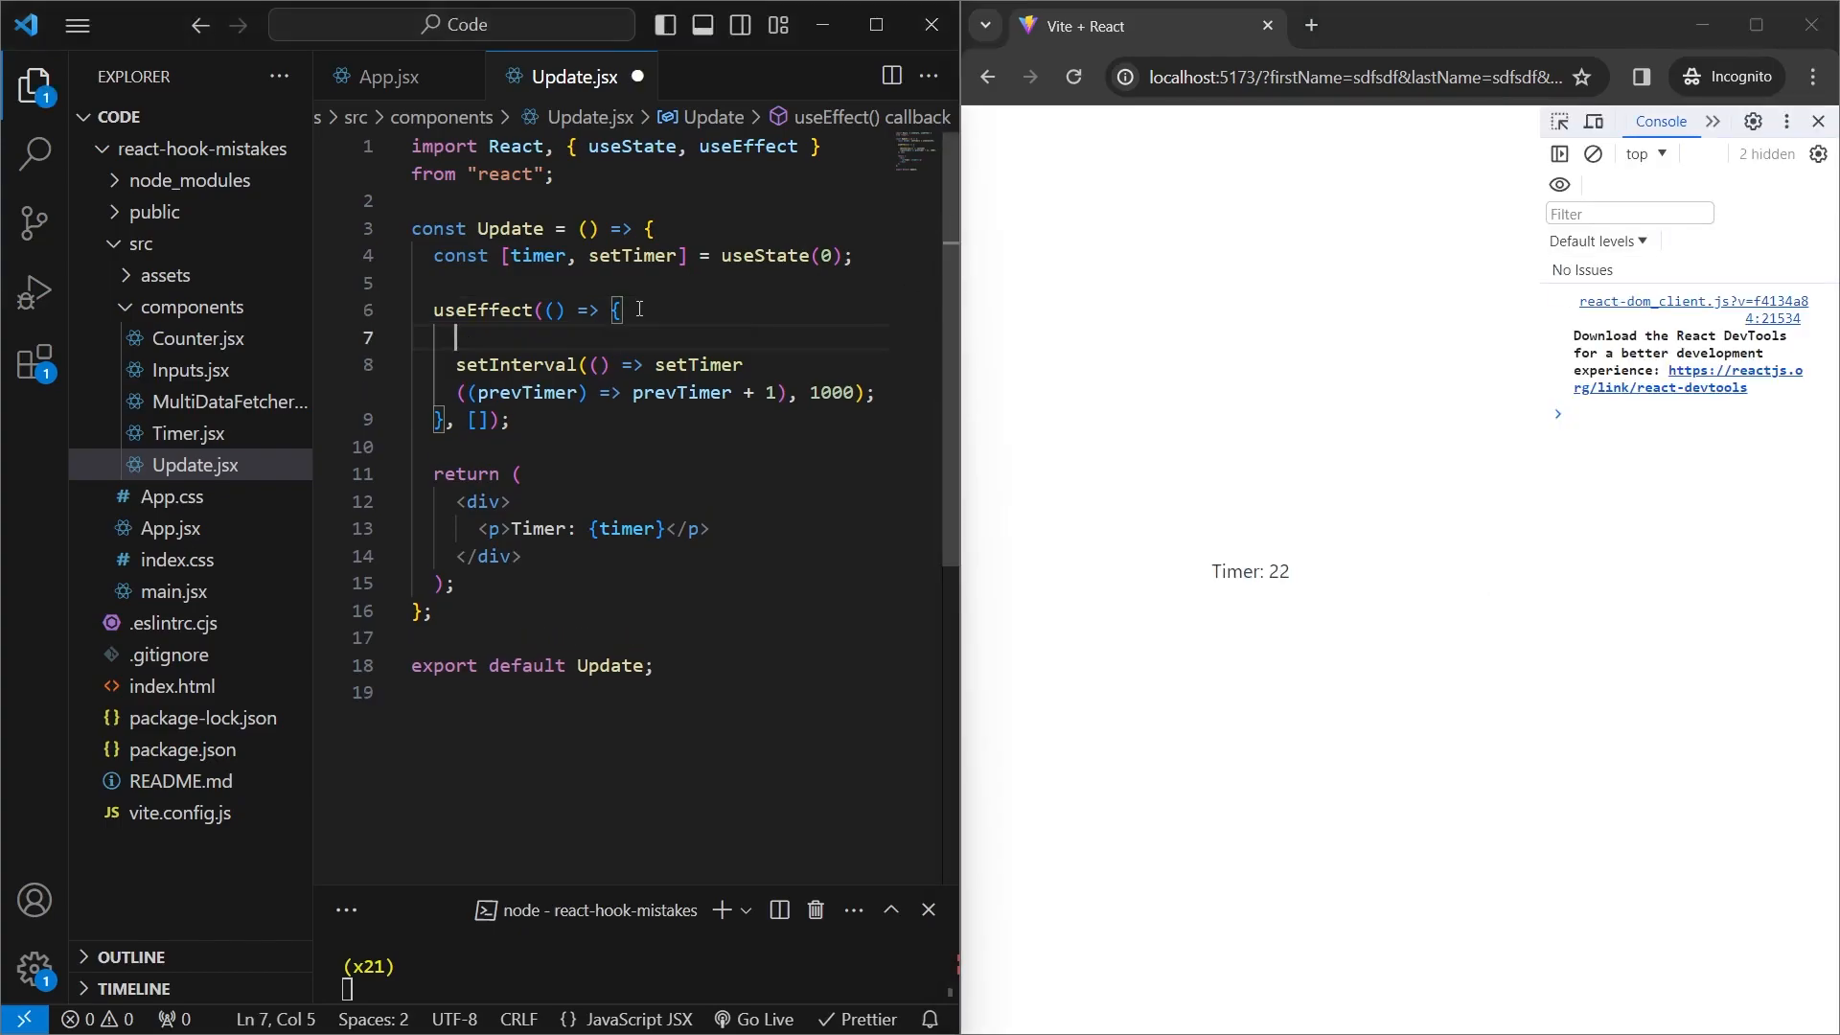
type("console.log(\"set\");")
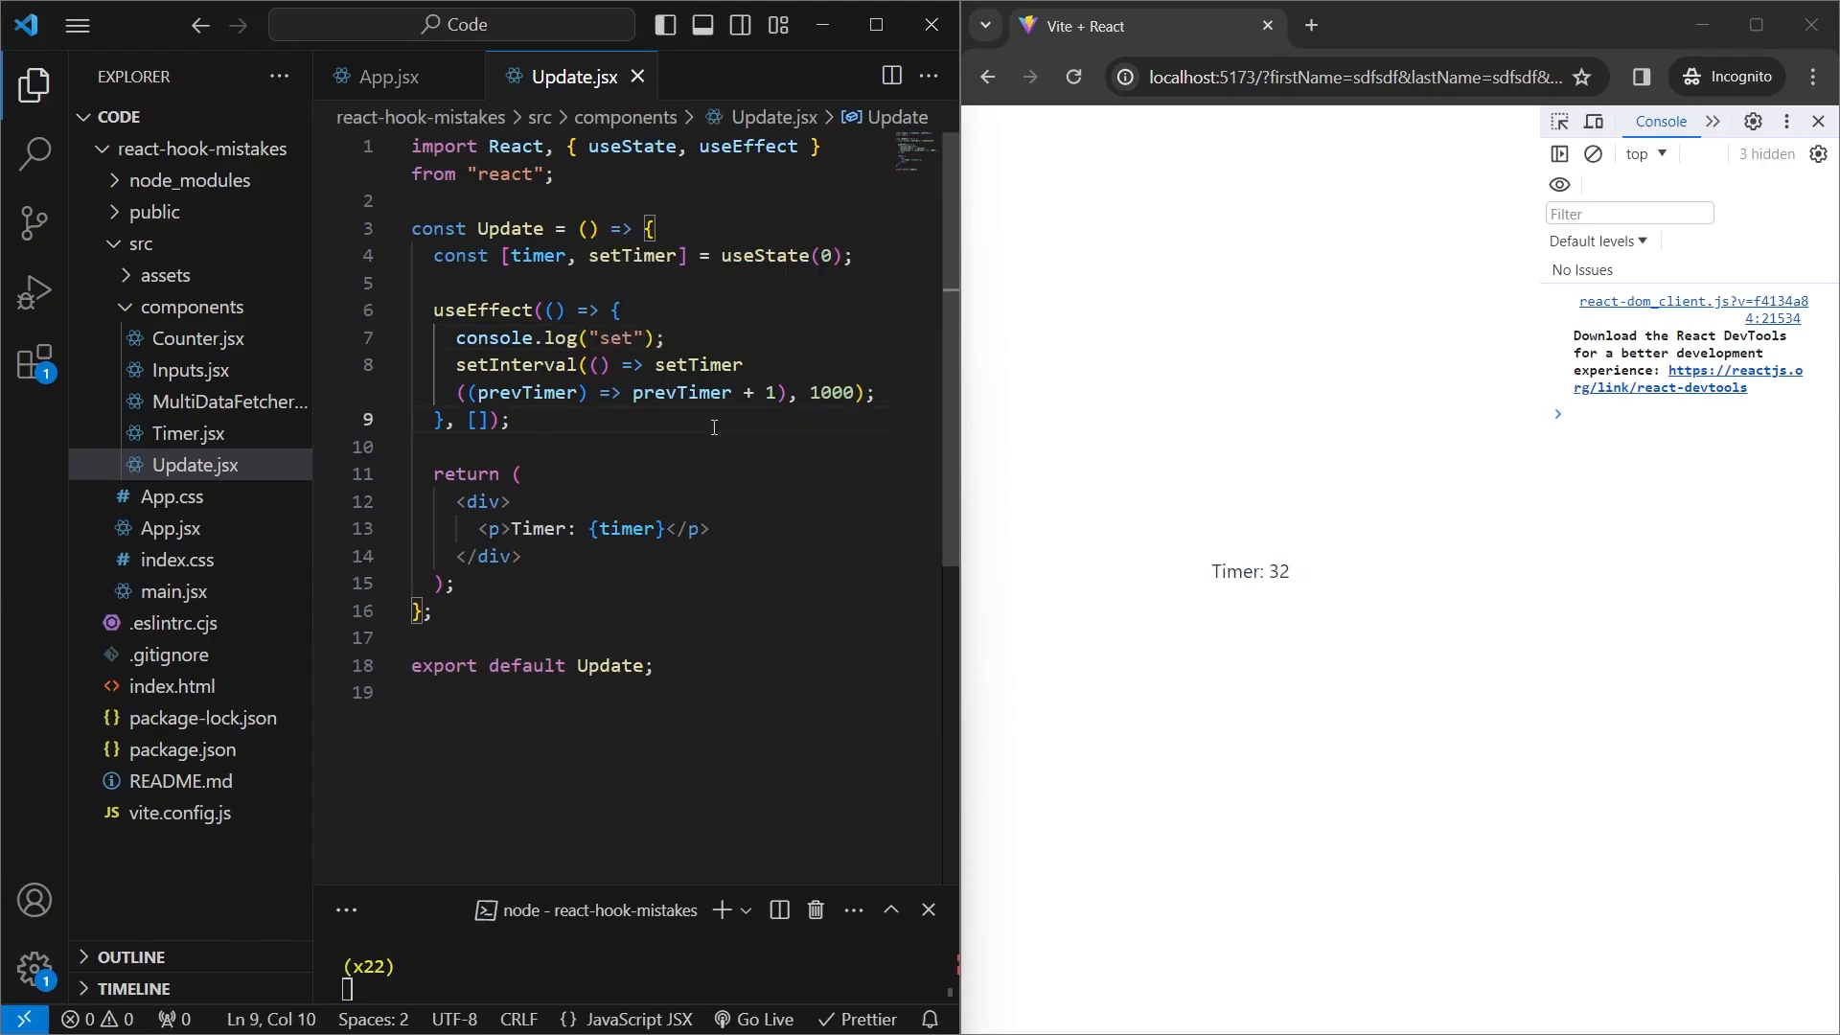
left_click(1071, 77)
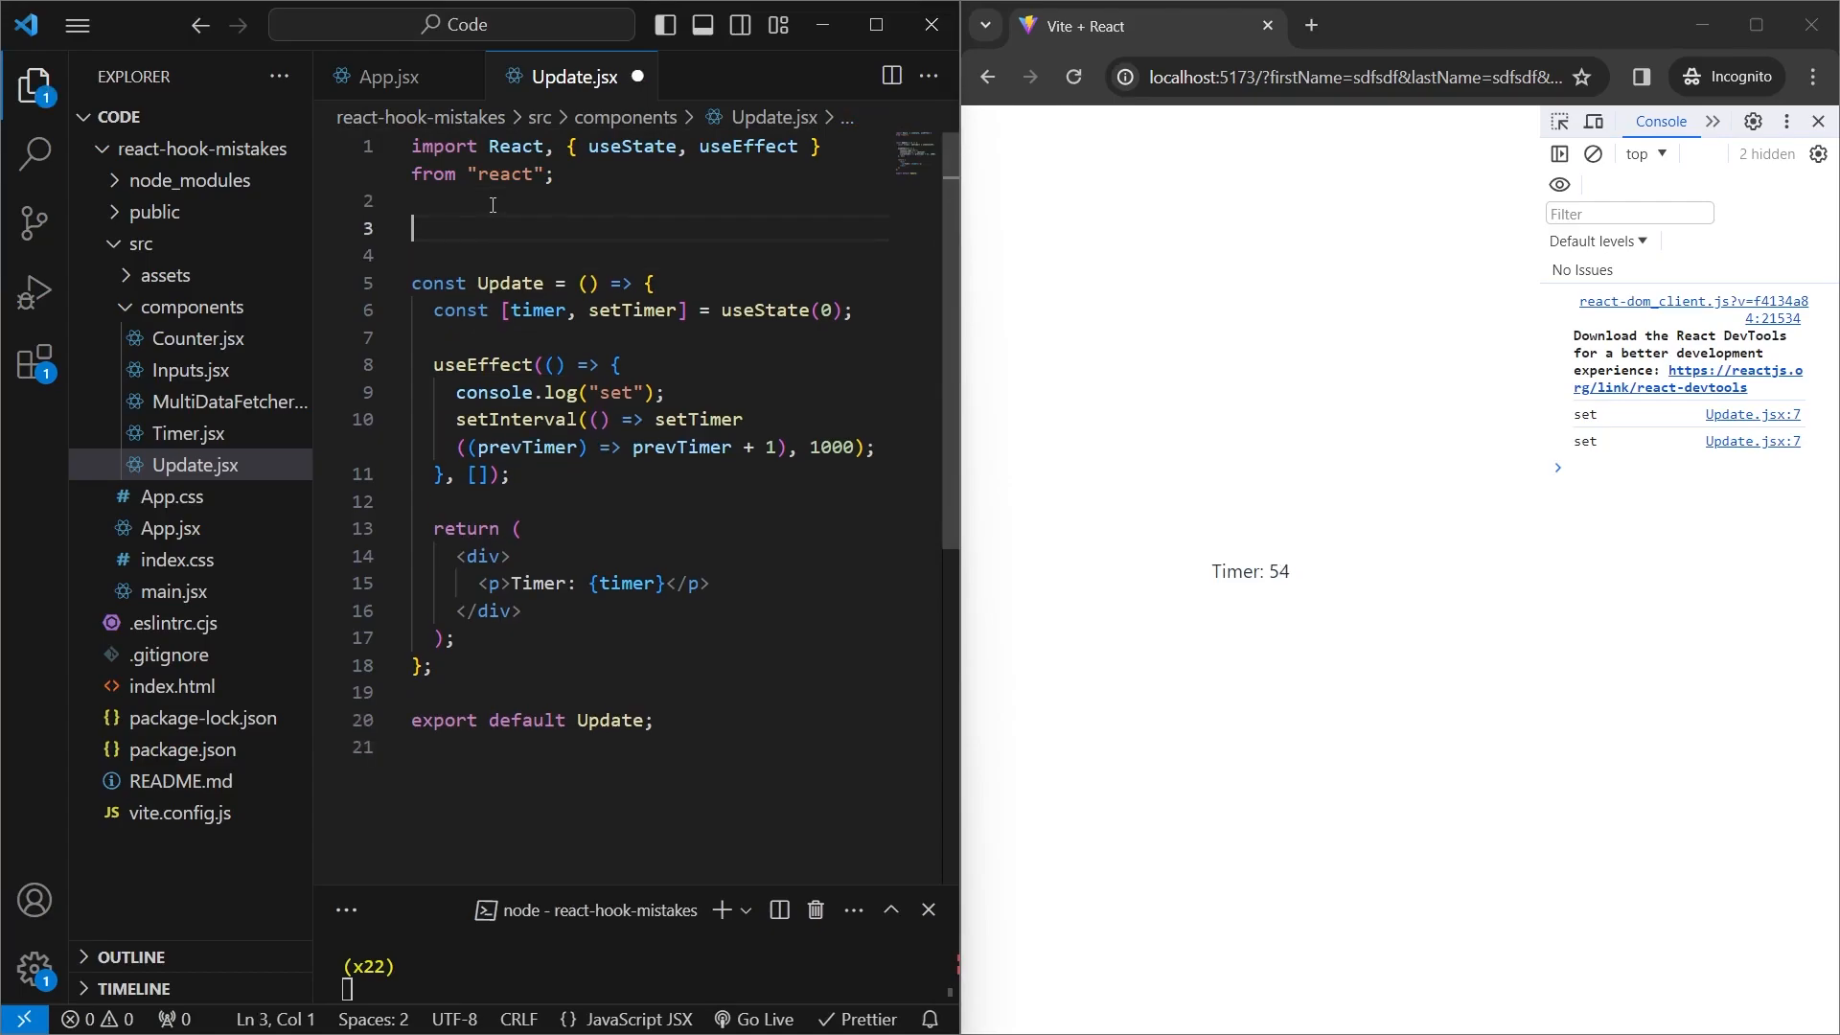
- Add let didInit = false, wrap the effect in if (!didInit) setting didInit = true, and reload
type("let")
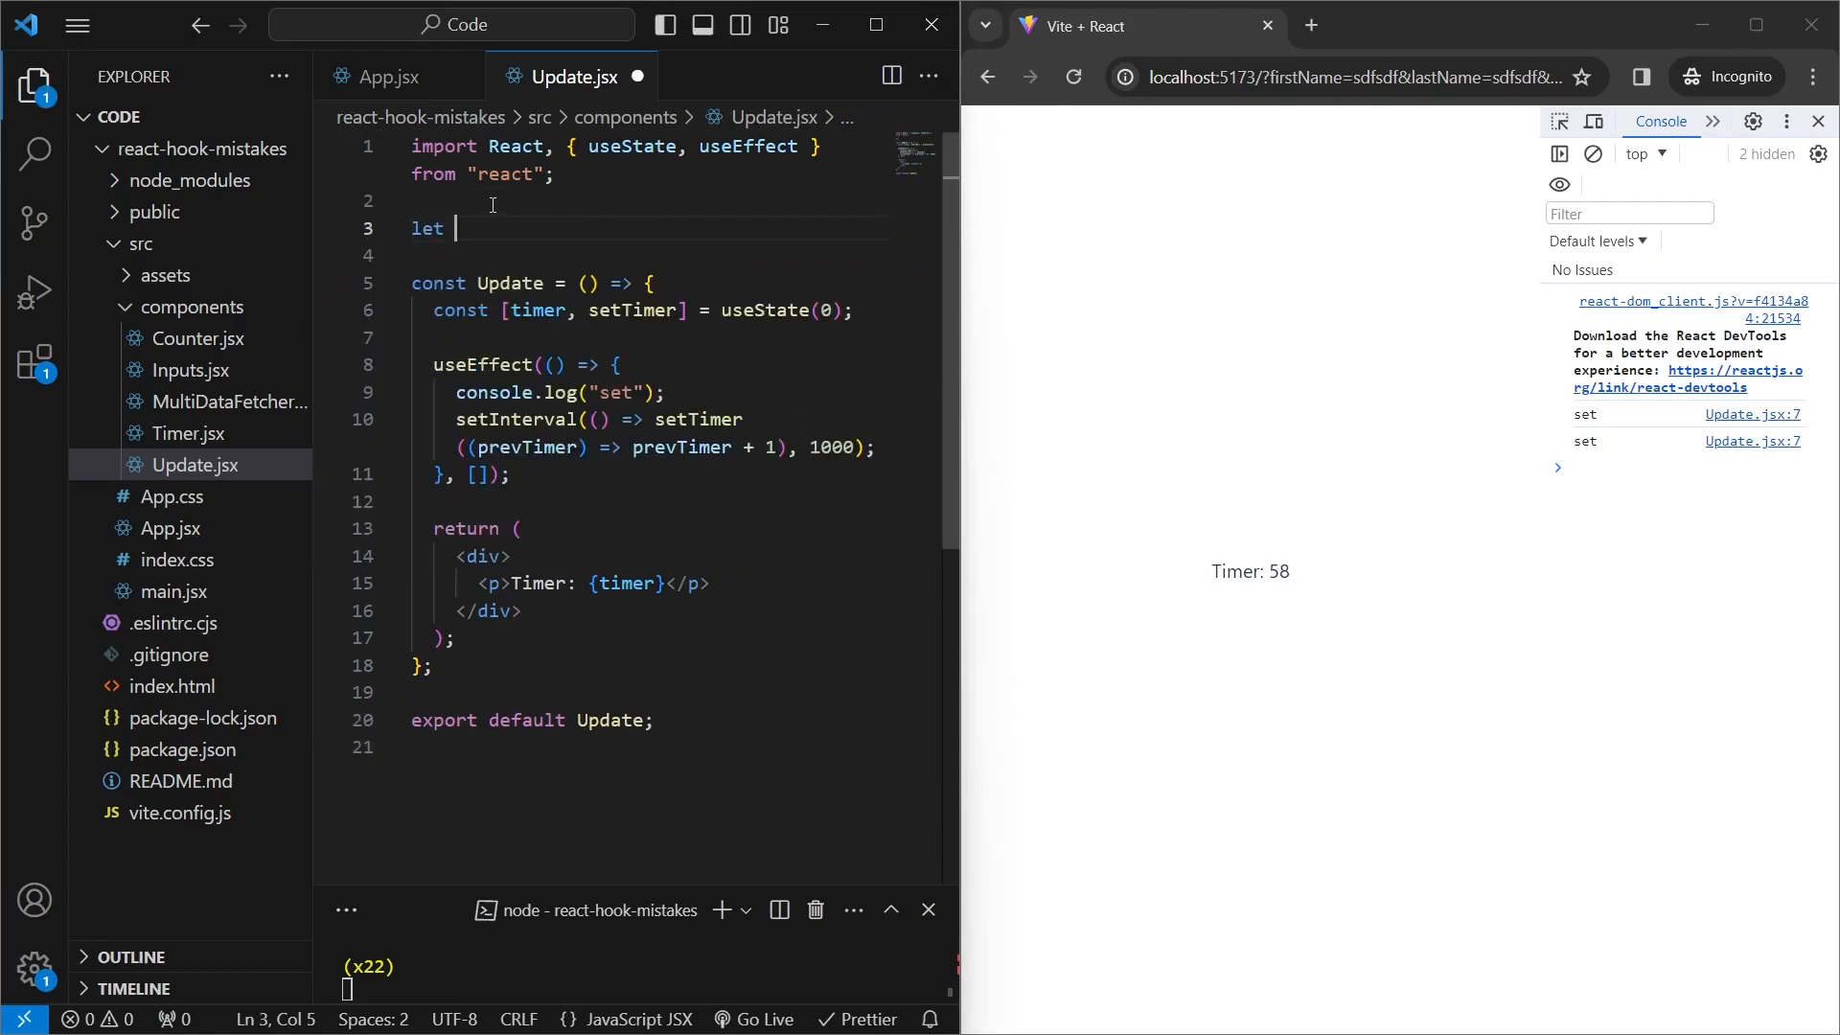
type("didInit = false")
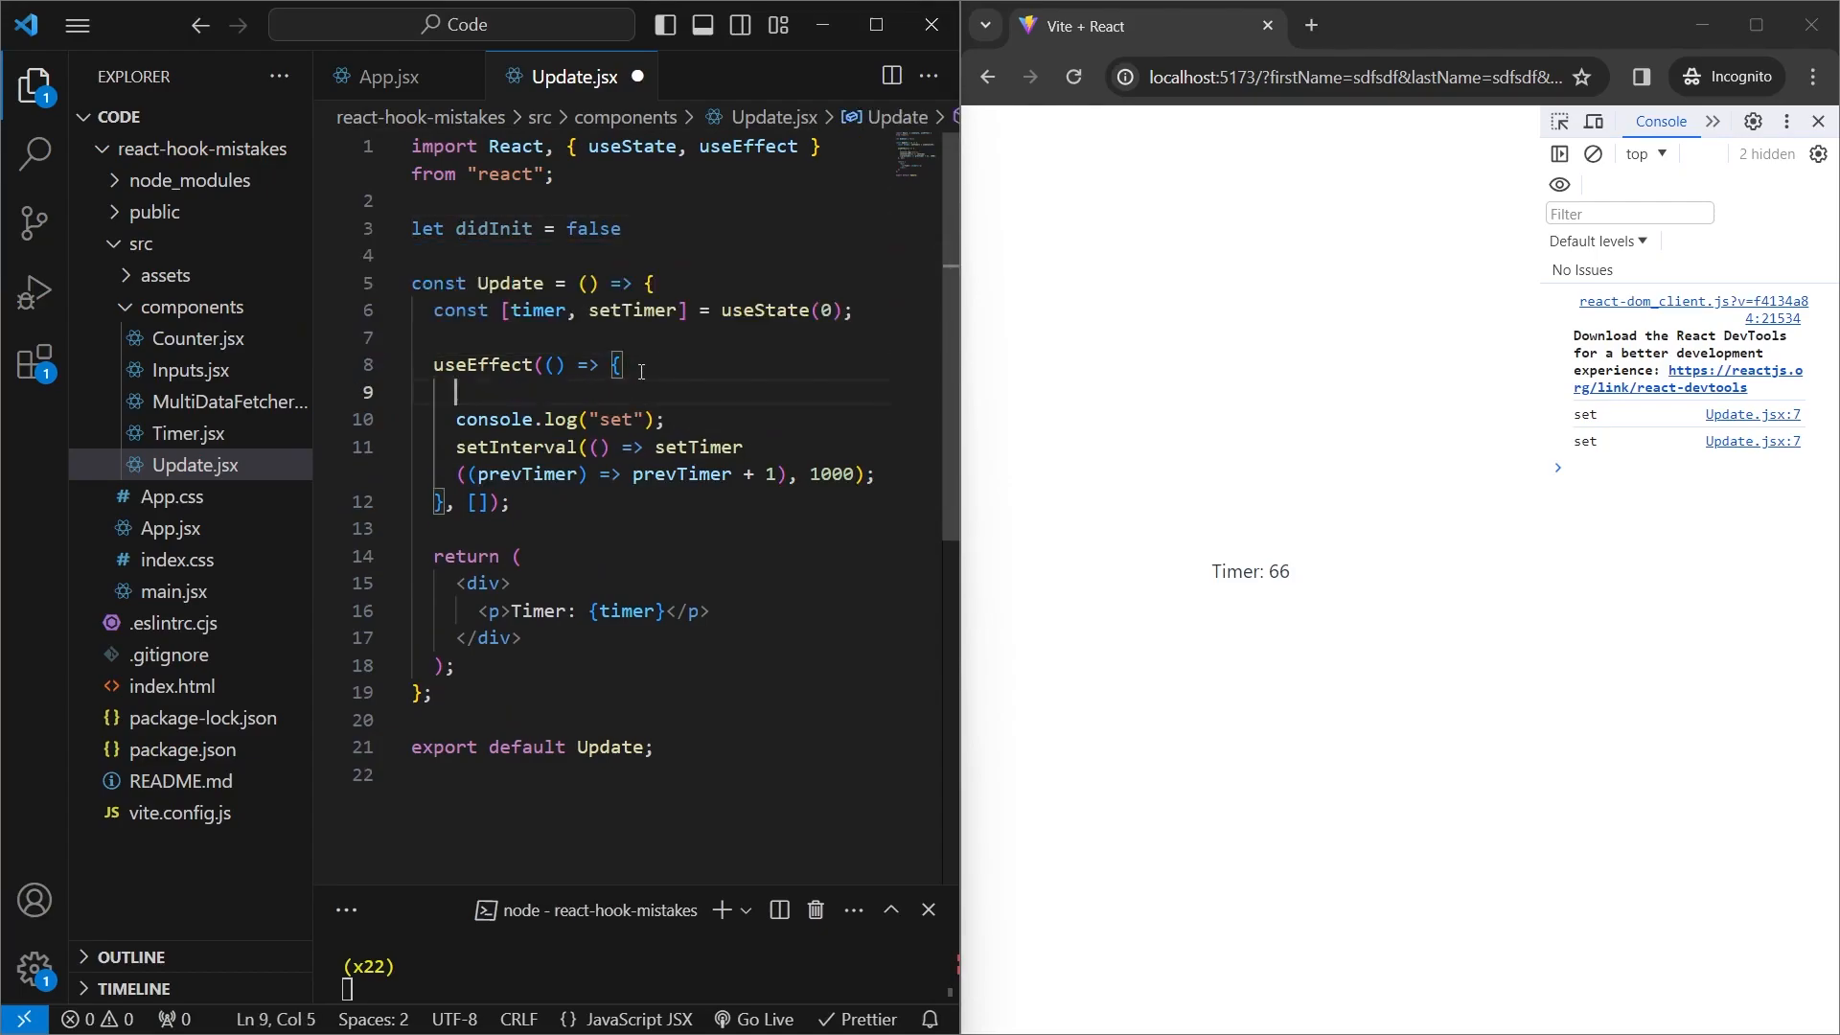
type("if(")
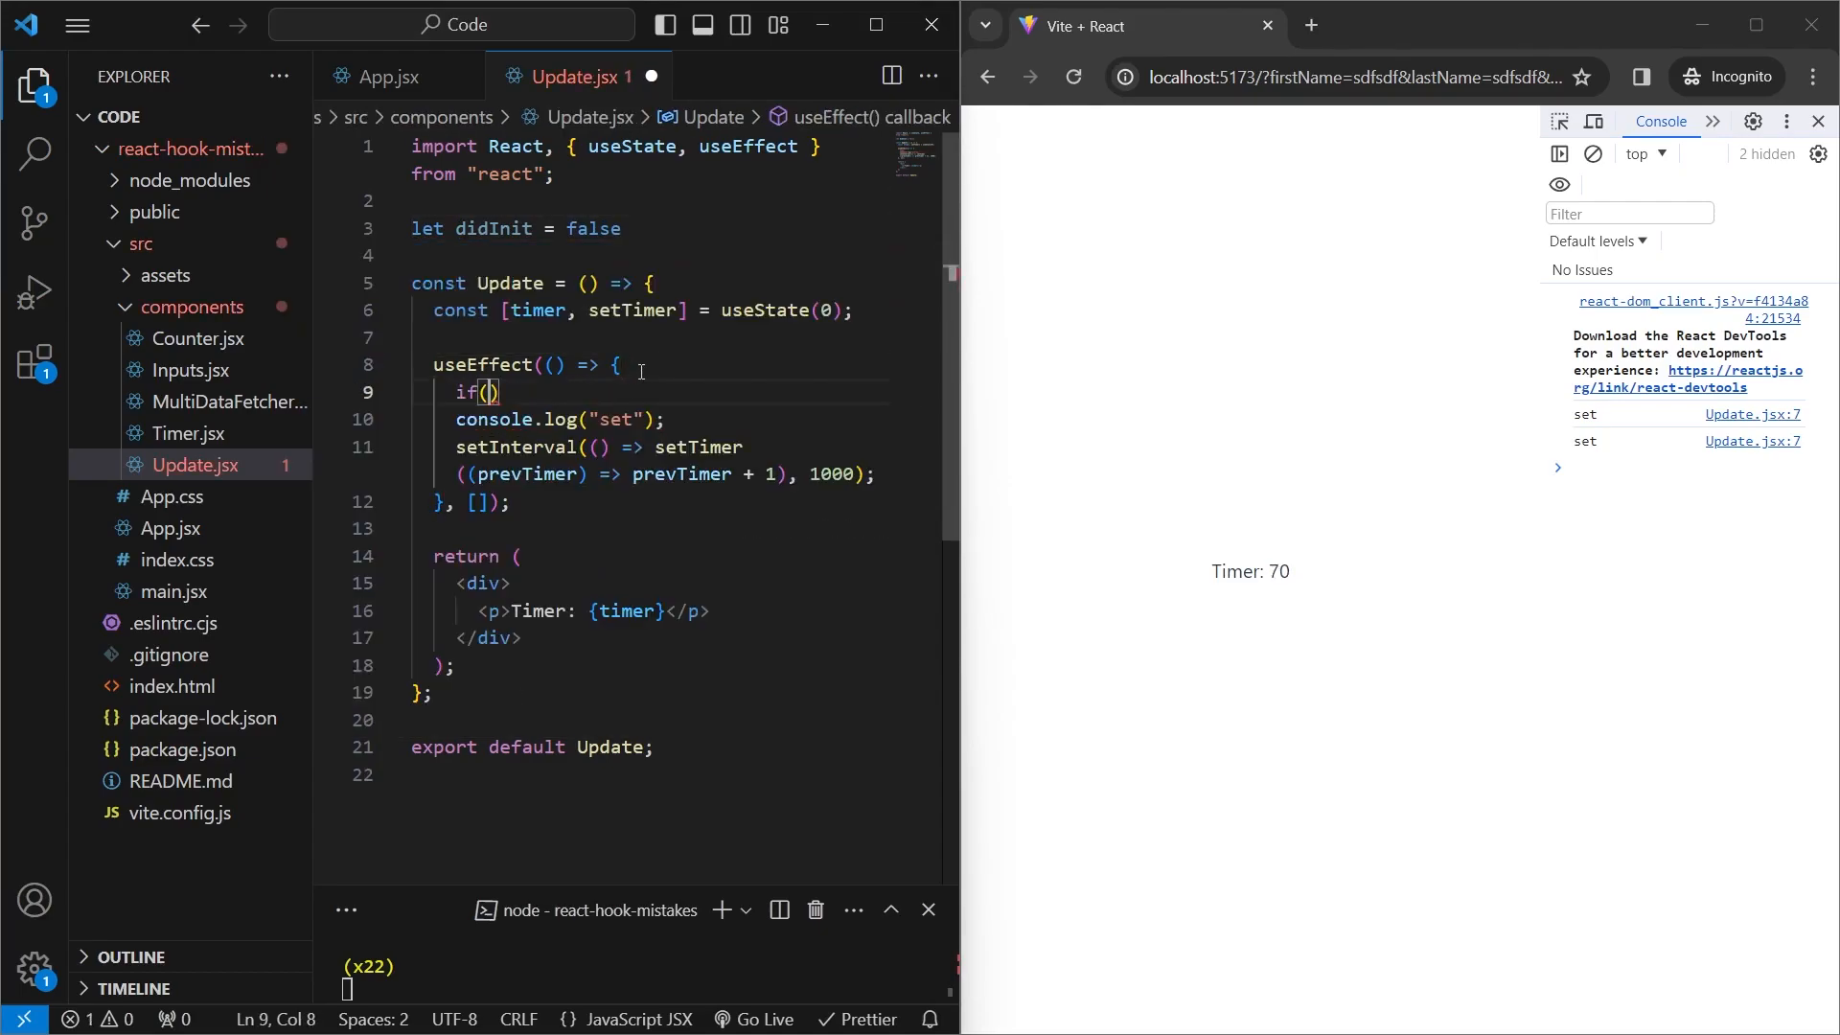
type("!didInit")
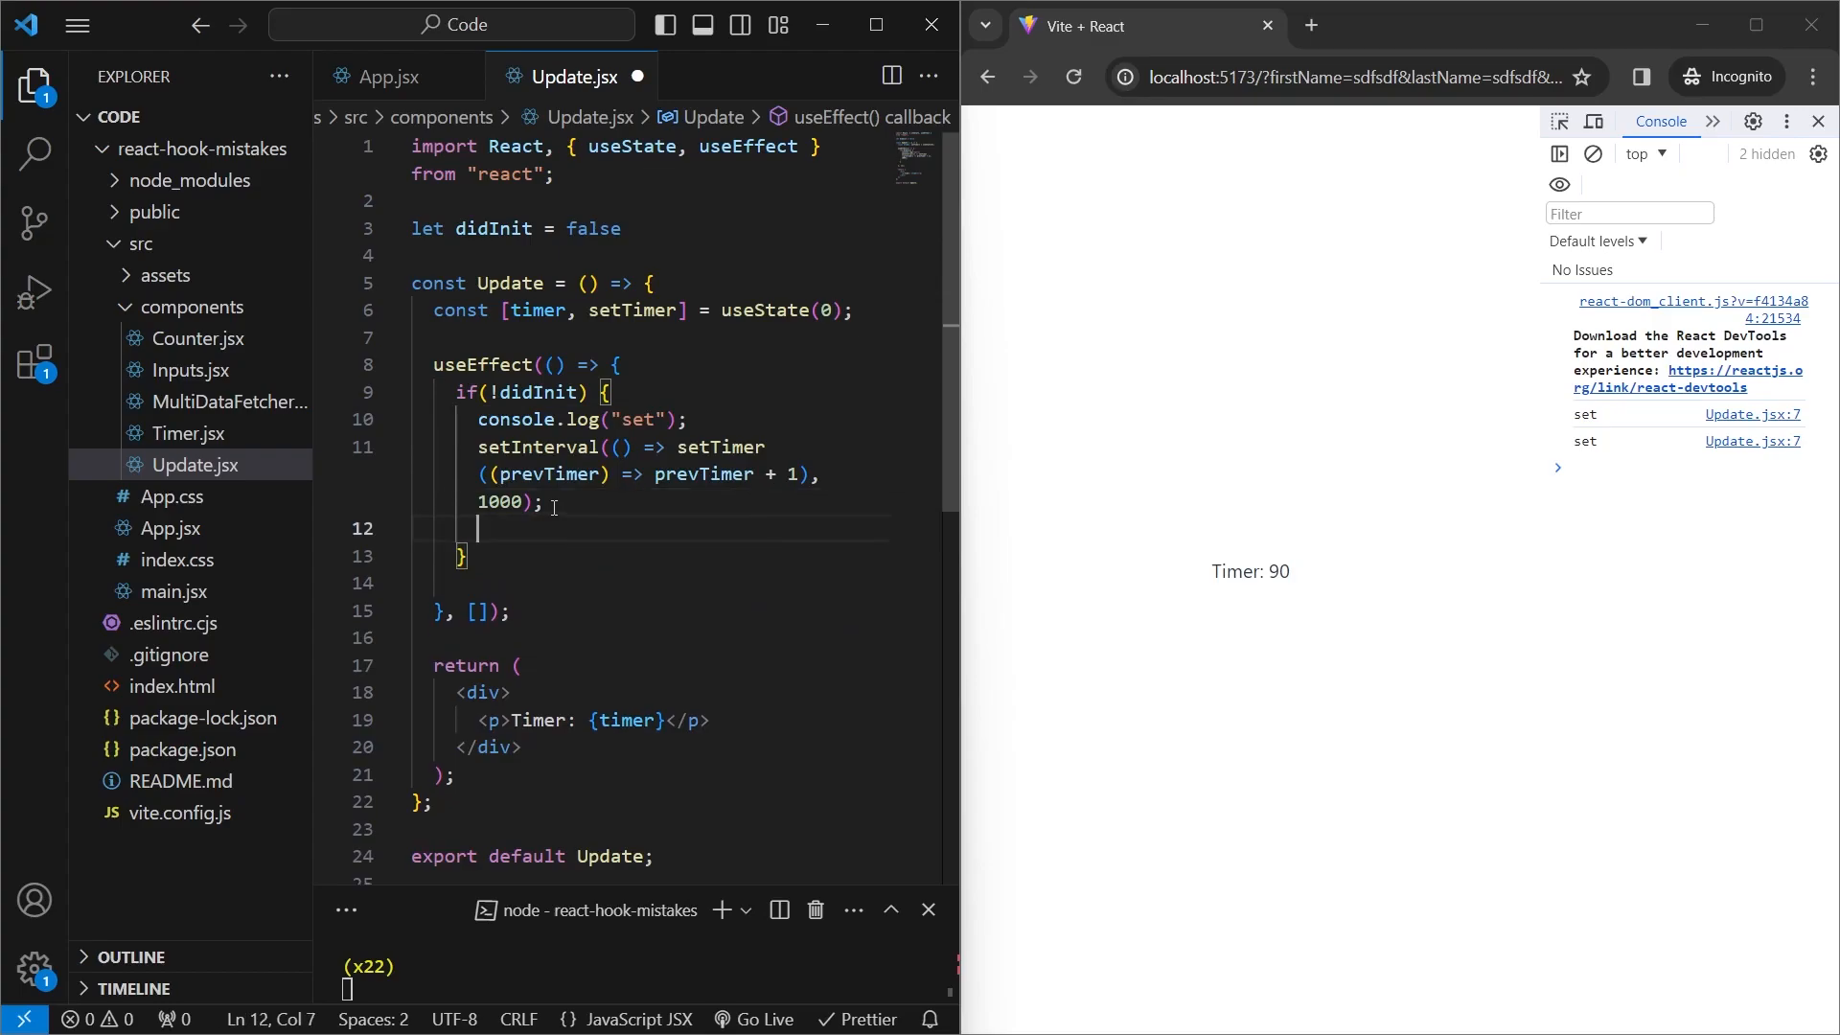
type("didInit = t")
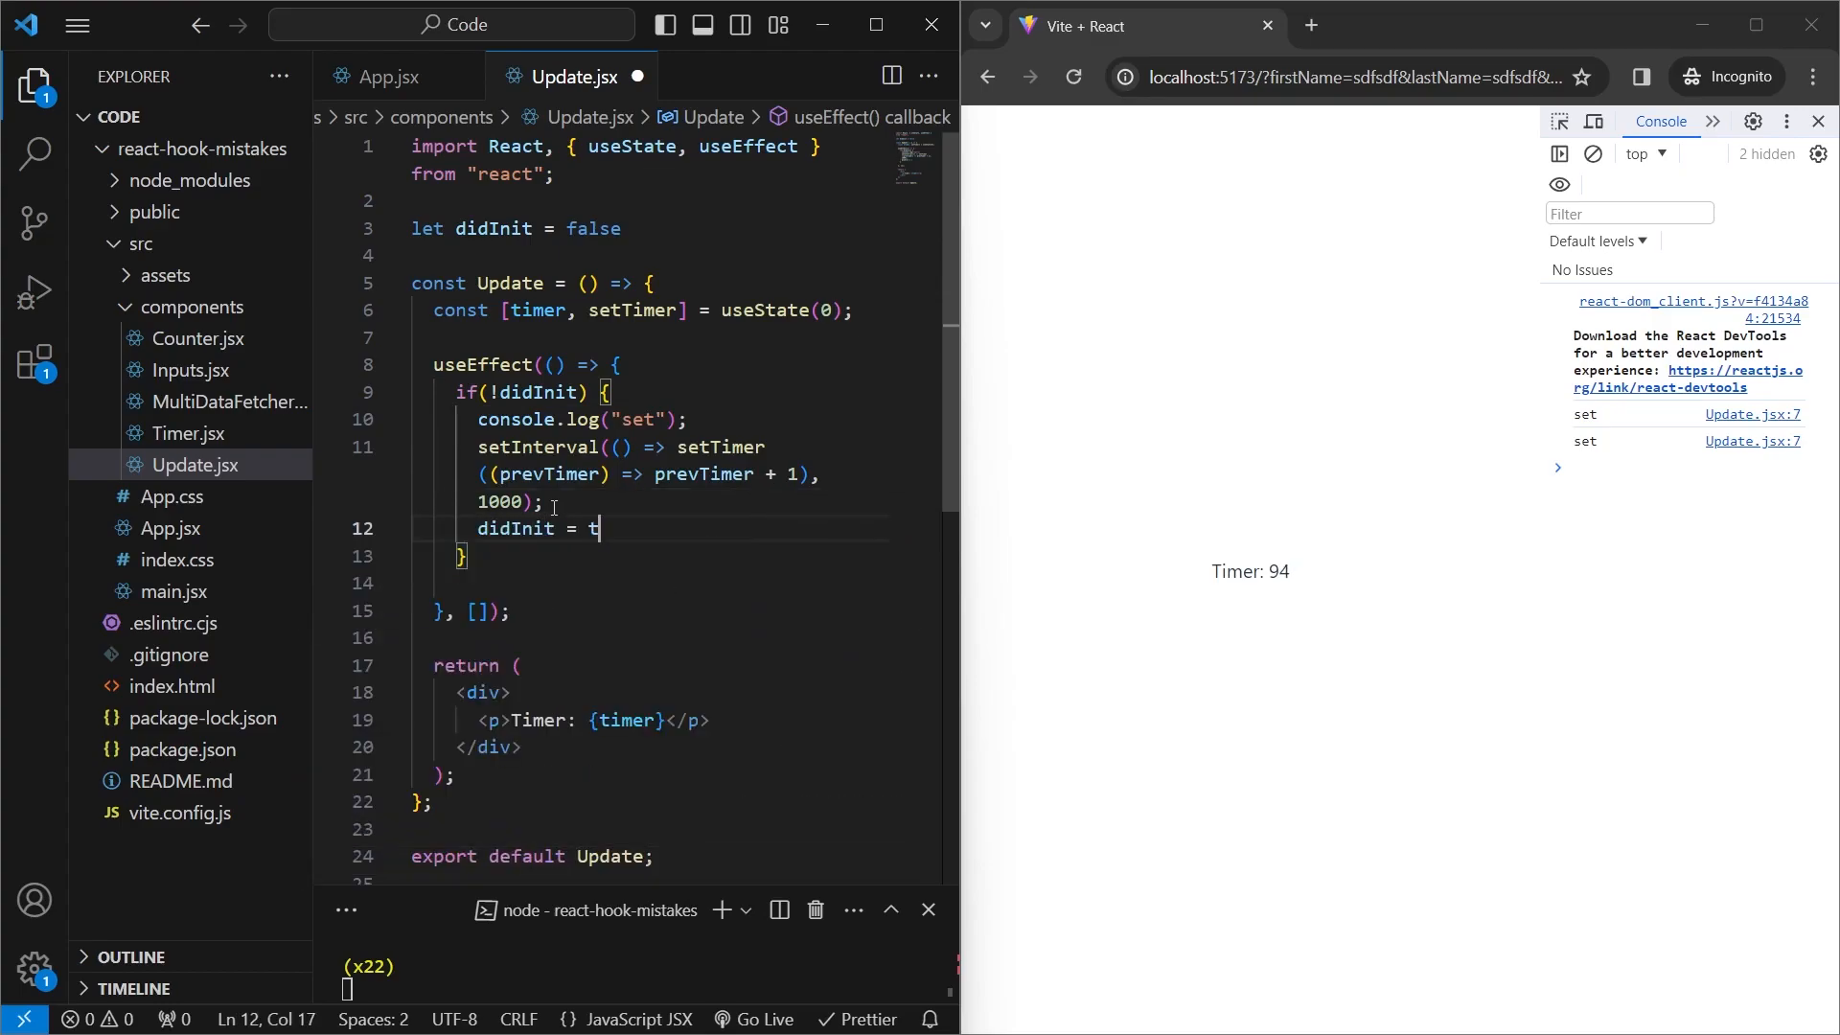
type("rue;")
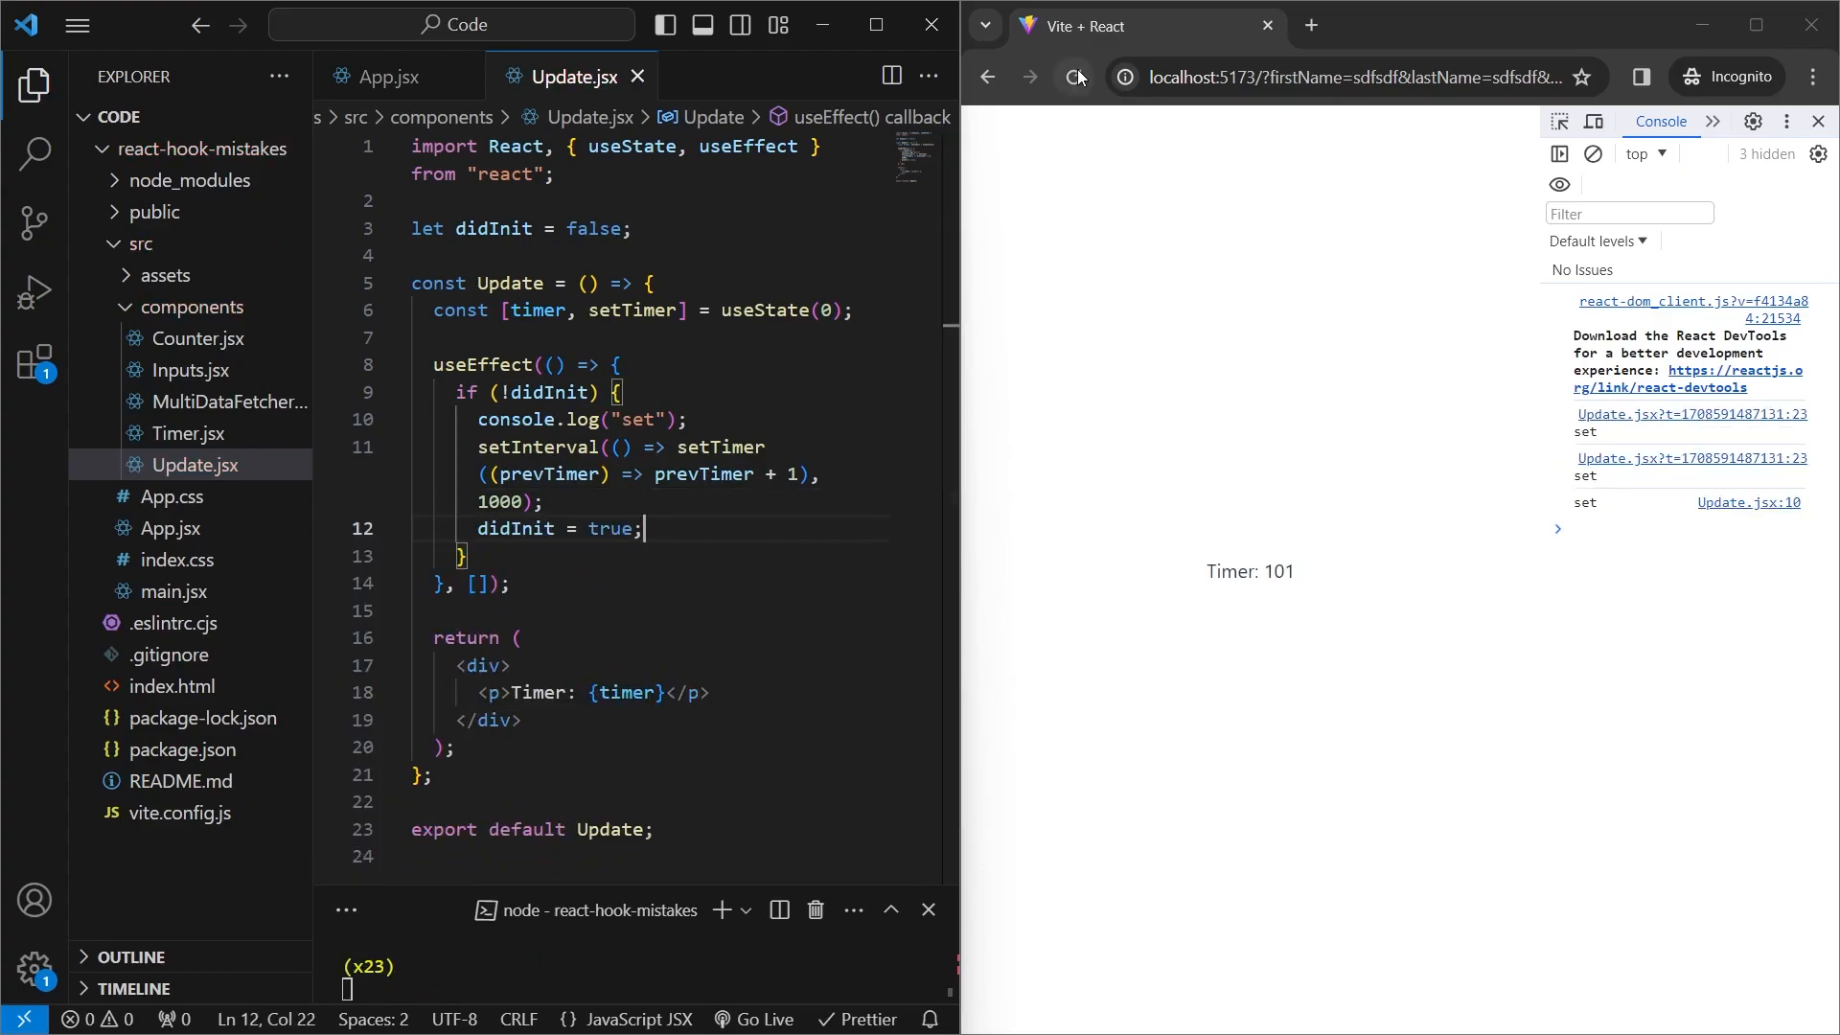
left_click(1071, 76)
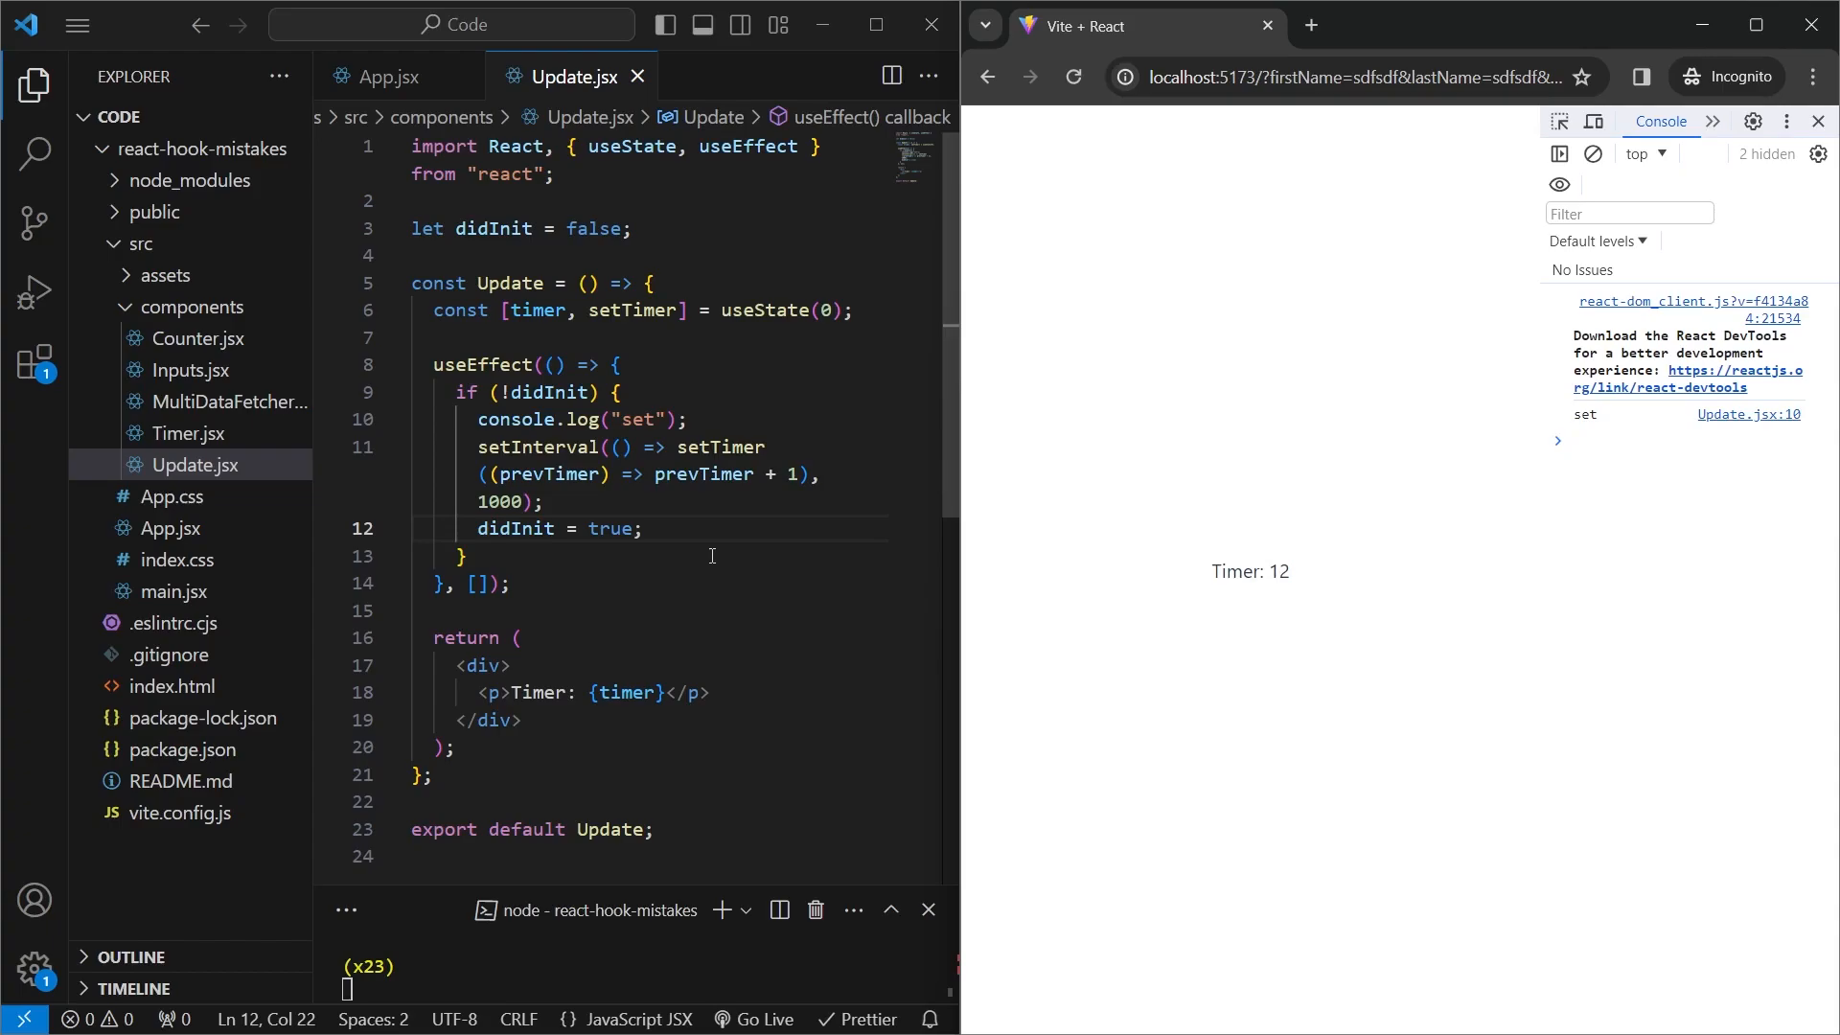
left_click(187, 433)
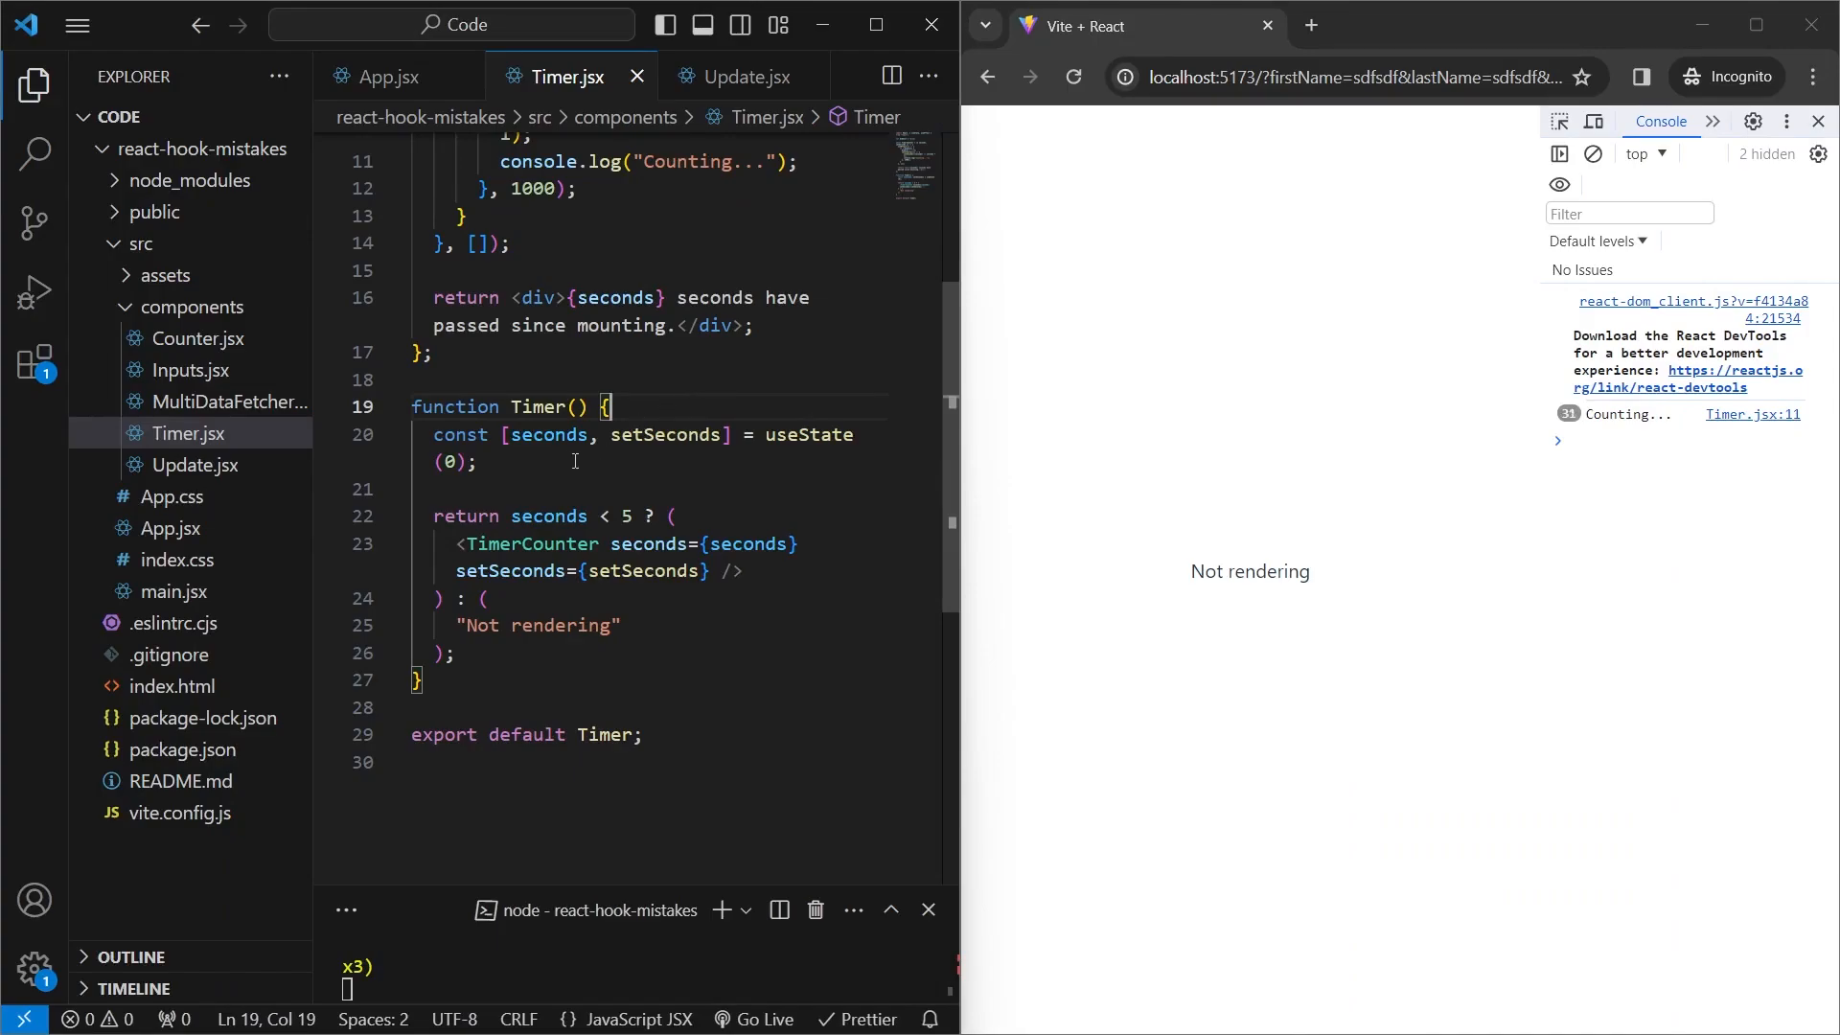
mouse_move(644, 571)
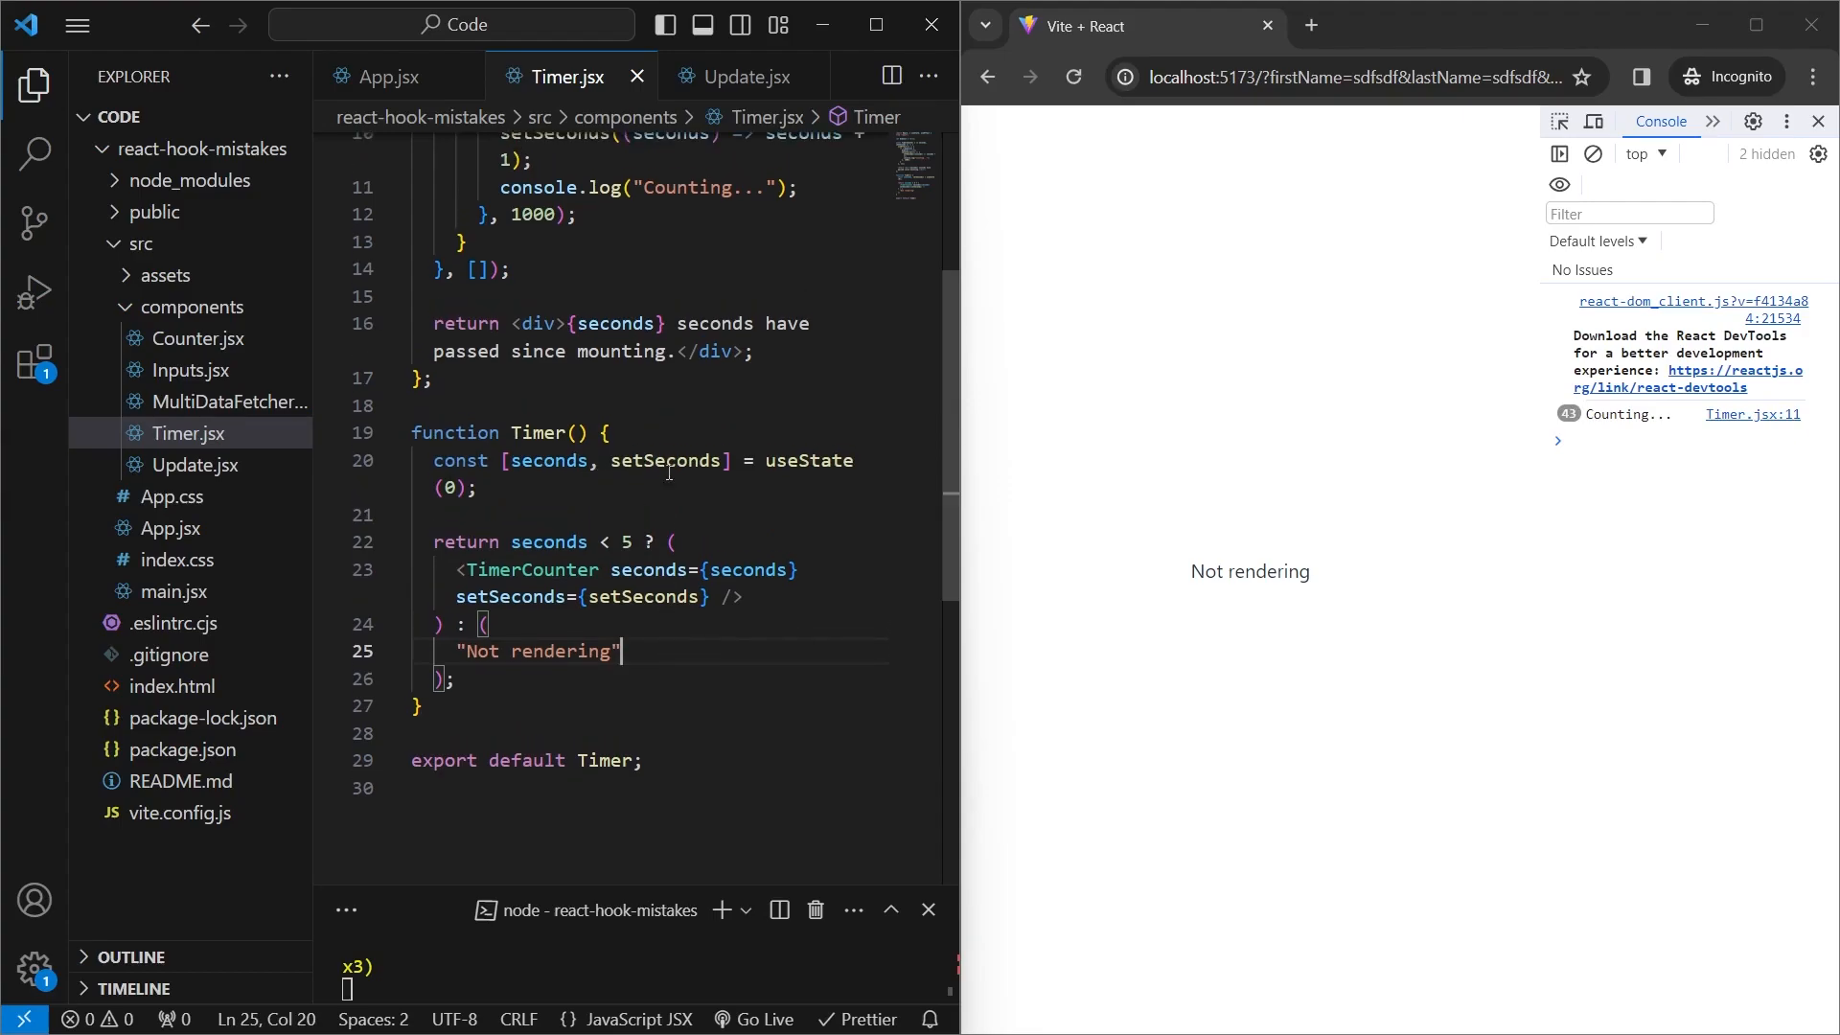
- Scroll Timer.jsx's TimerCounter effect and place the caret before its setInterval call
scroll("up", 3)
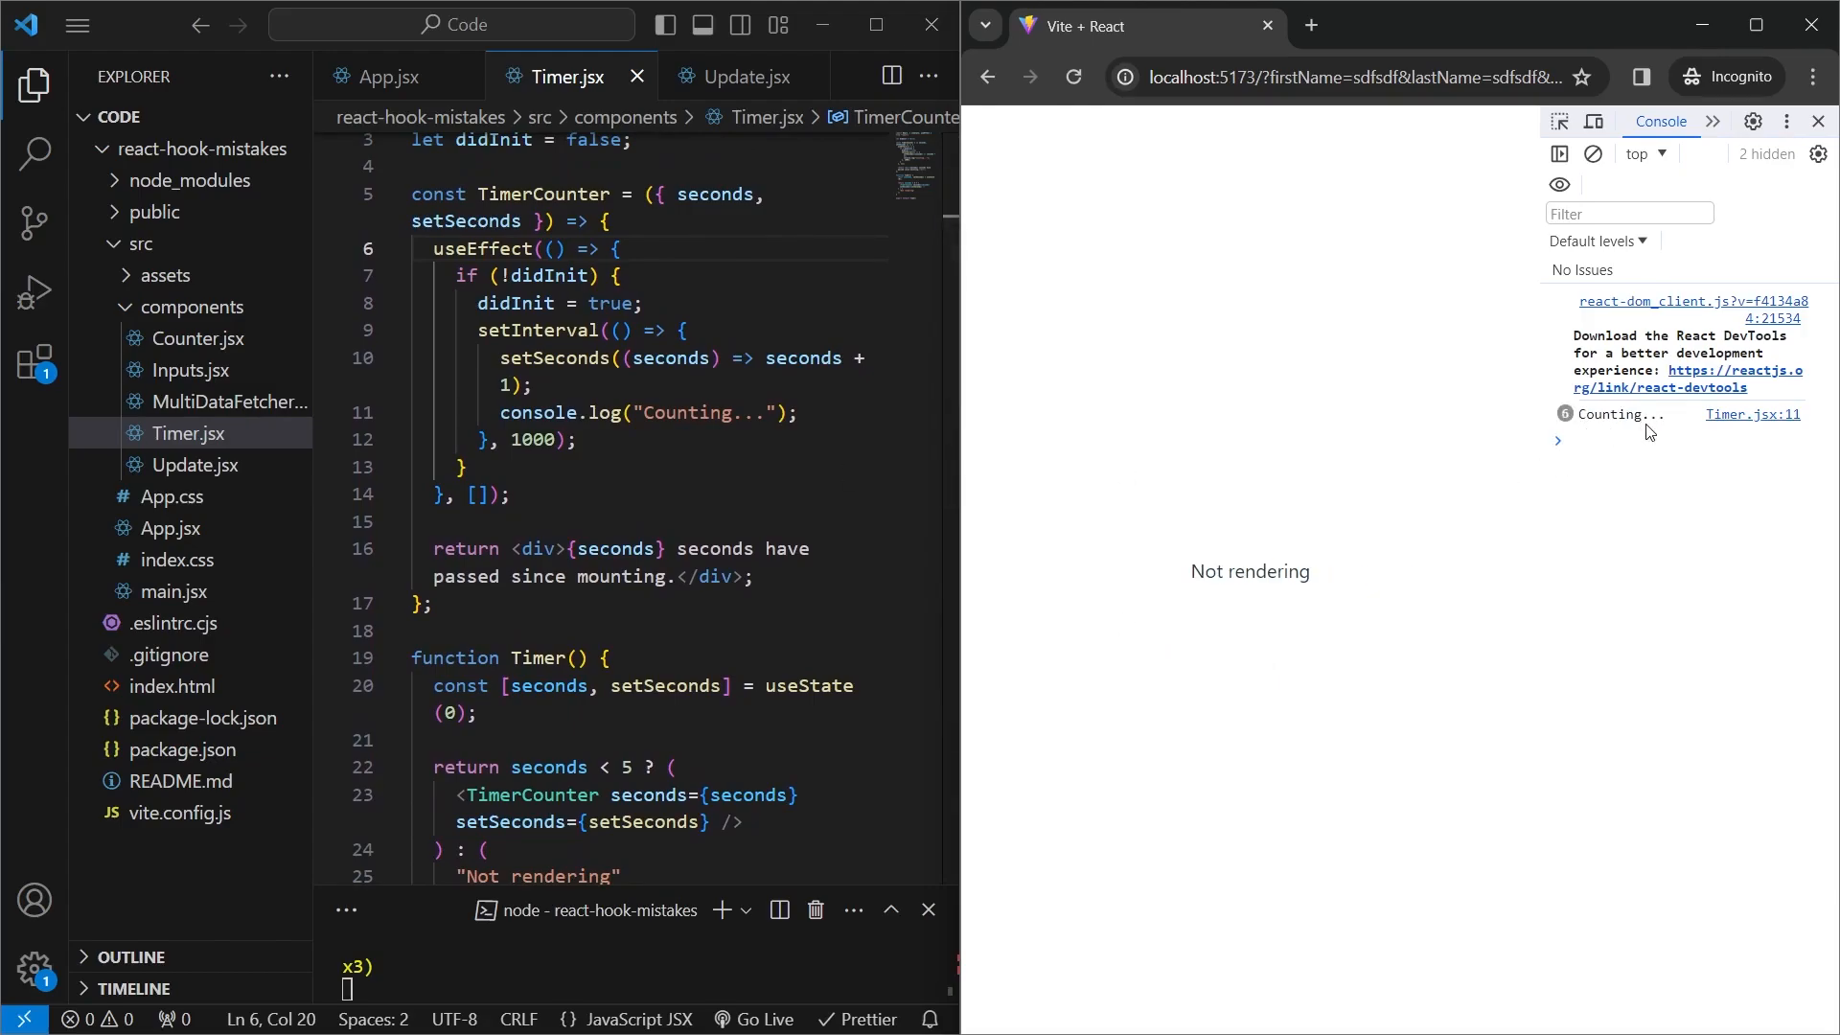
mouse_move(1281, 575)
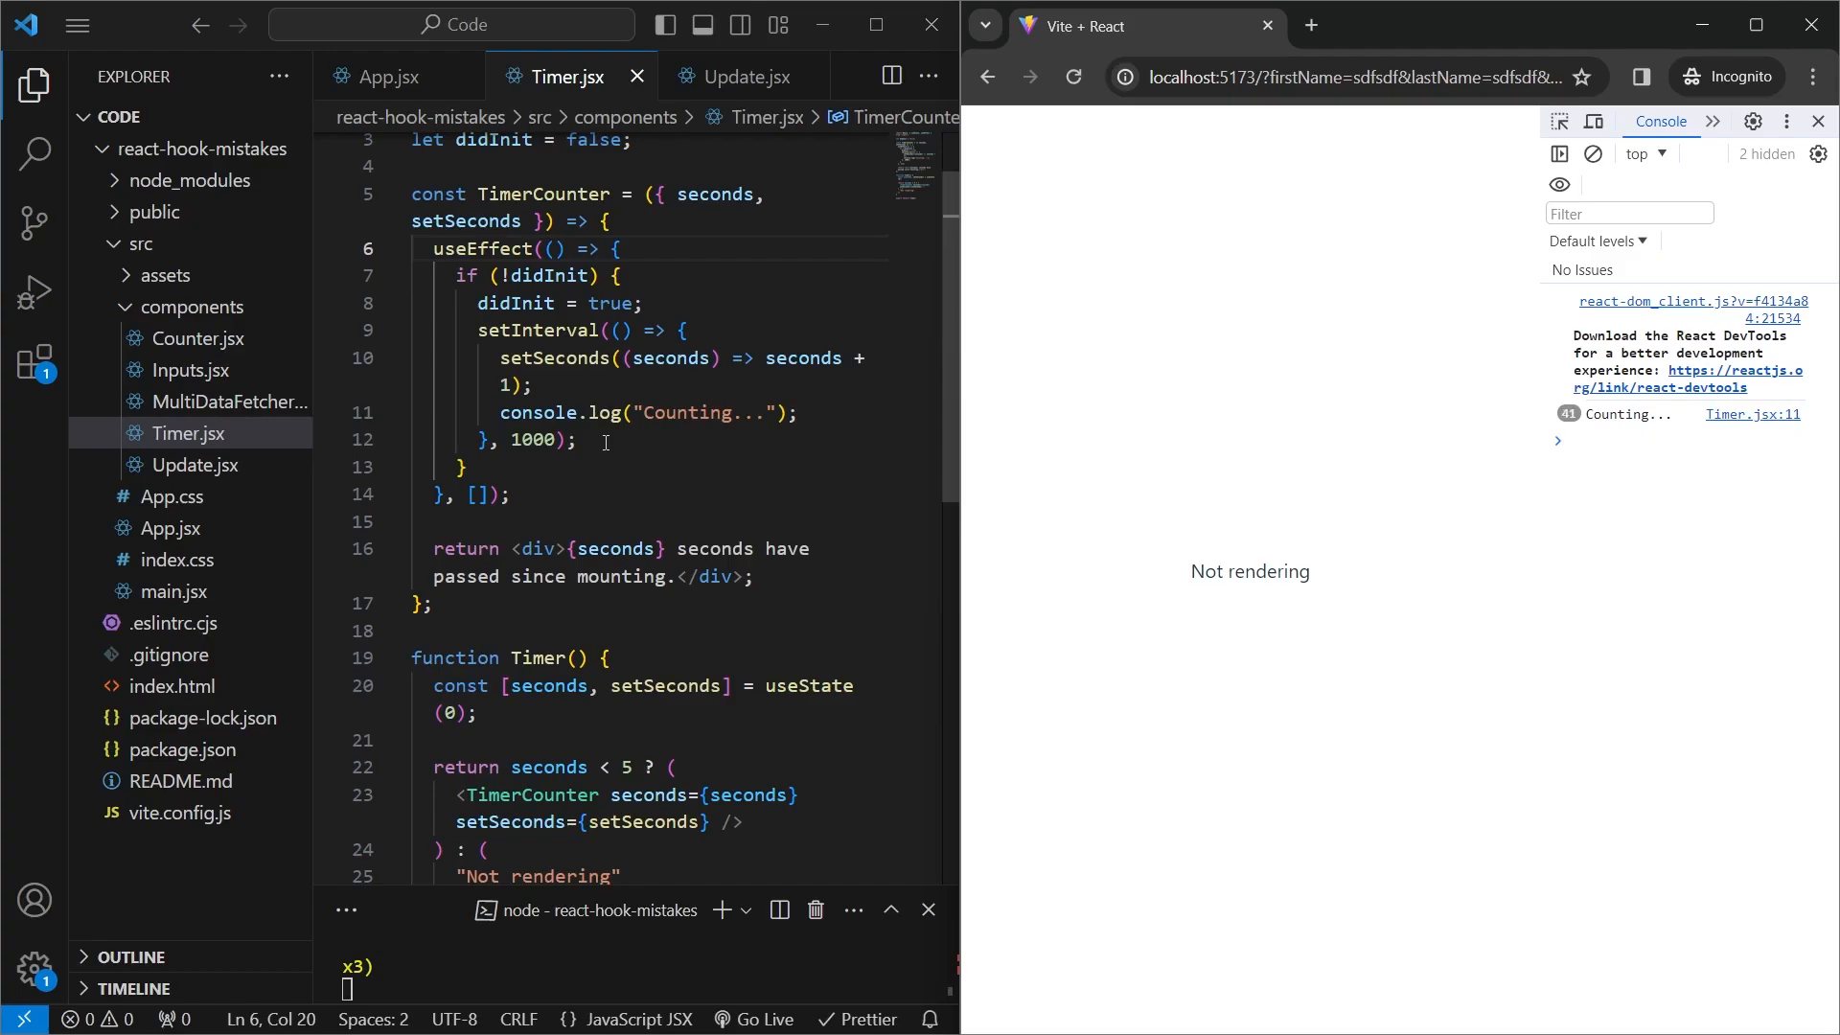
left_click(575, 439)
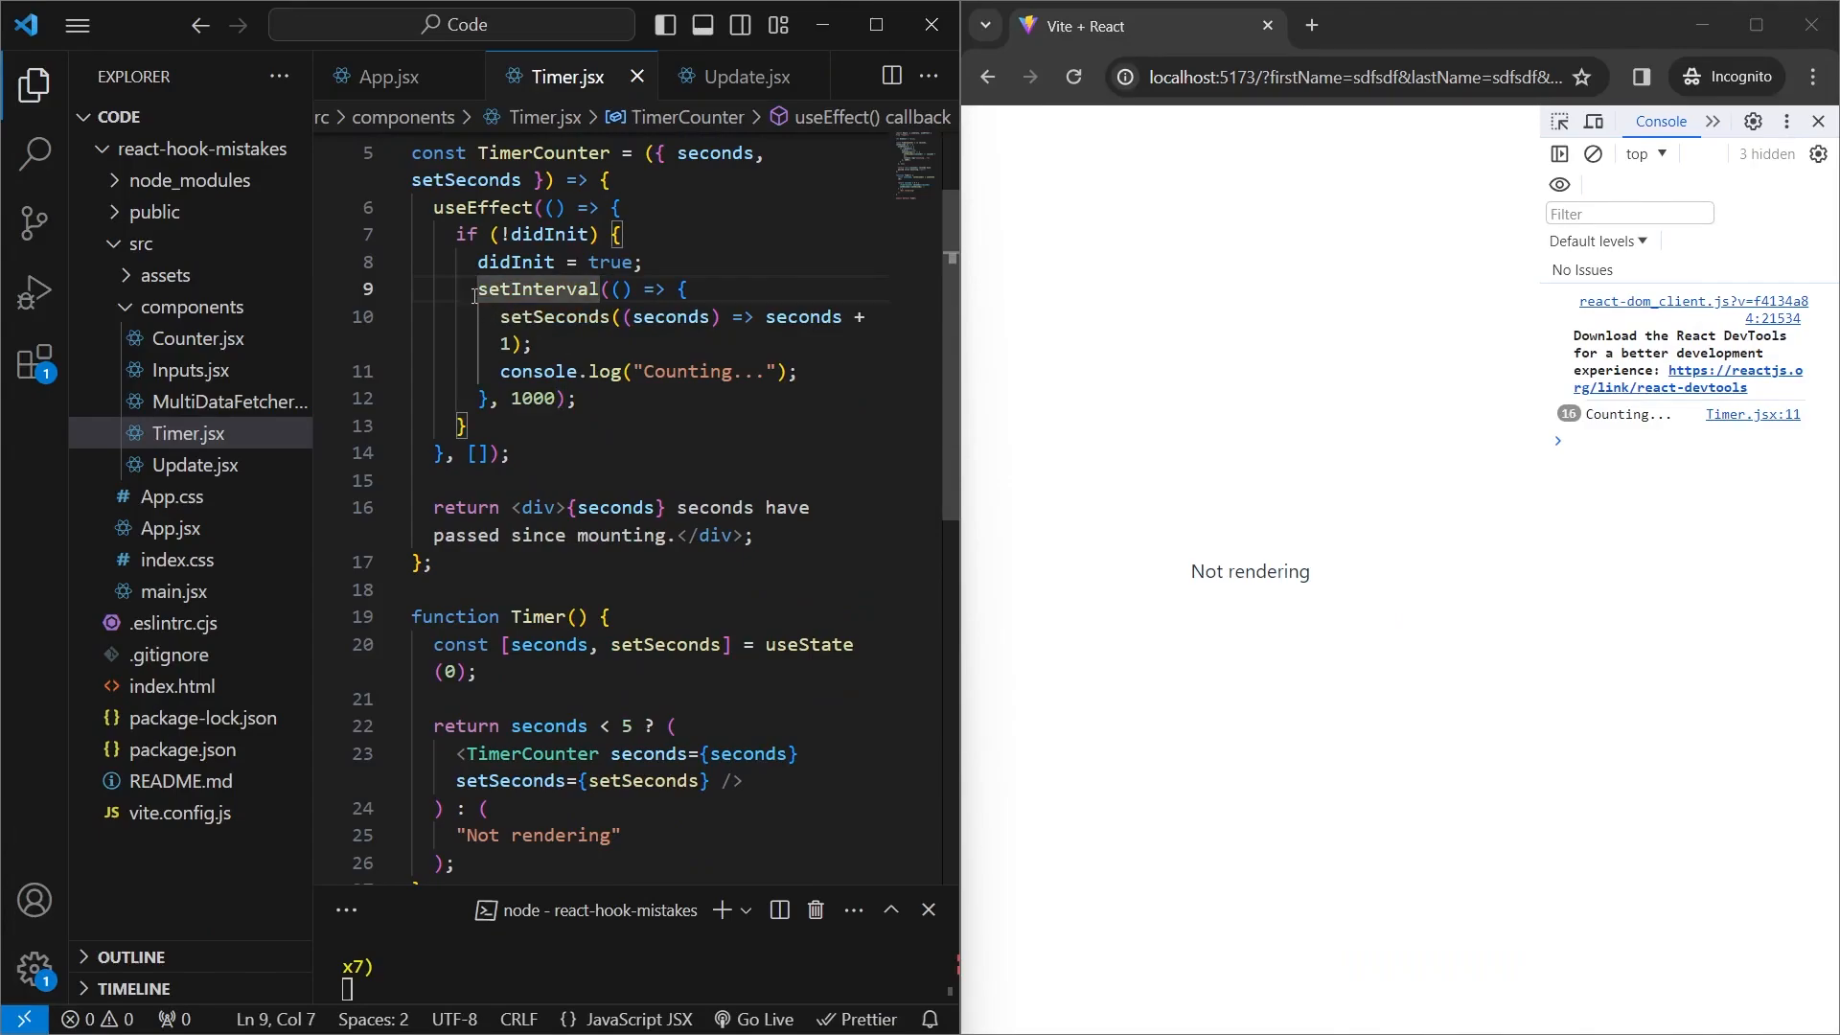
- Store the interval in const intervalId, return a clearInterval cleanup, and delete the didInit flag
type("const")
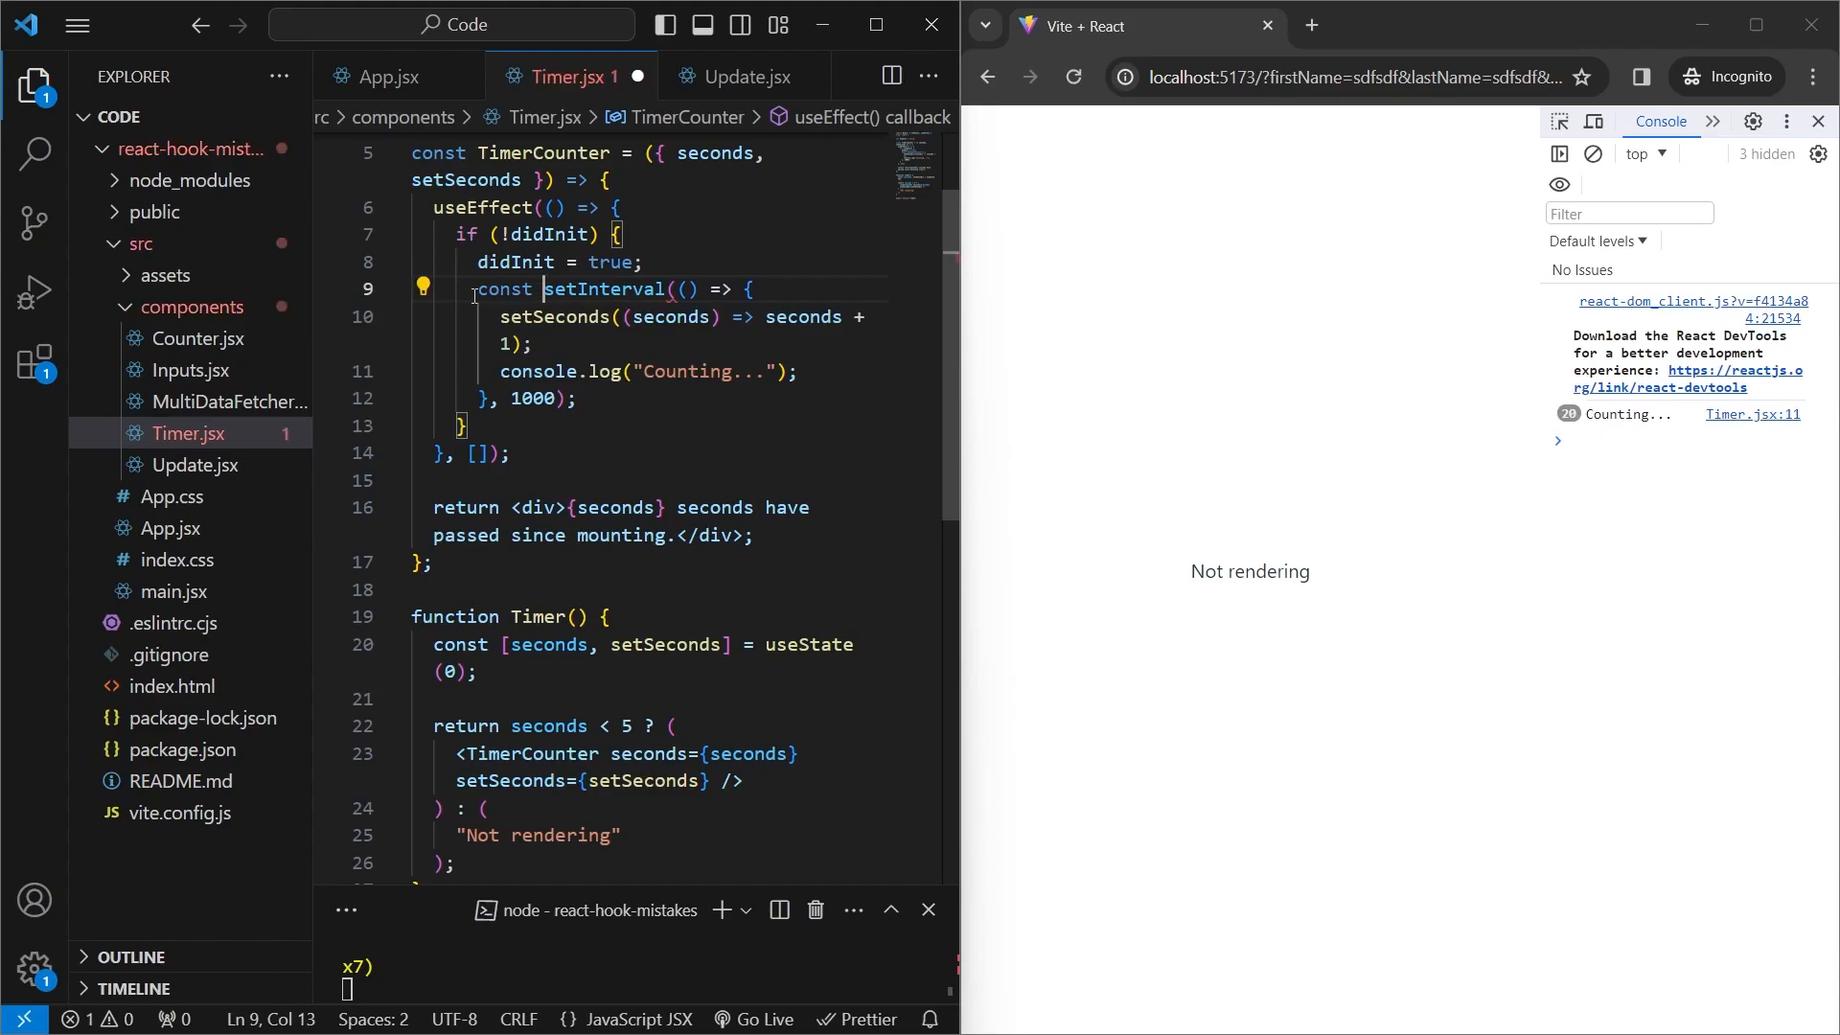
type("intervalId =")
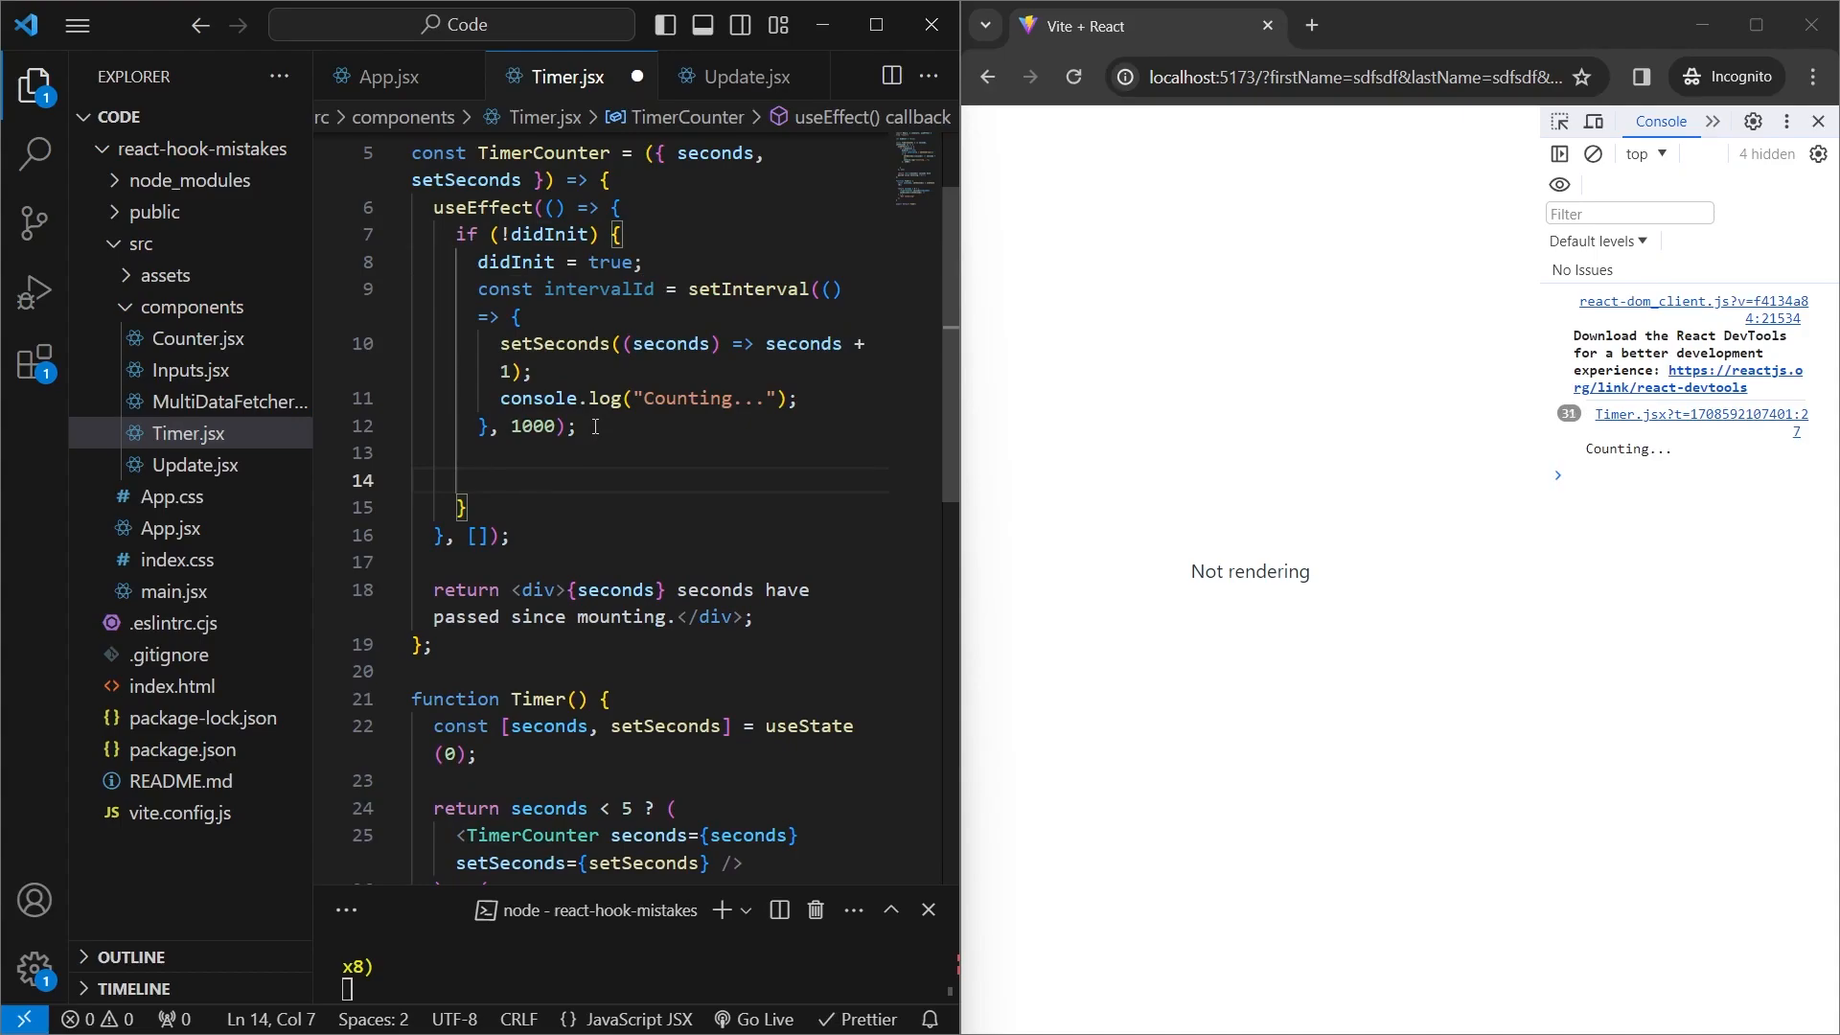
type("return () =>")
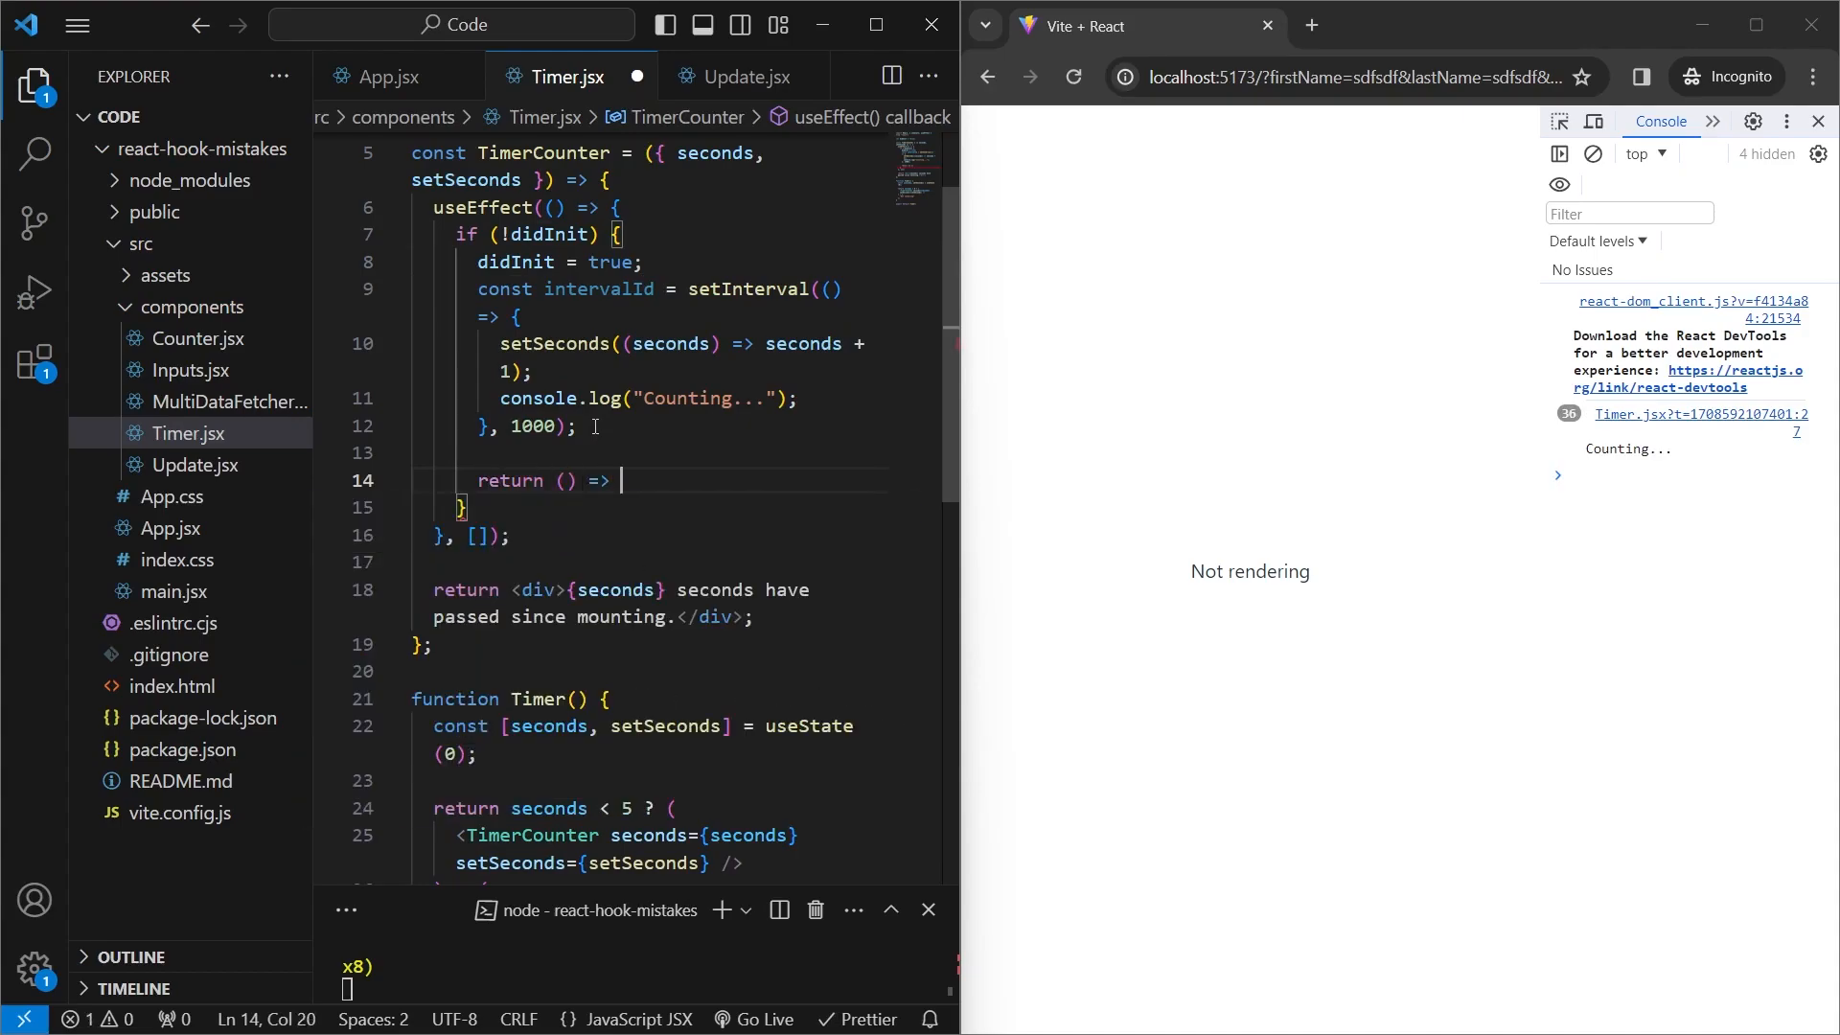
type("clearInterval(intervalId")
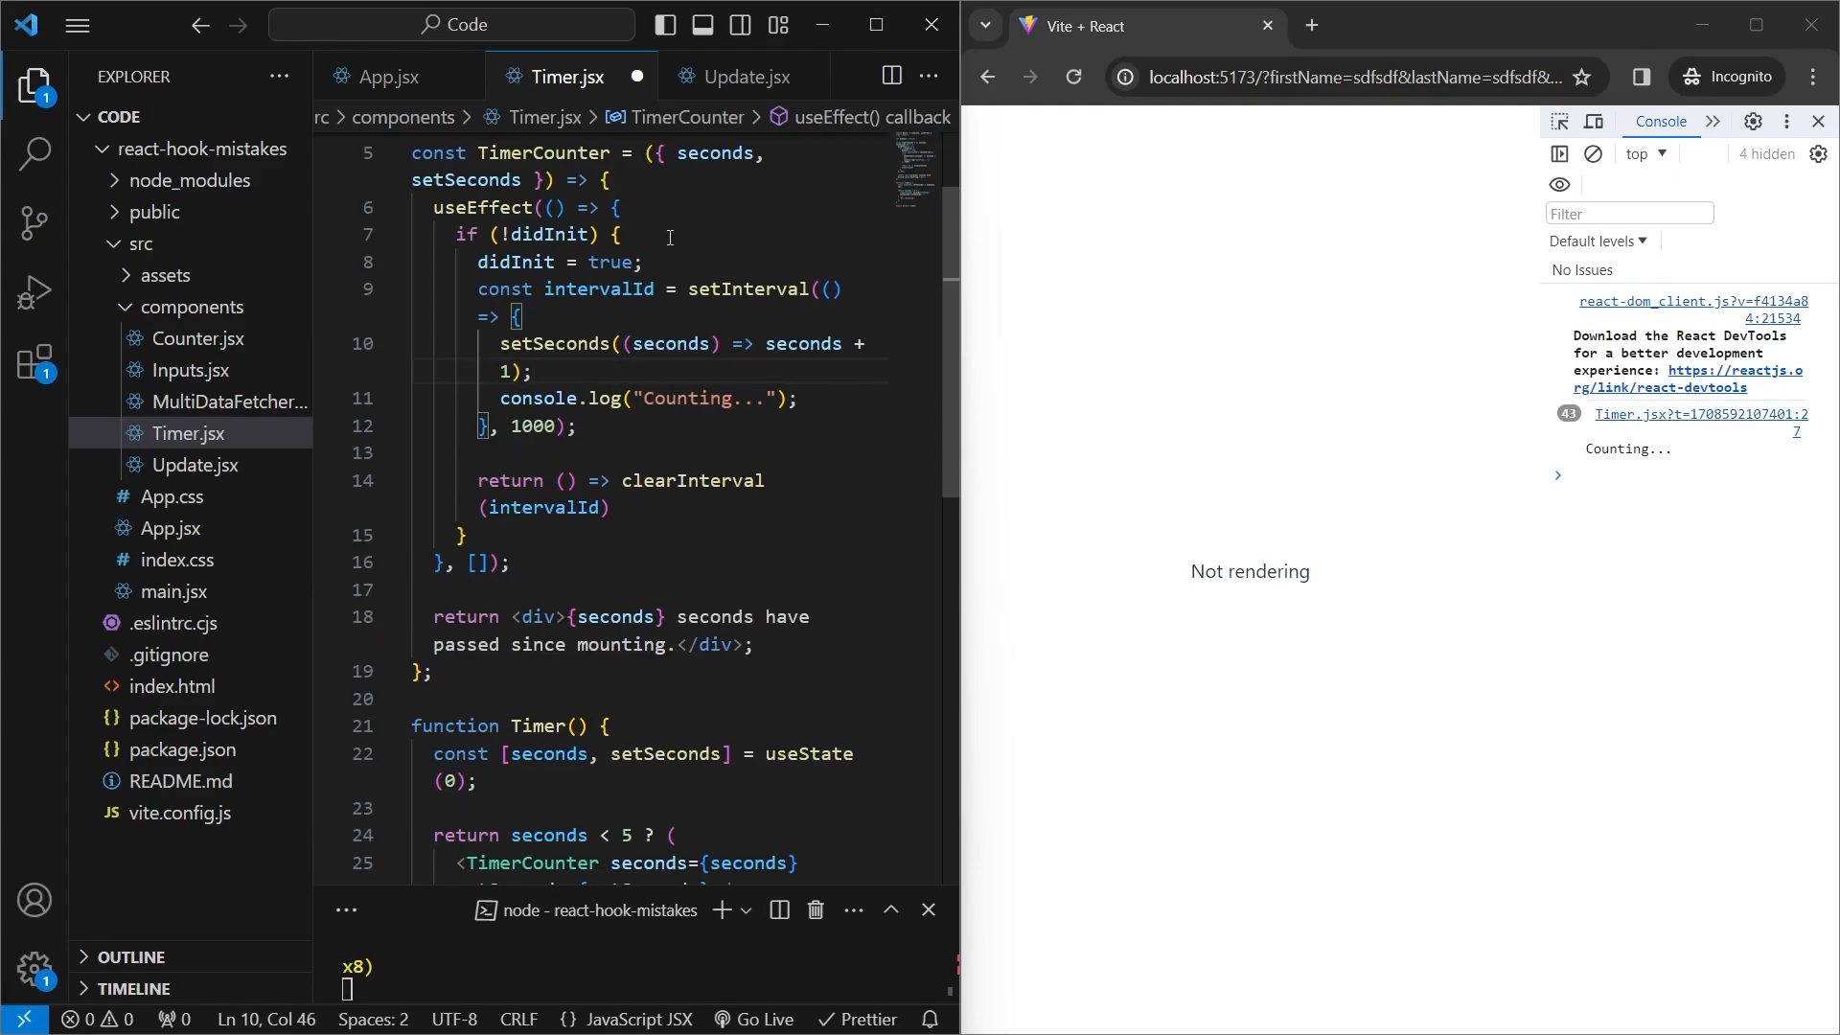
scroll("up", 3)
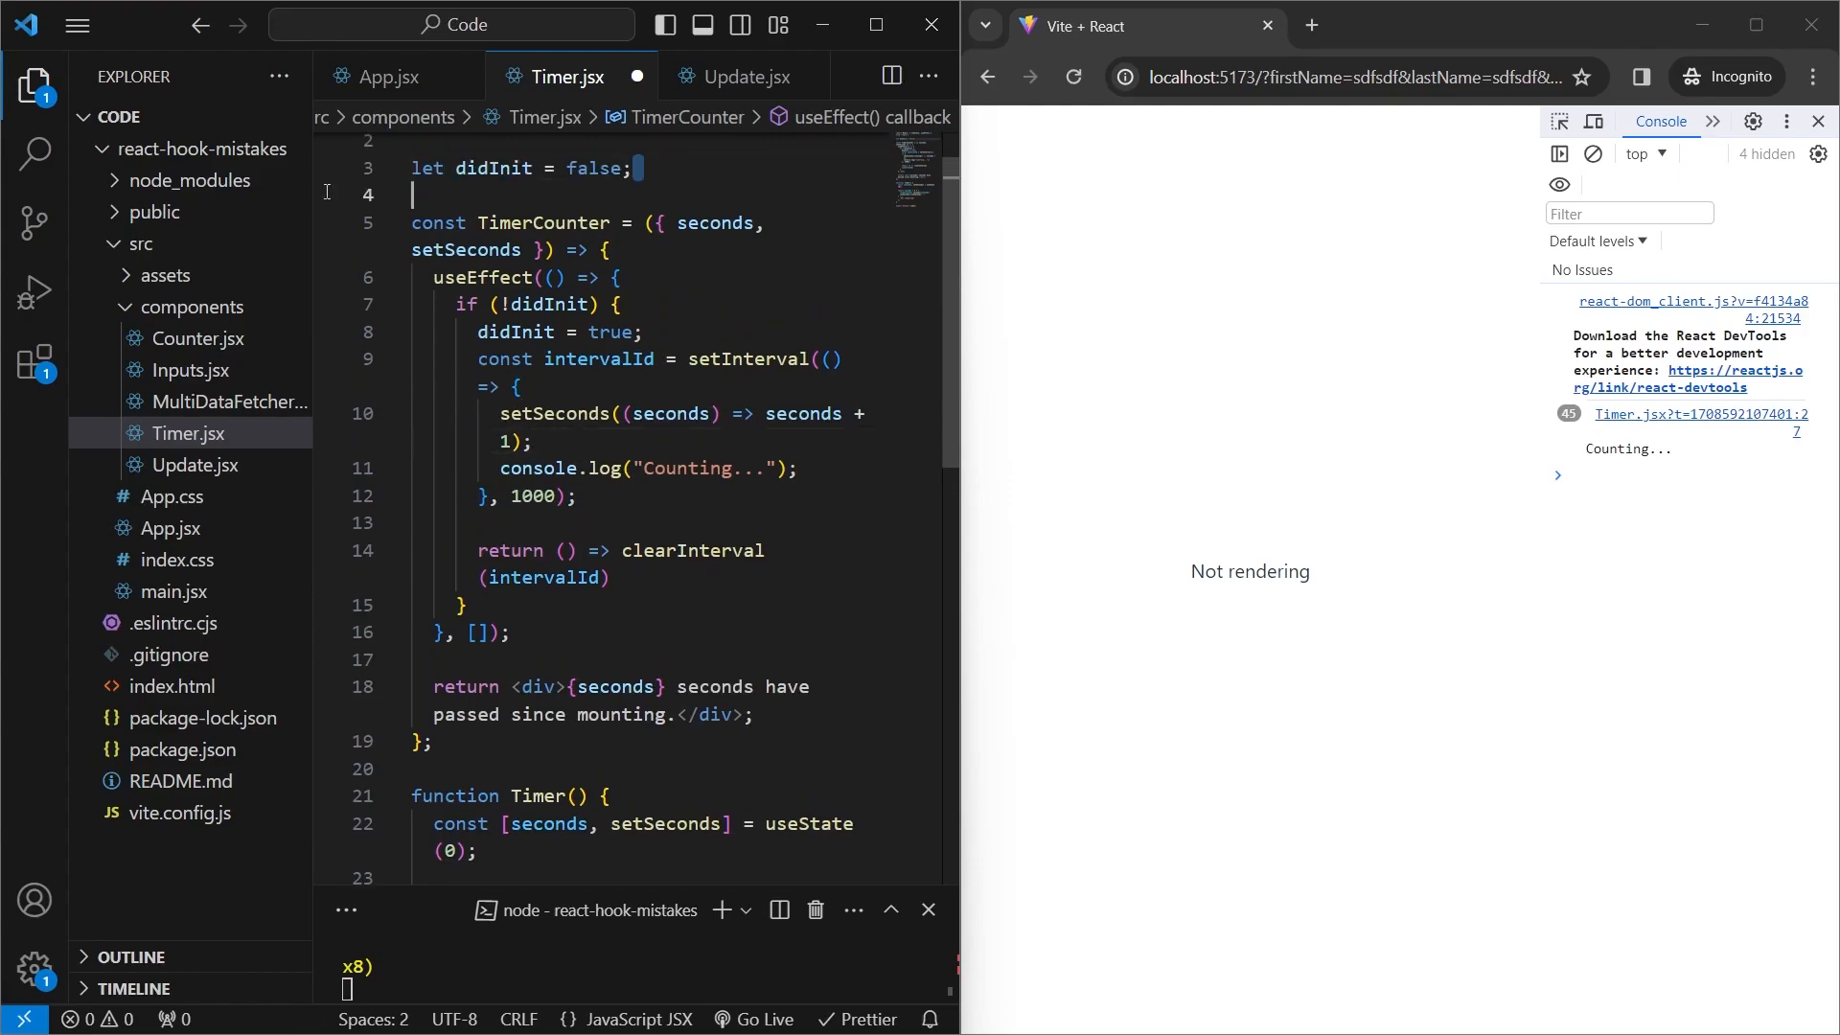
key("Backspace")
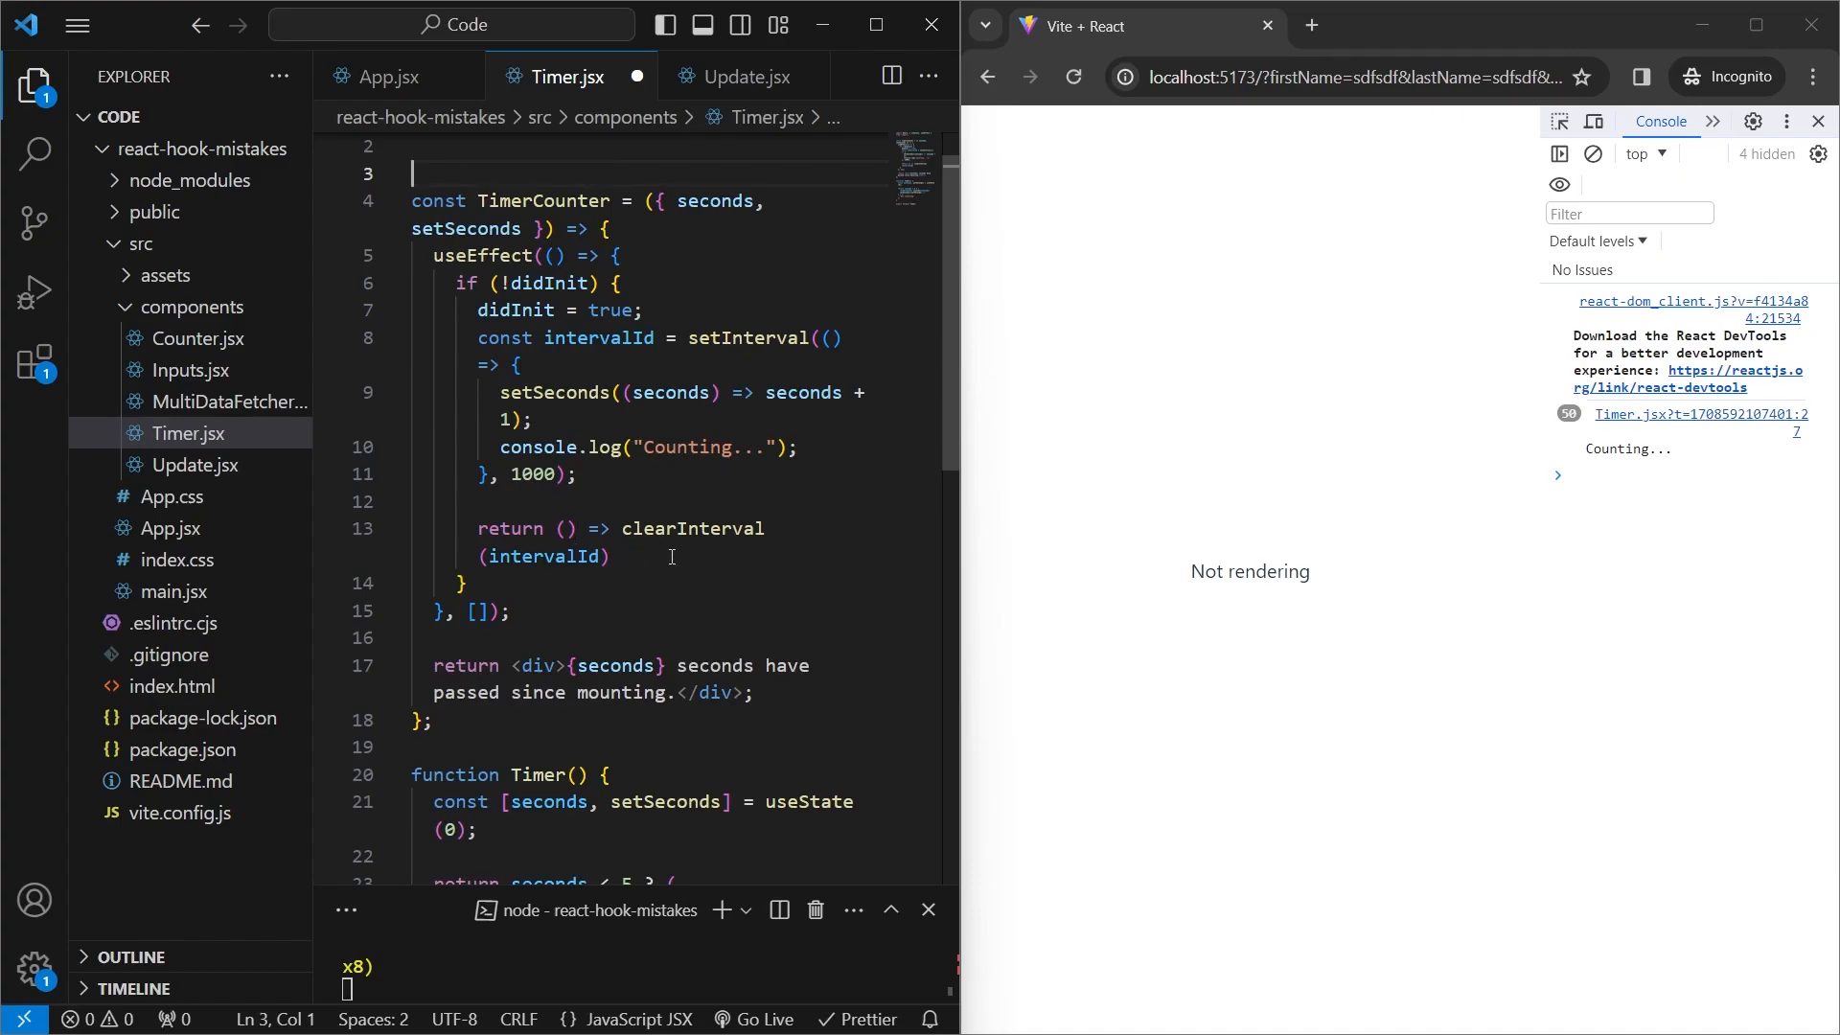
- Reload the app to confirm 'Counting...' stops after five logs, then open MultiDataFetcher.jsx
left_click(1069, 78)
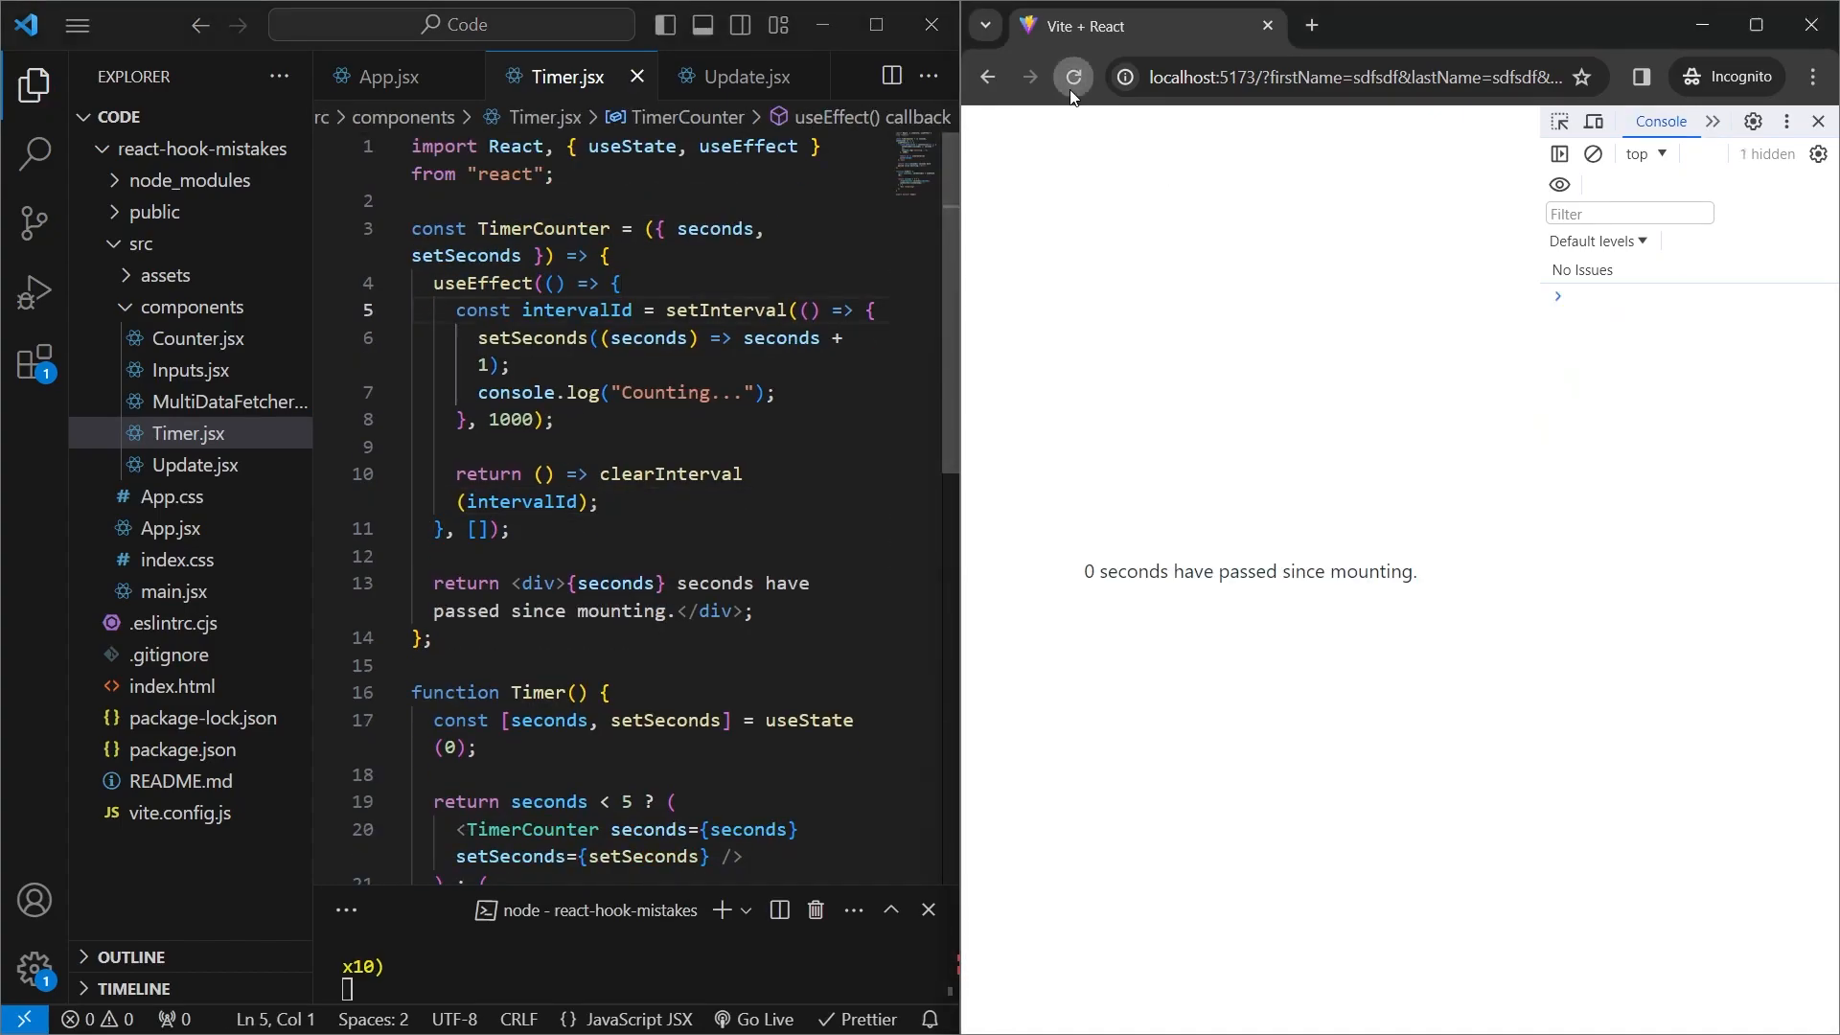
left_click(1070, 77)
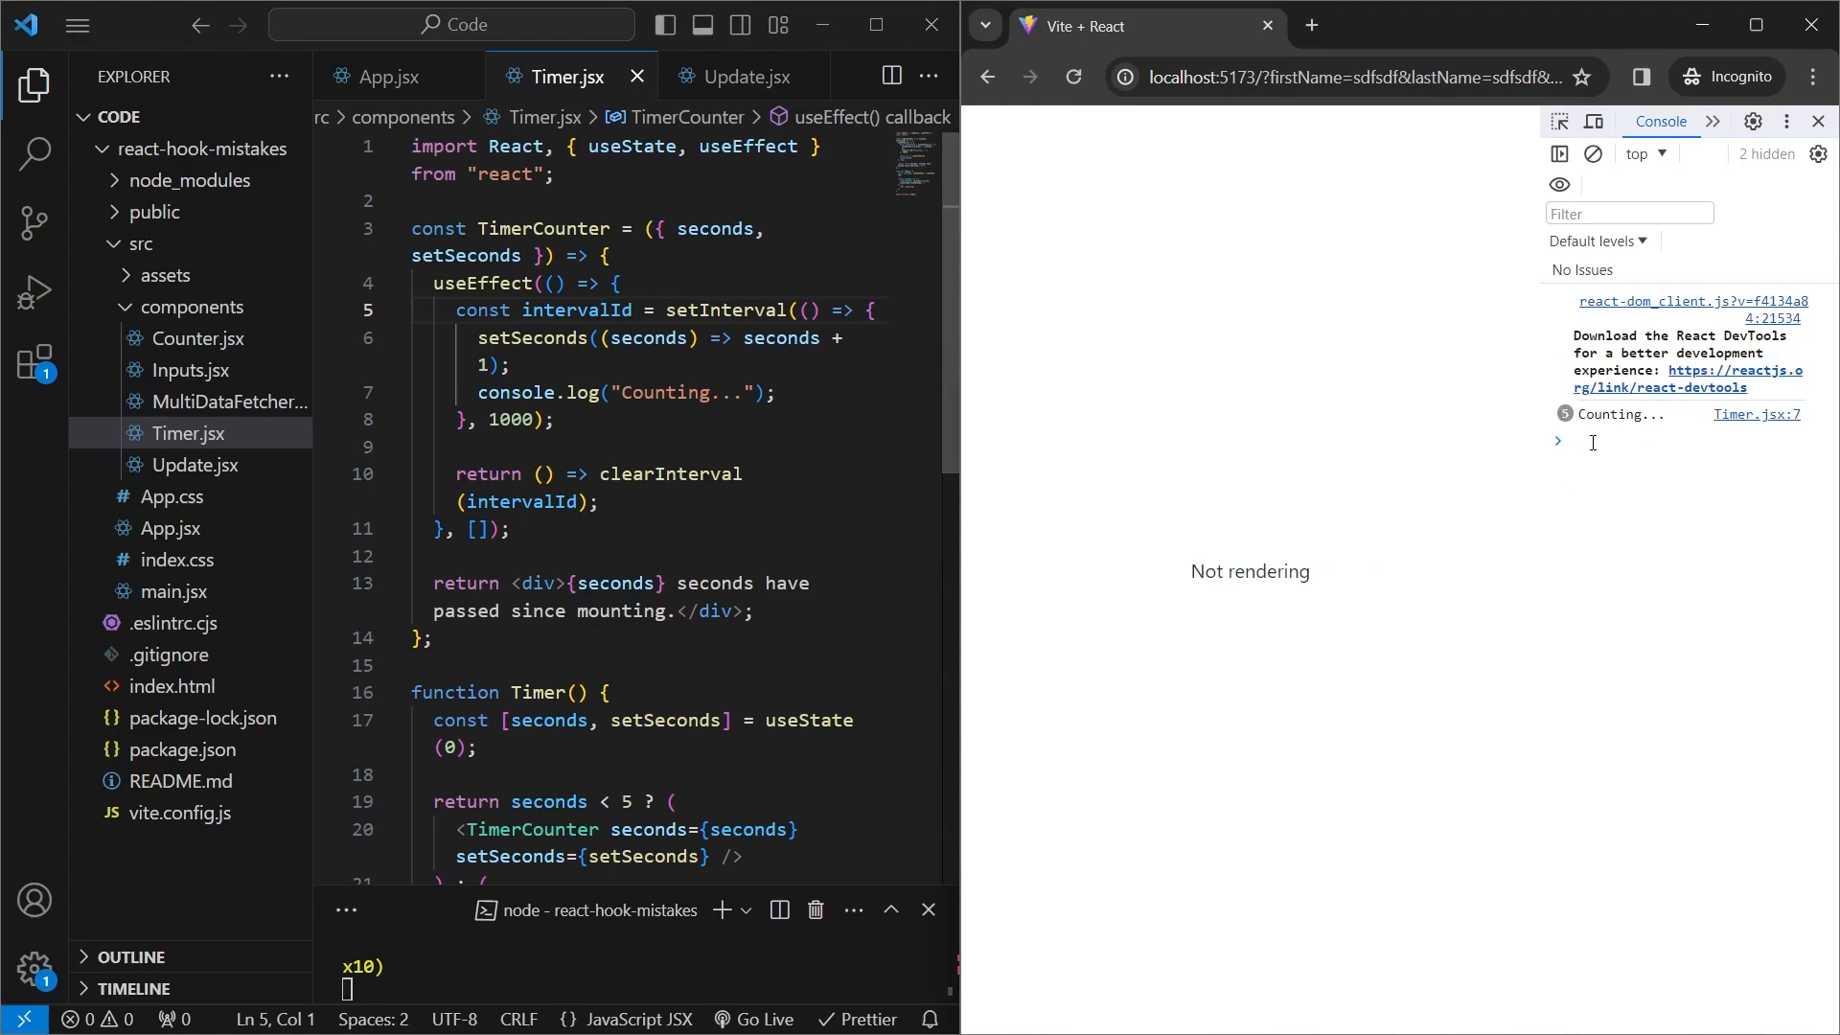
left_click(600, 502)
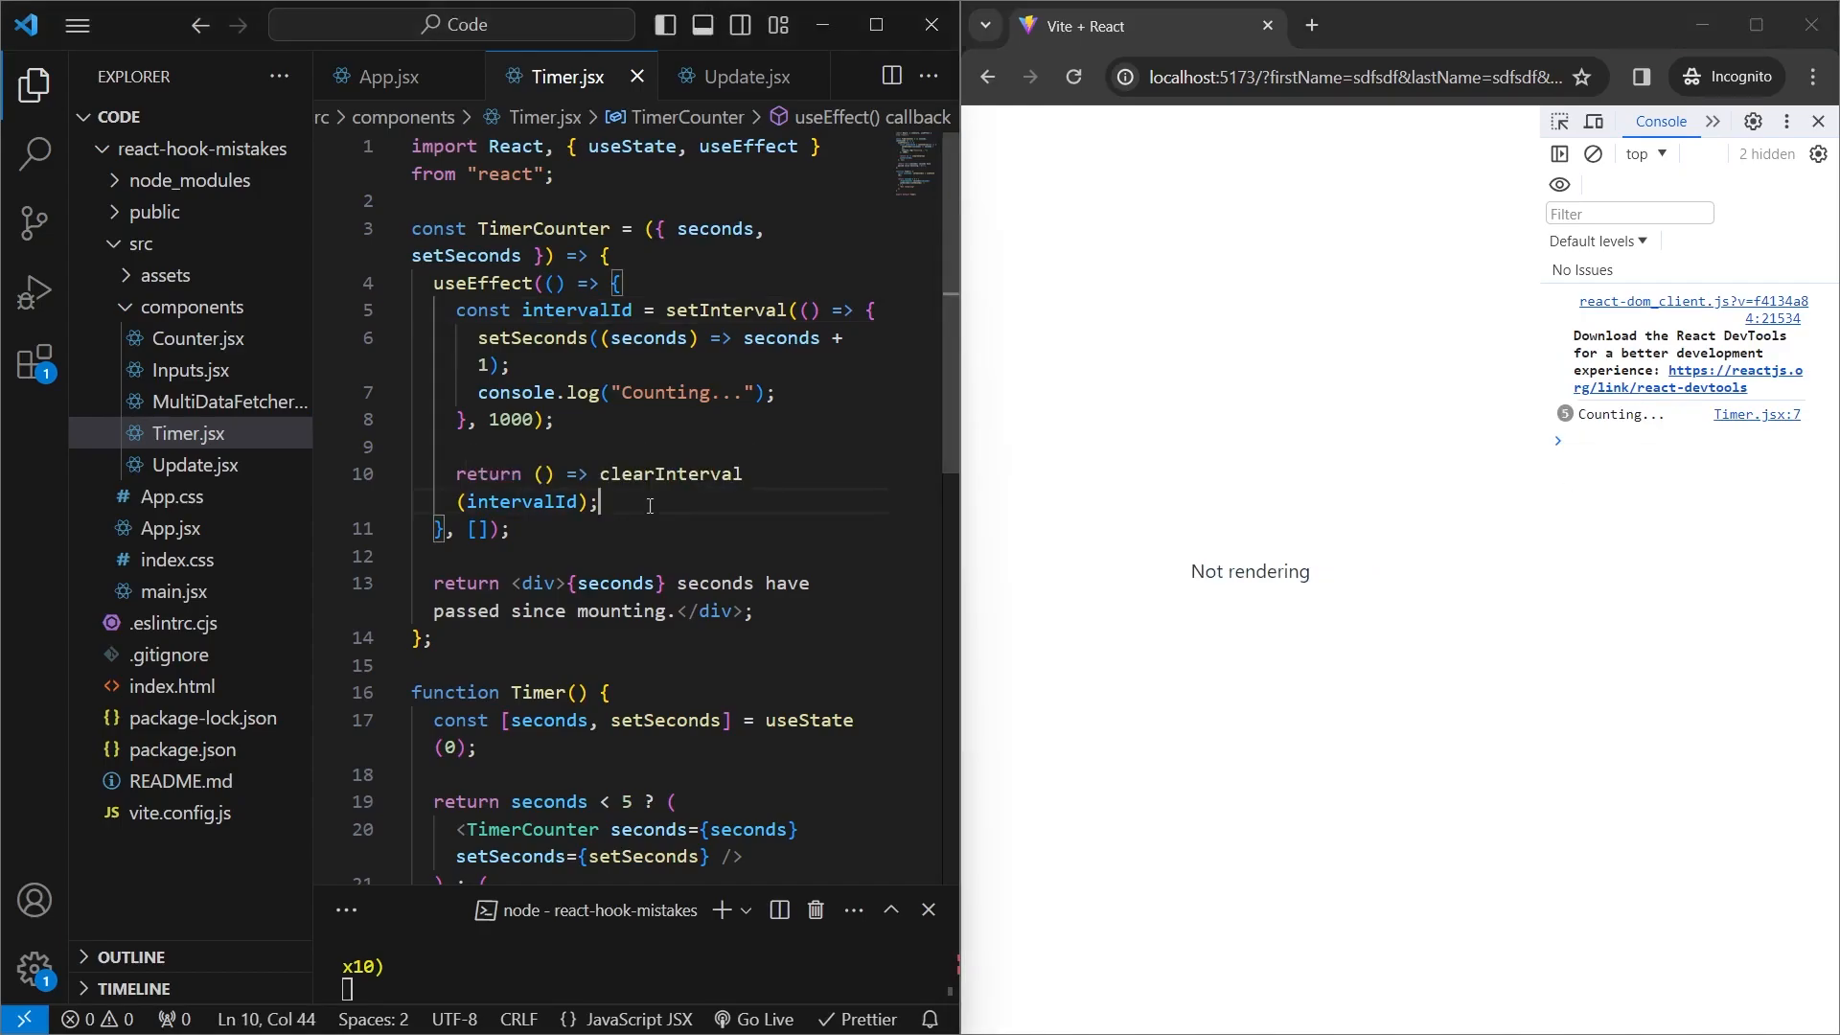
left_click(585, 554)
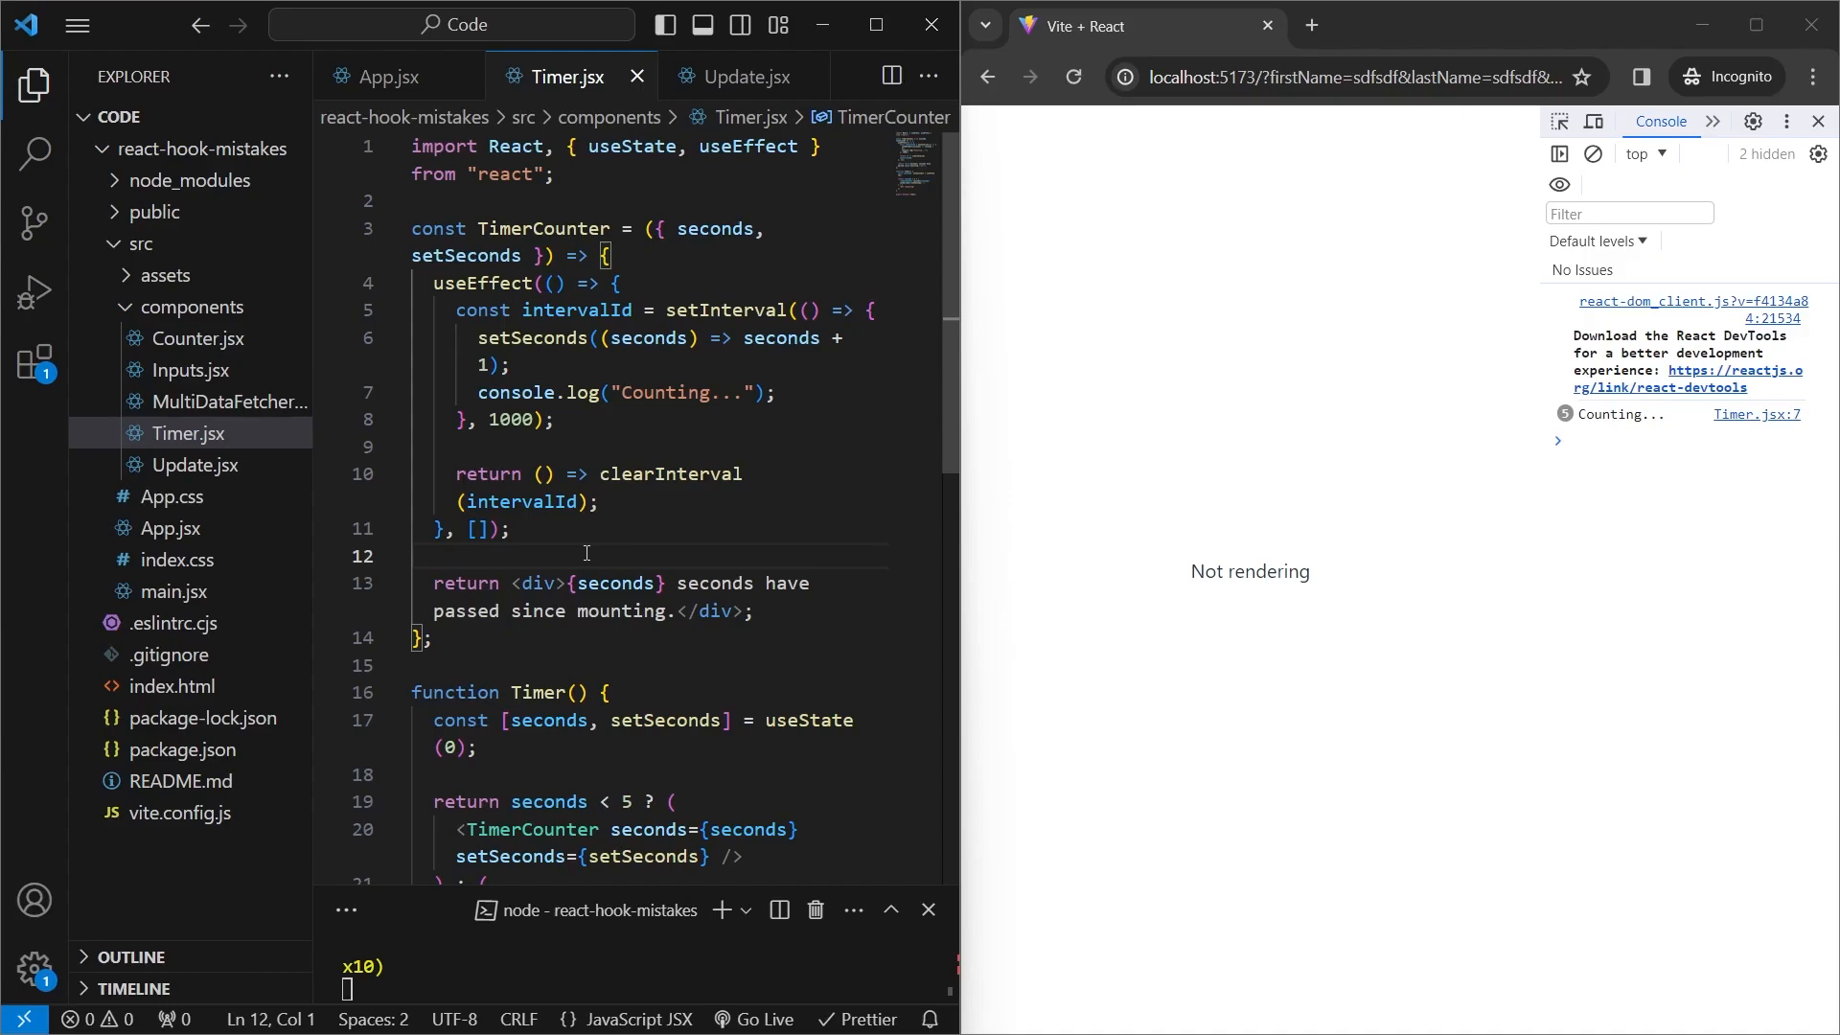
left_click(804, 490)
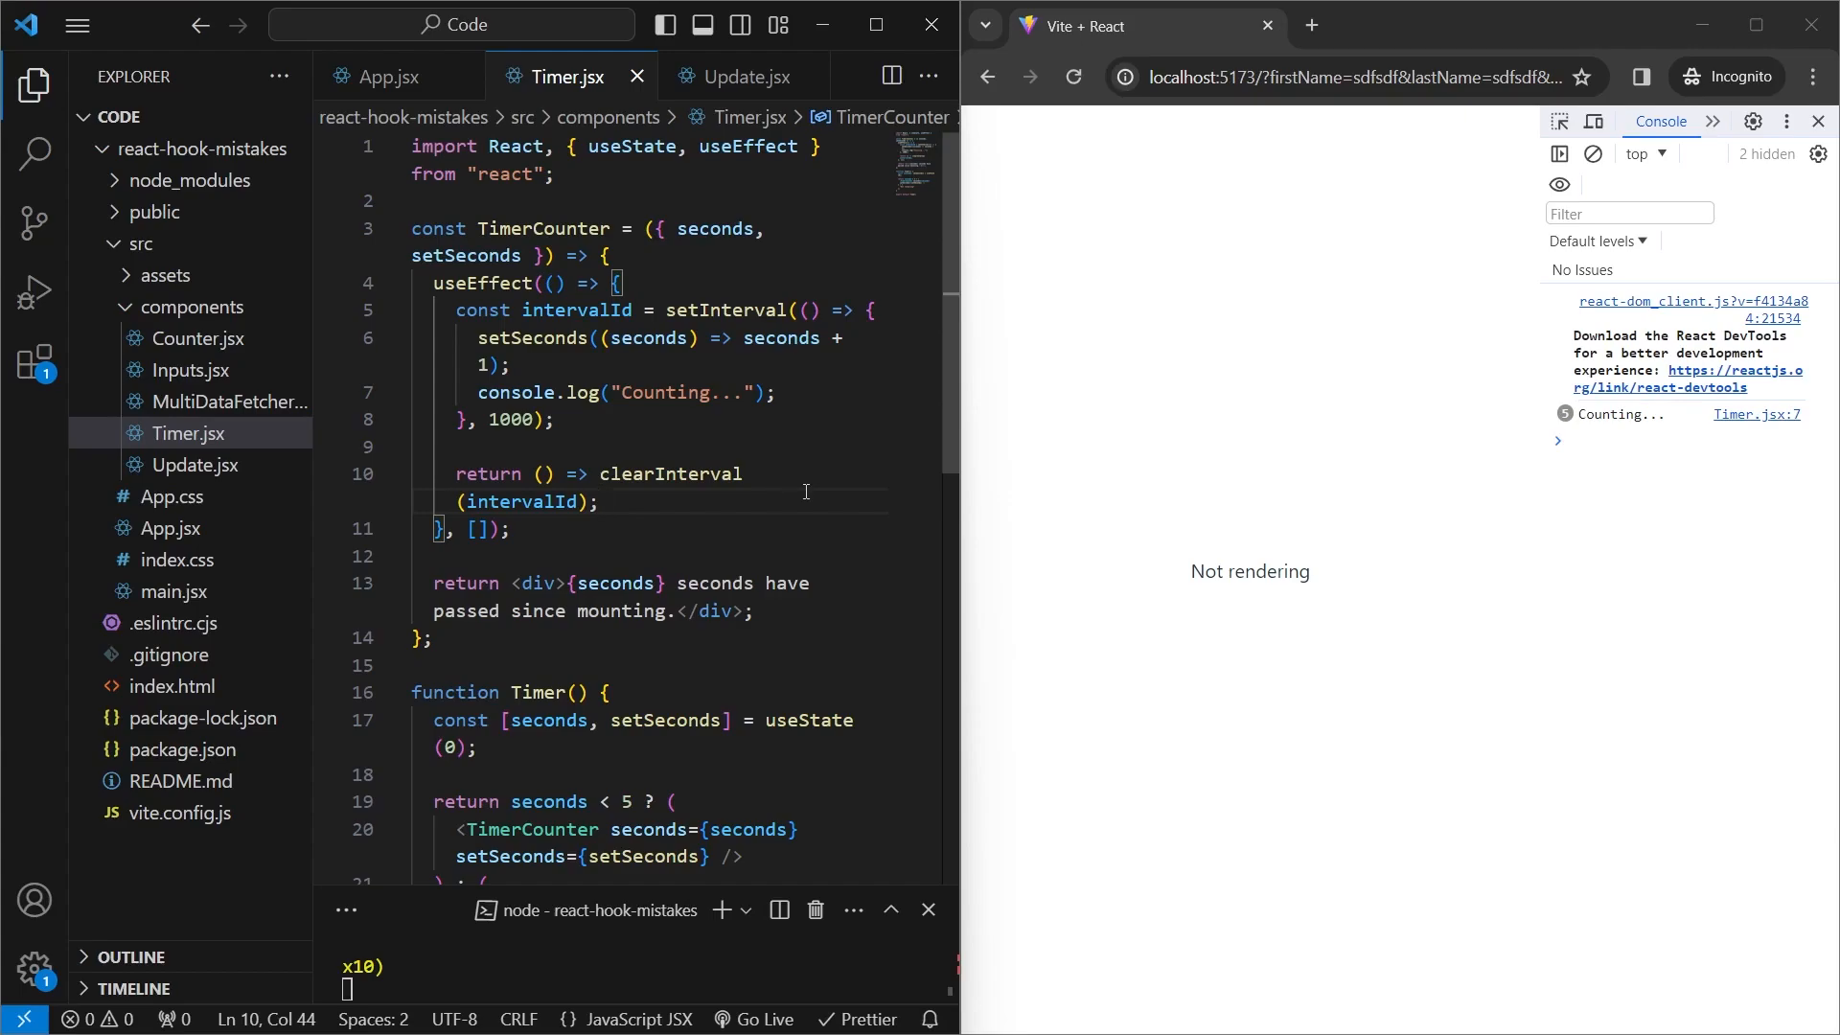
left_click(226, 401)
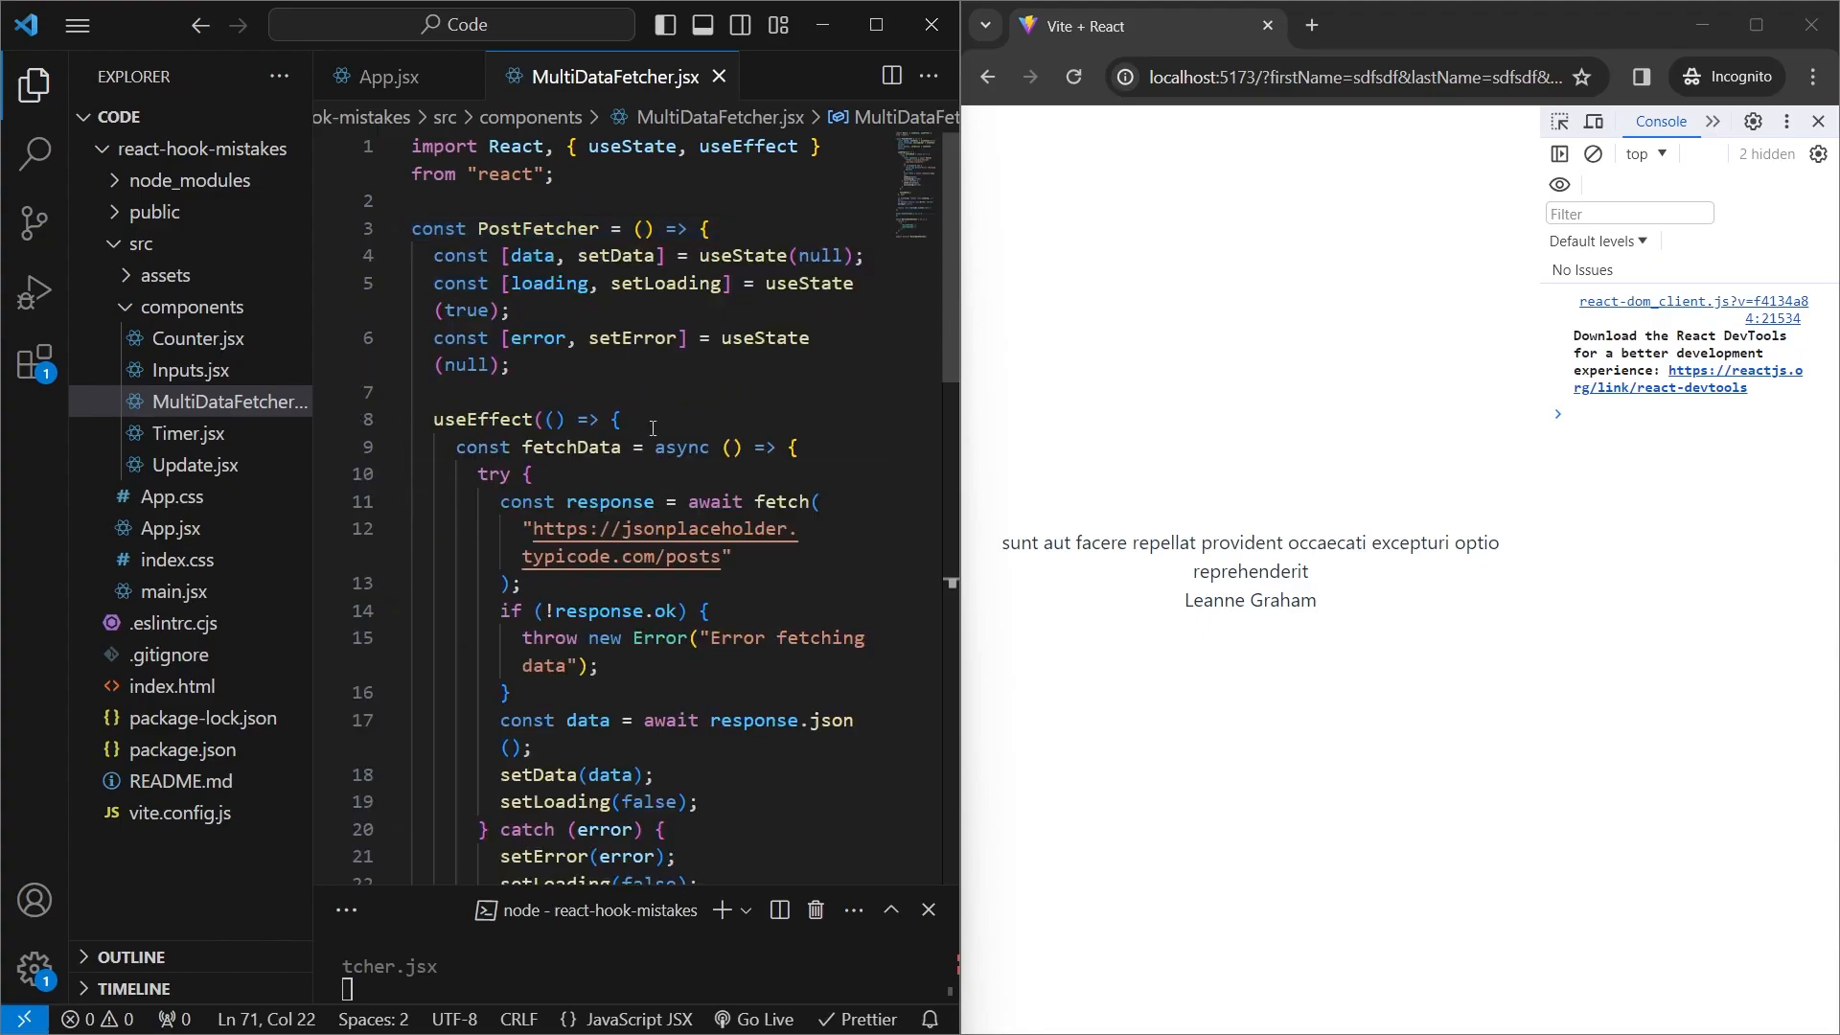
scroll("down", 3)
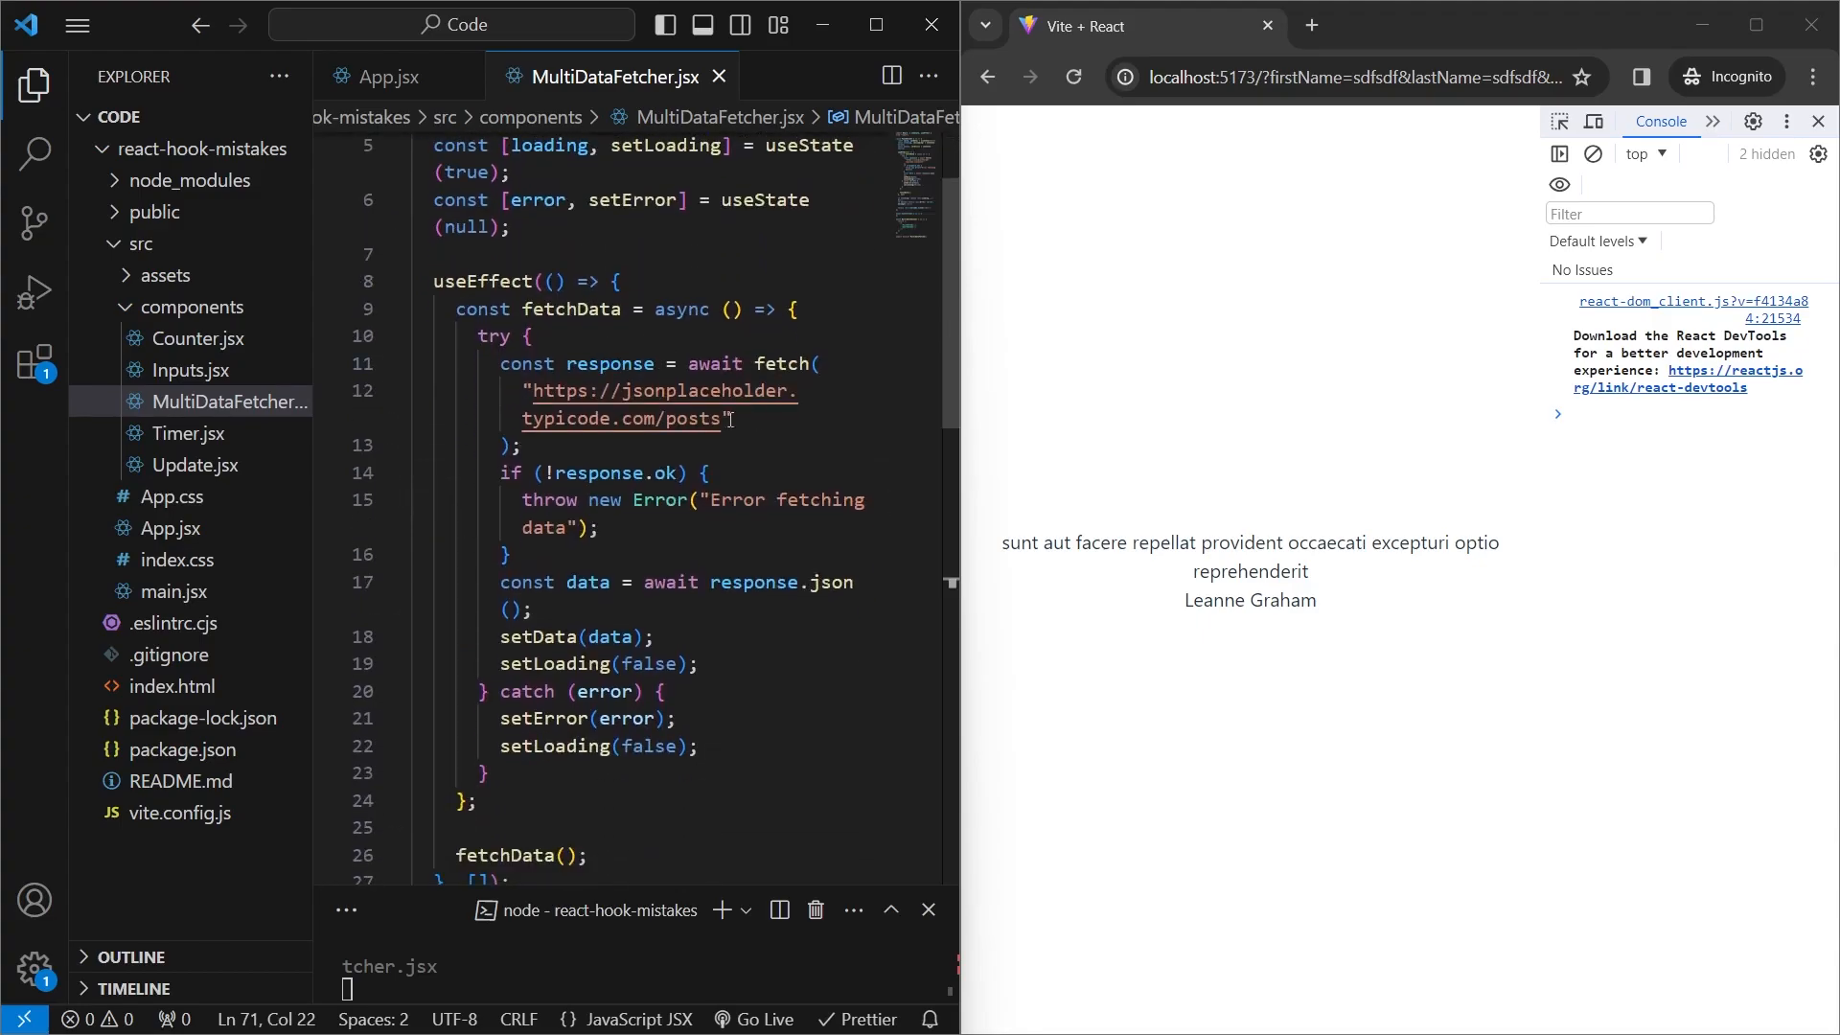
scroll("down", 3)
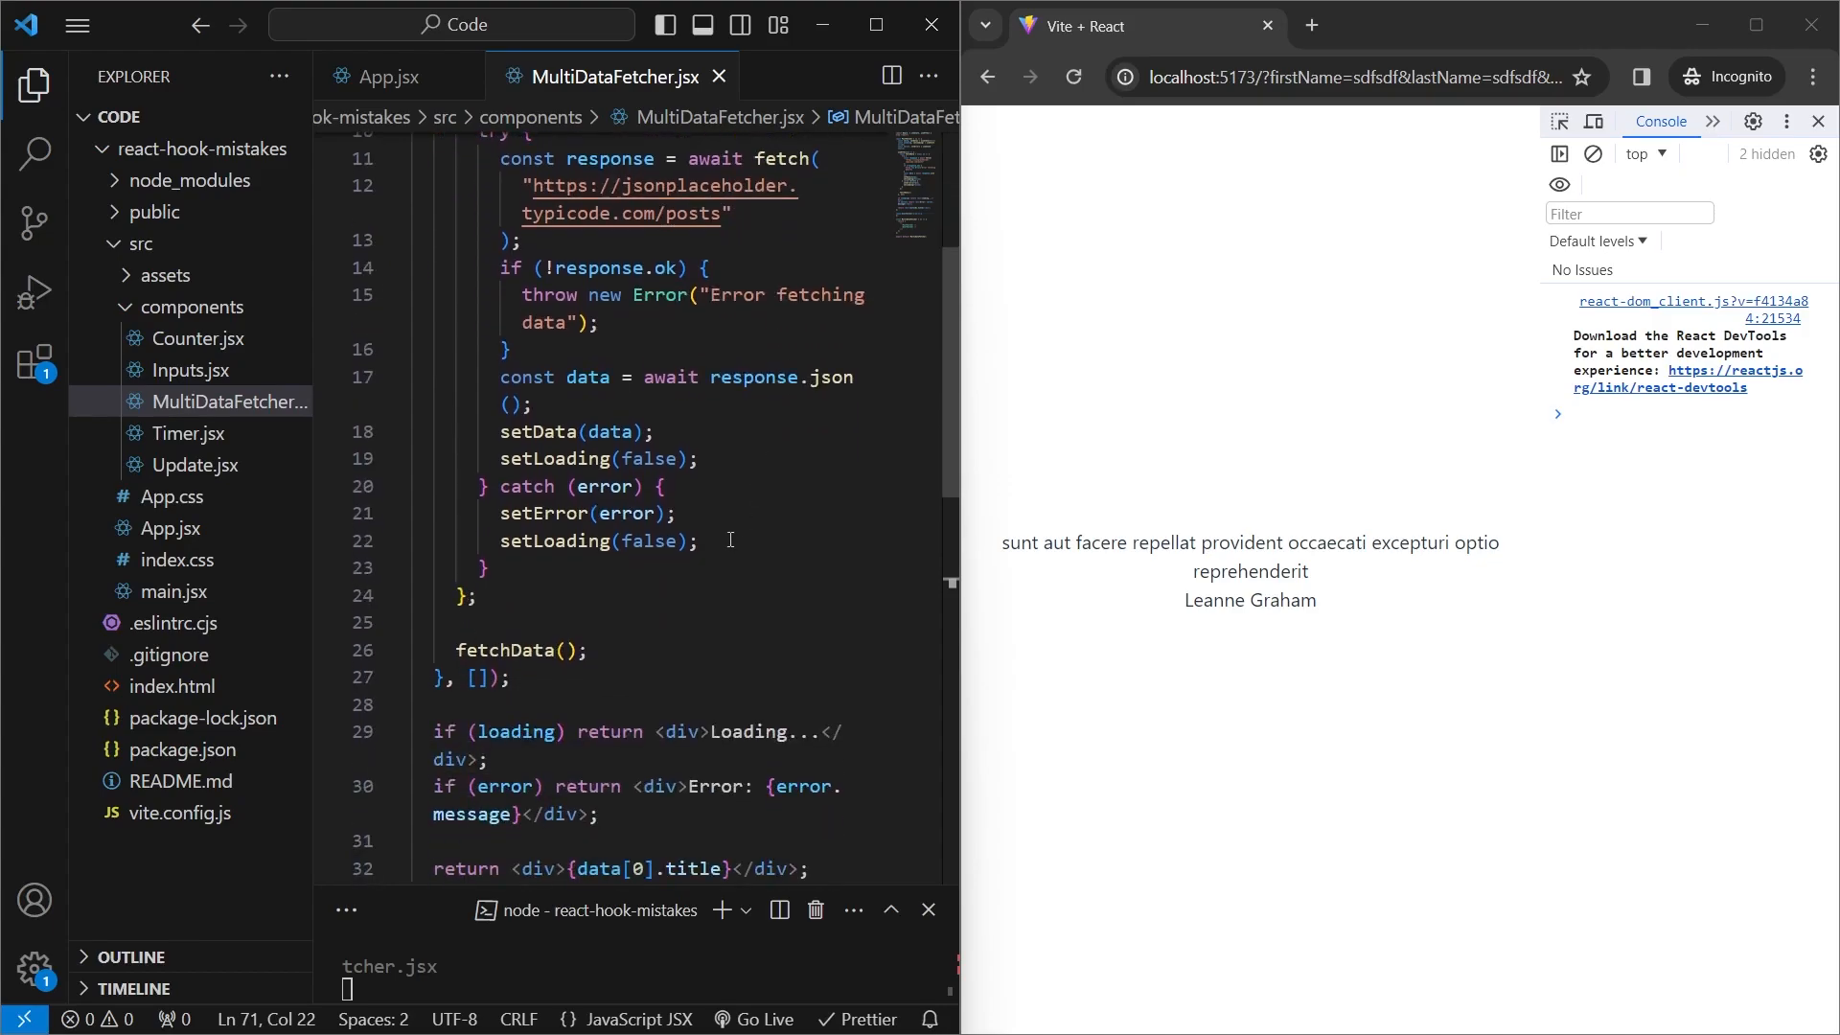
scroll("down", 3)
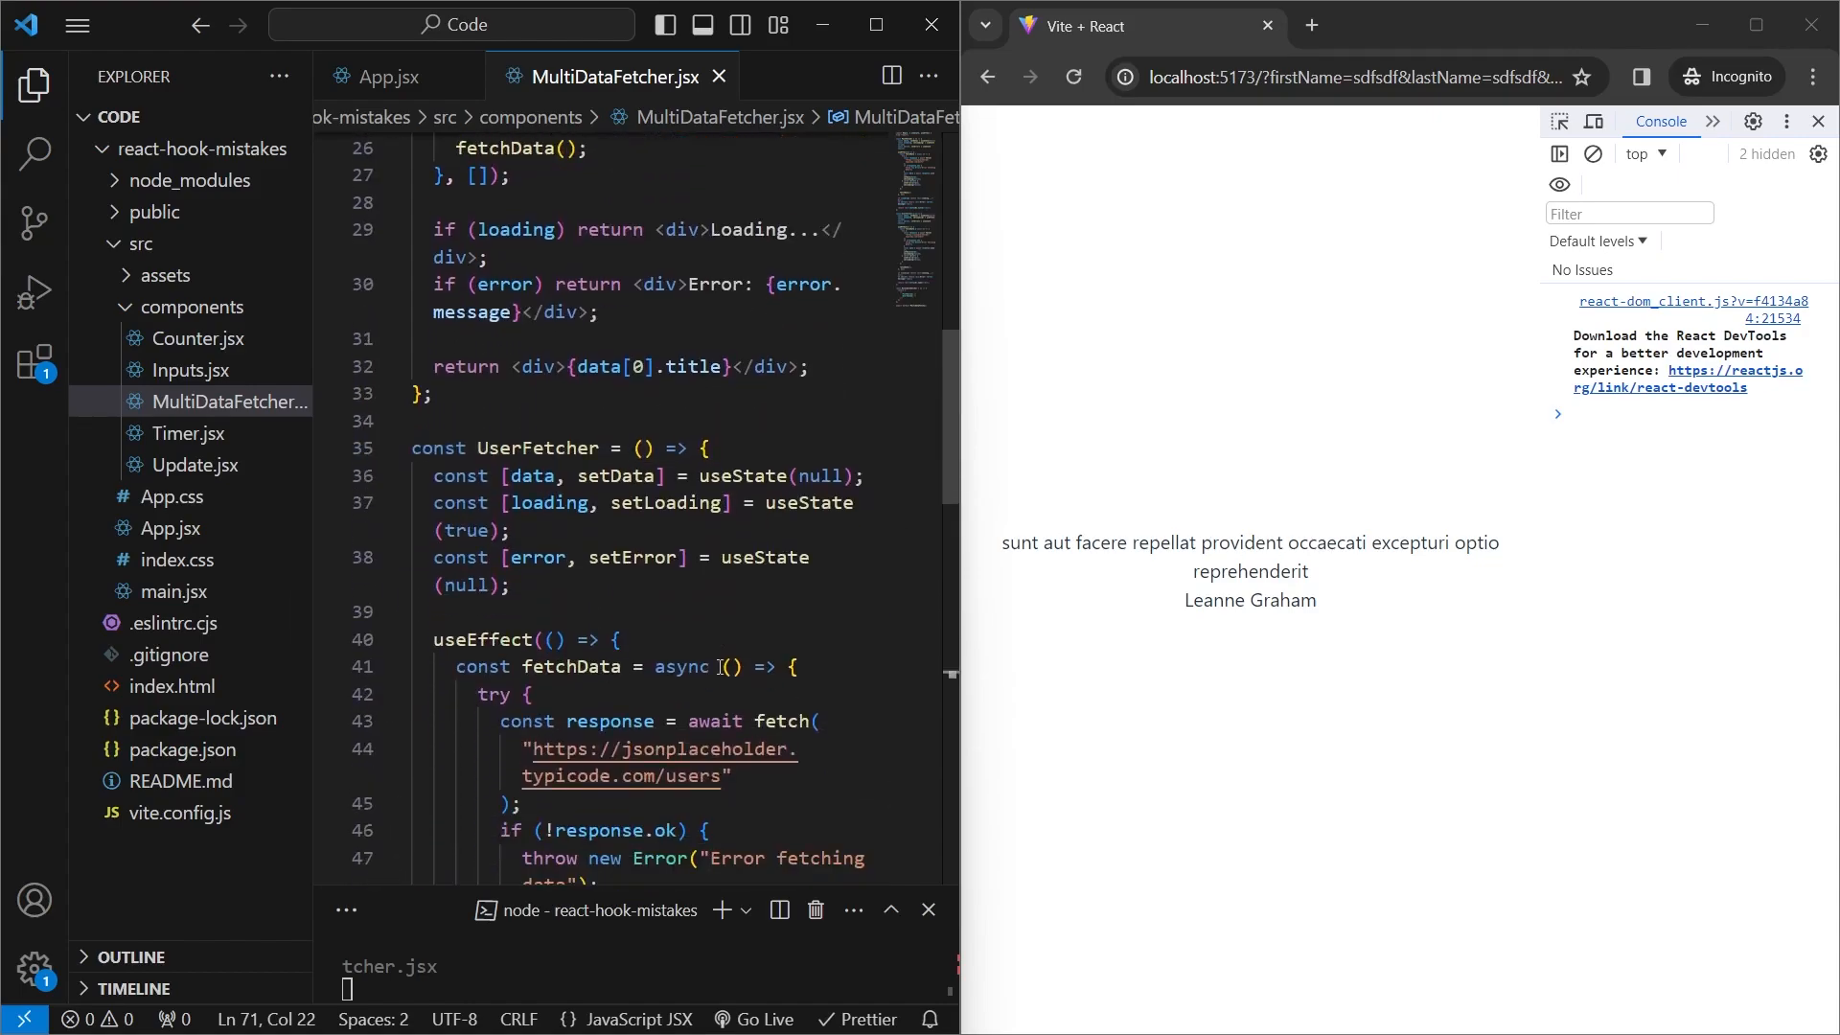
scroll("down", 3)
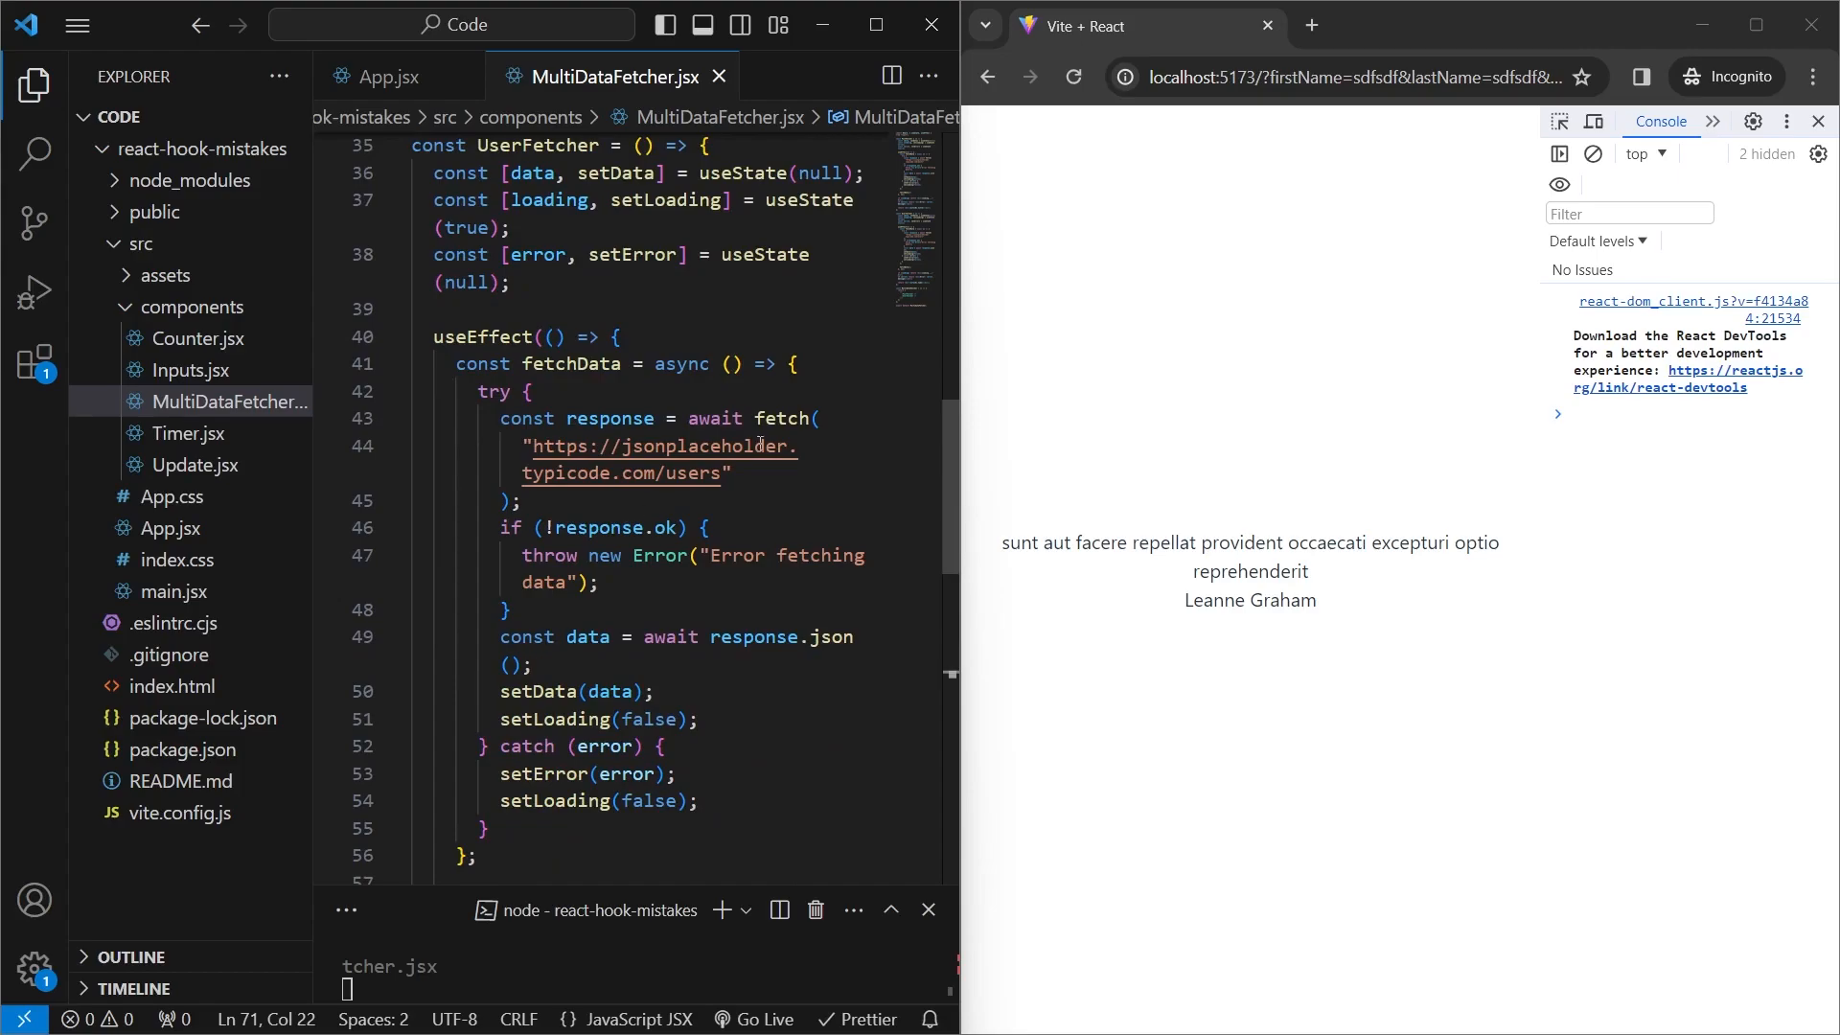
scroll("down", 3)
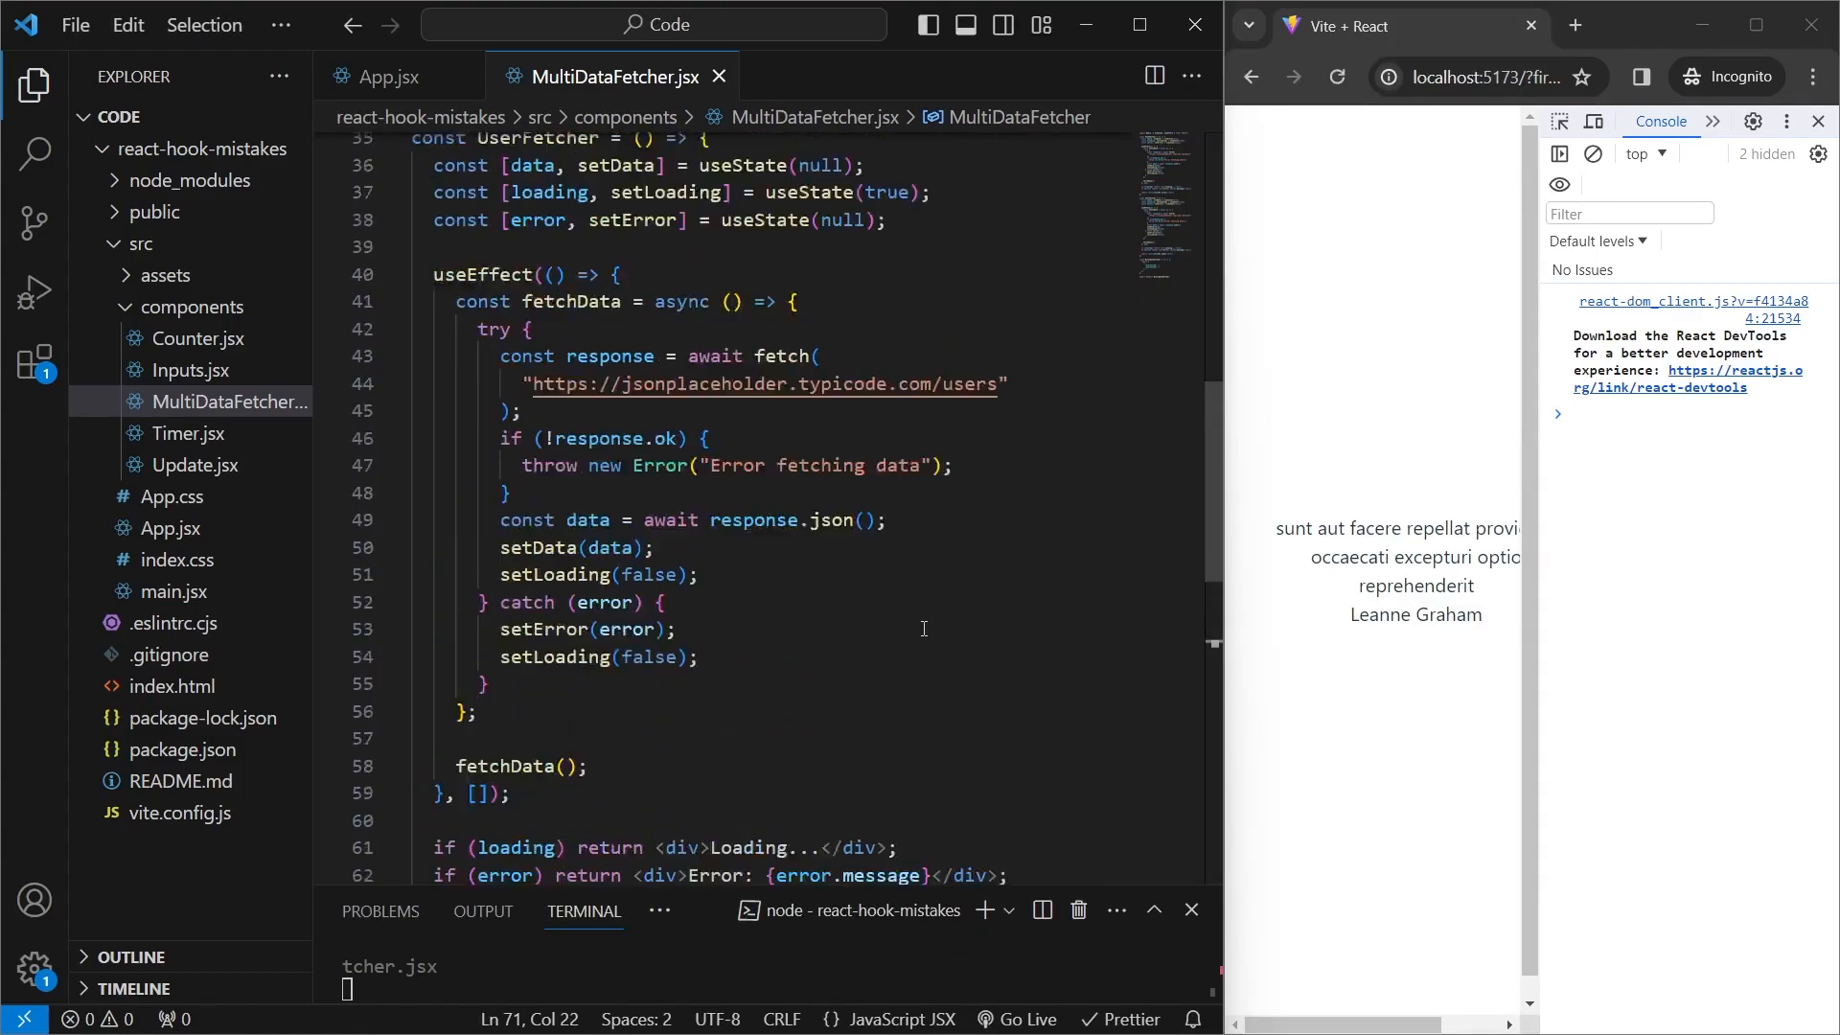
scroll("up", 3)
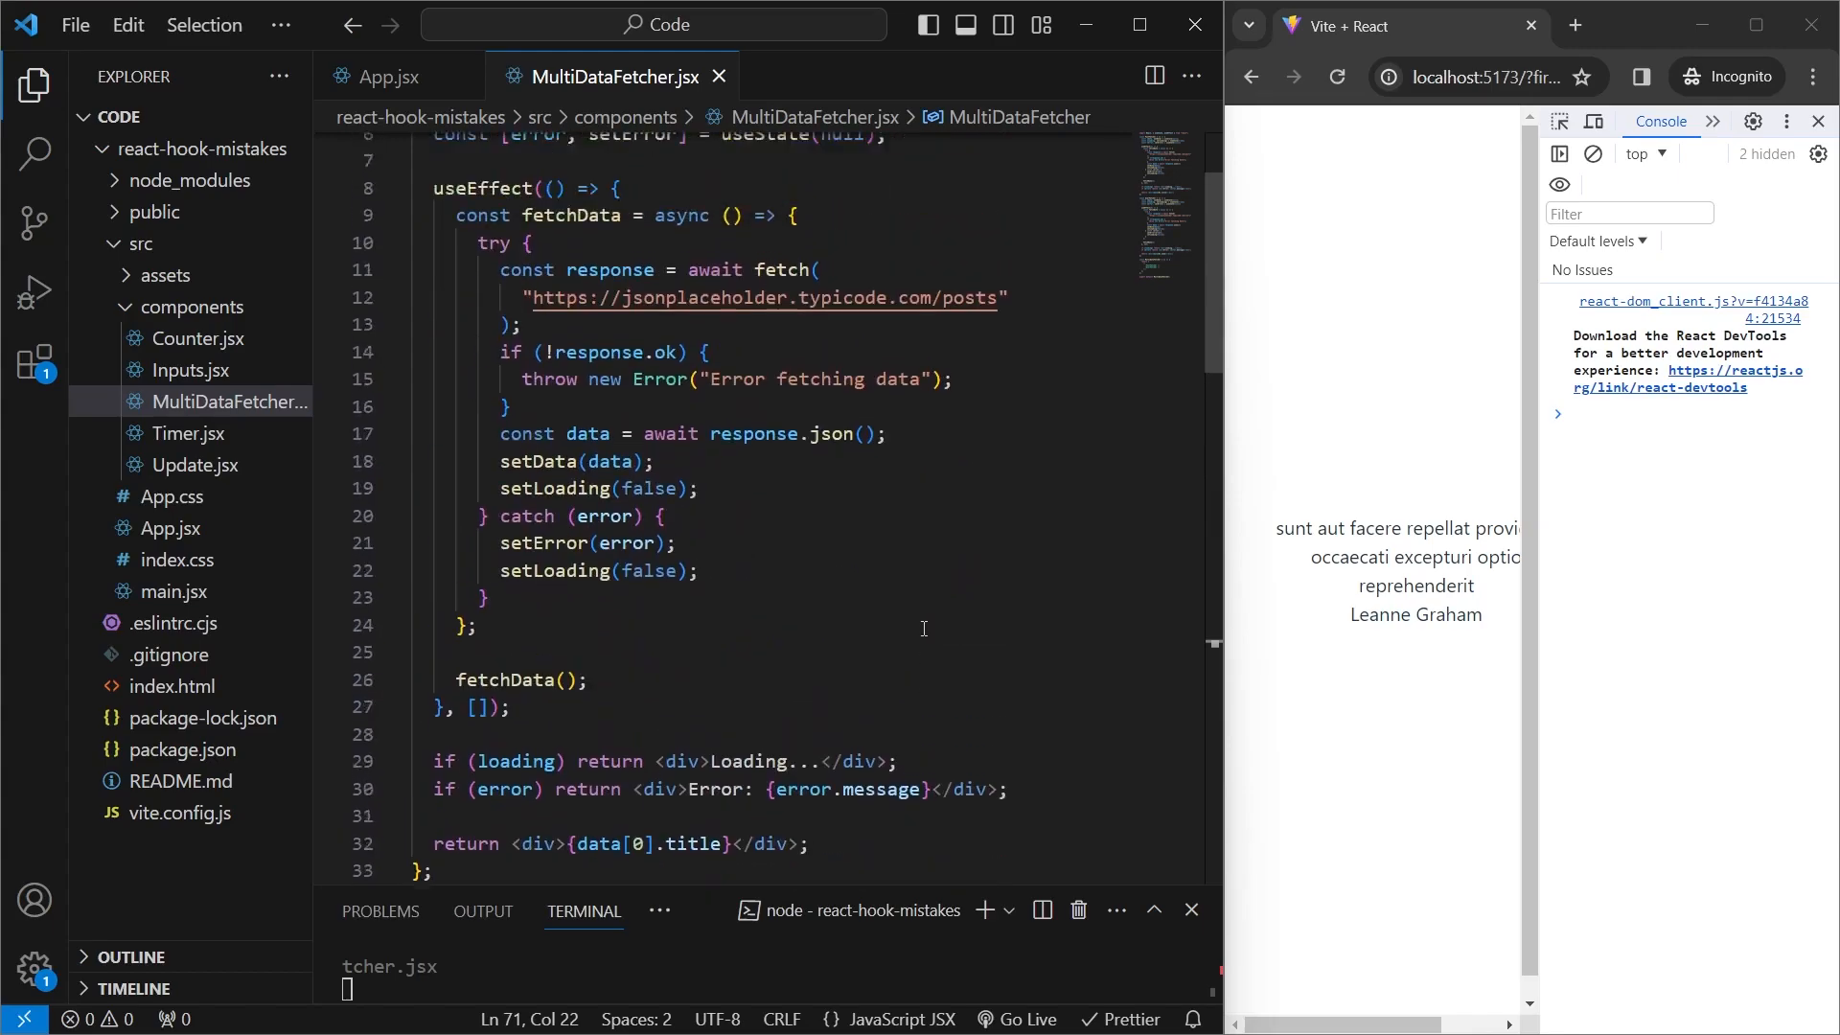
scroll("up", 3)
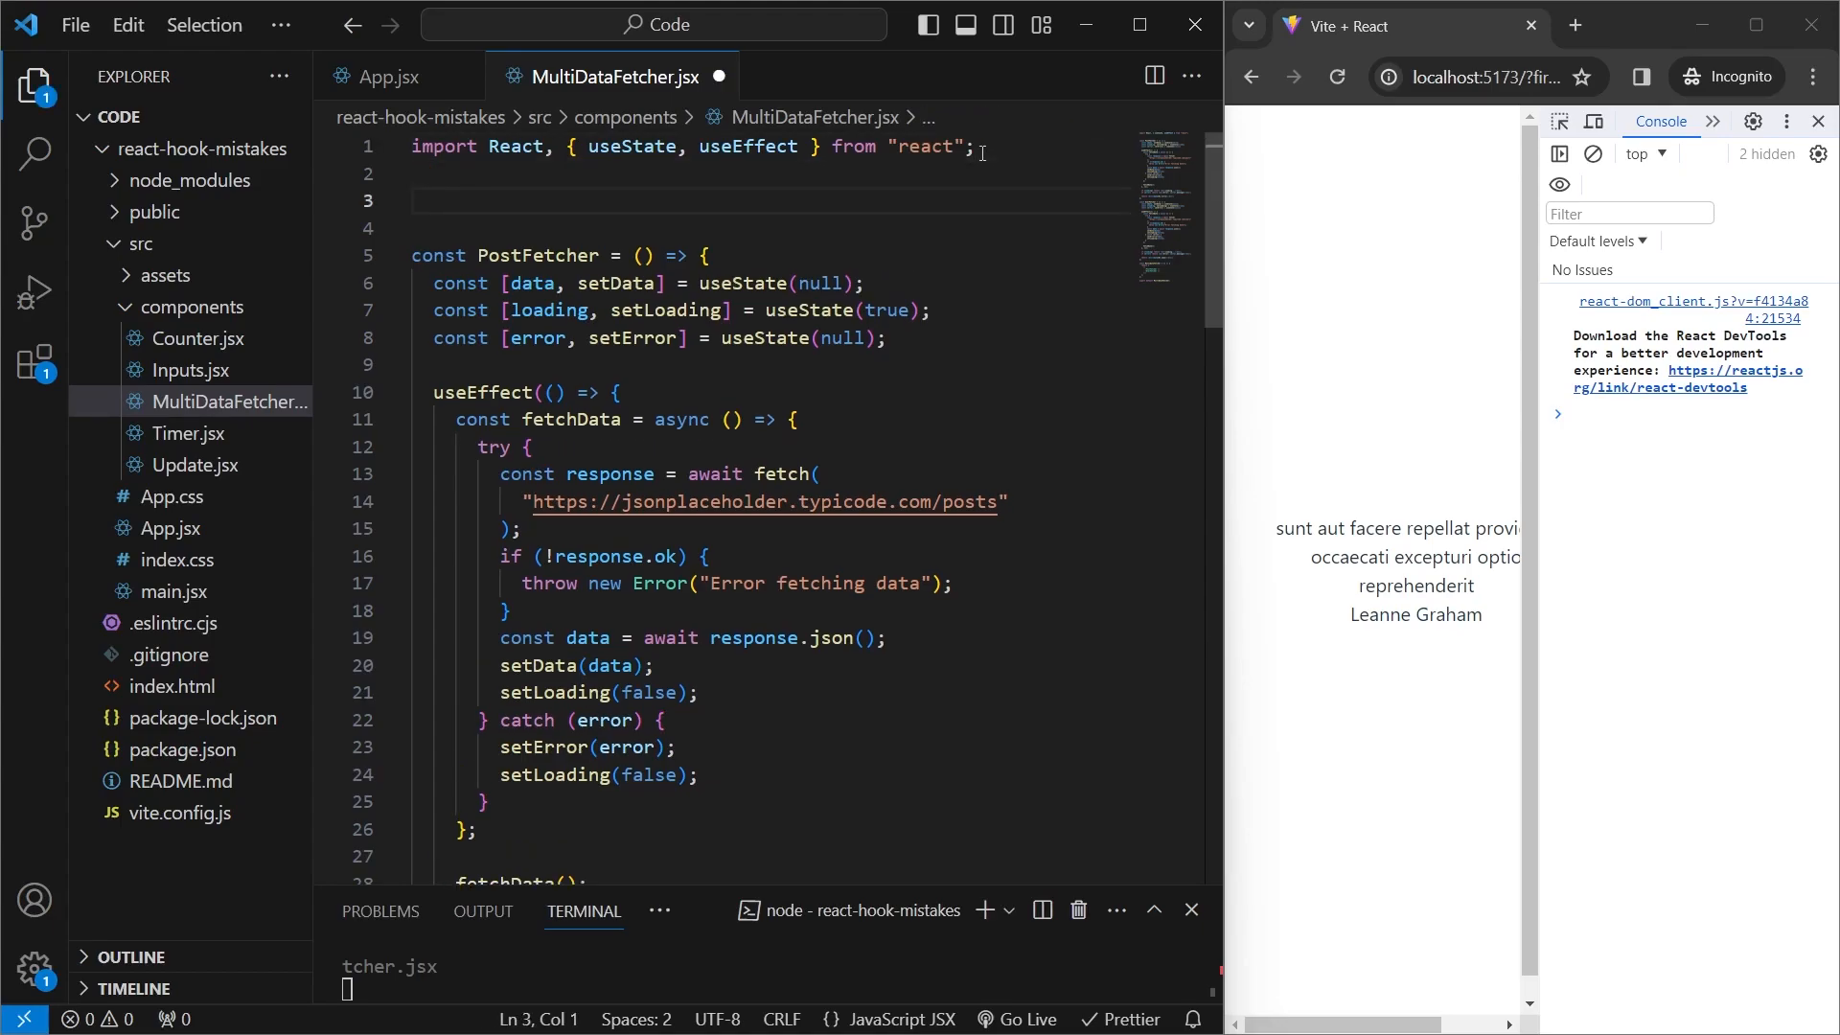
- Start a `const useFetchData = (url) => {` hook above PostFetcher
type("const")
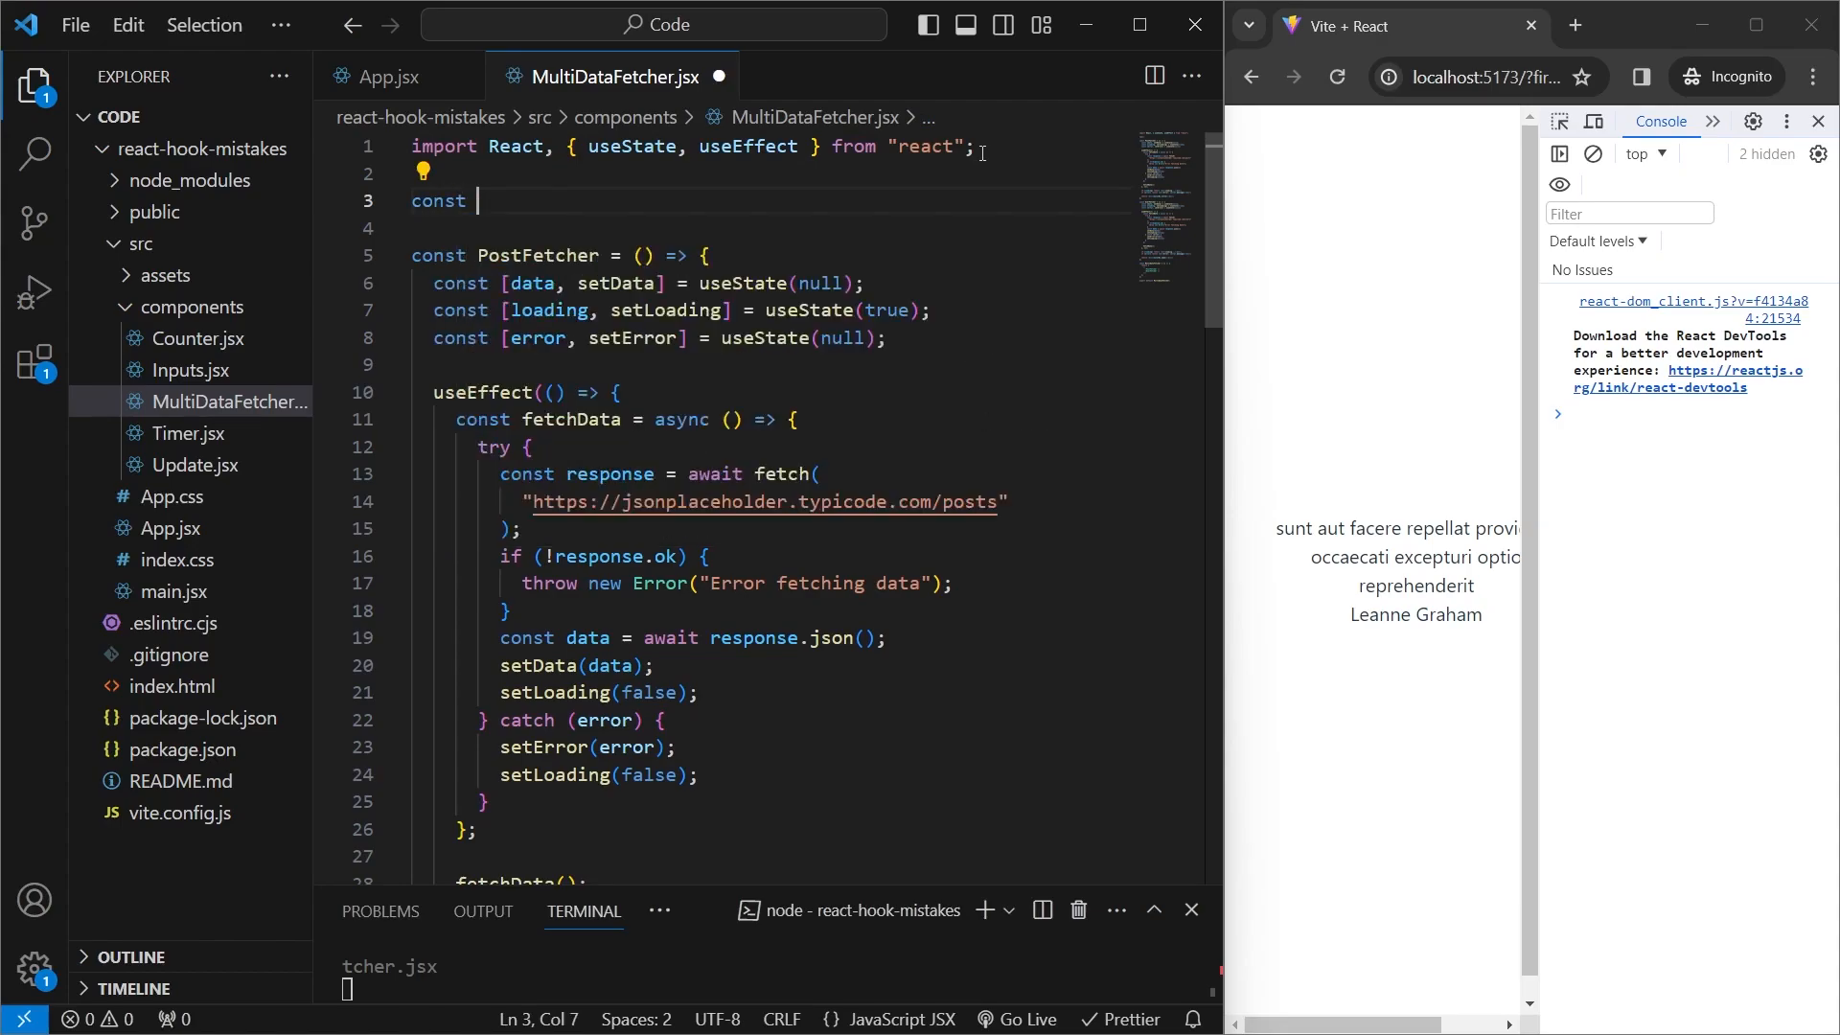
type("useFetchDa")
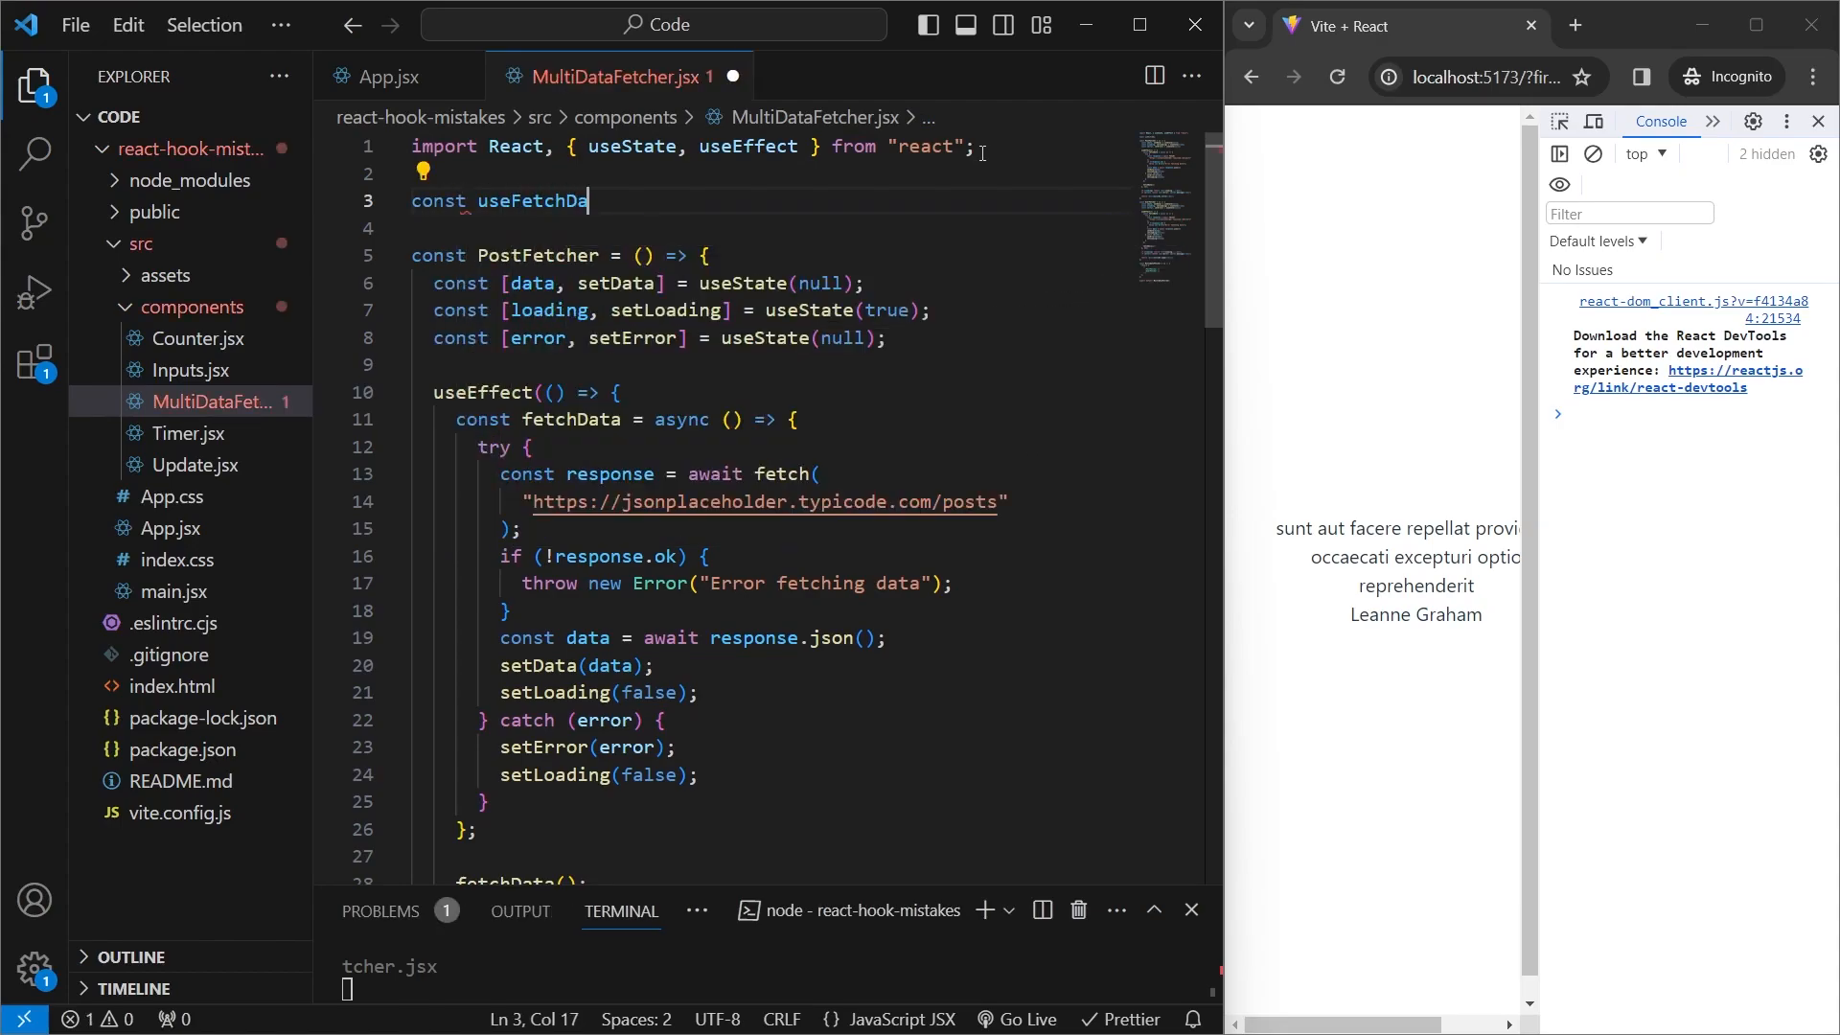
type("ta =")
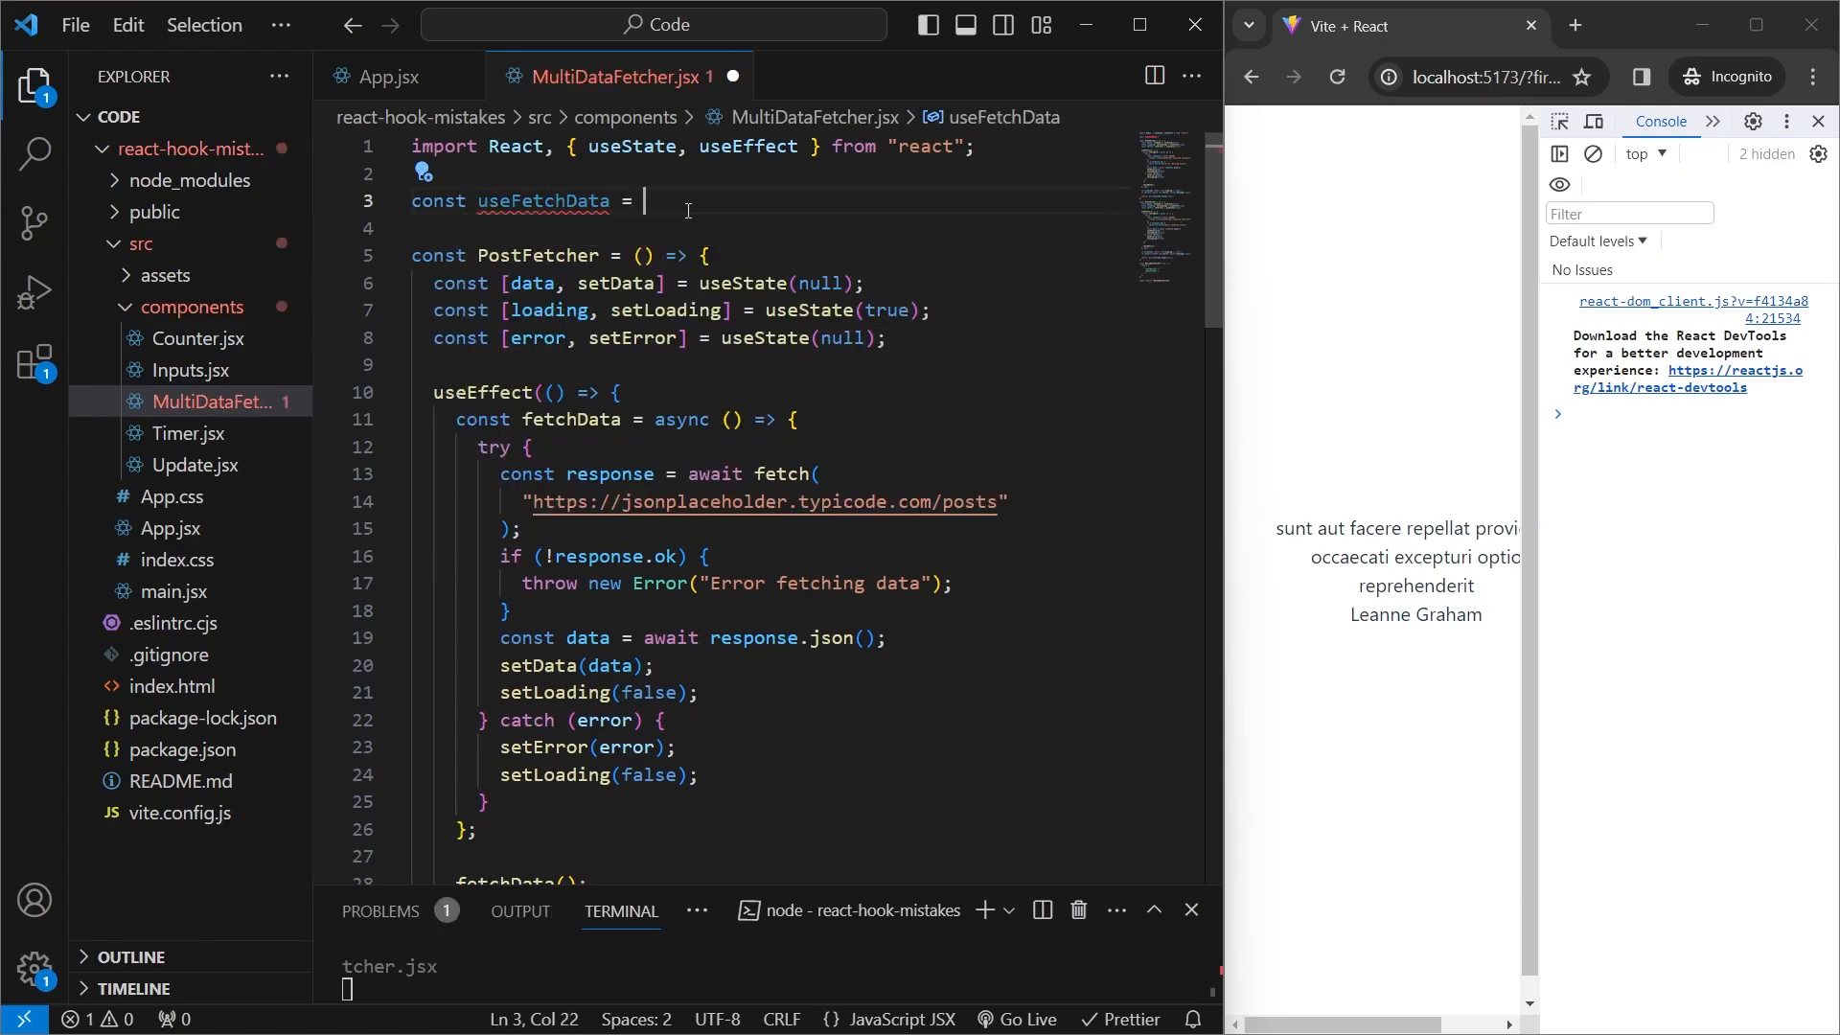
type("(url) => {")
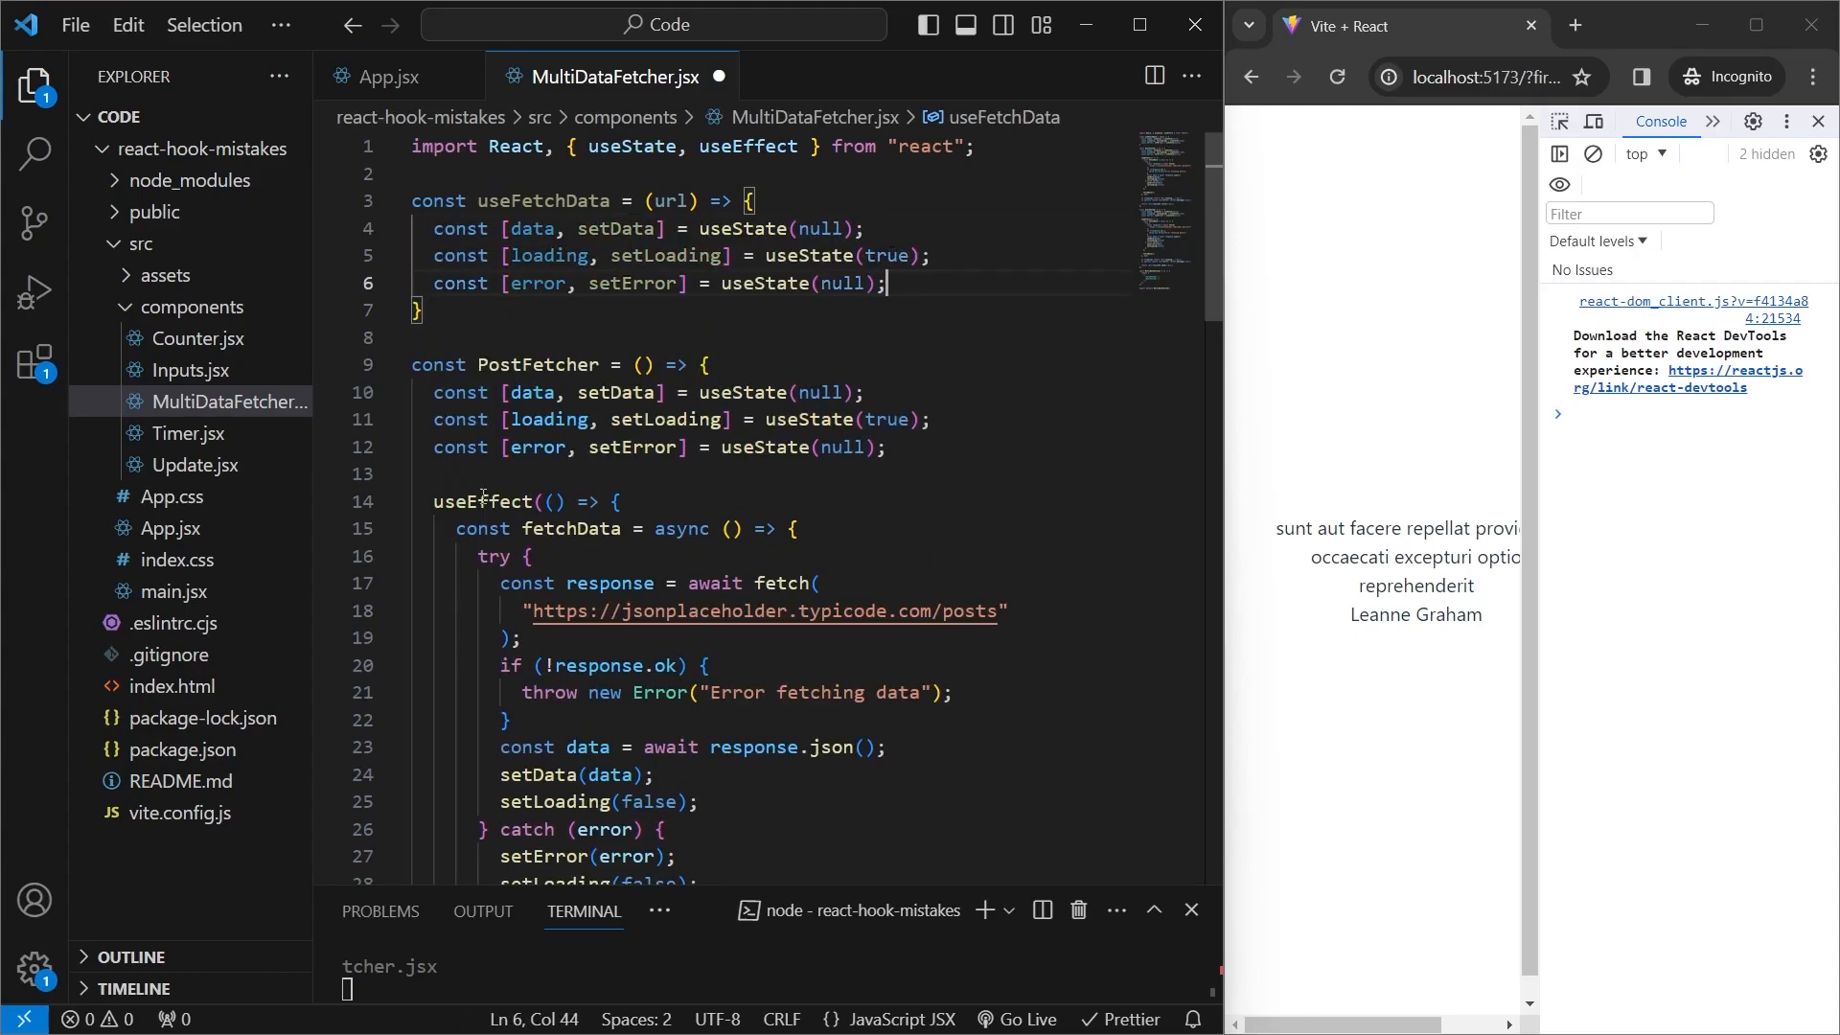
- Move PostFetcher's fetch effect into the hook with a [url] dependency, returning { data, loading, error }
left_click(397, 502)
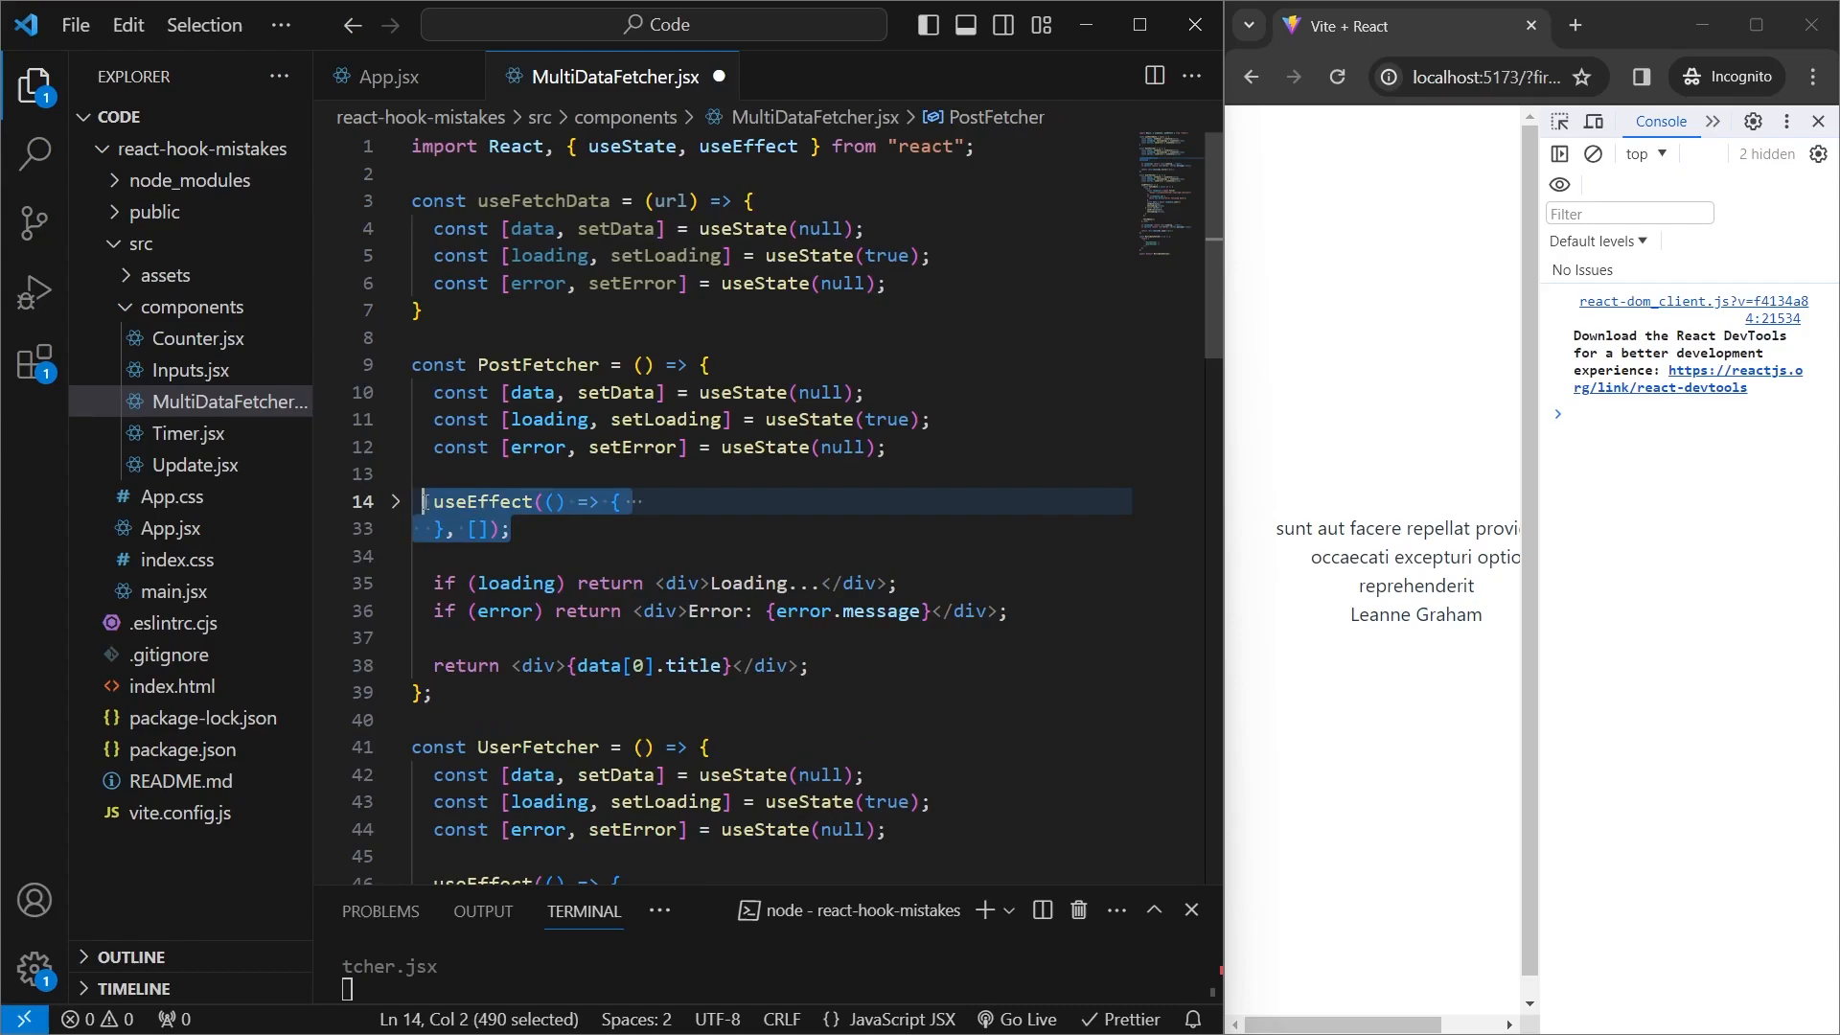
left_click(396, 502)
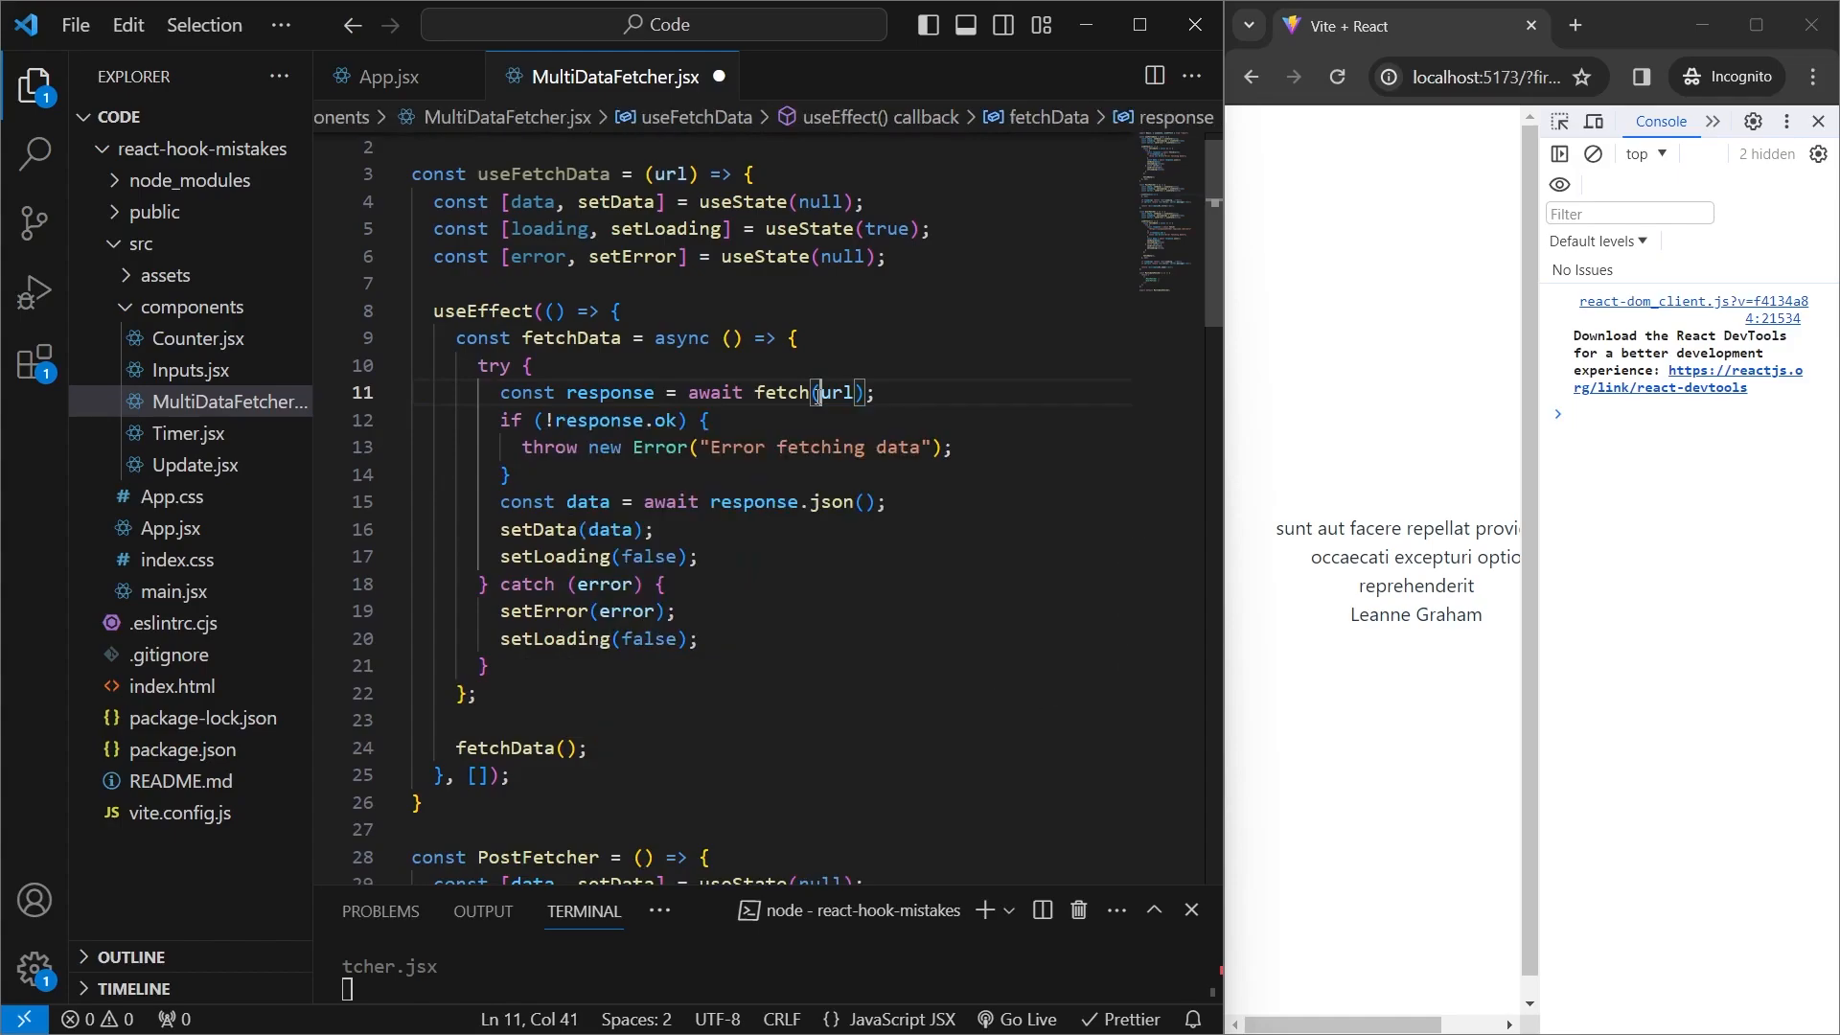
scroll("down", 3)
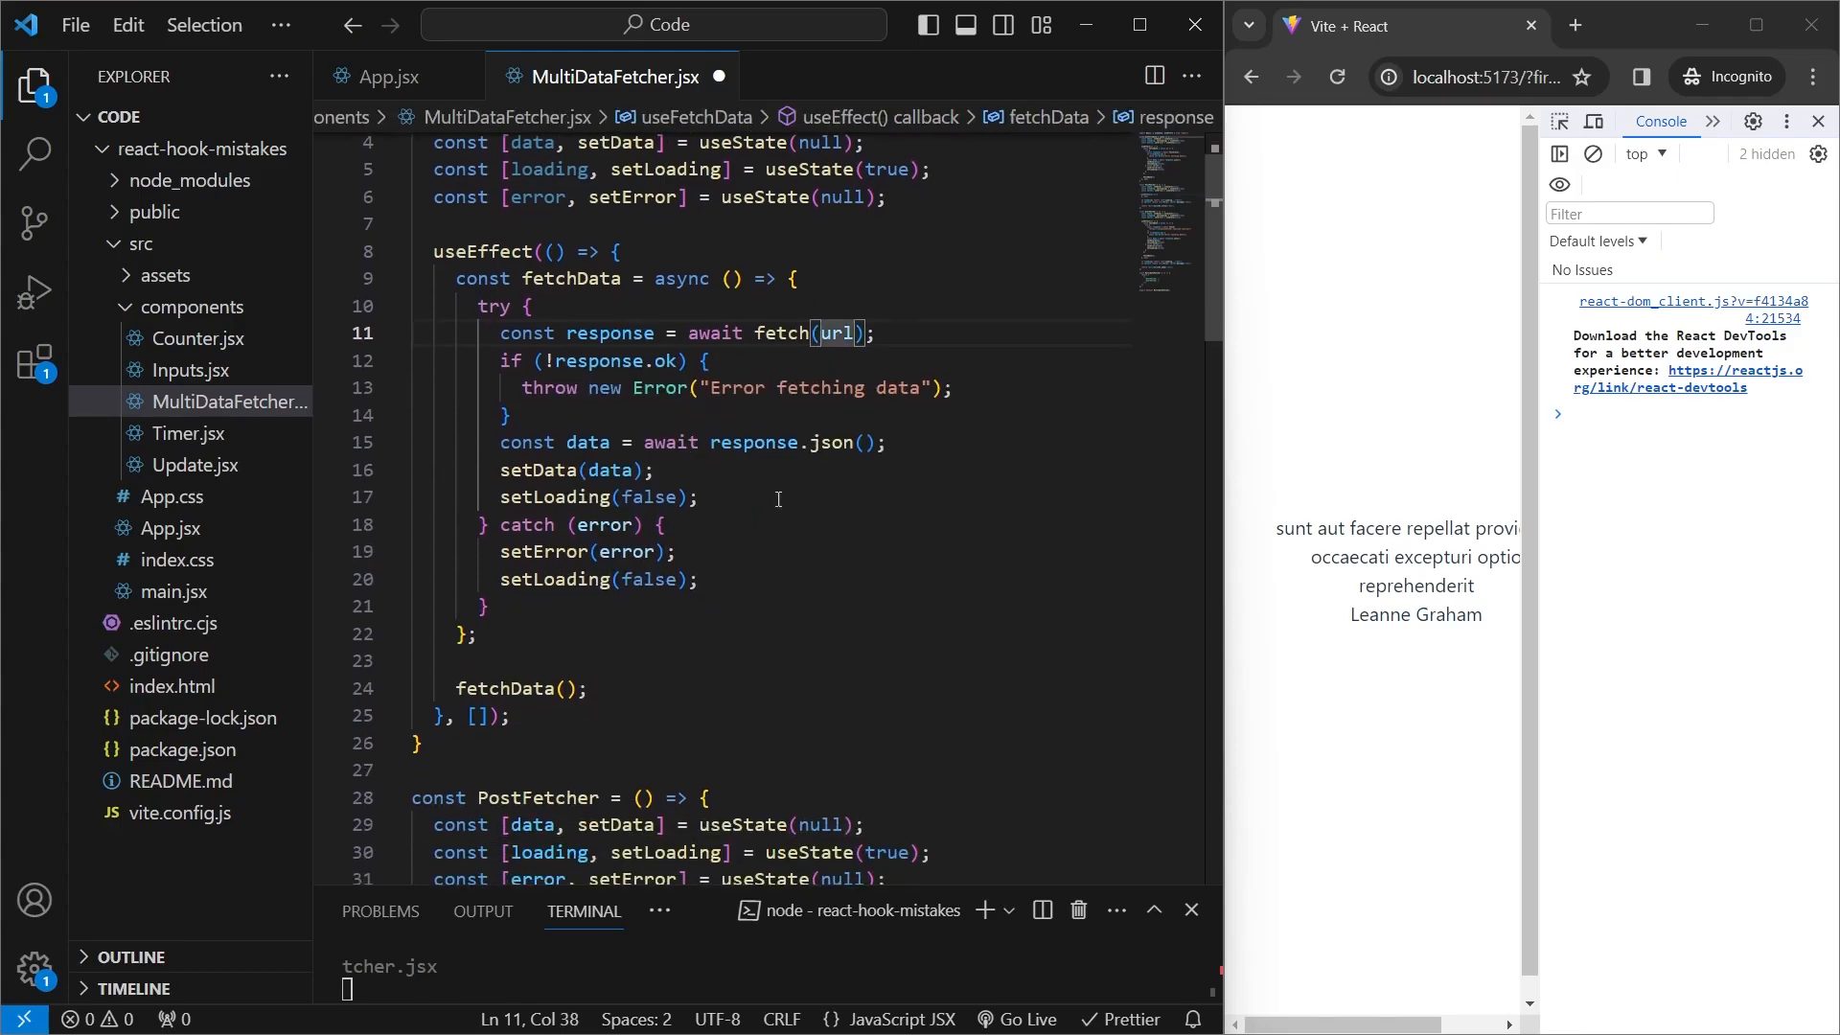
double_click(837, 333)
type("url")
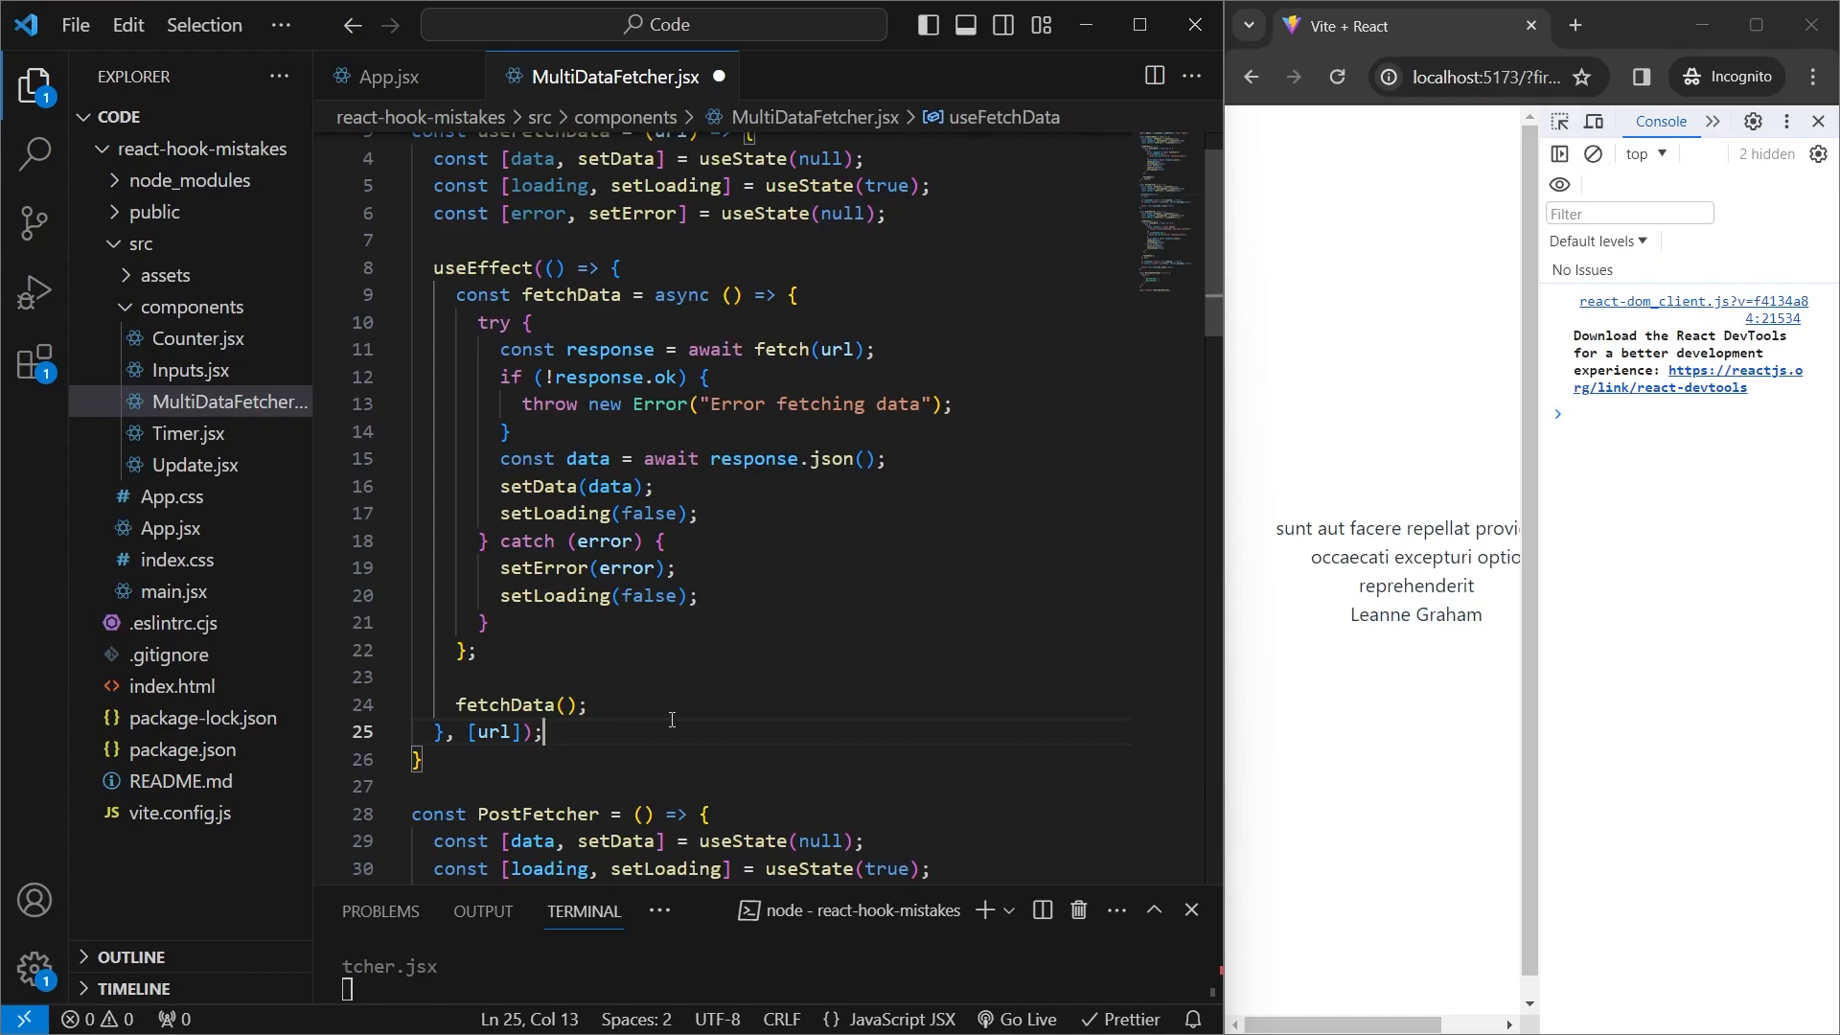
mouse_move(771, 545)
type("return")
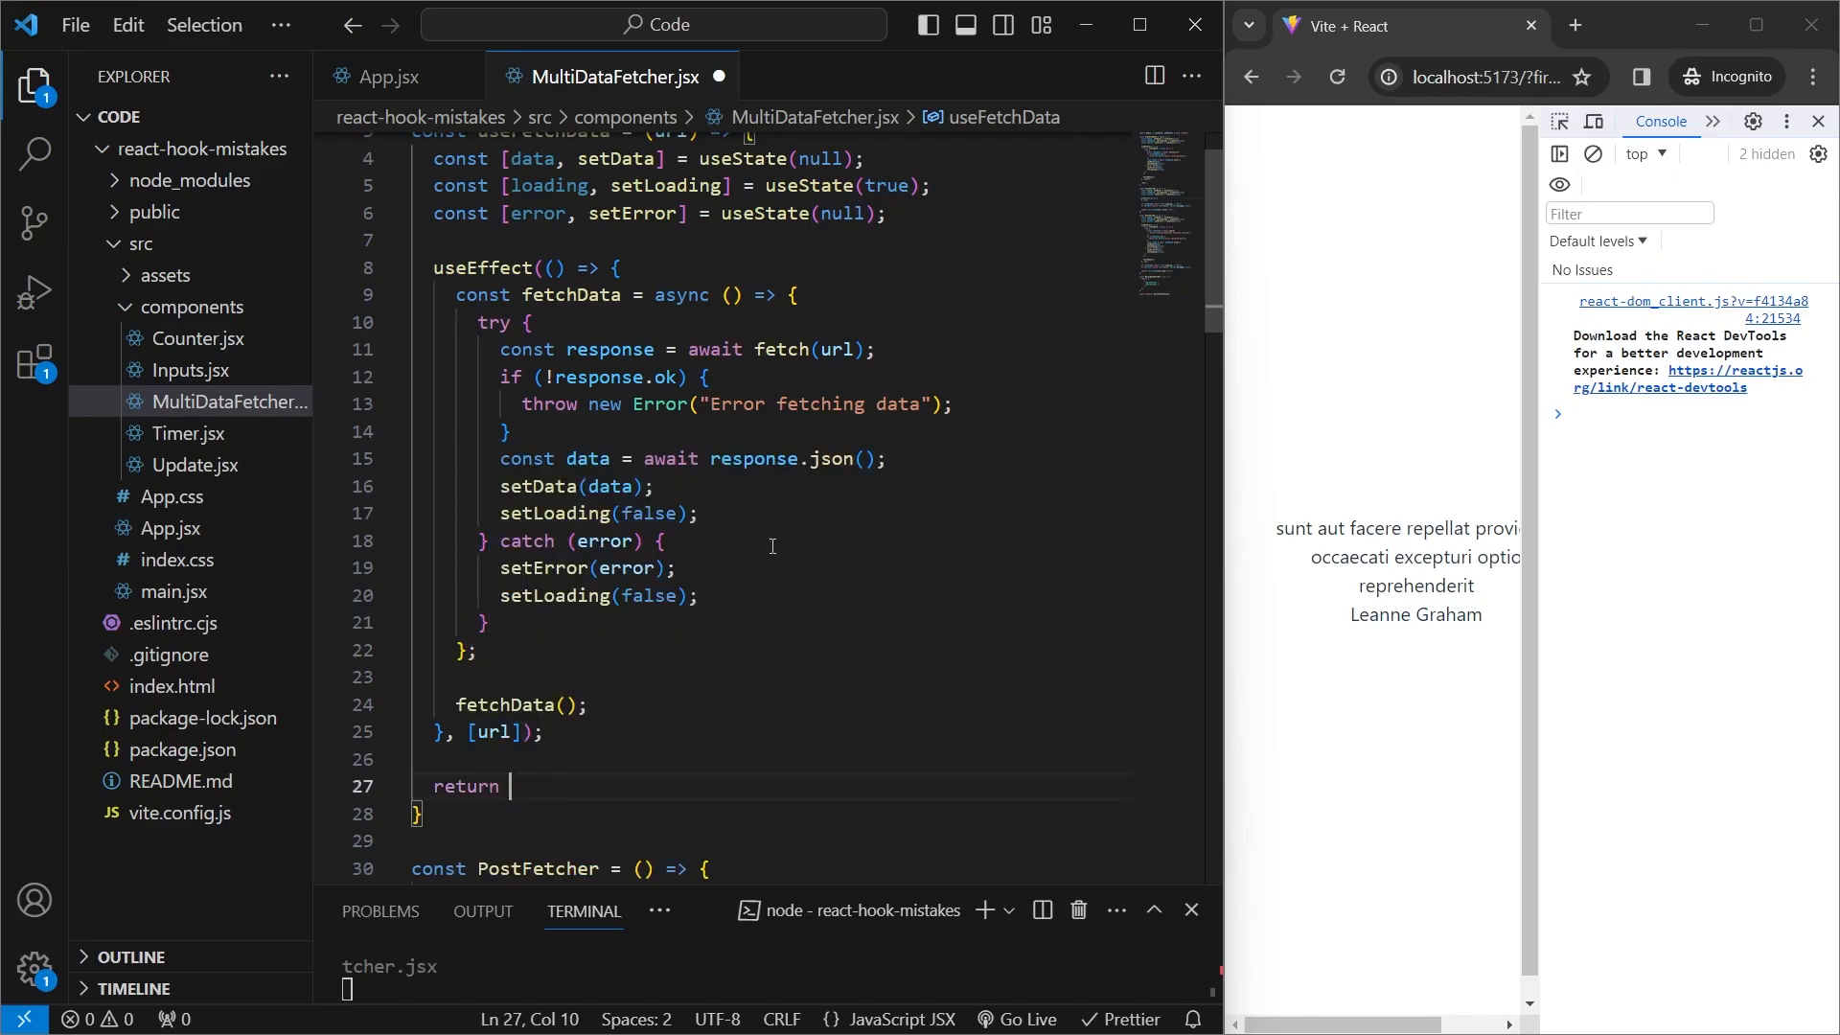
type("{}")
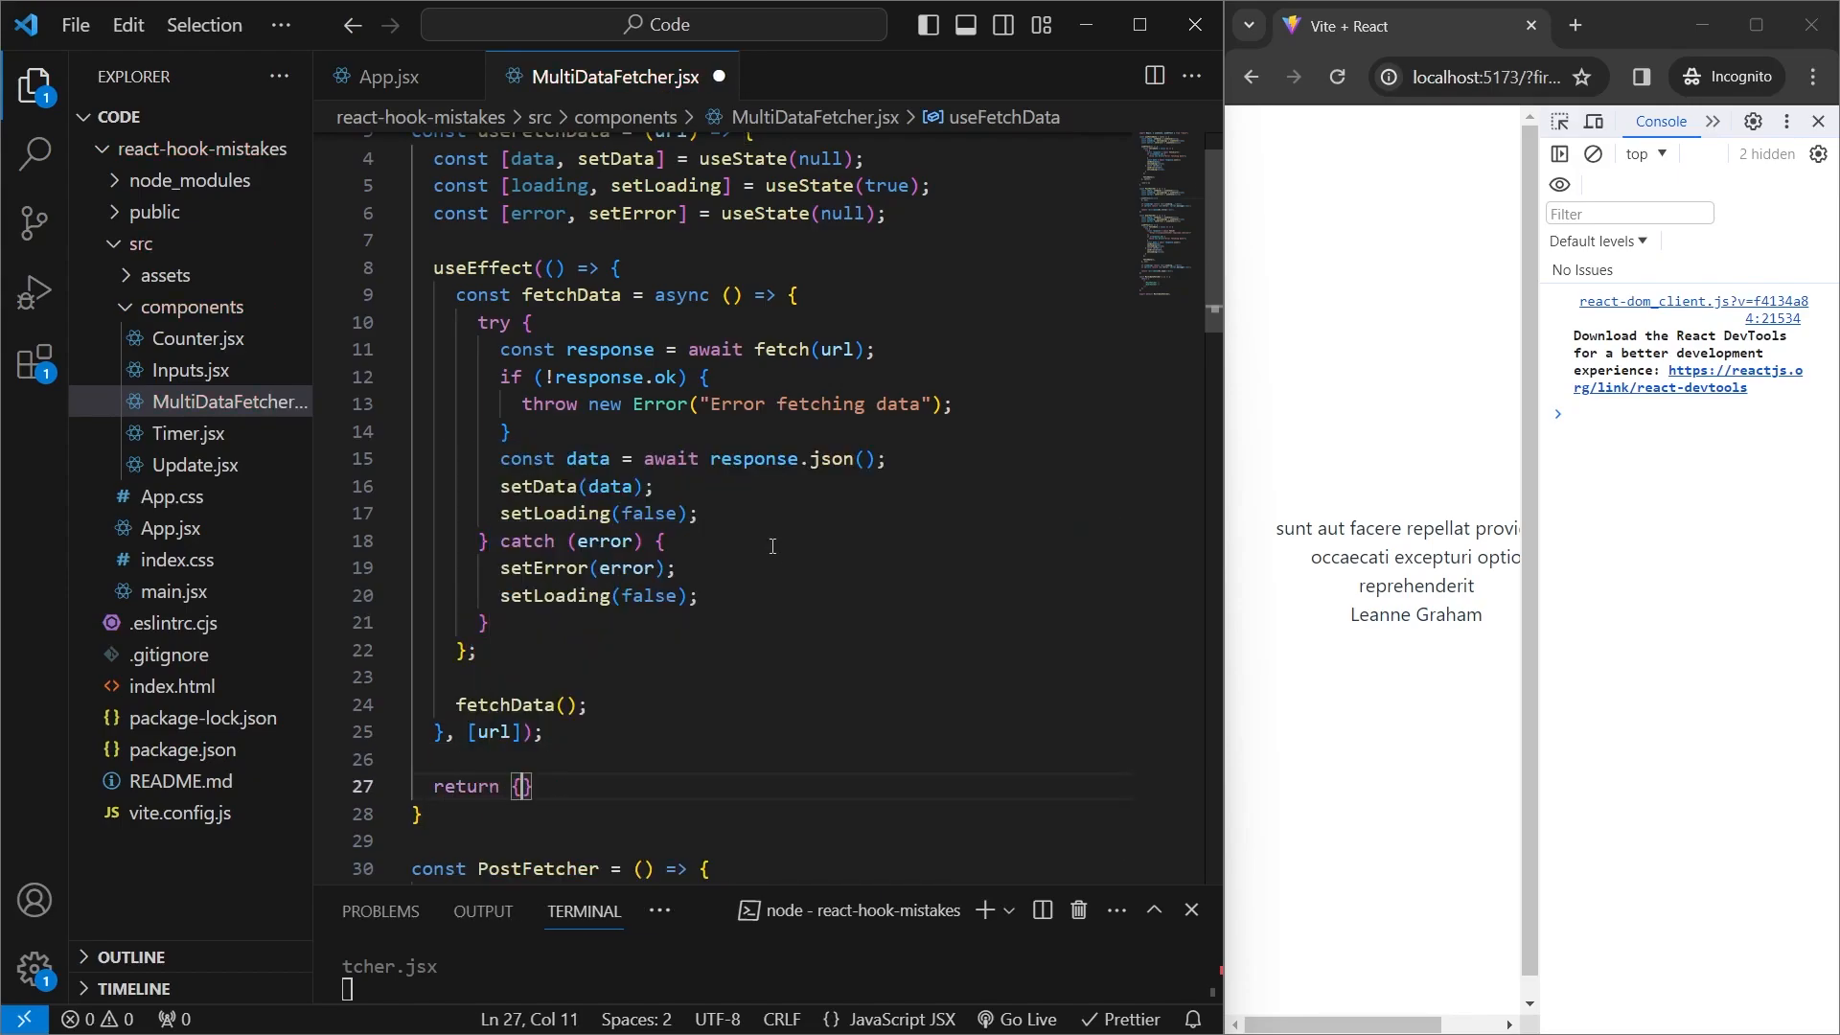
type("data, loading, error")
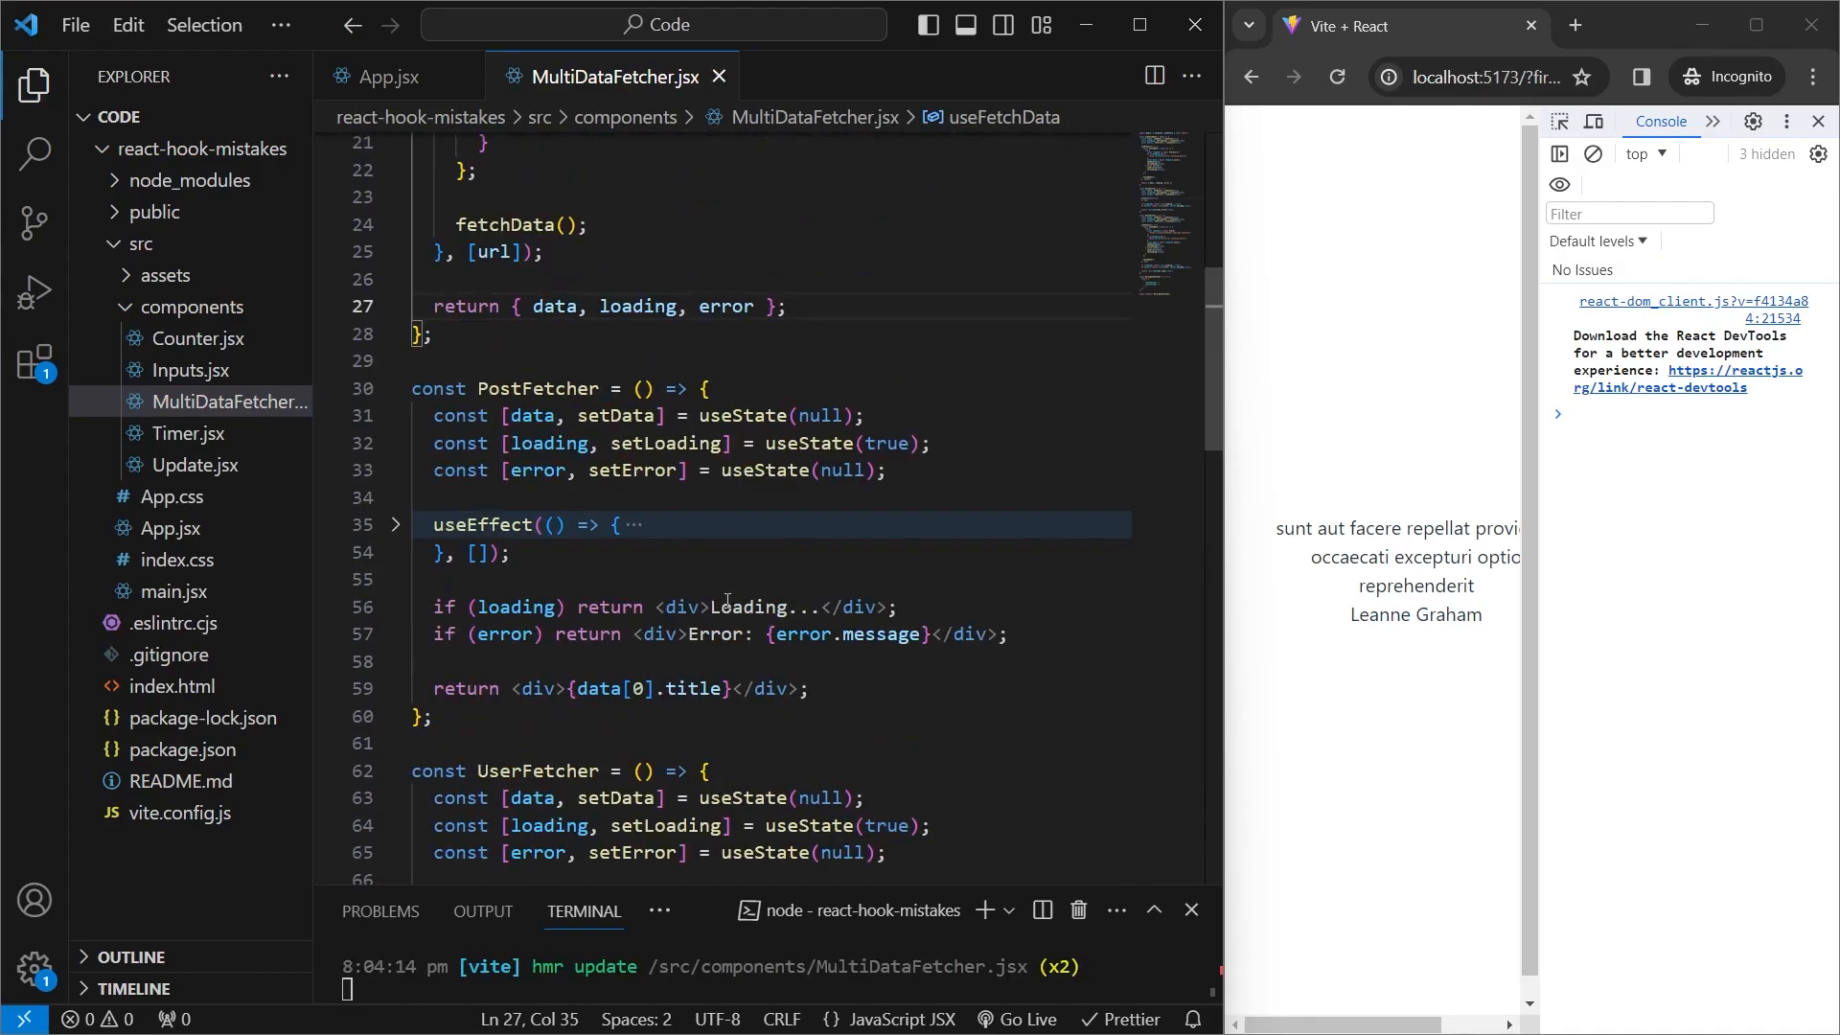
- Replace PostFetcher's state and effect with const { data, loading, error } = useFetchData(posts URL)
left_click(396, 524)
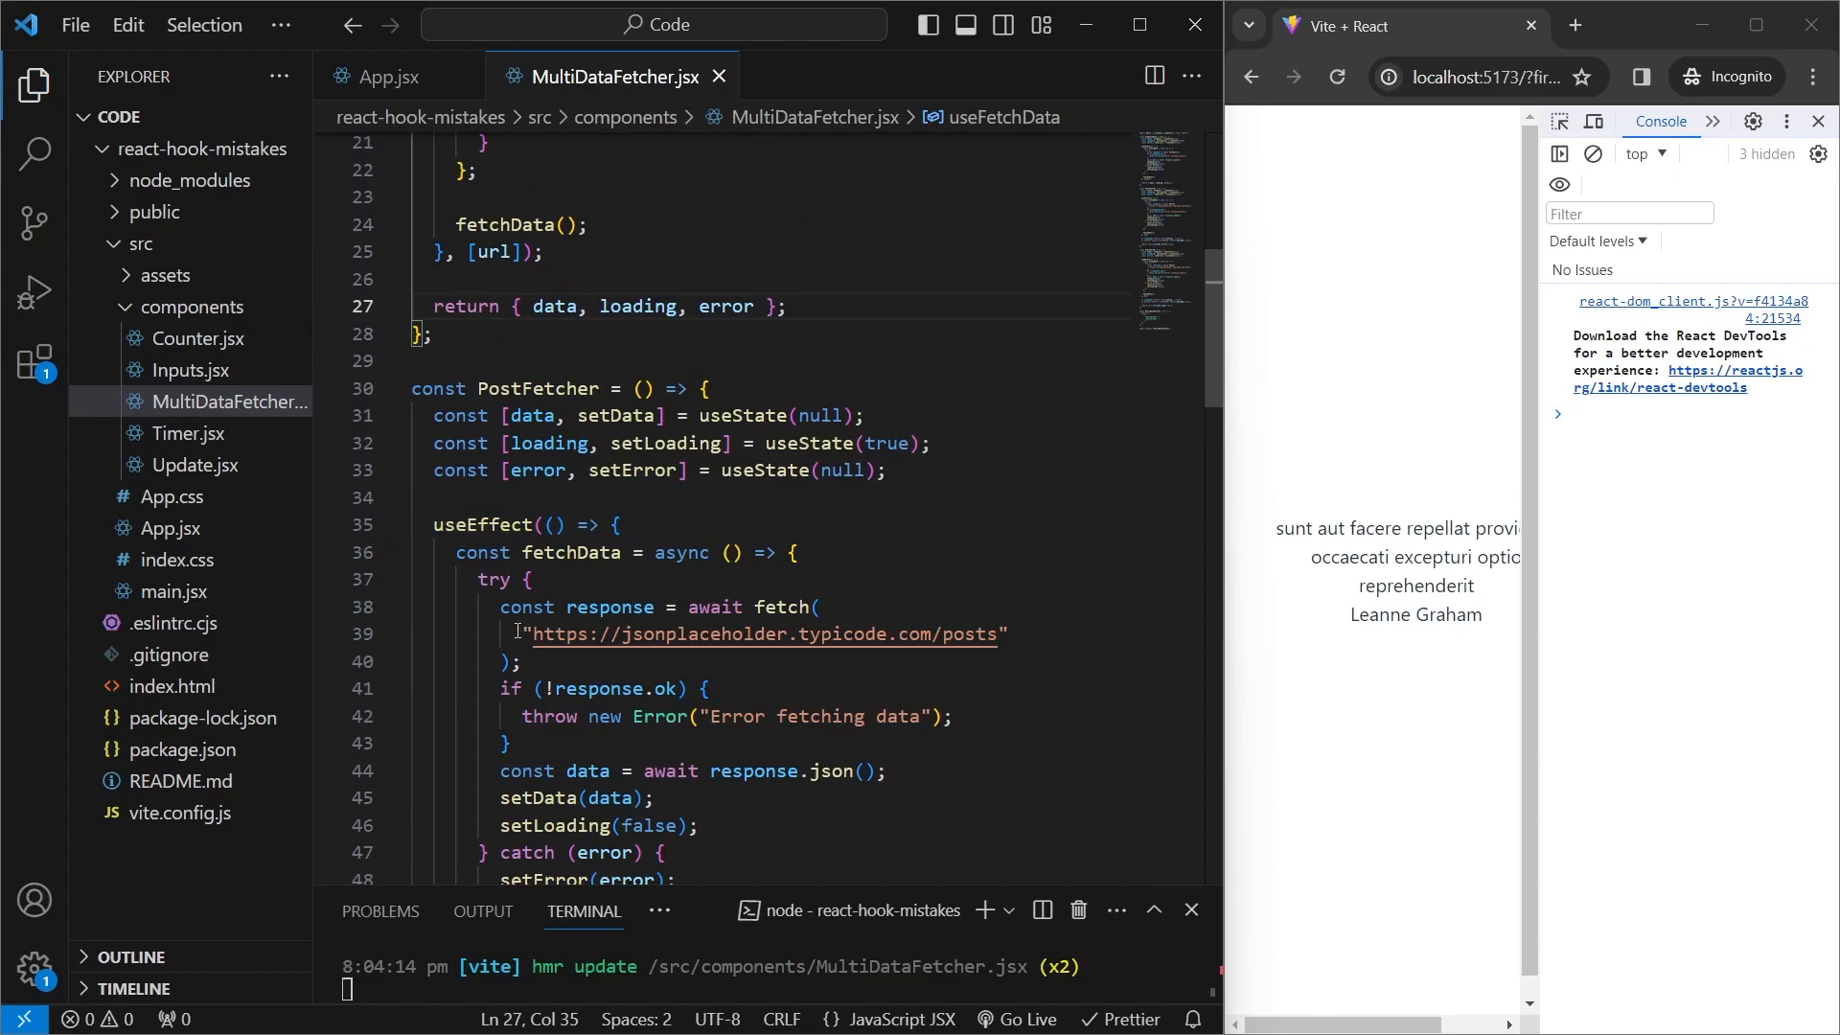
double_click(763, 634)
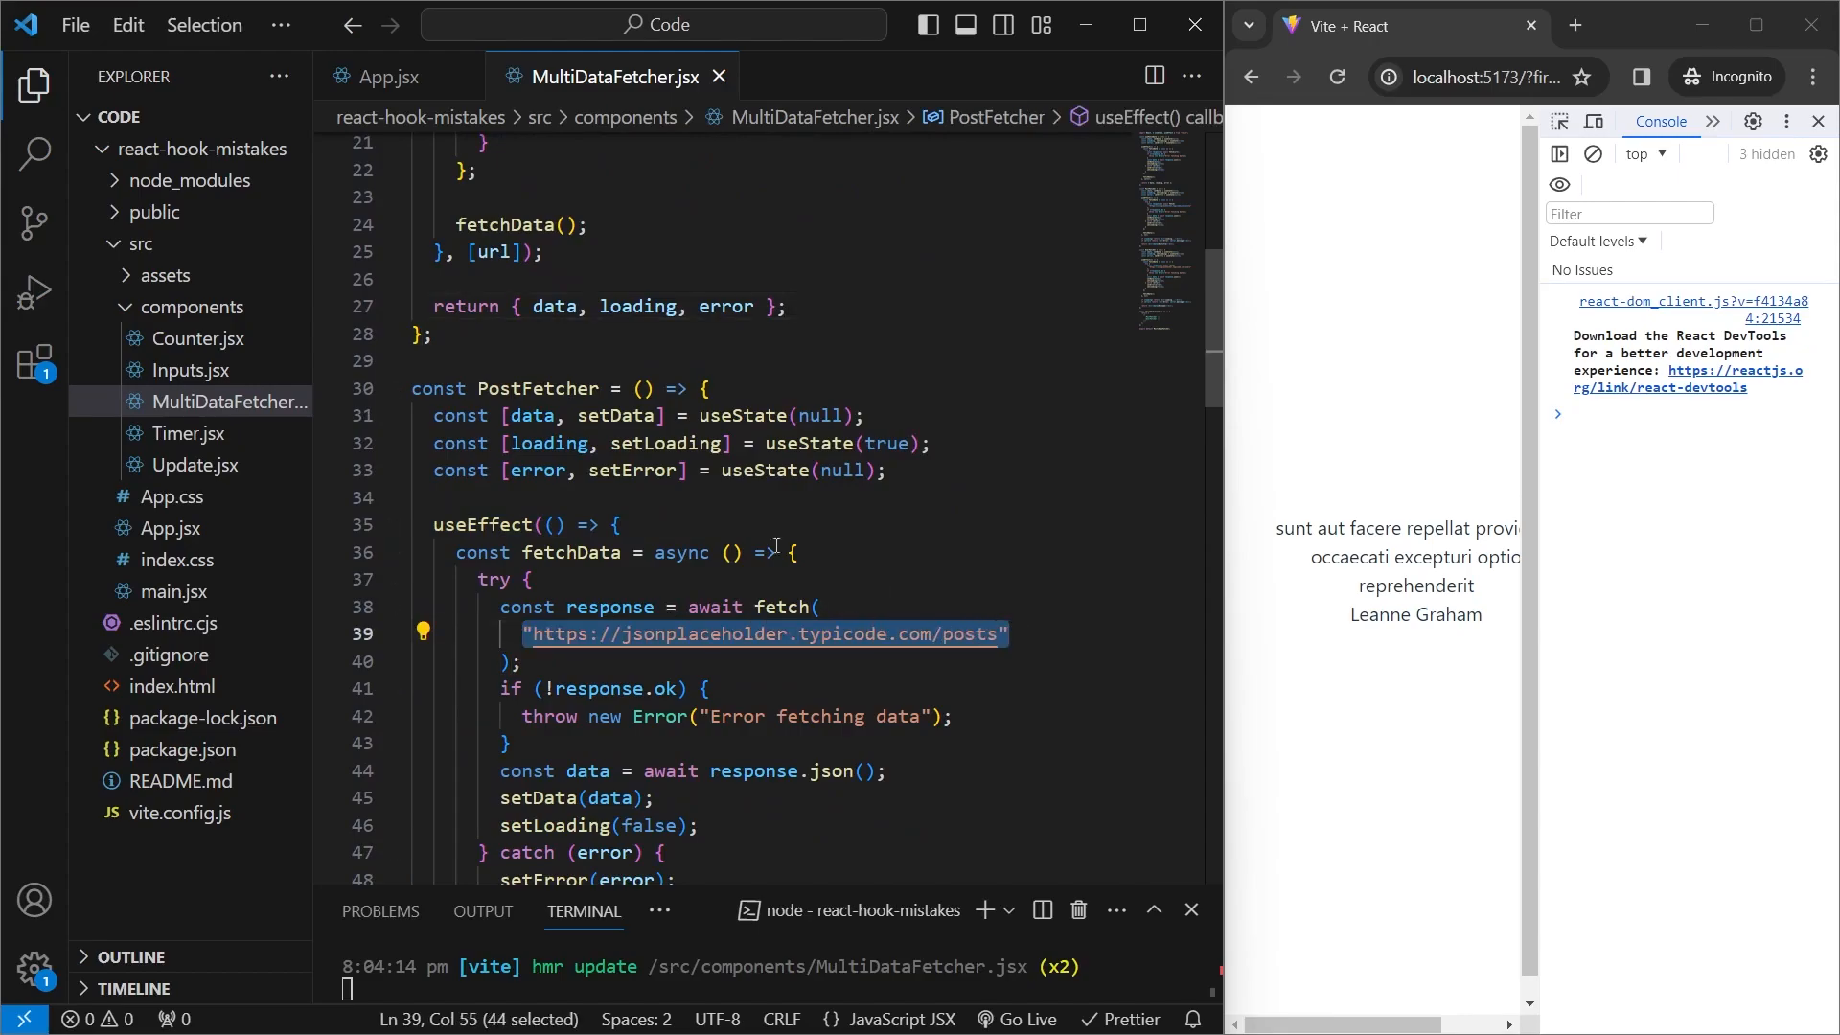
left_click(397, 524)
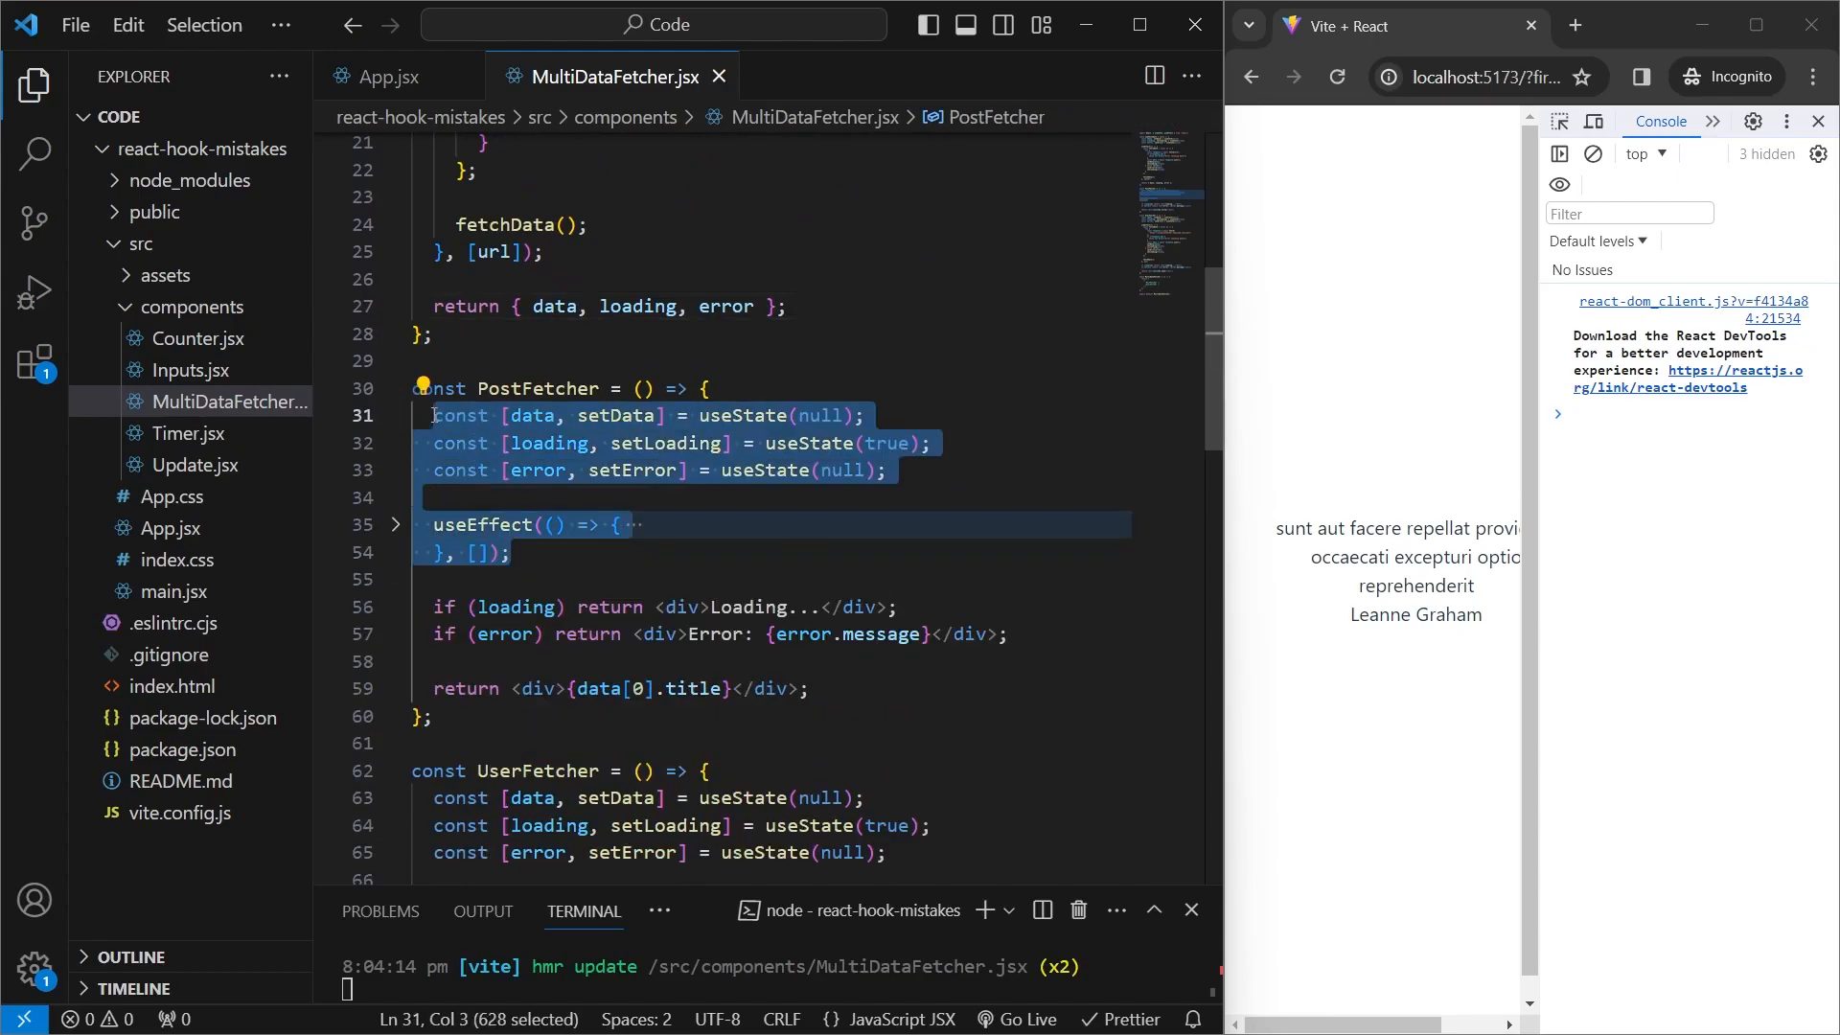
type("useFetchData(\"https://jsonplaceholder.typicode.com/posts")
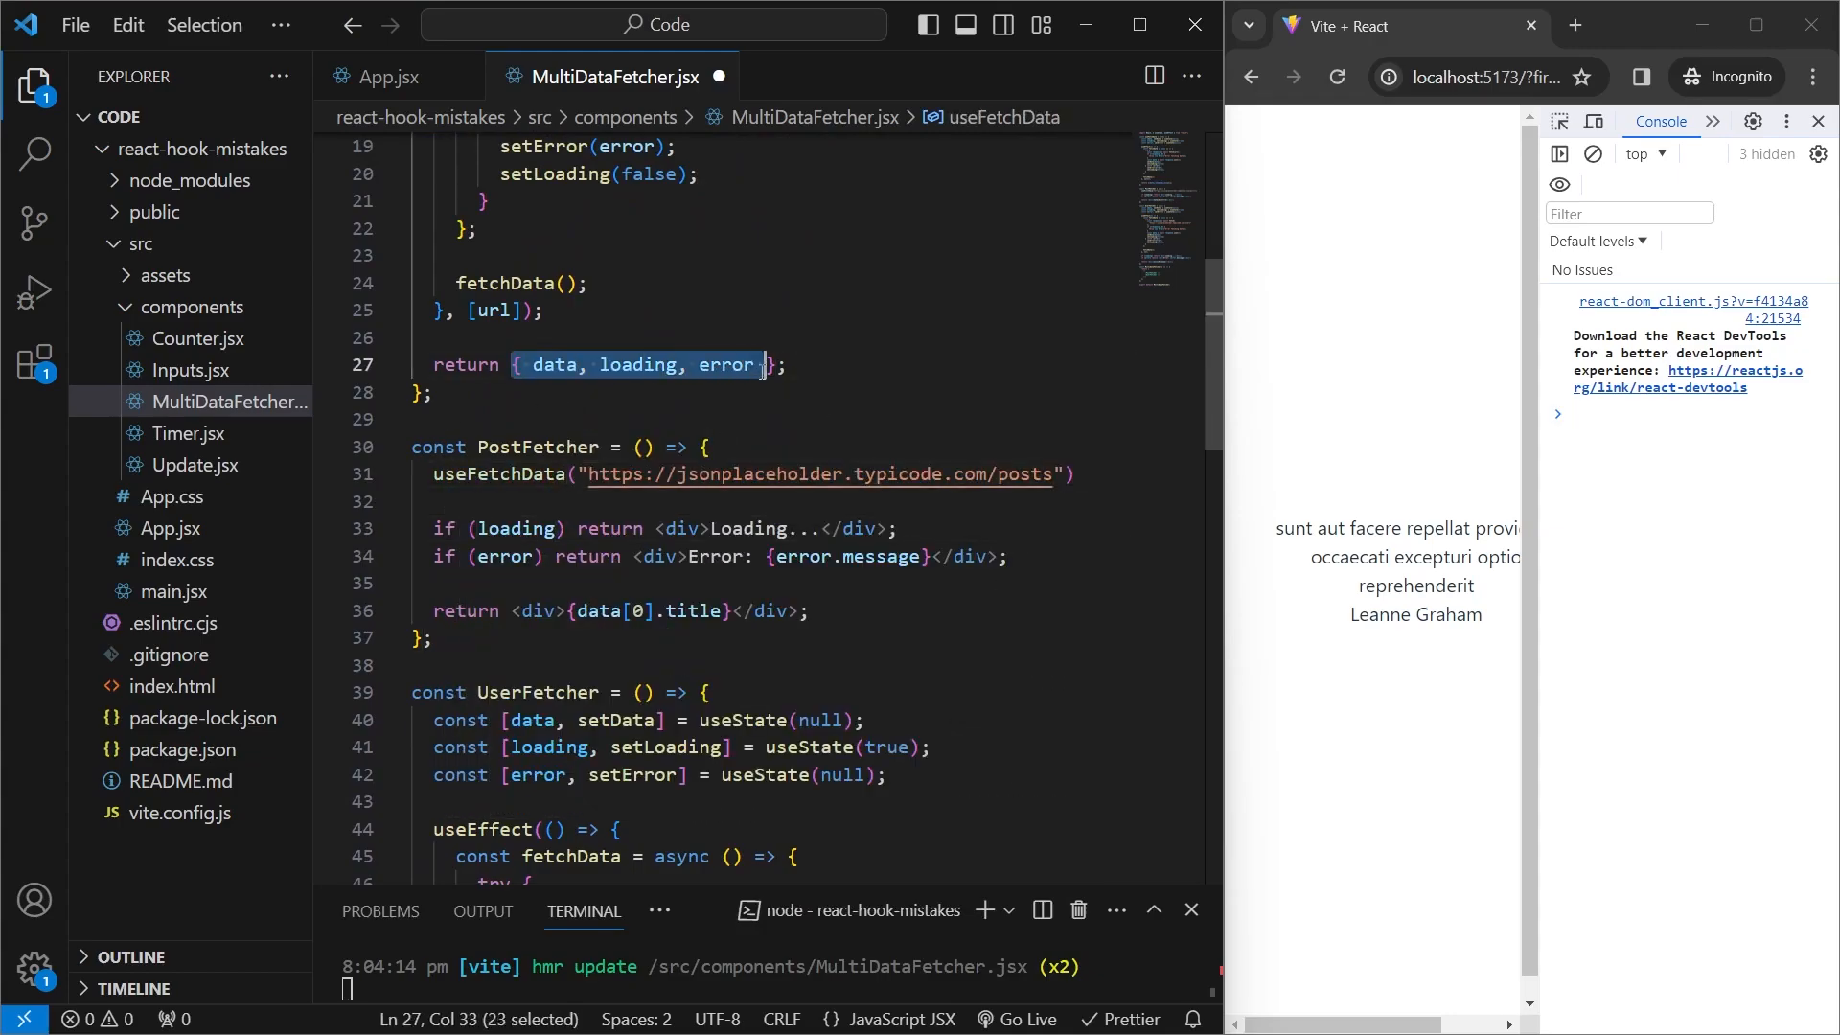
left_click(434, 475)
type("const { data, loading, error } = ")
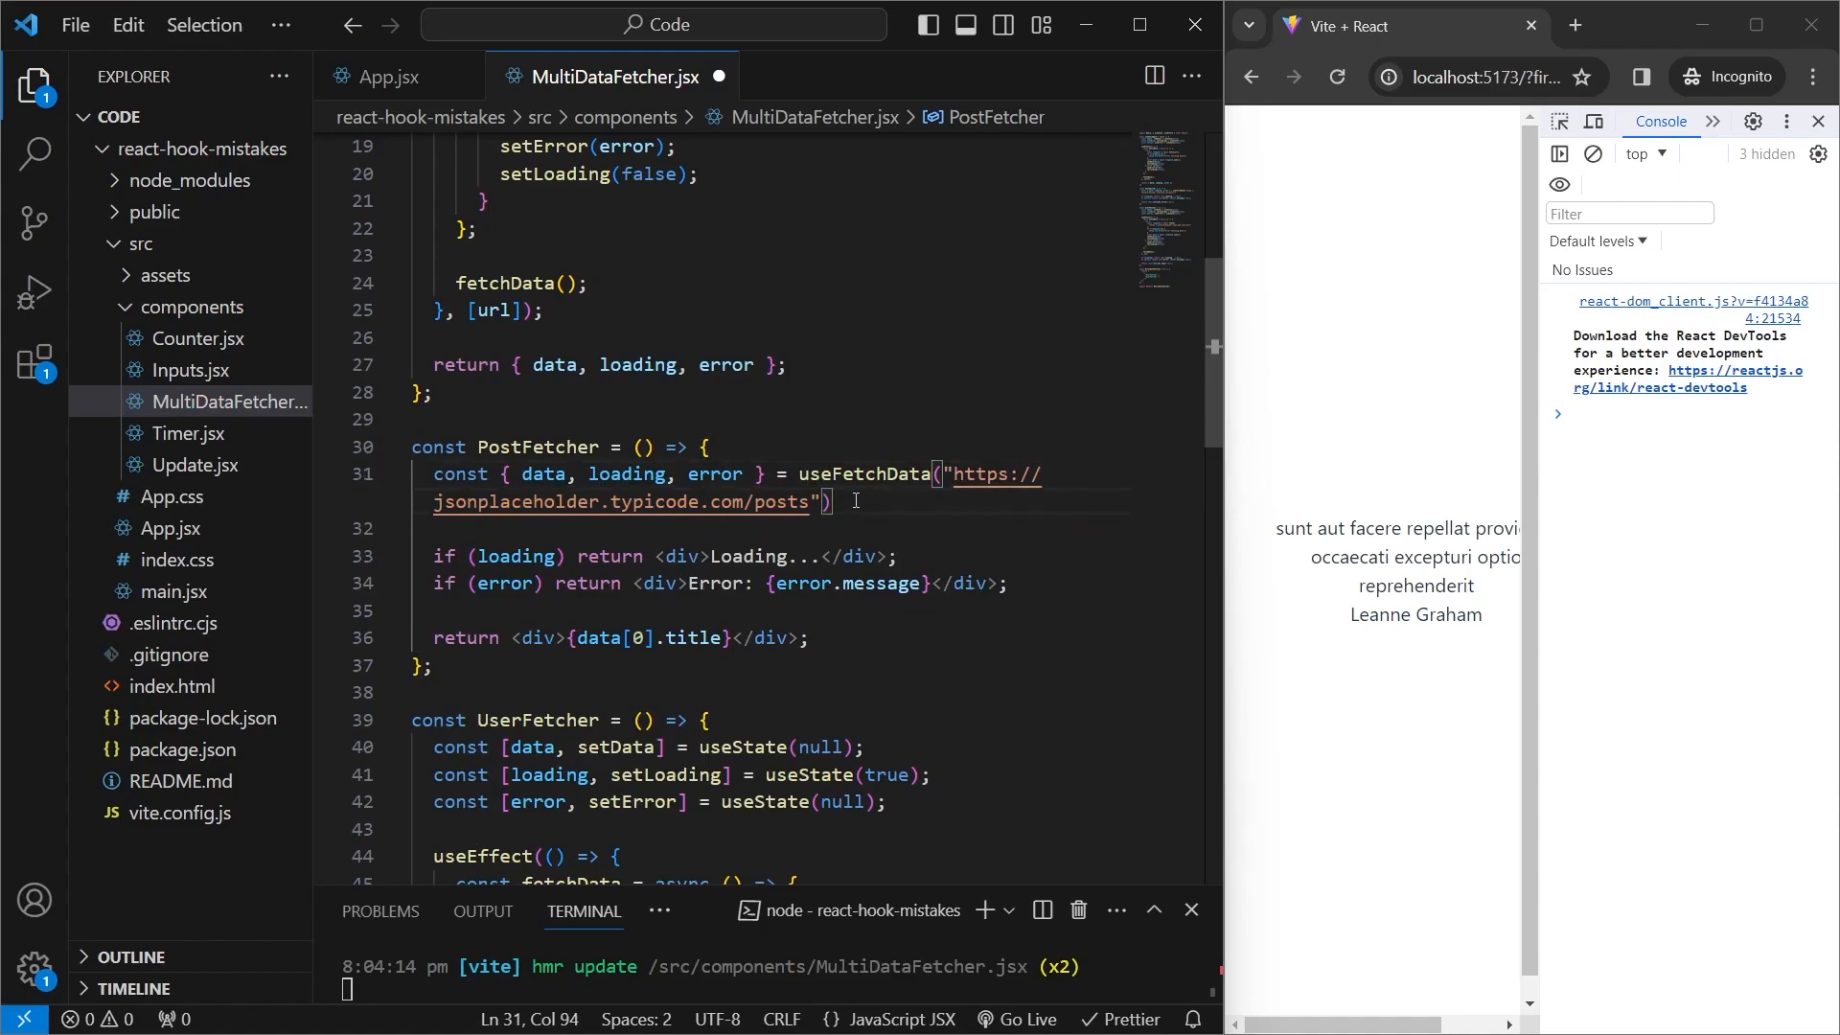
scroll("down", 3)
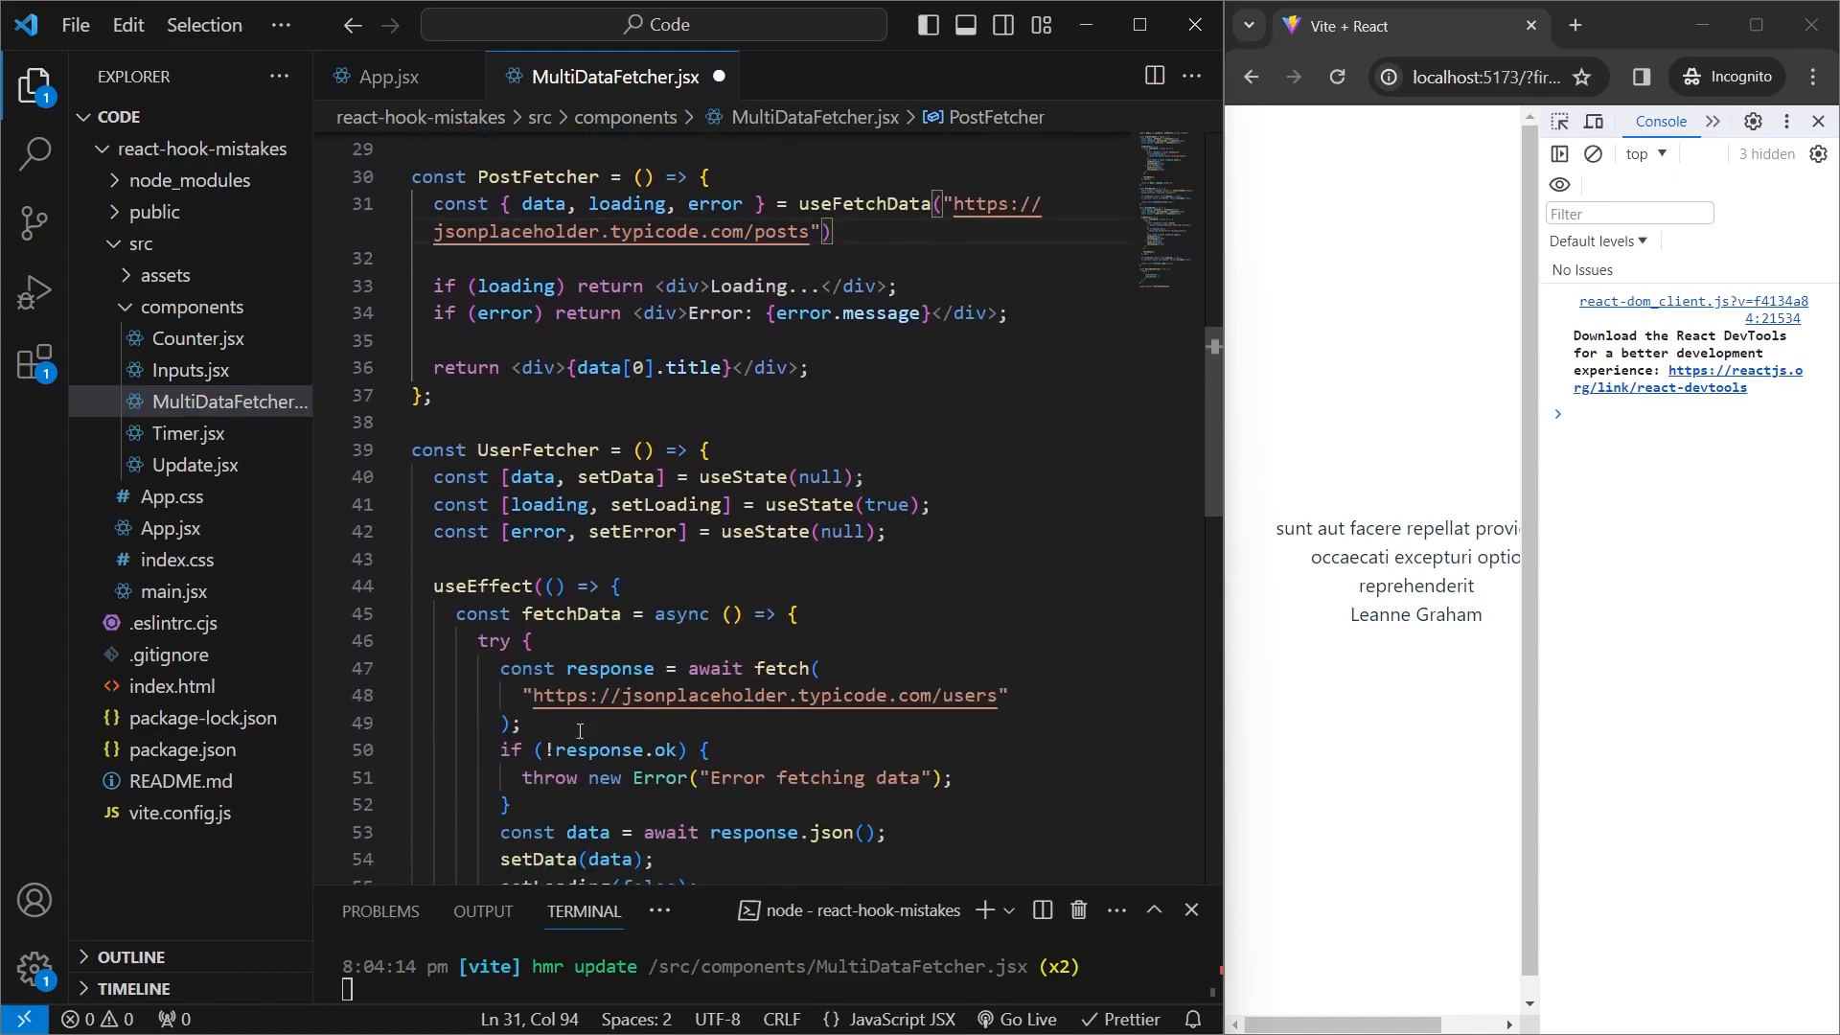
double_click(763, 695)
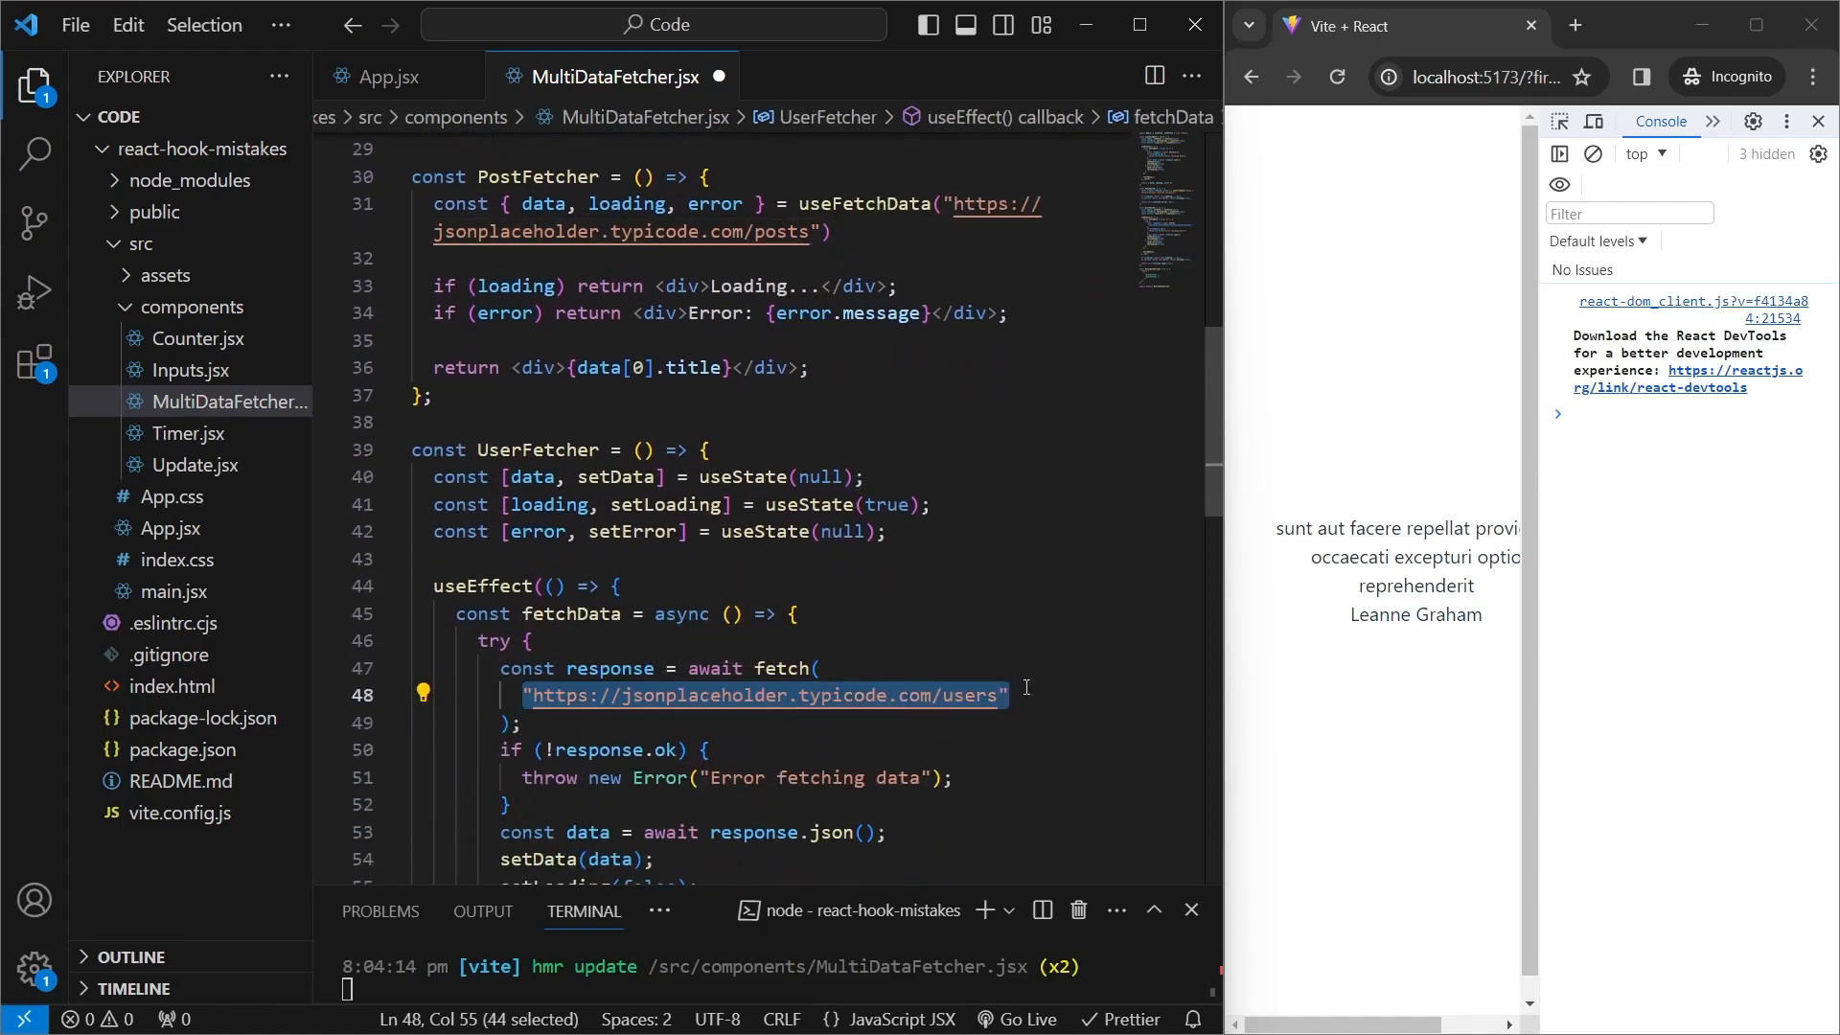
left_click(393, 585)
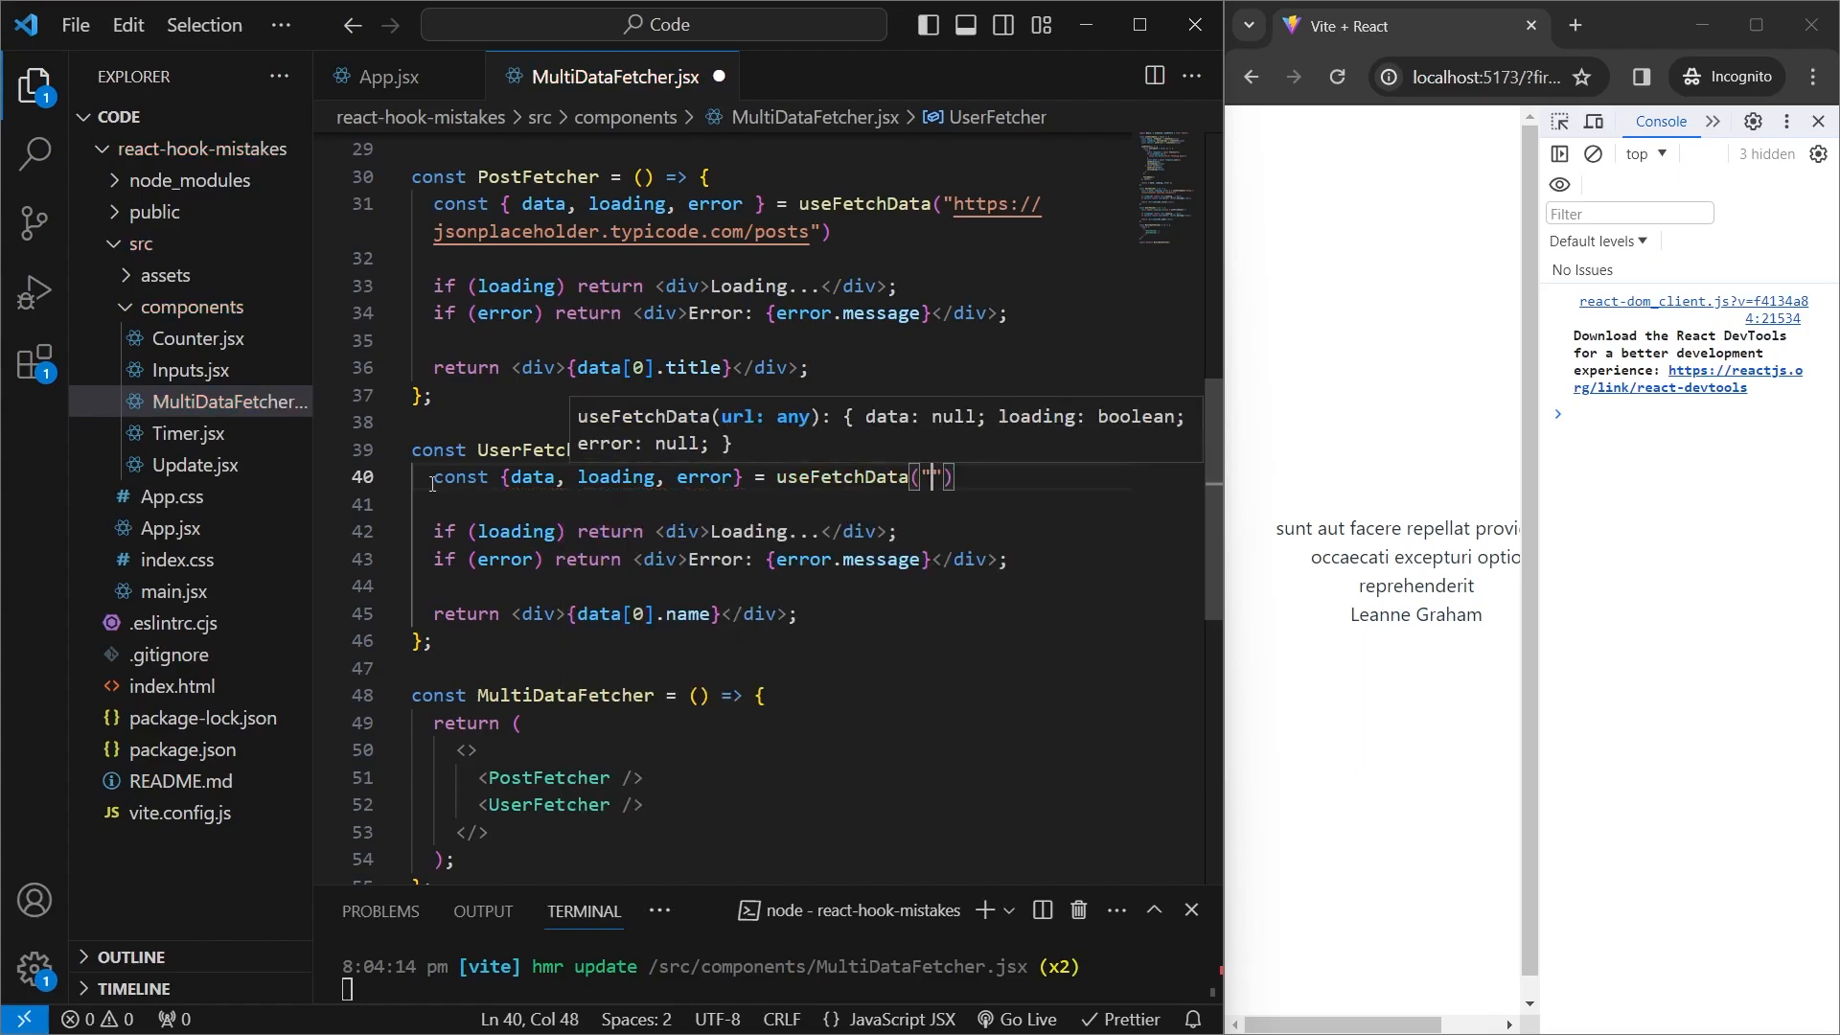
type("https://jsonplaceholder.typicode.com/users\"")
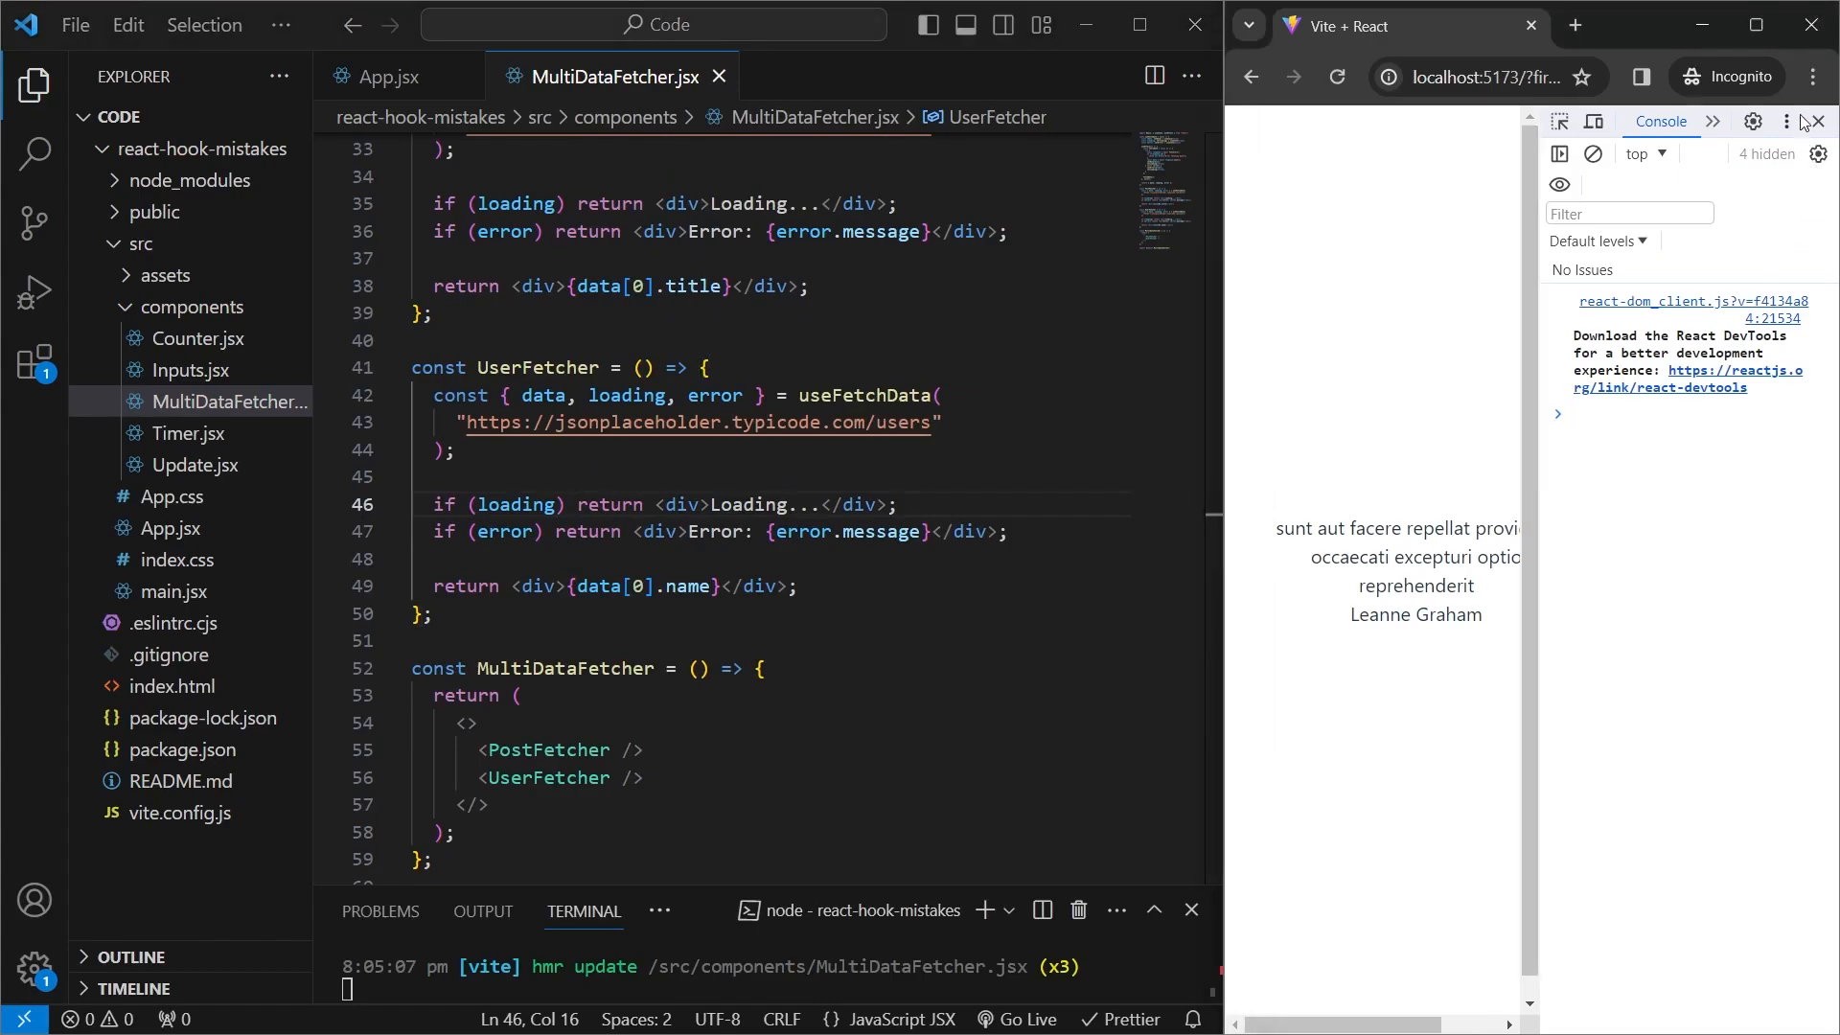
left_click(1817, 121)
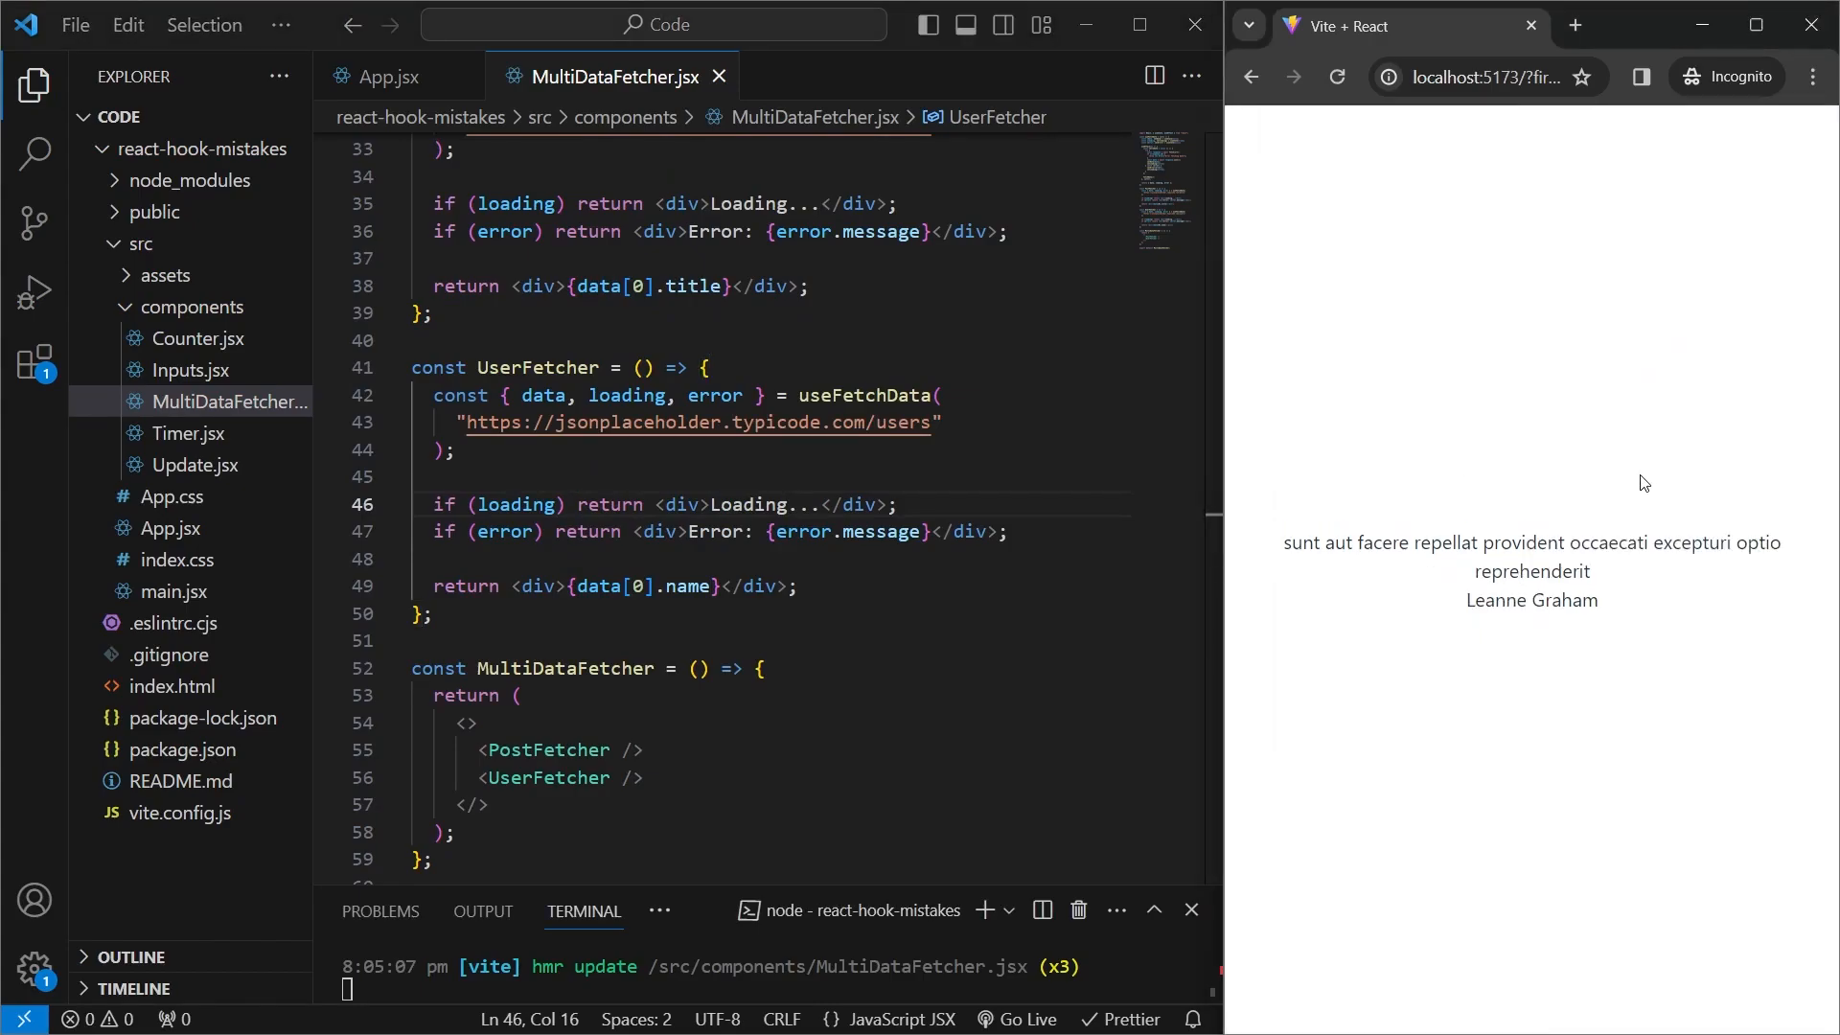
scroll("up", 3)
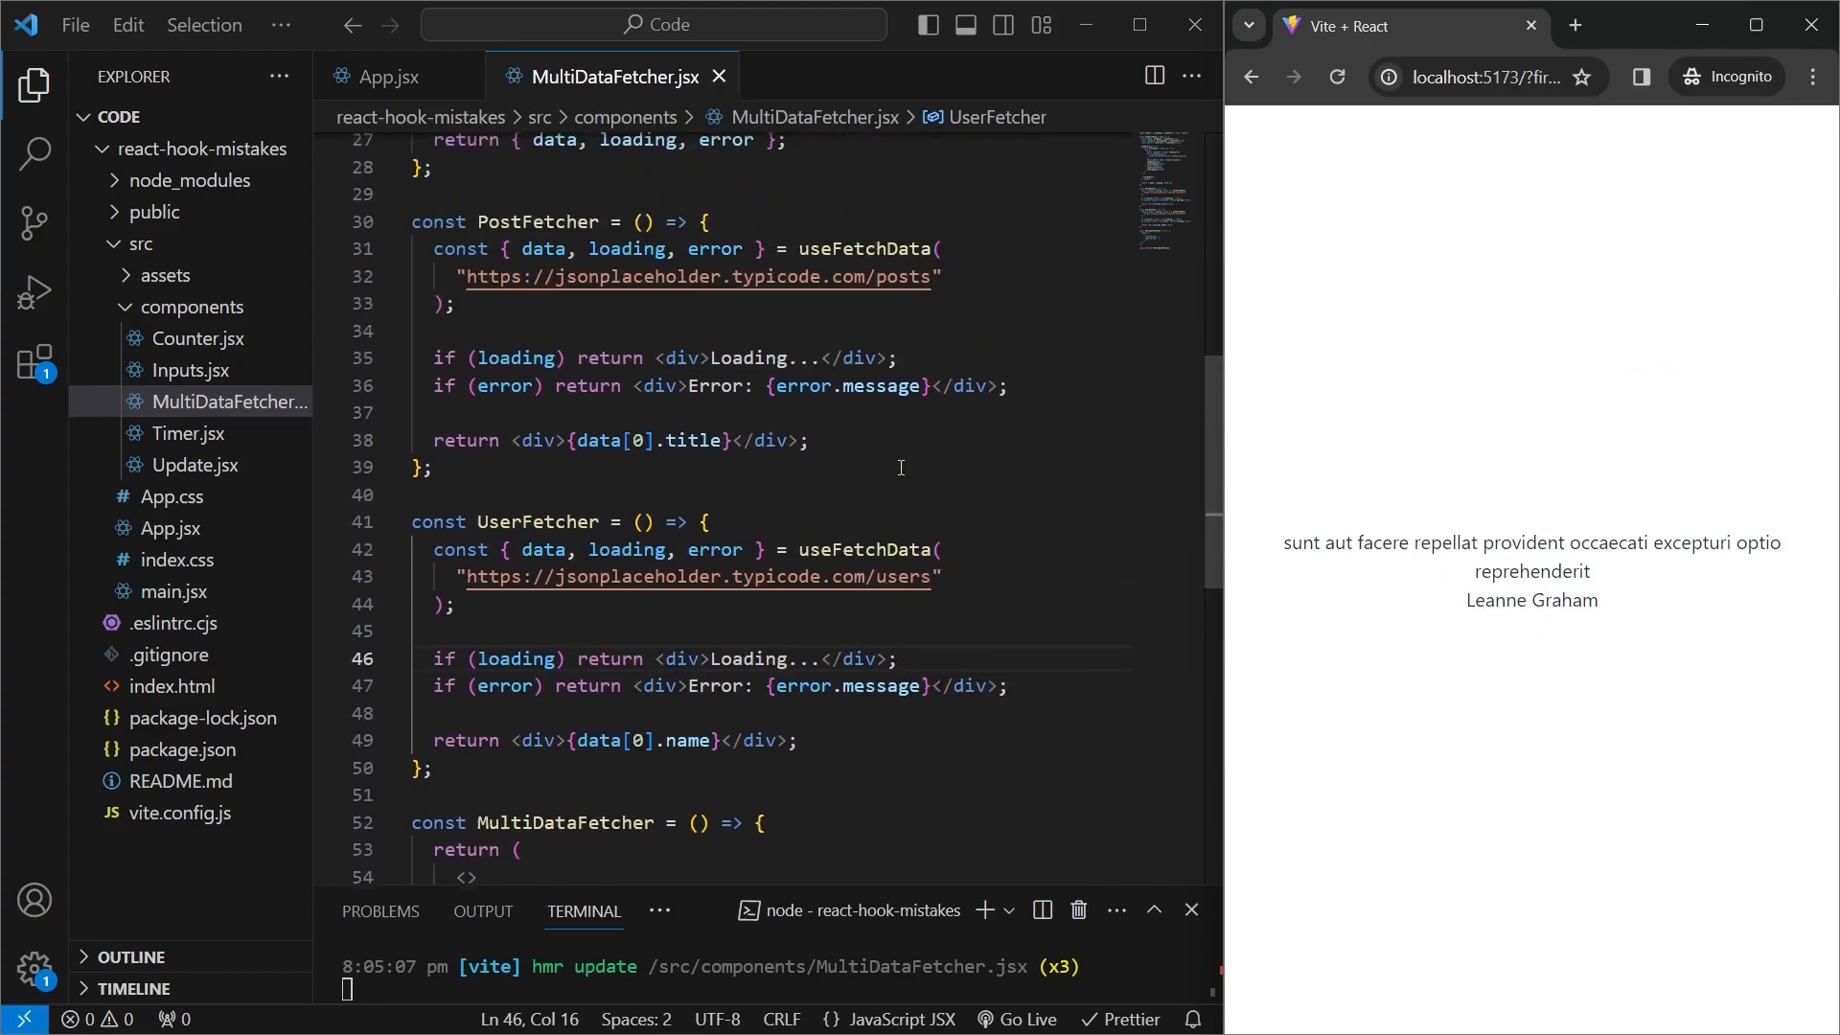
scroll("up", 3)
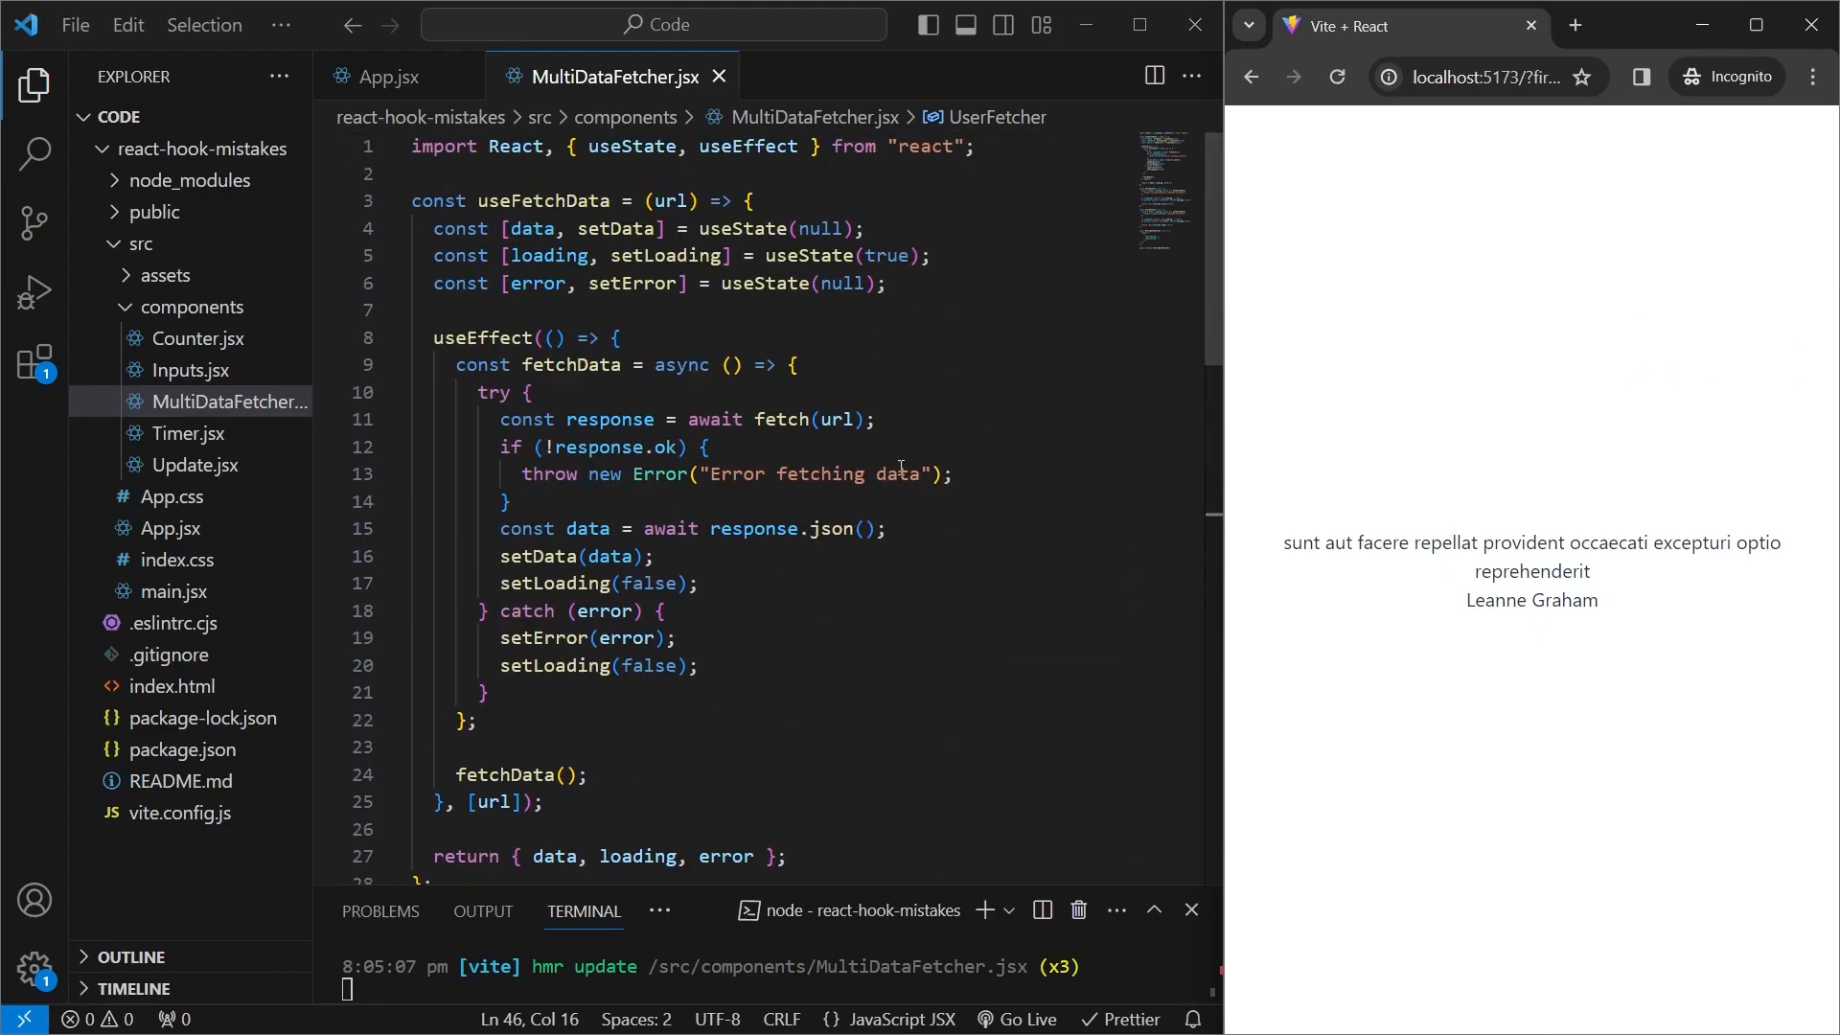